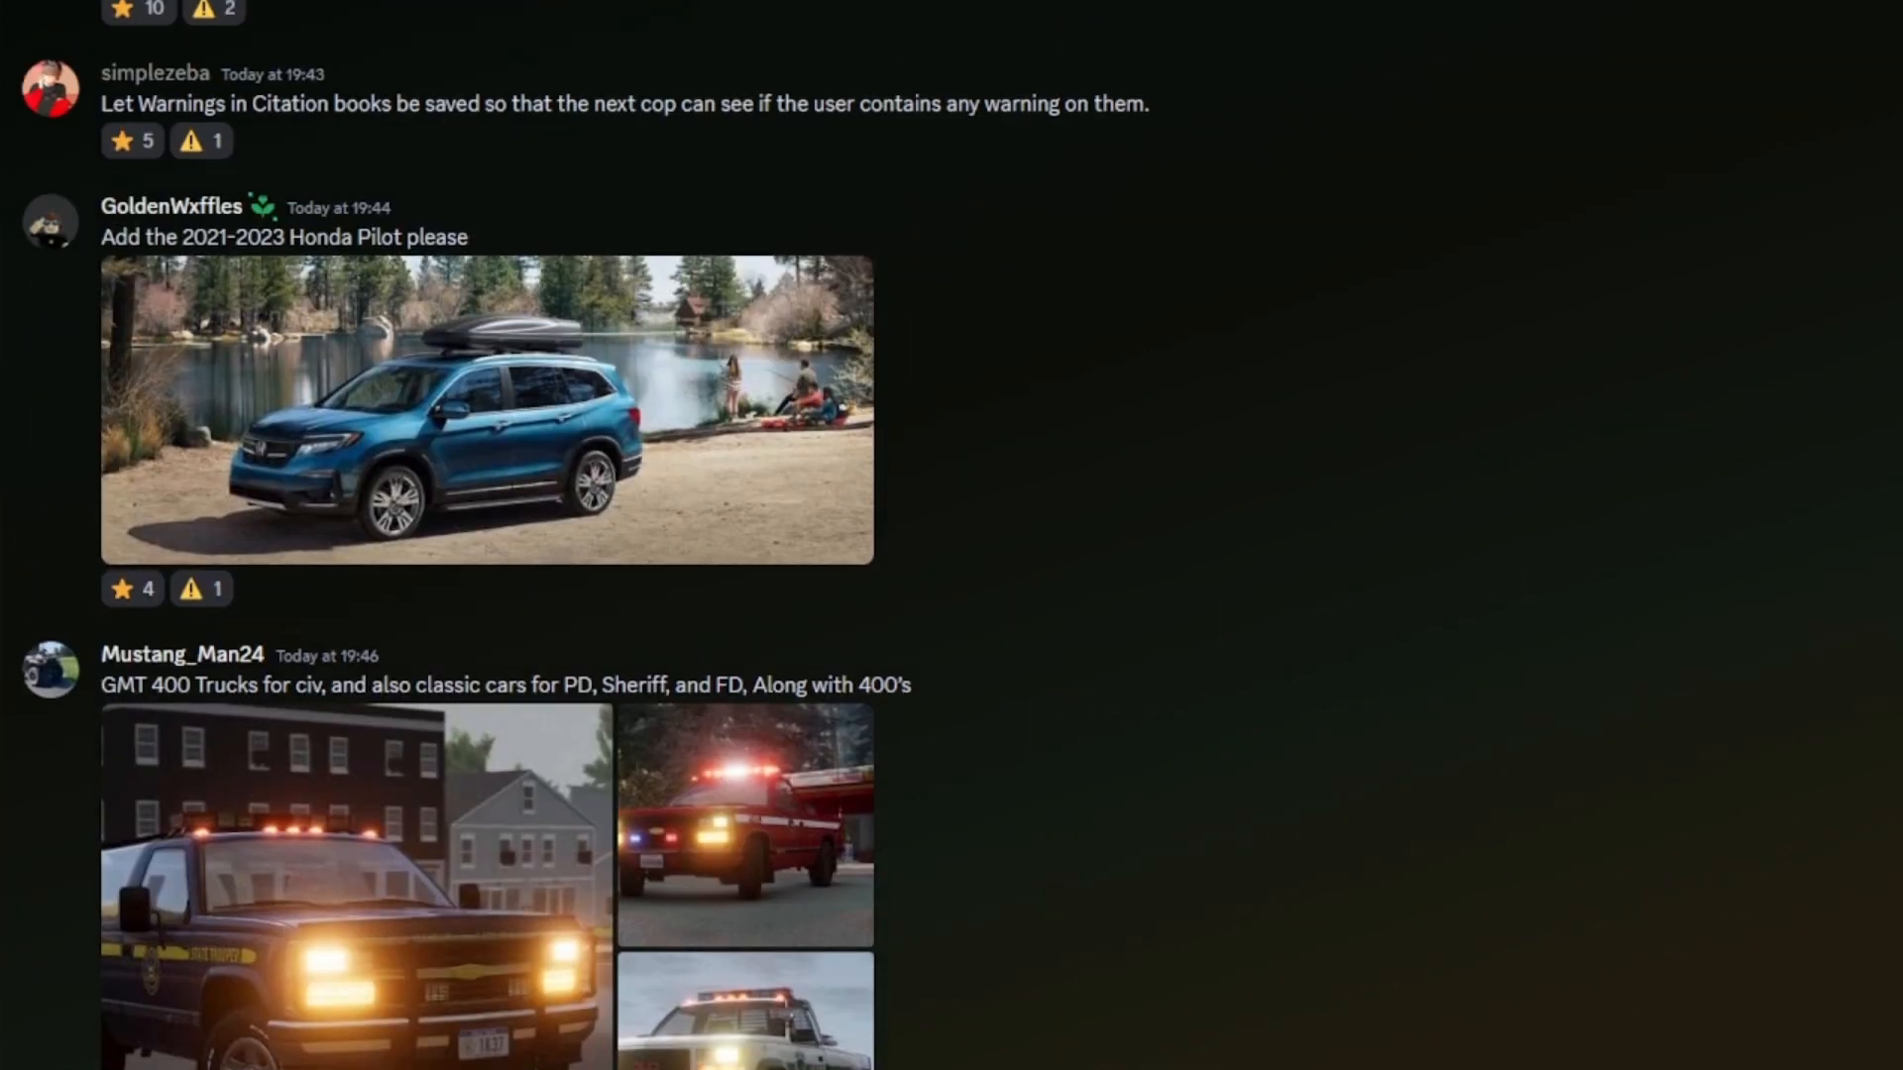
Scroll the suggestions feed past vehicle requests toward the GMT 400 trucks post.
scroll("down", 3)
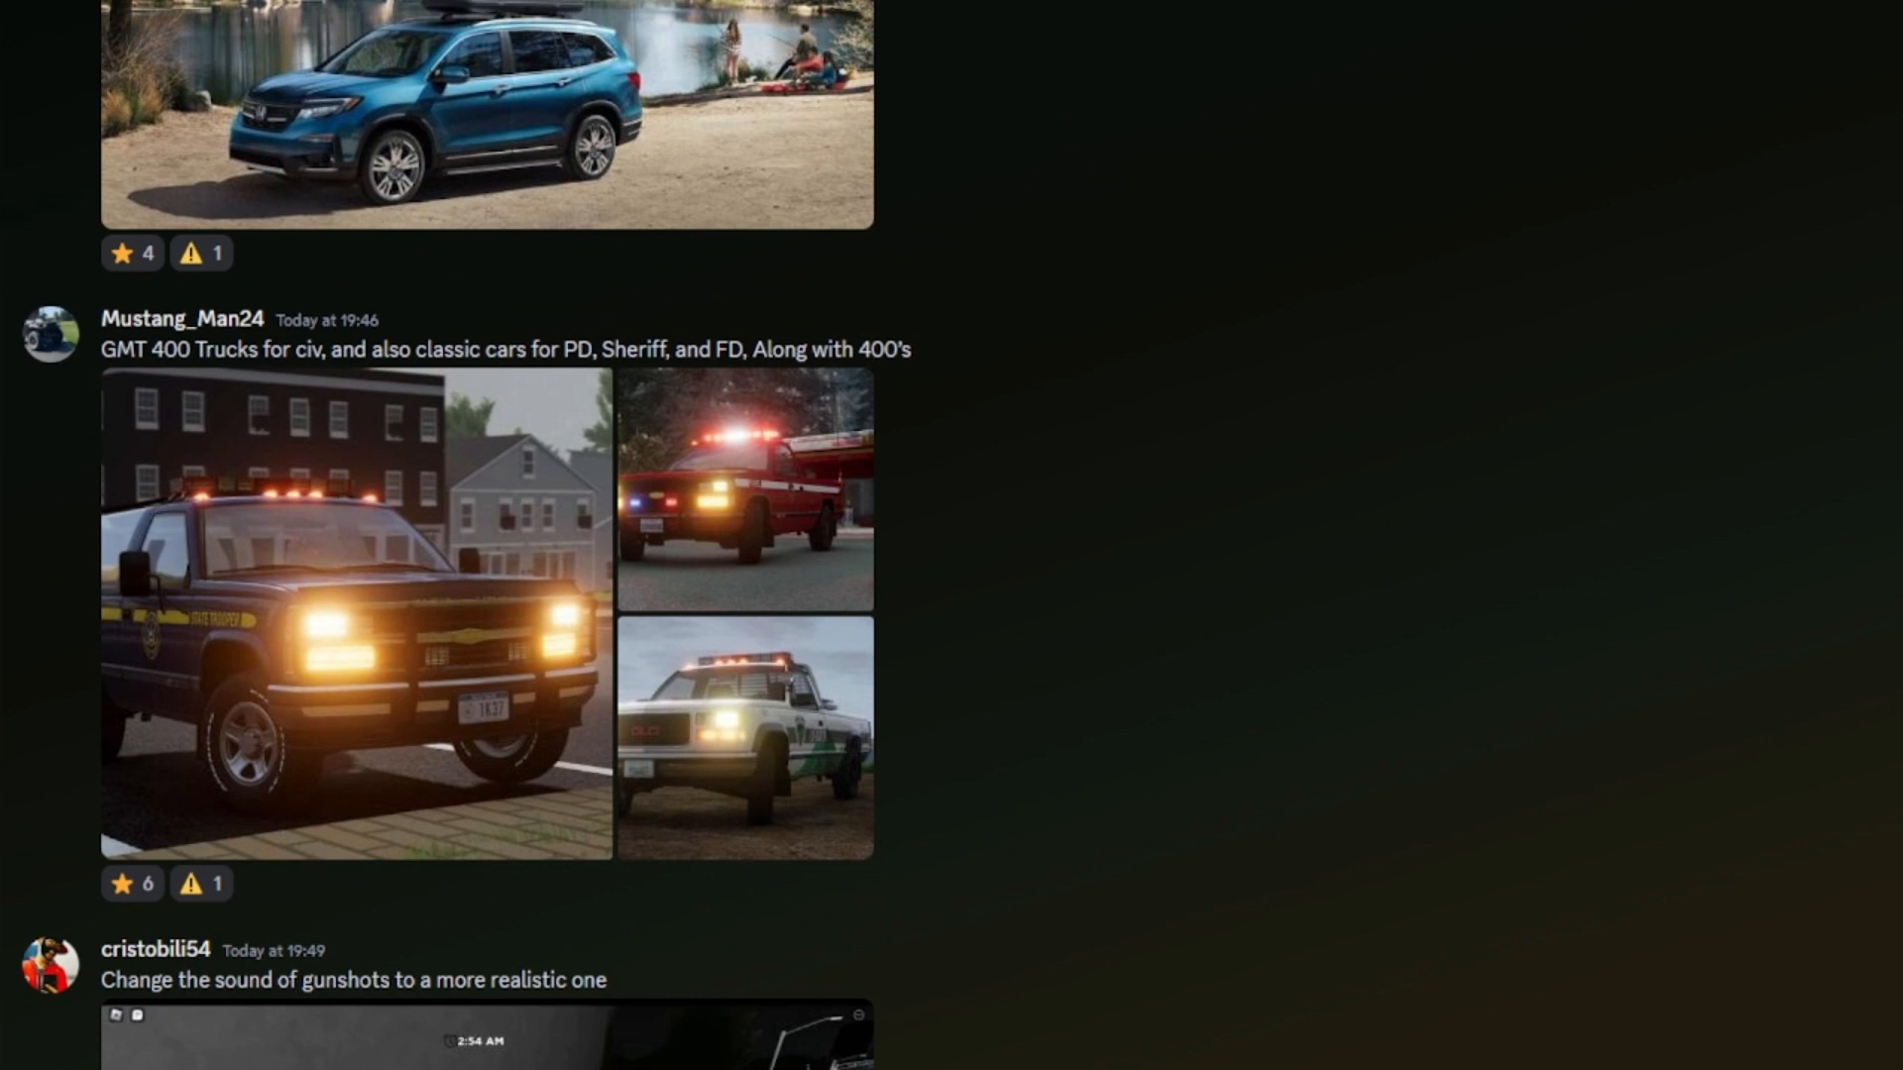
mouse_move(490, 397)
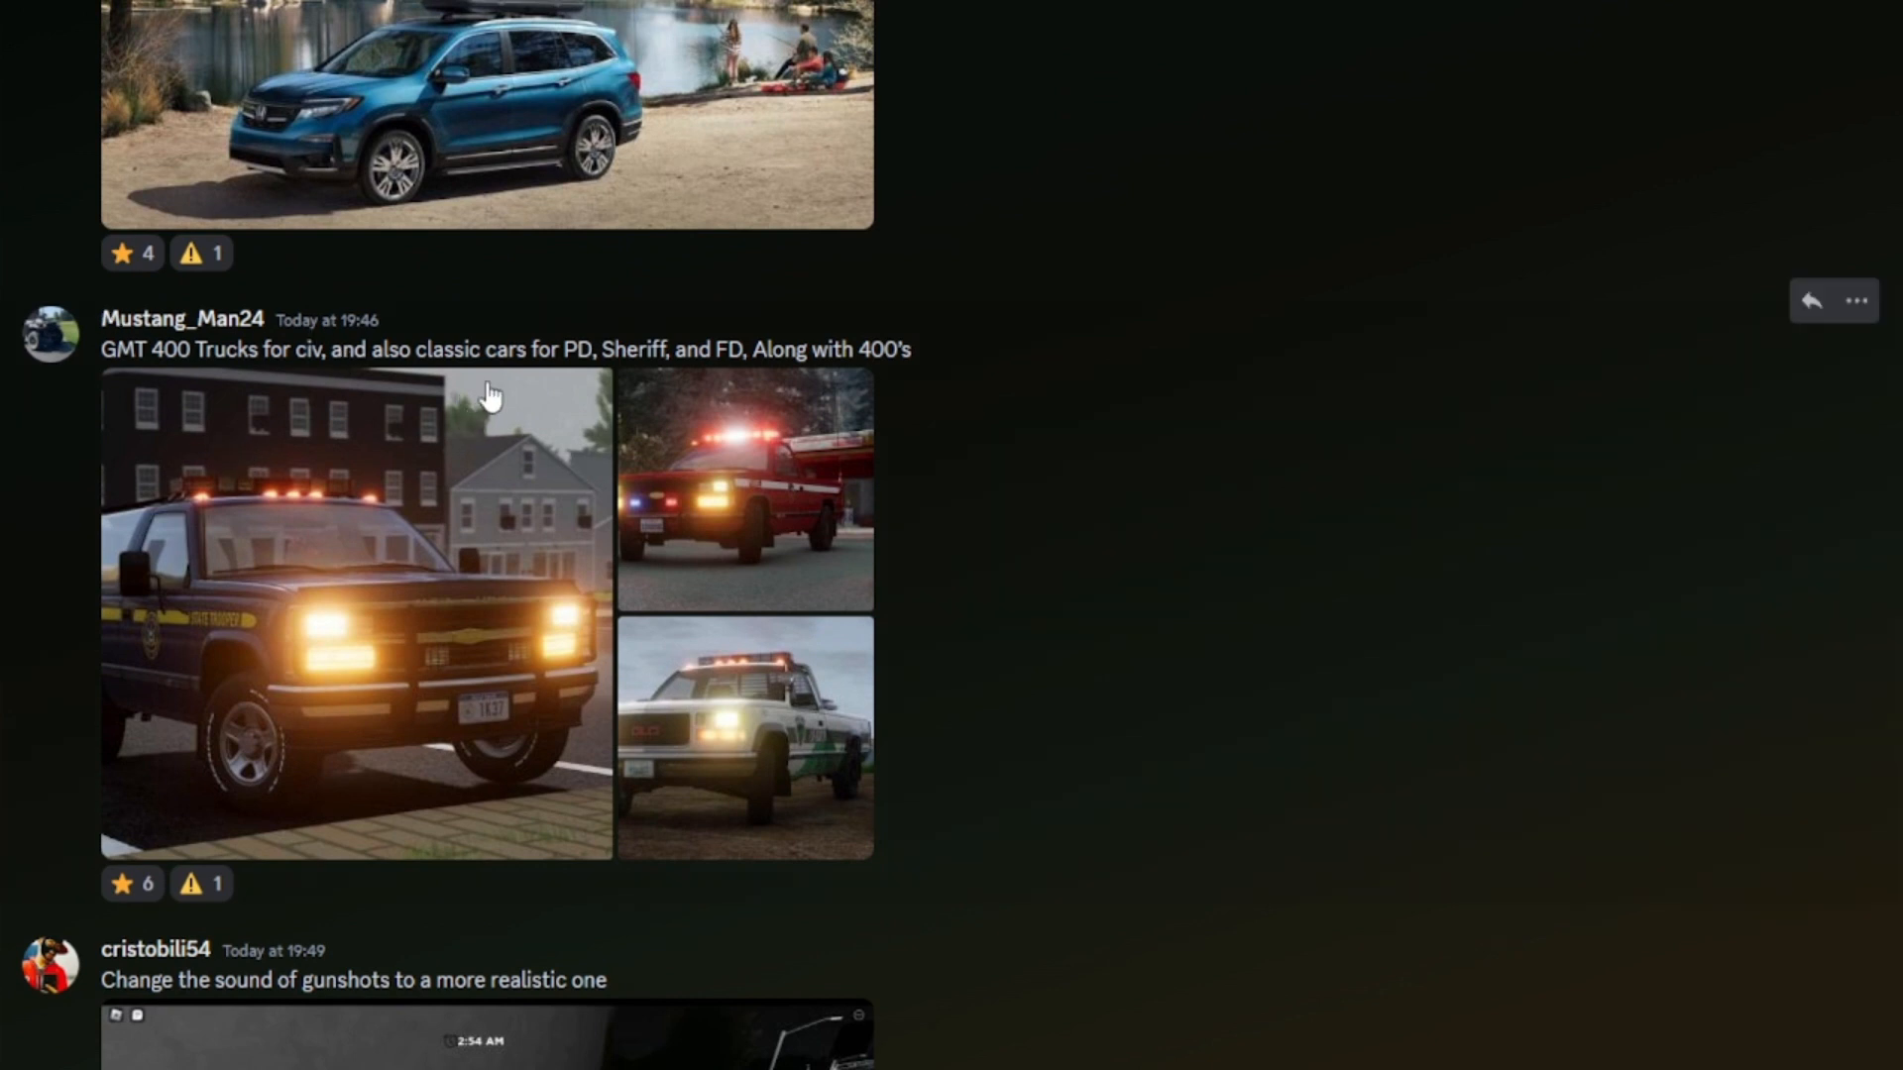
mouse_move(890, 378)
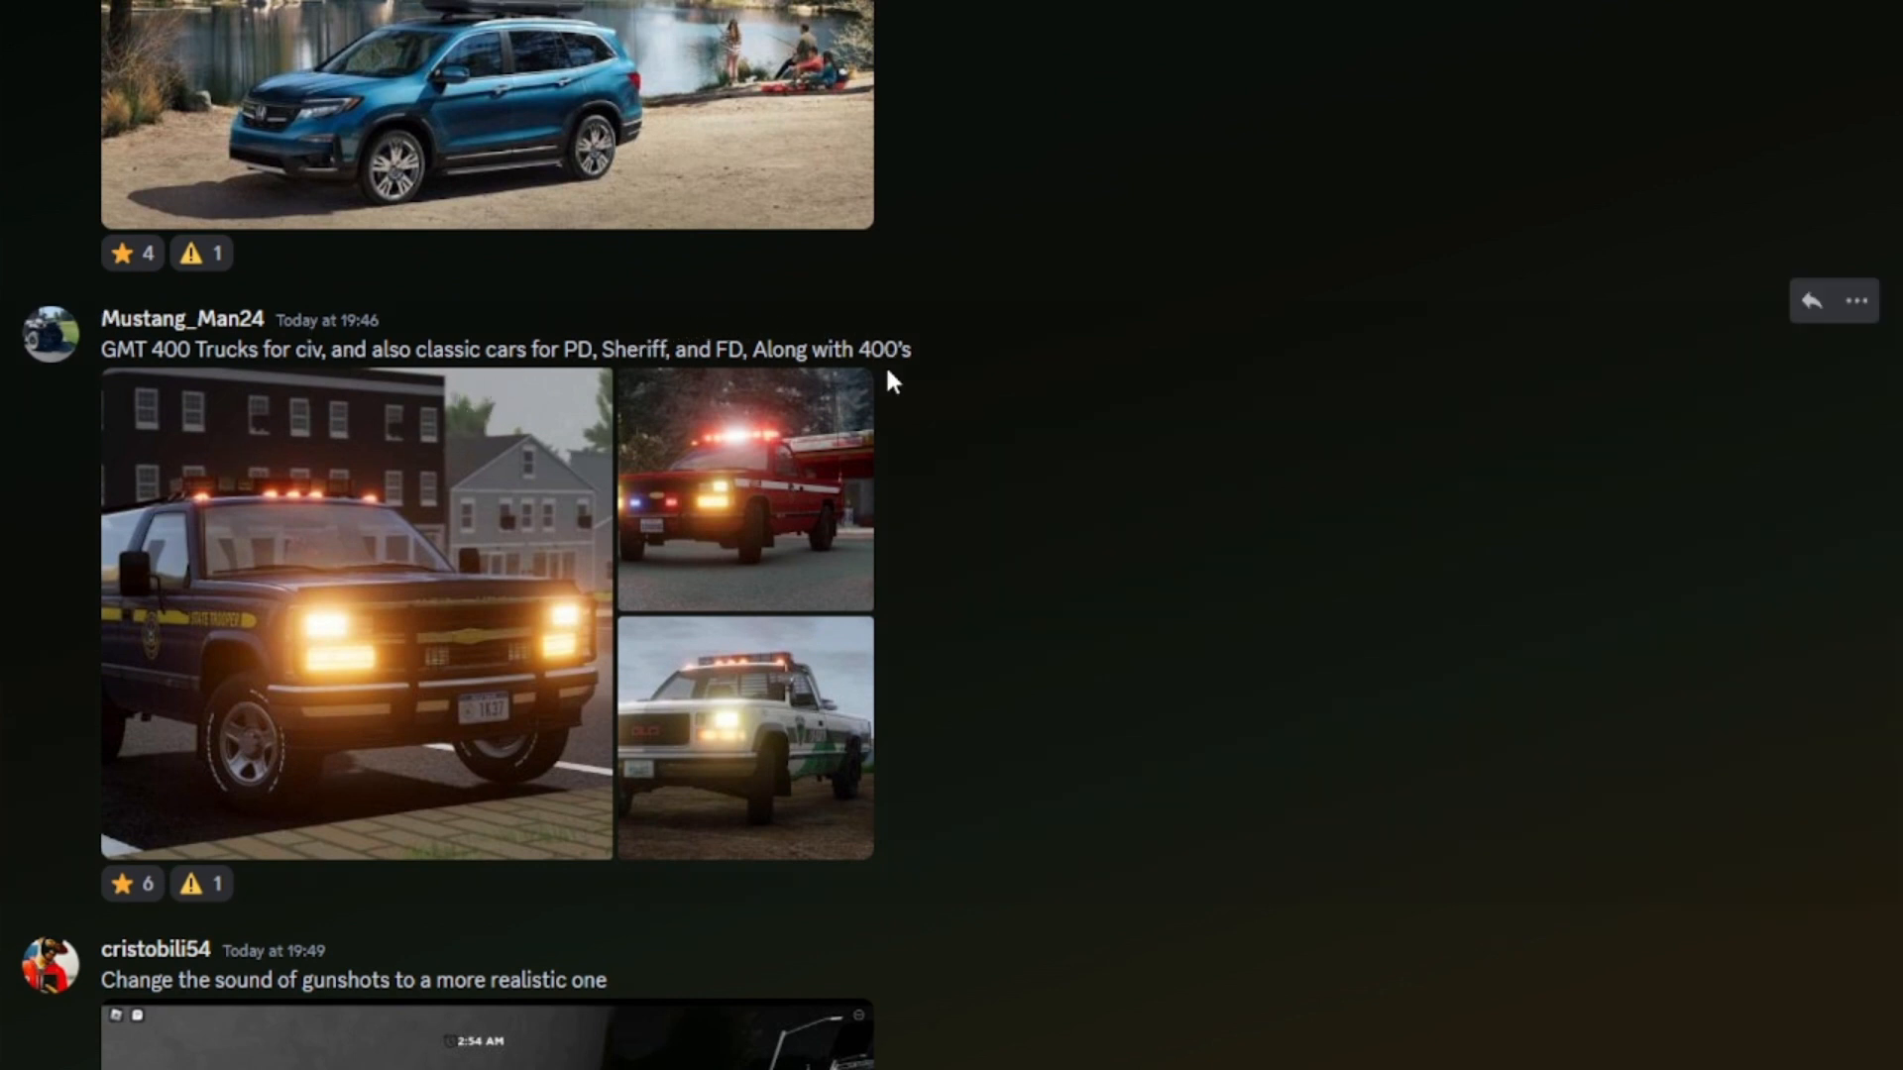
Enlarge the GMT 400 suggestion's first photo, the red fire department pickup.
left_click(744, 485)
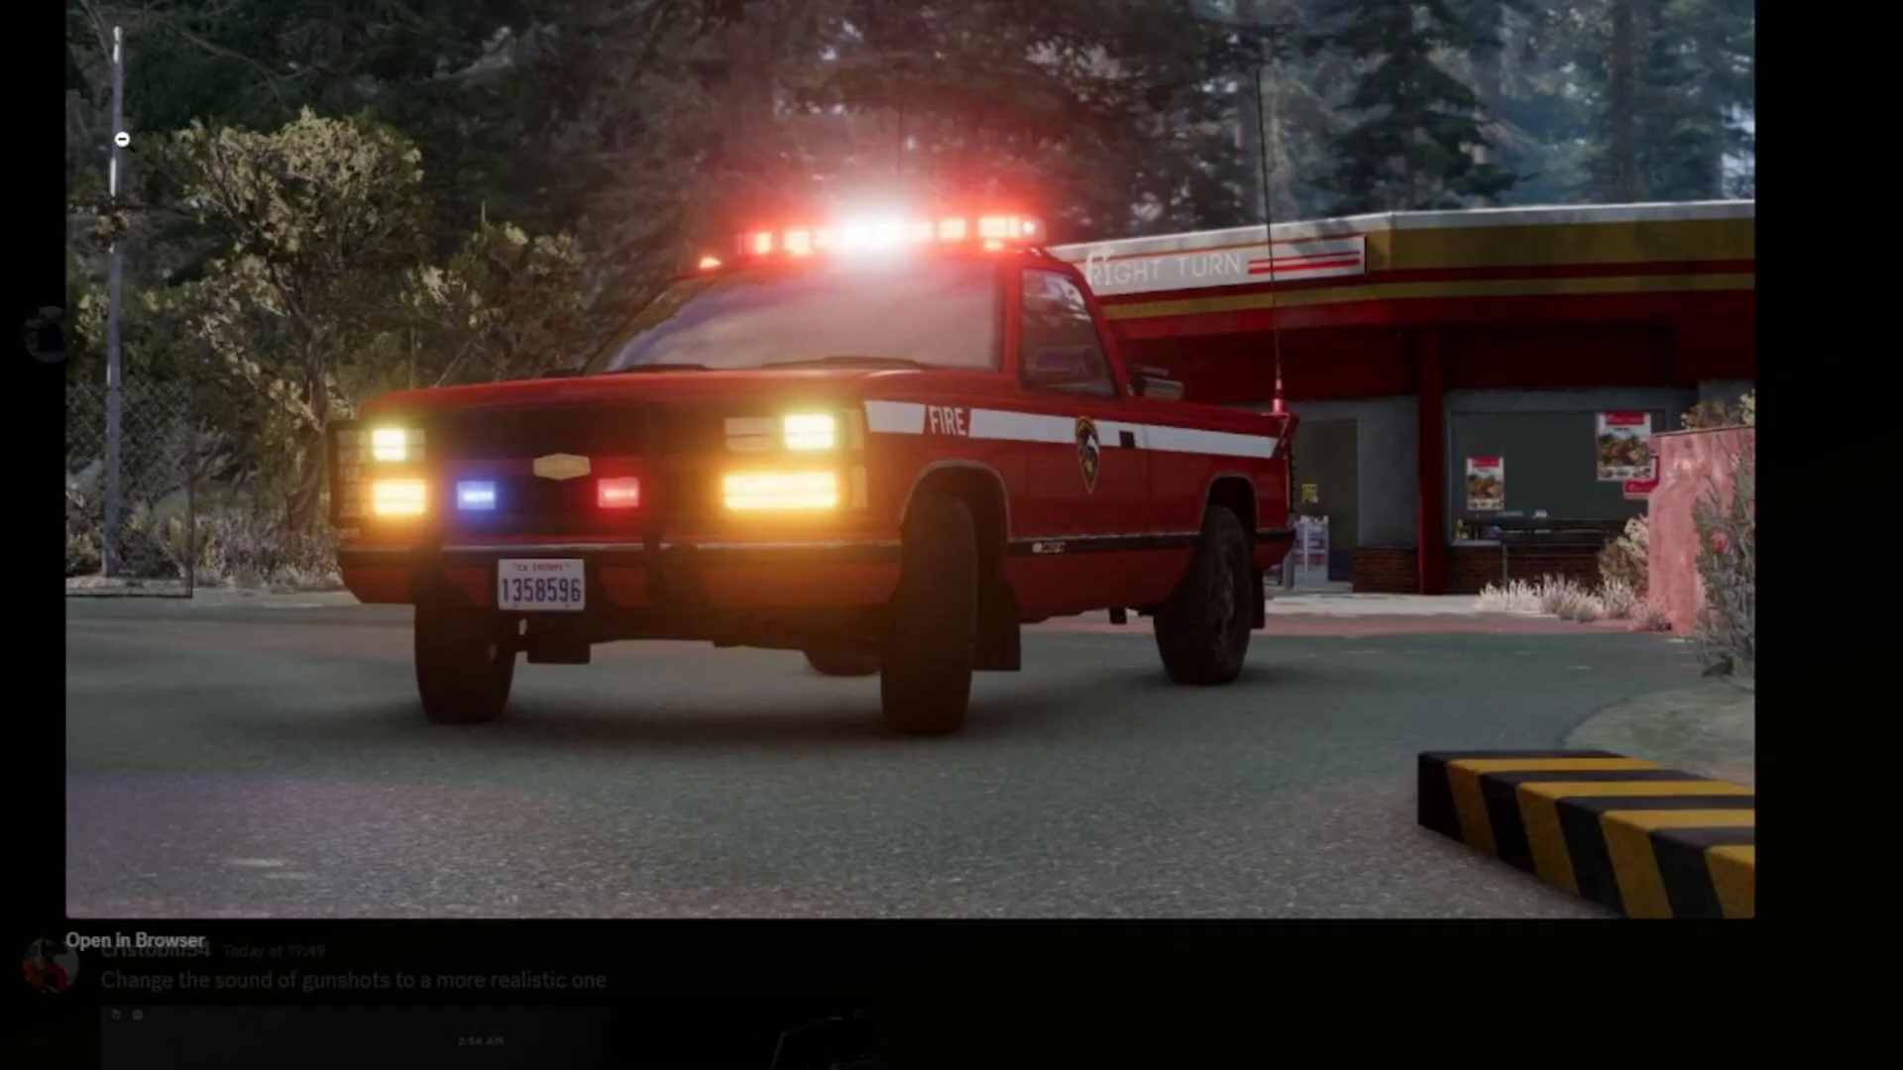
mouse_move(741, 624)
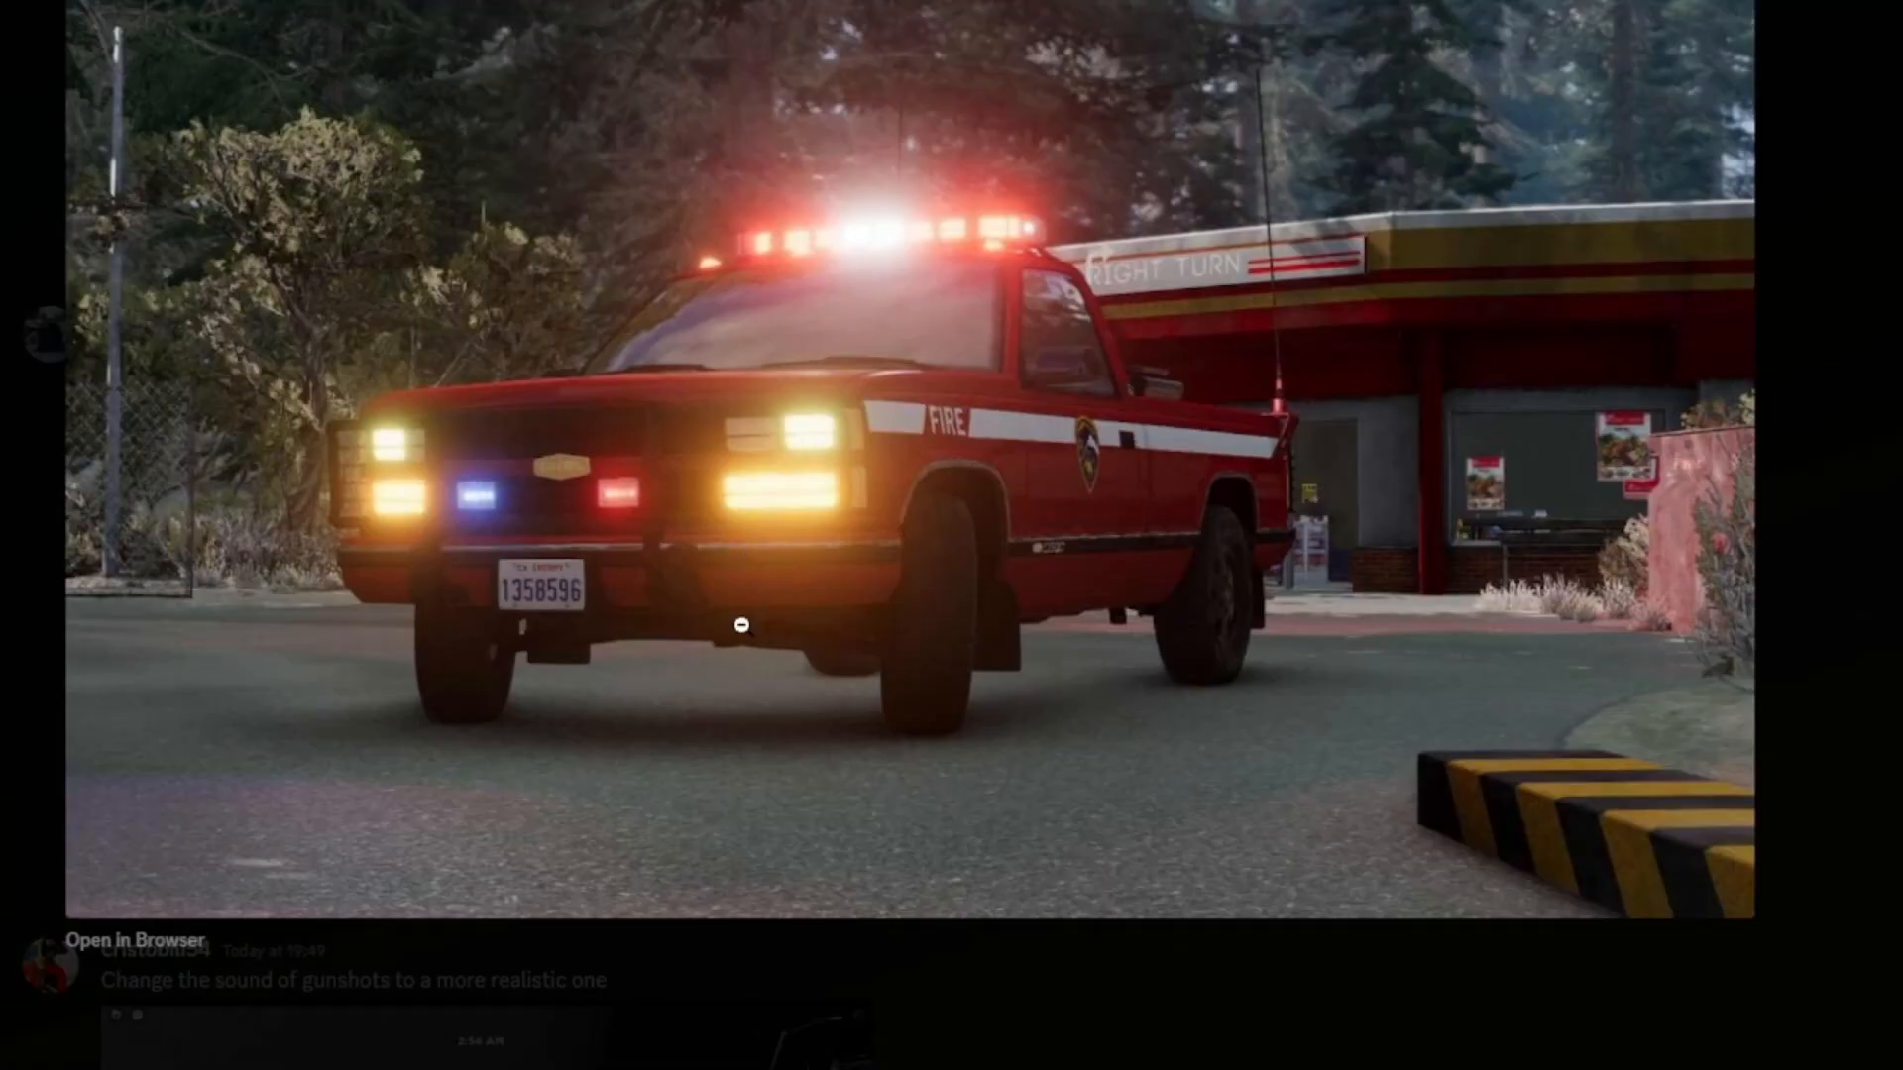
mouse_move(575, 269)
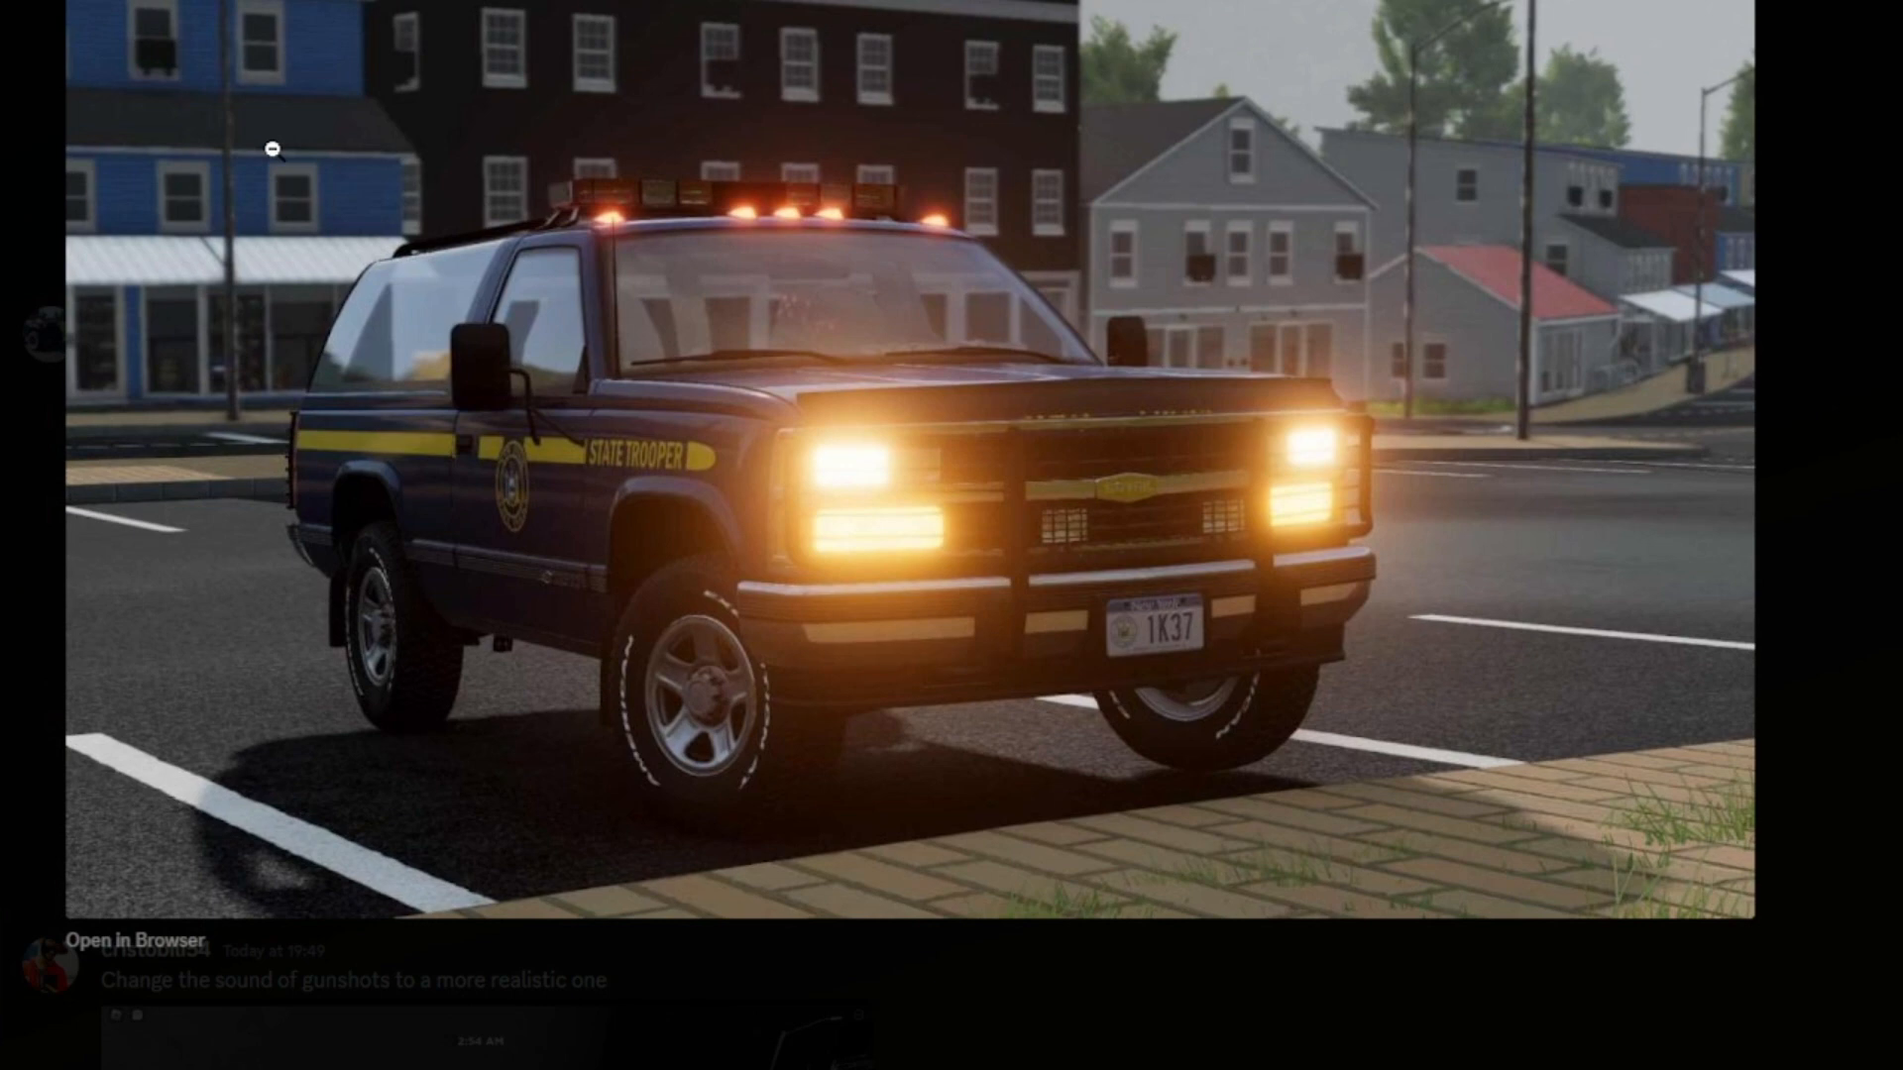
mouse_move(1318, 1029)
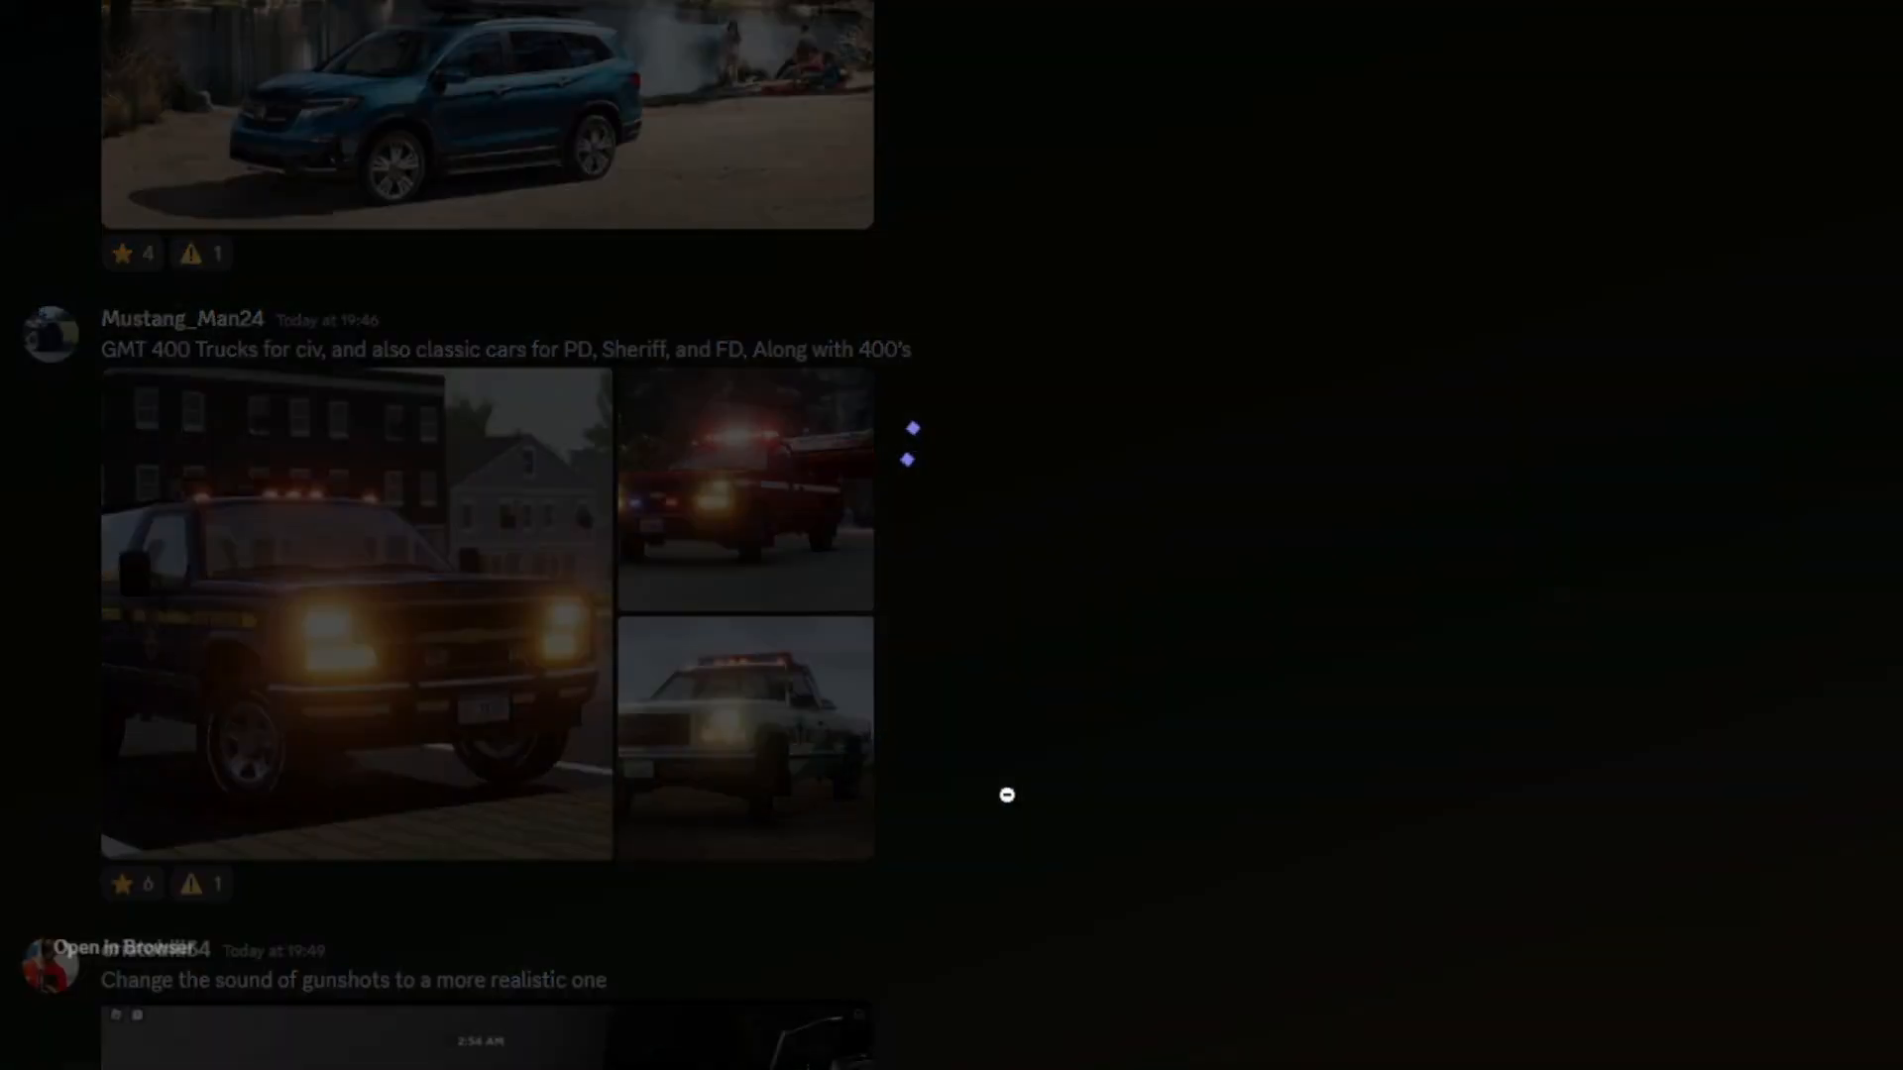
left_click(744, 737)
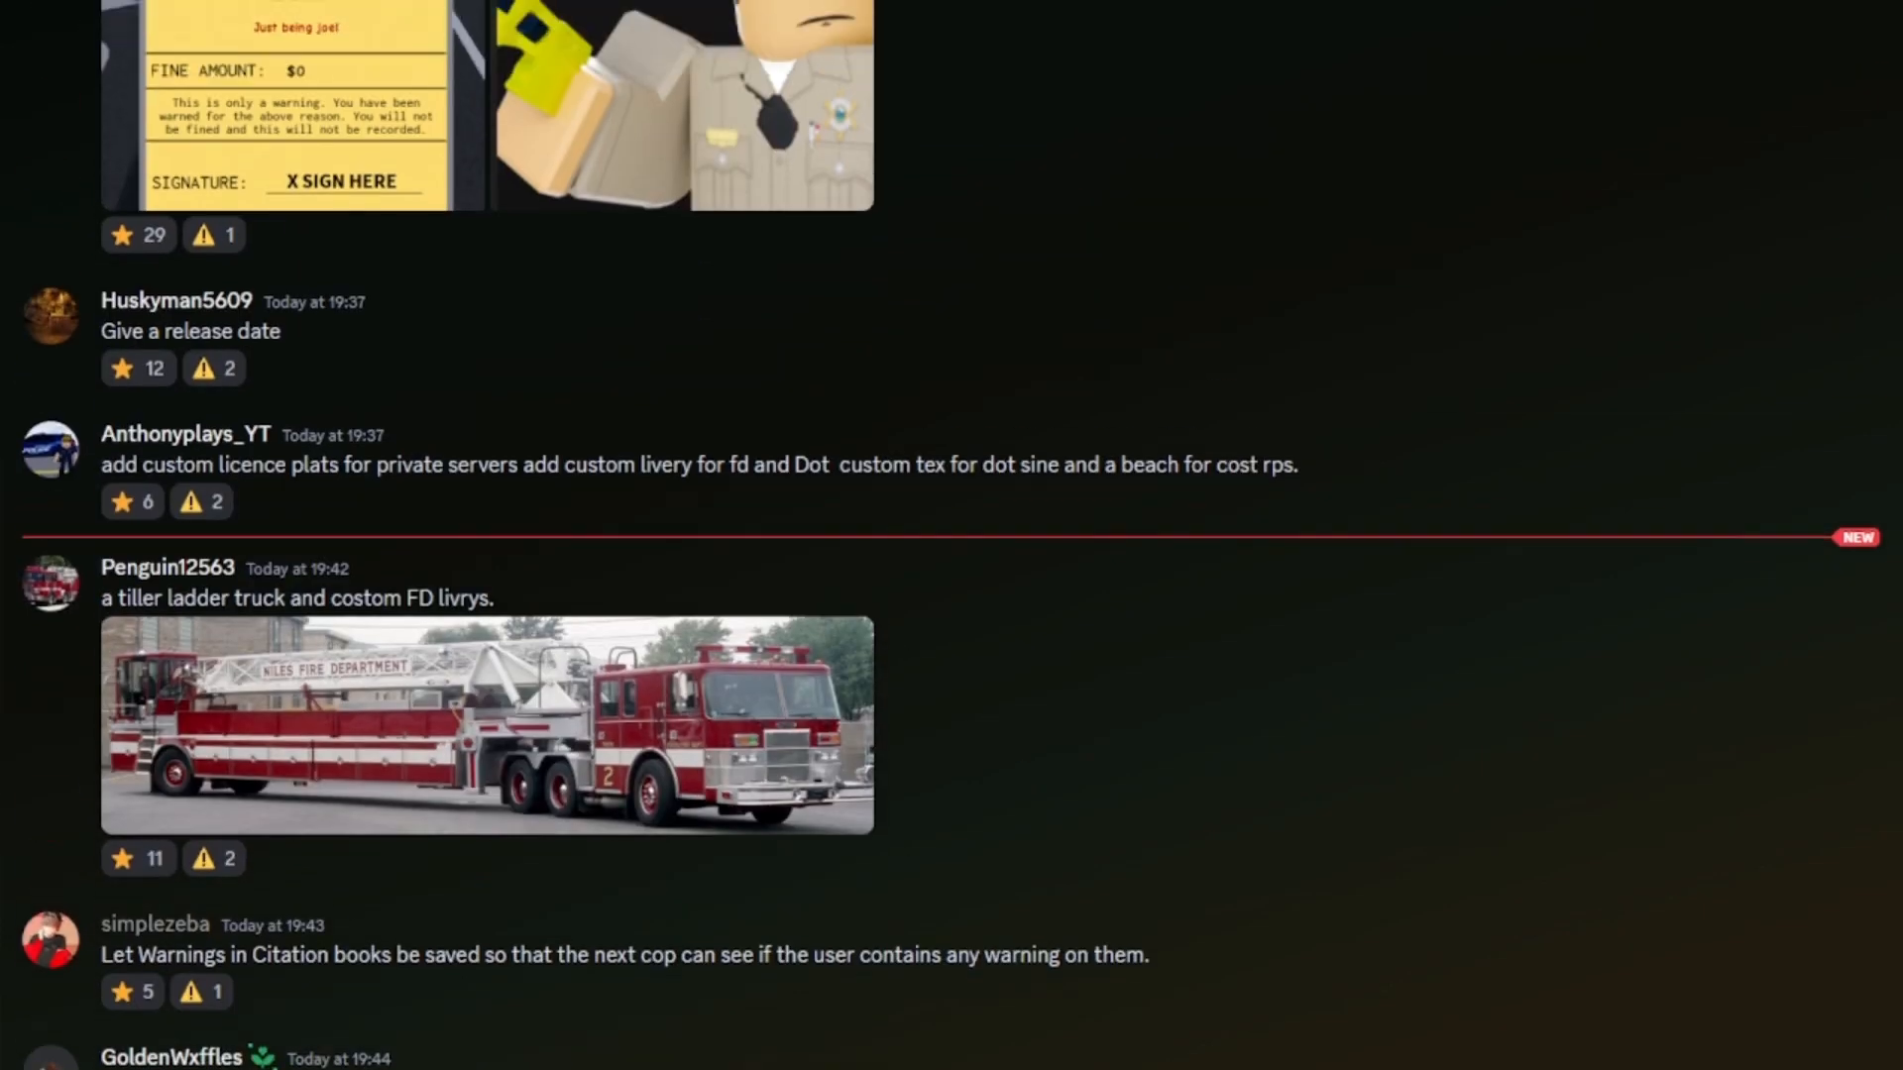
scroll("up", 3)
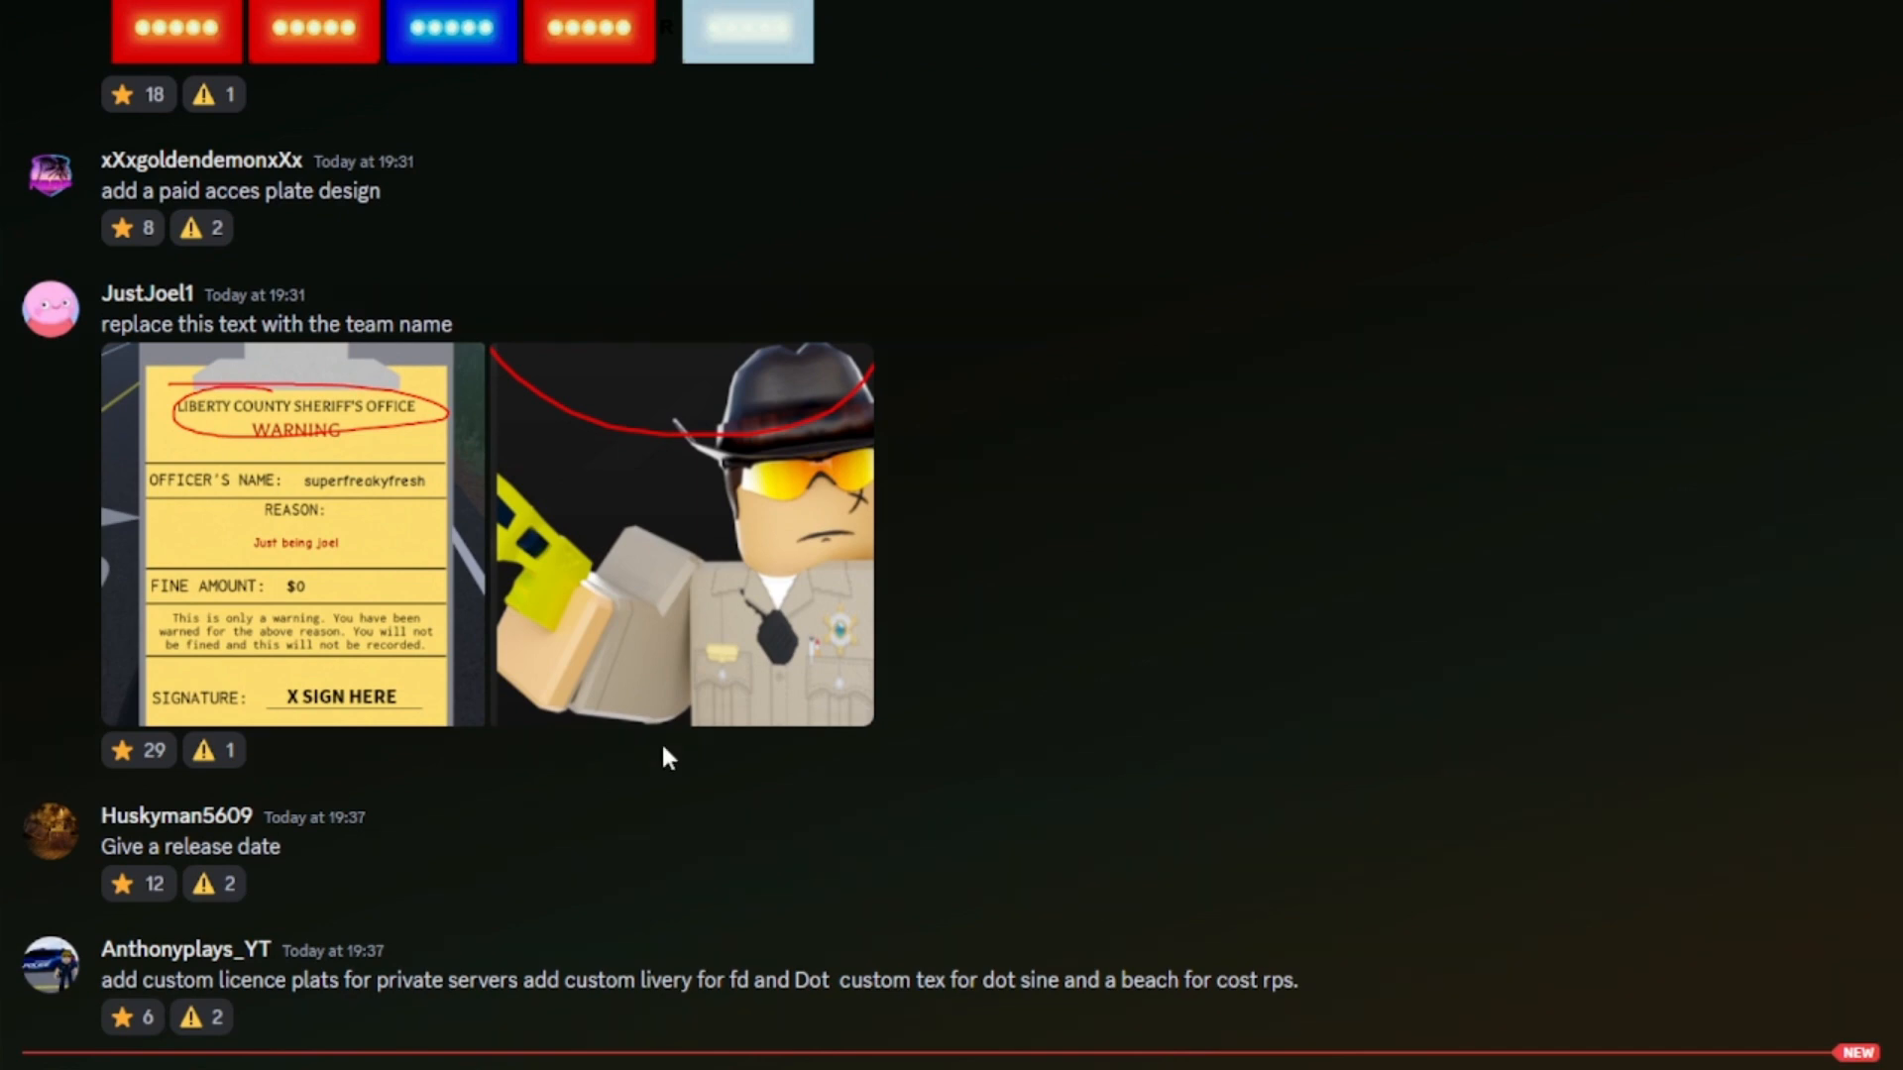
mouse_move(398, 571)
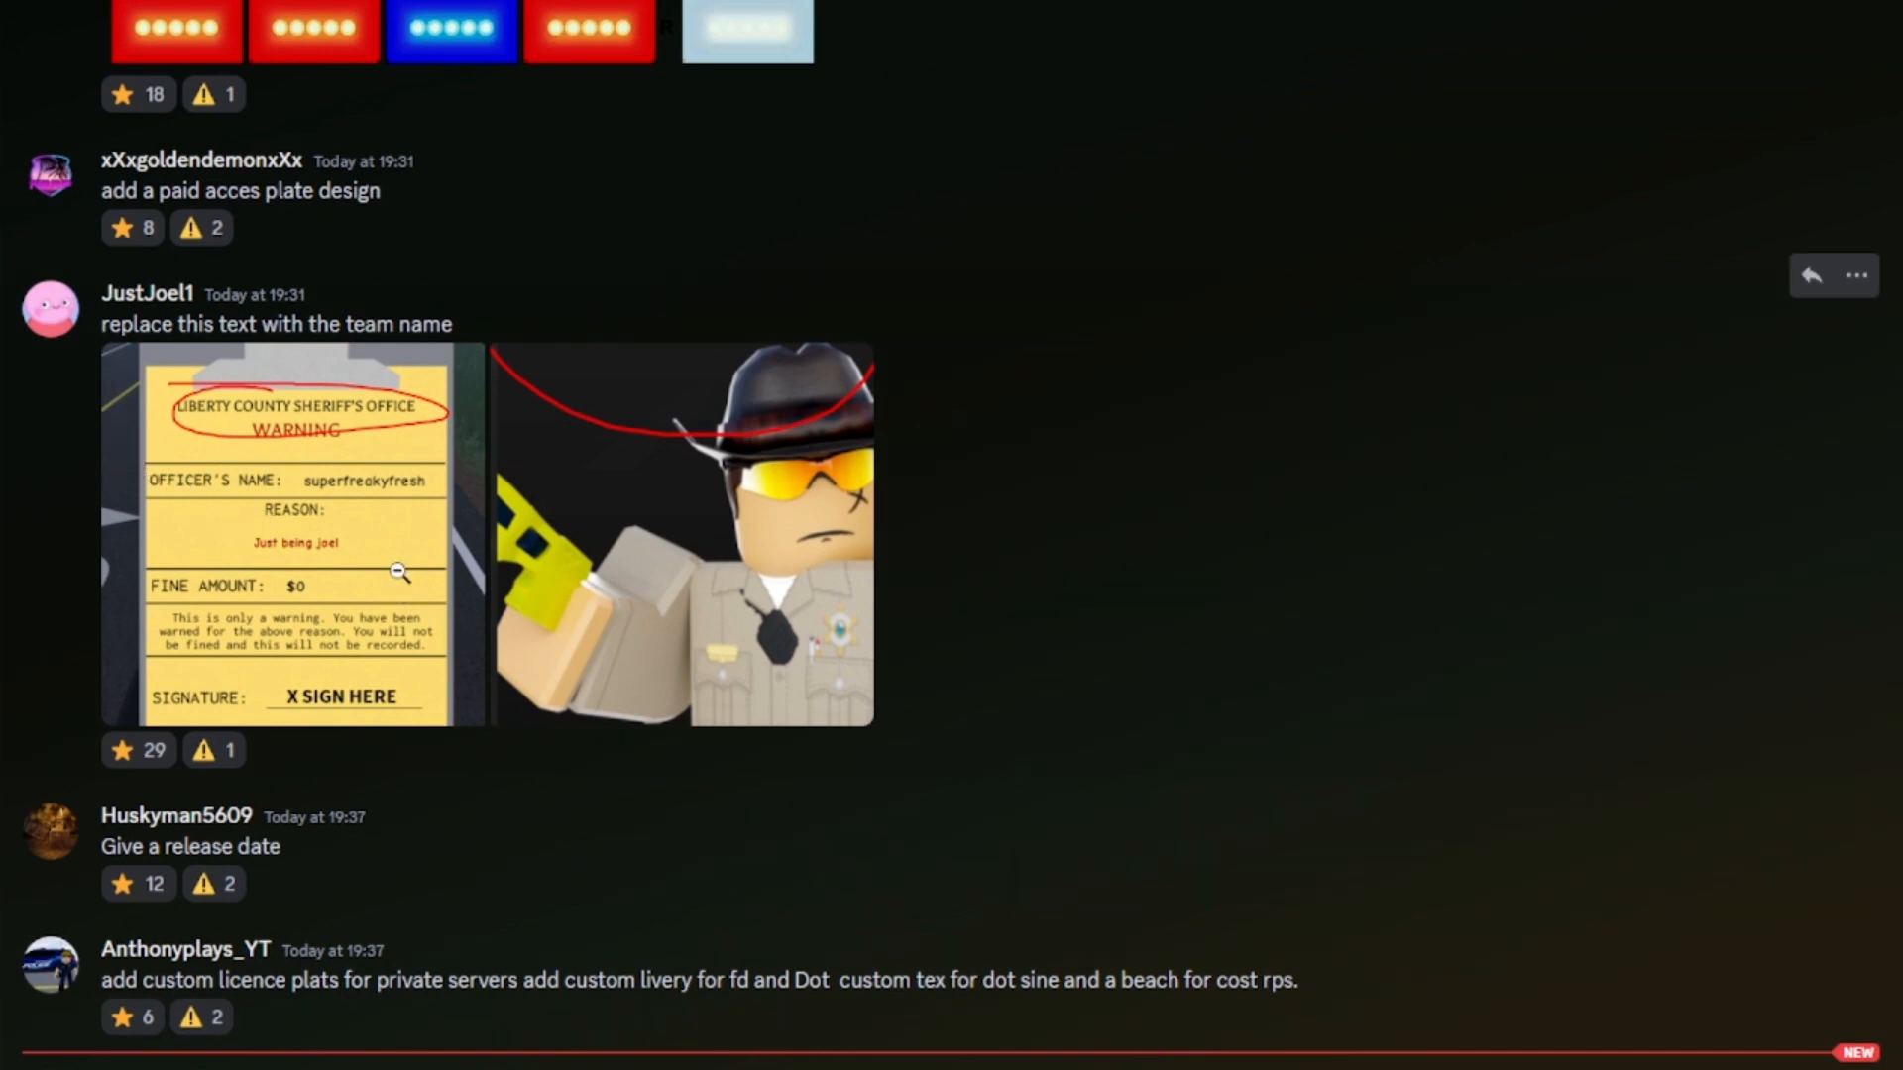
left_click(291, 534)
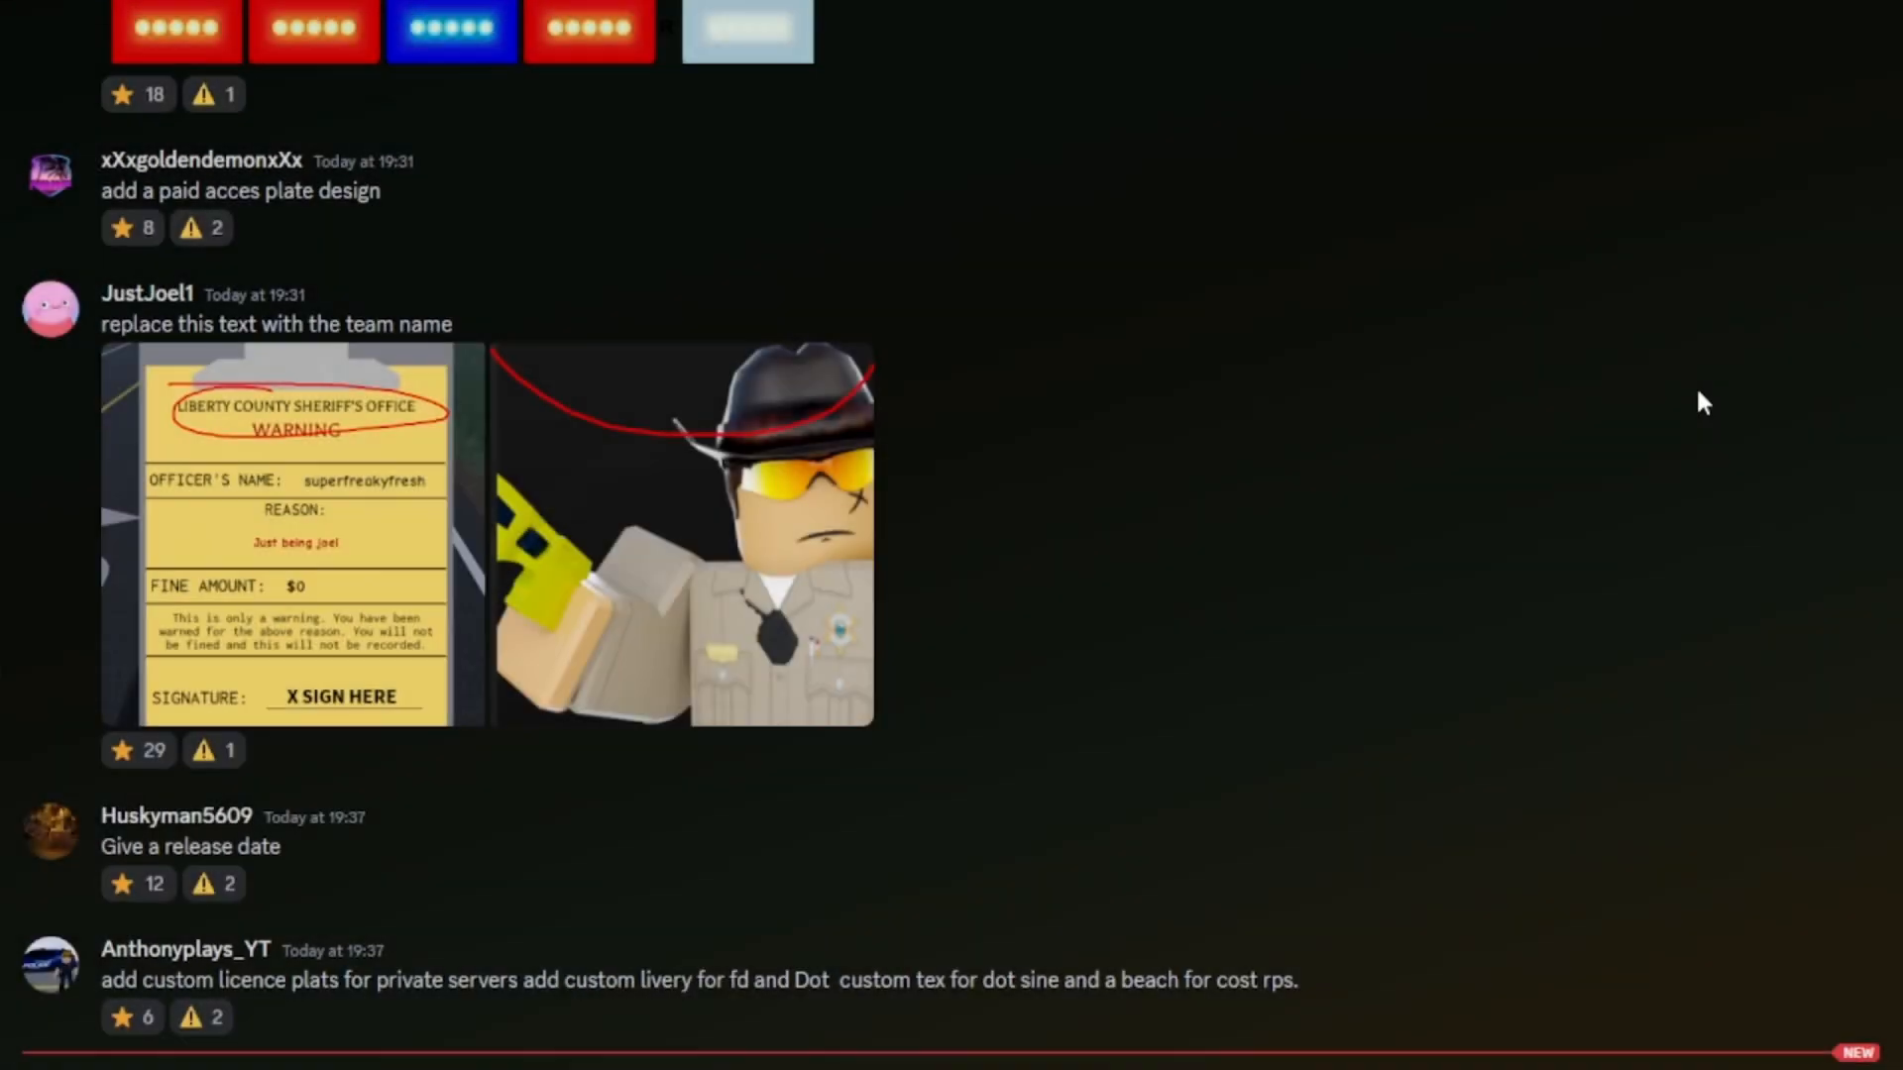
left_click(680, 534)
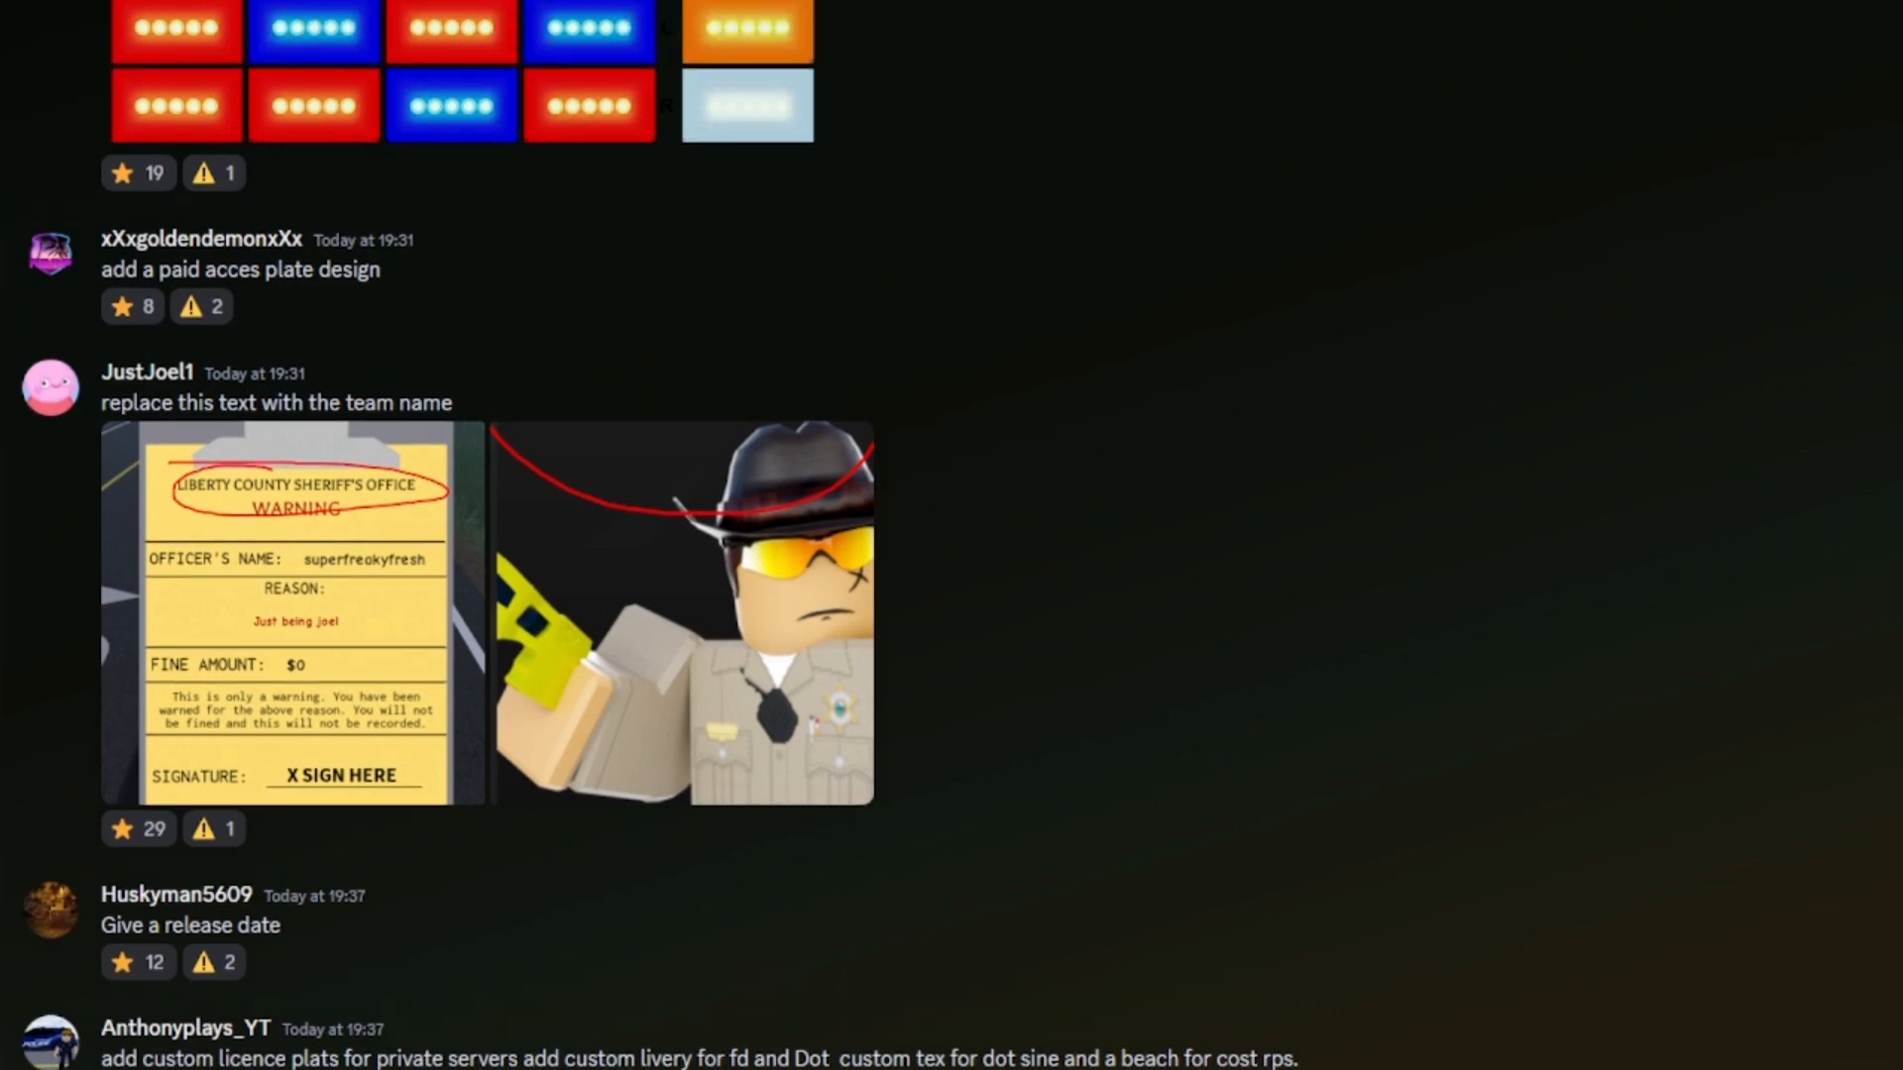
scroll("up", 3)
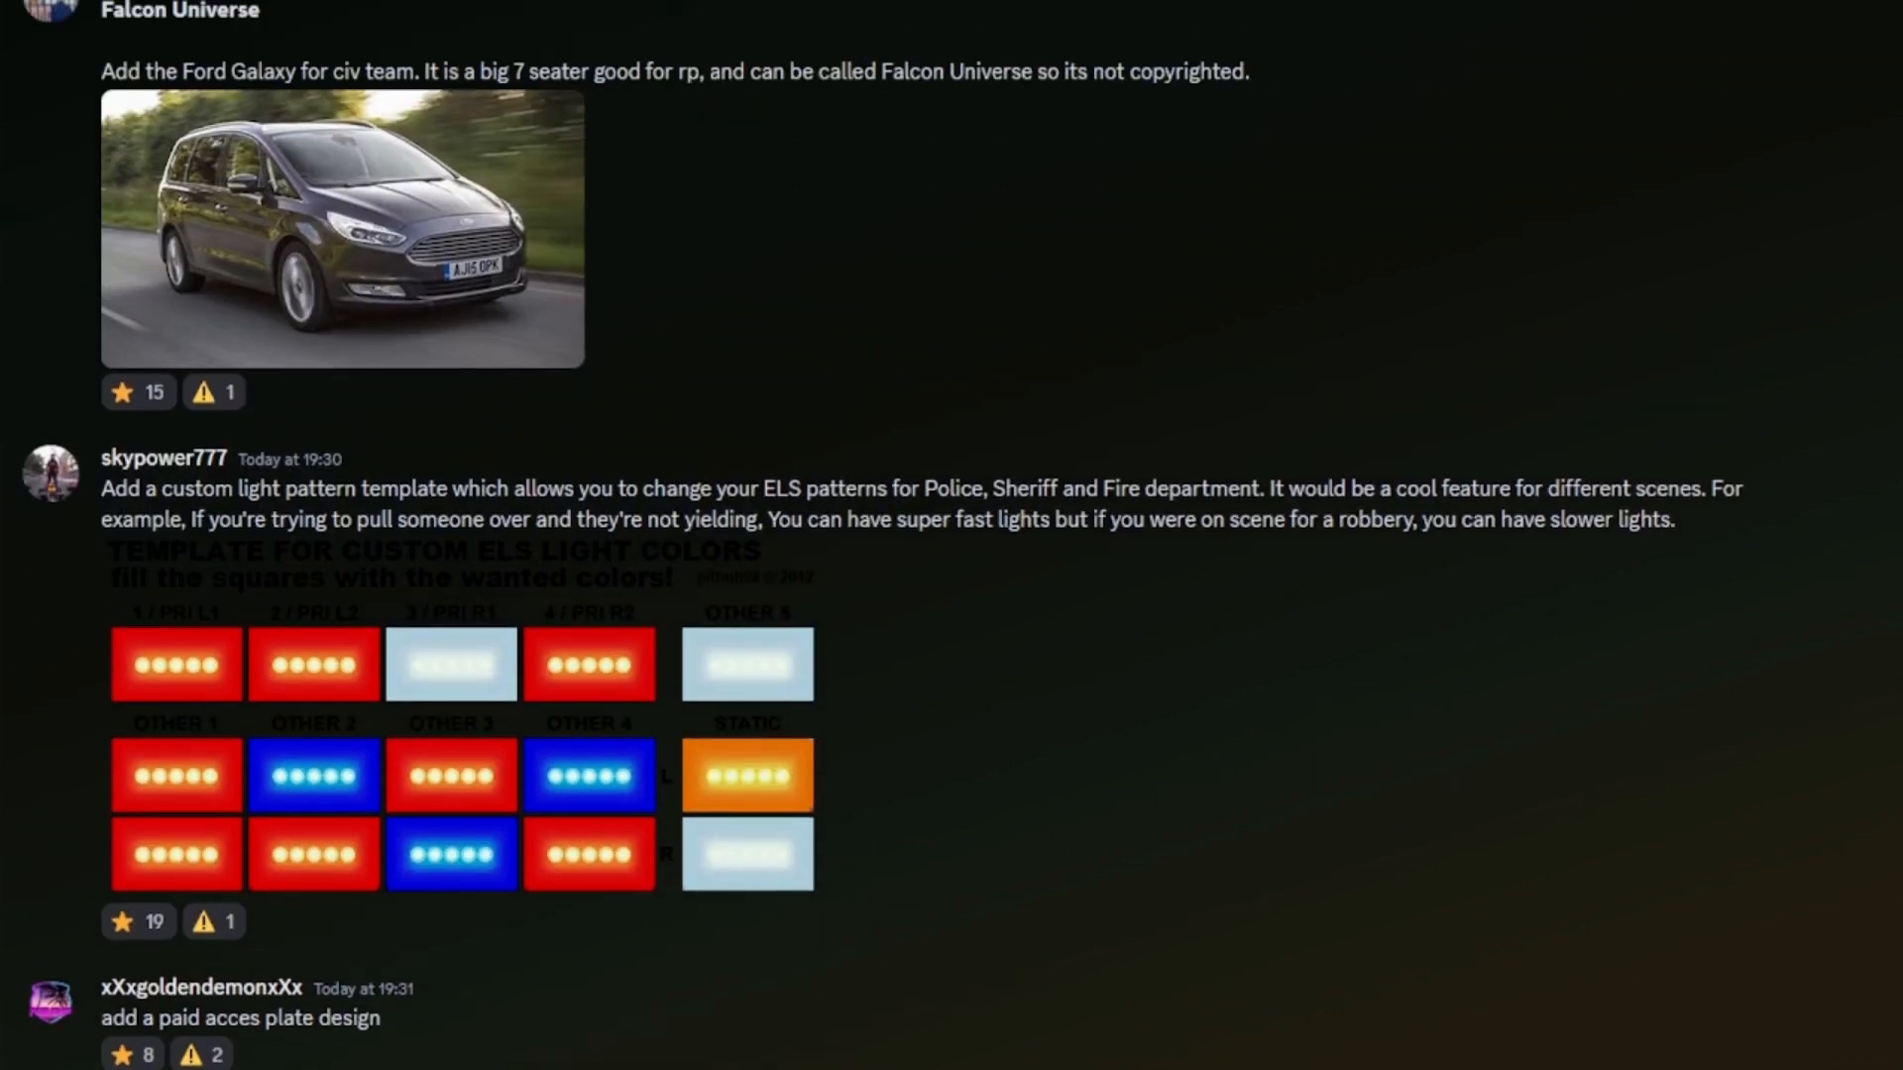
scroll("up", 3)
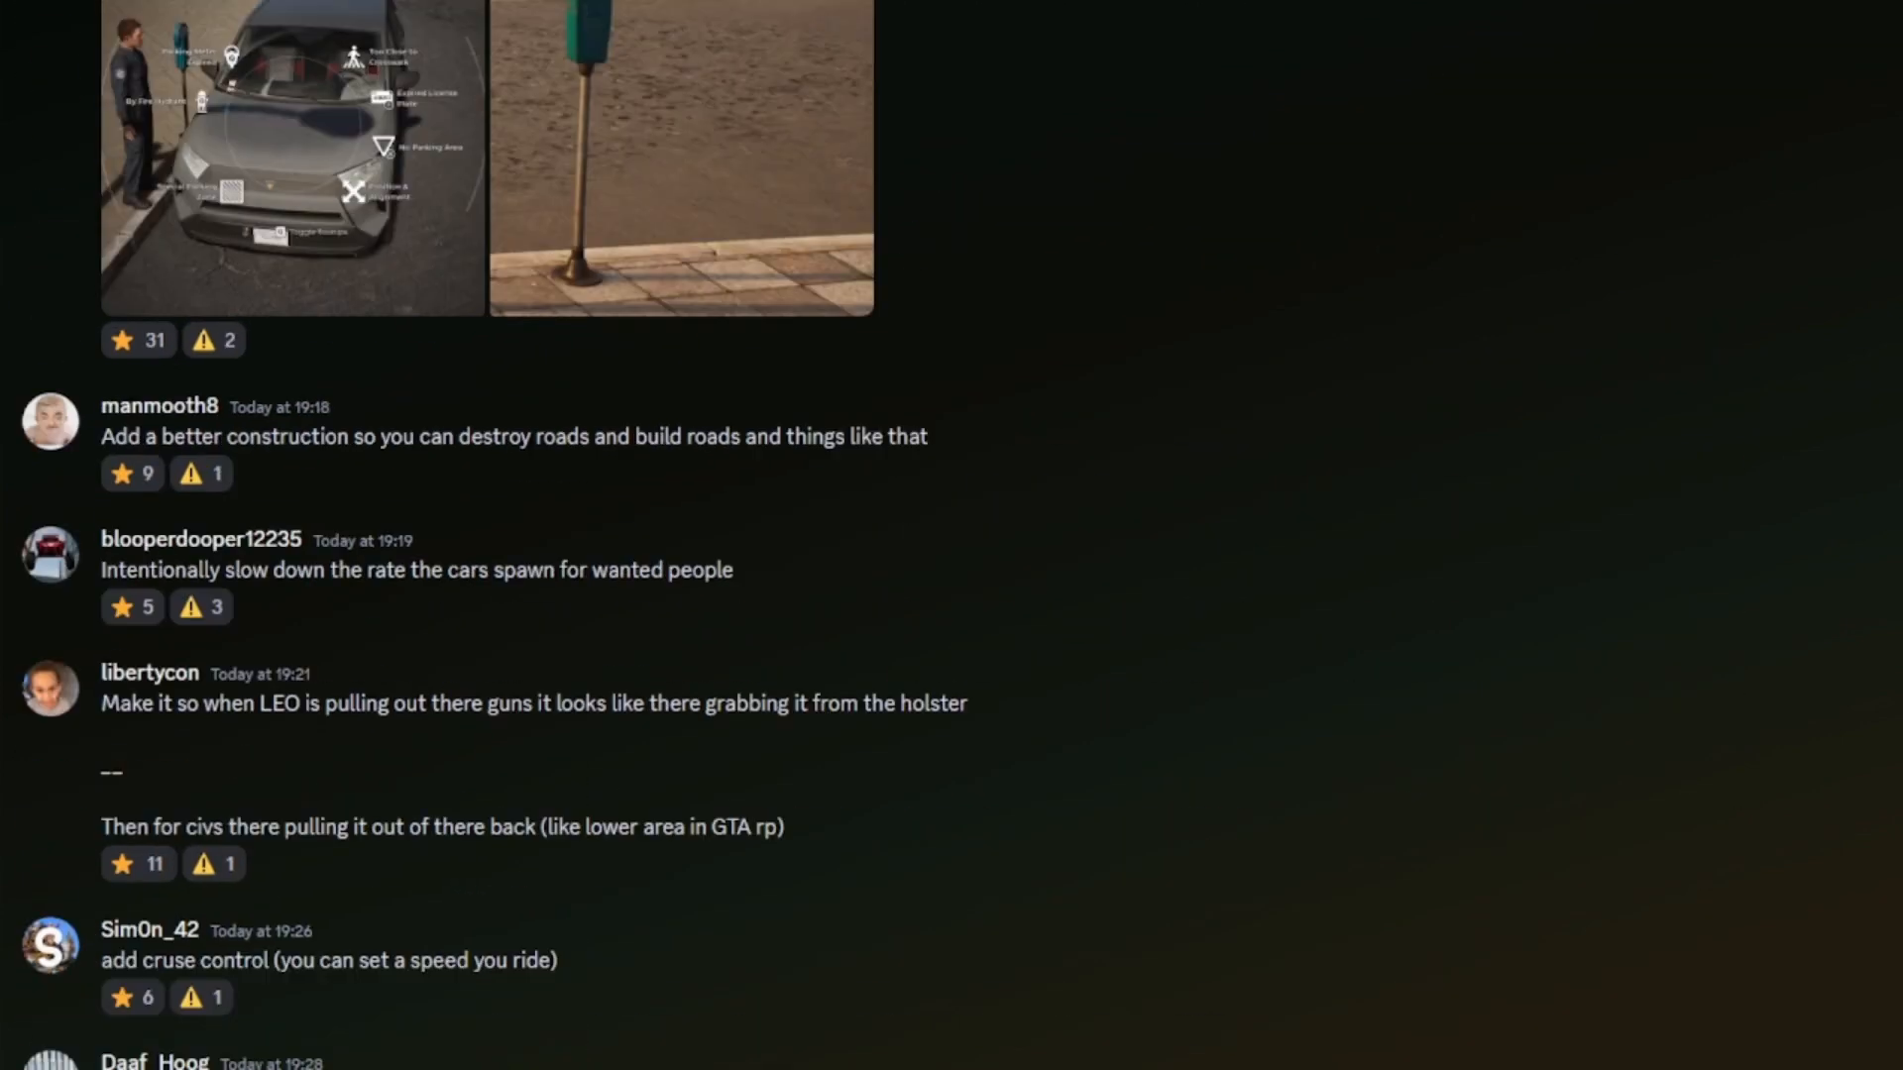
scroll("up", 3)
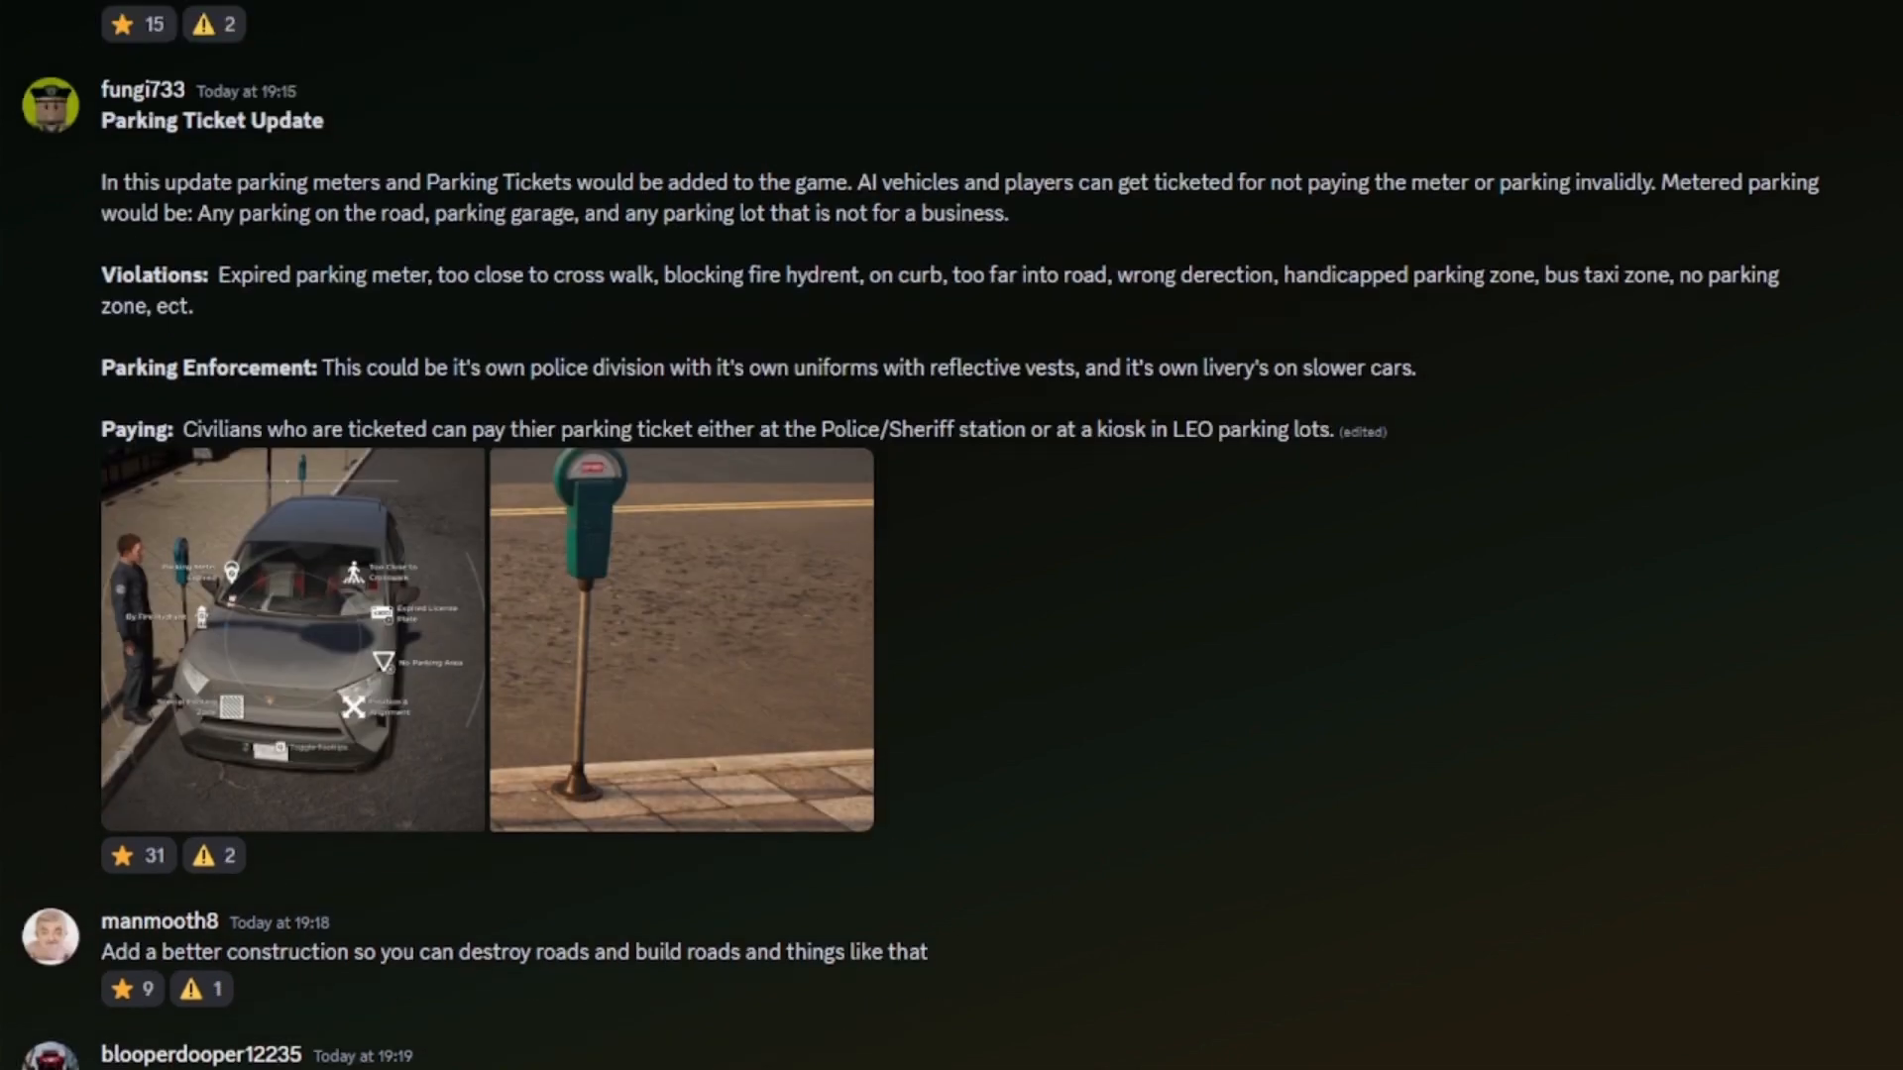
scroll("up", 3)
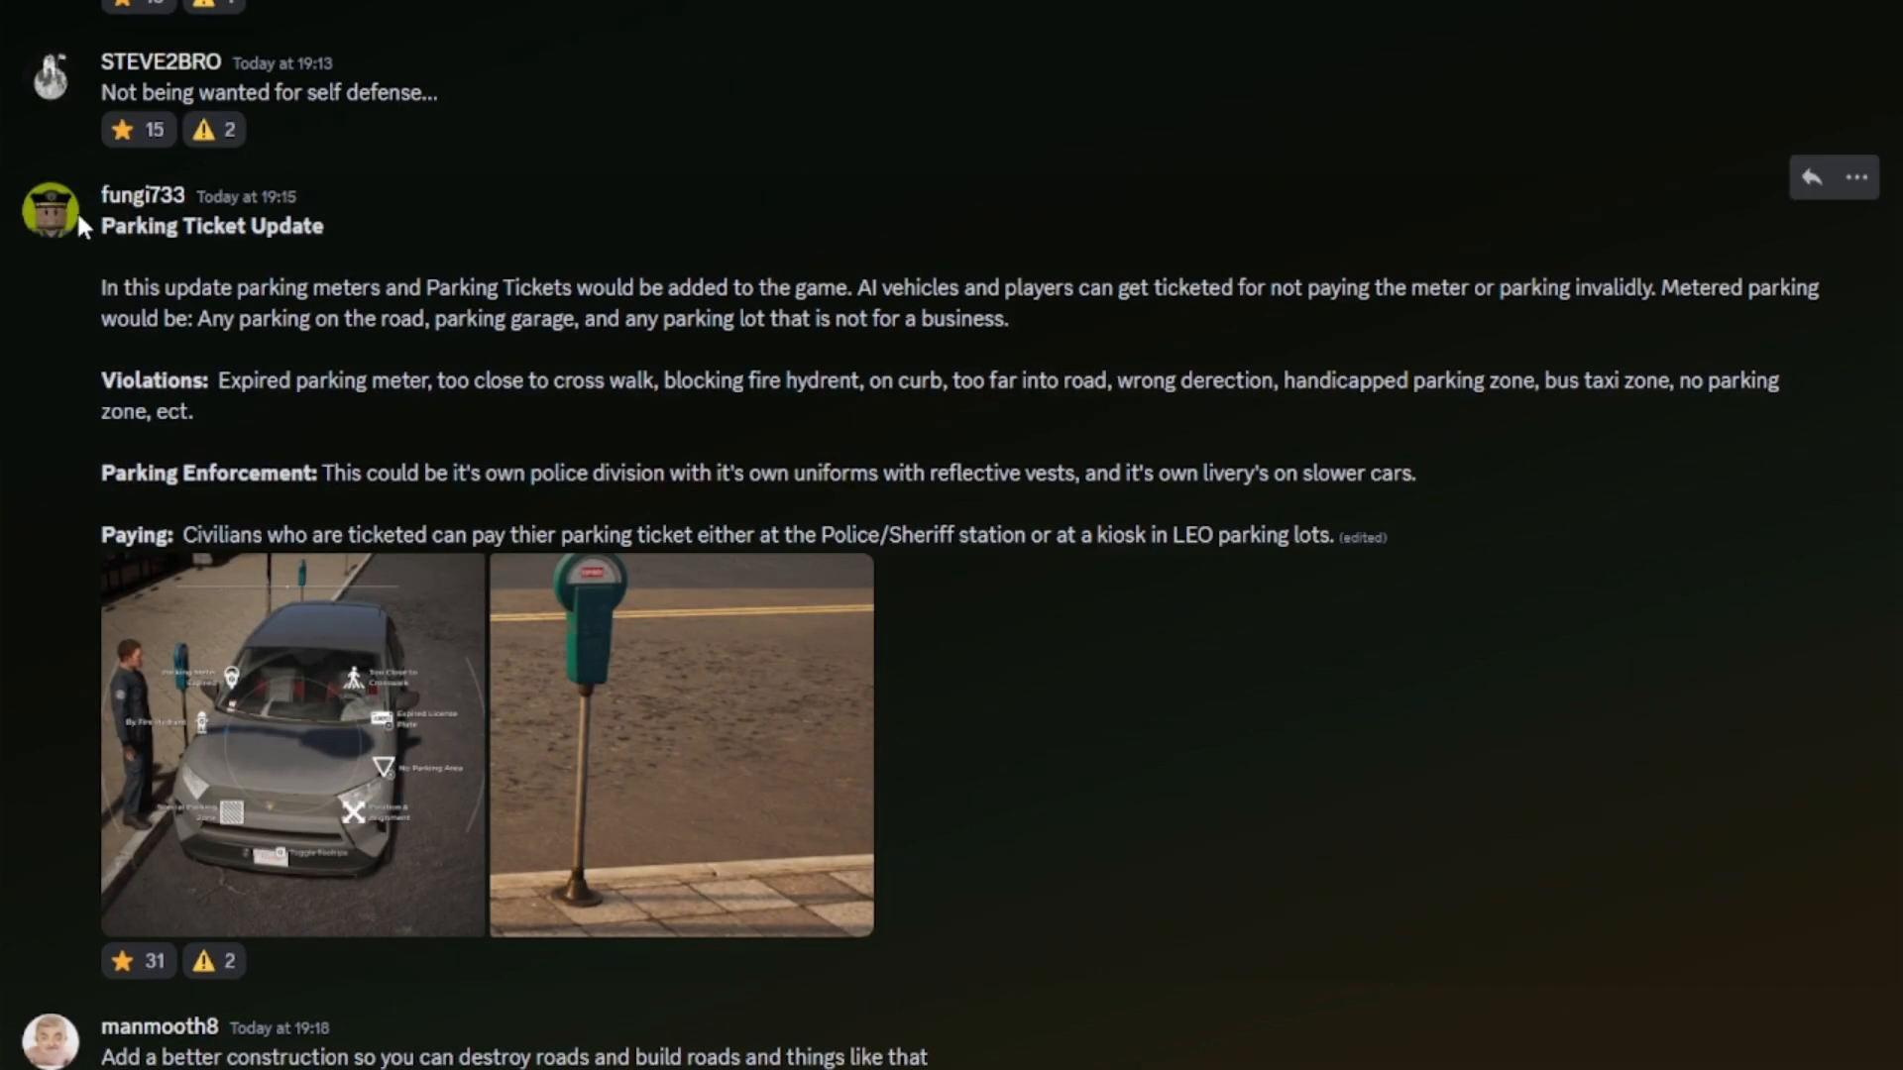
Highlight the Parking Ticket Update's opening paragraph and violations list while reading.
left_click_drag(101, 287, 343, 319)
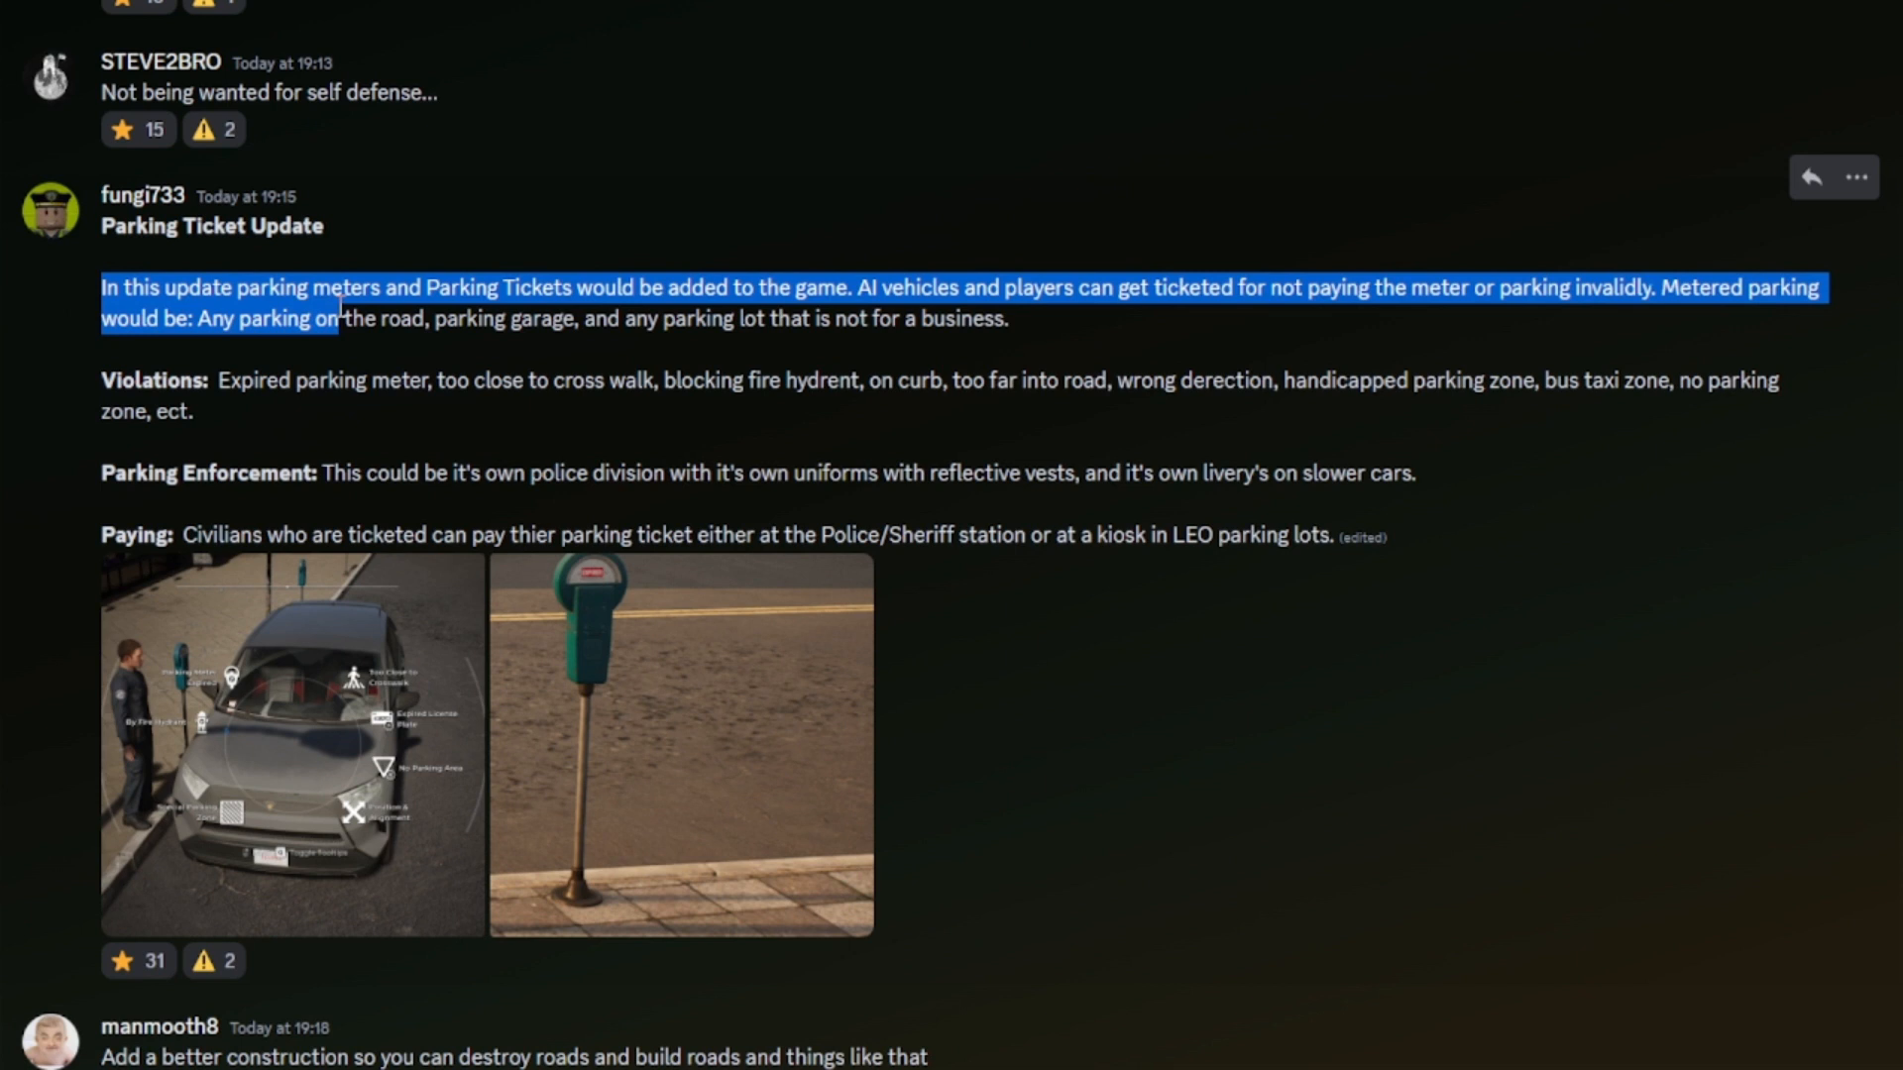
left_click(823, 286)
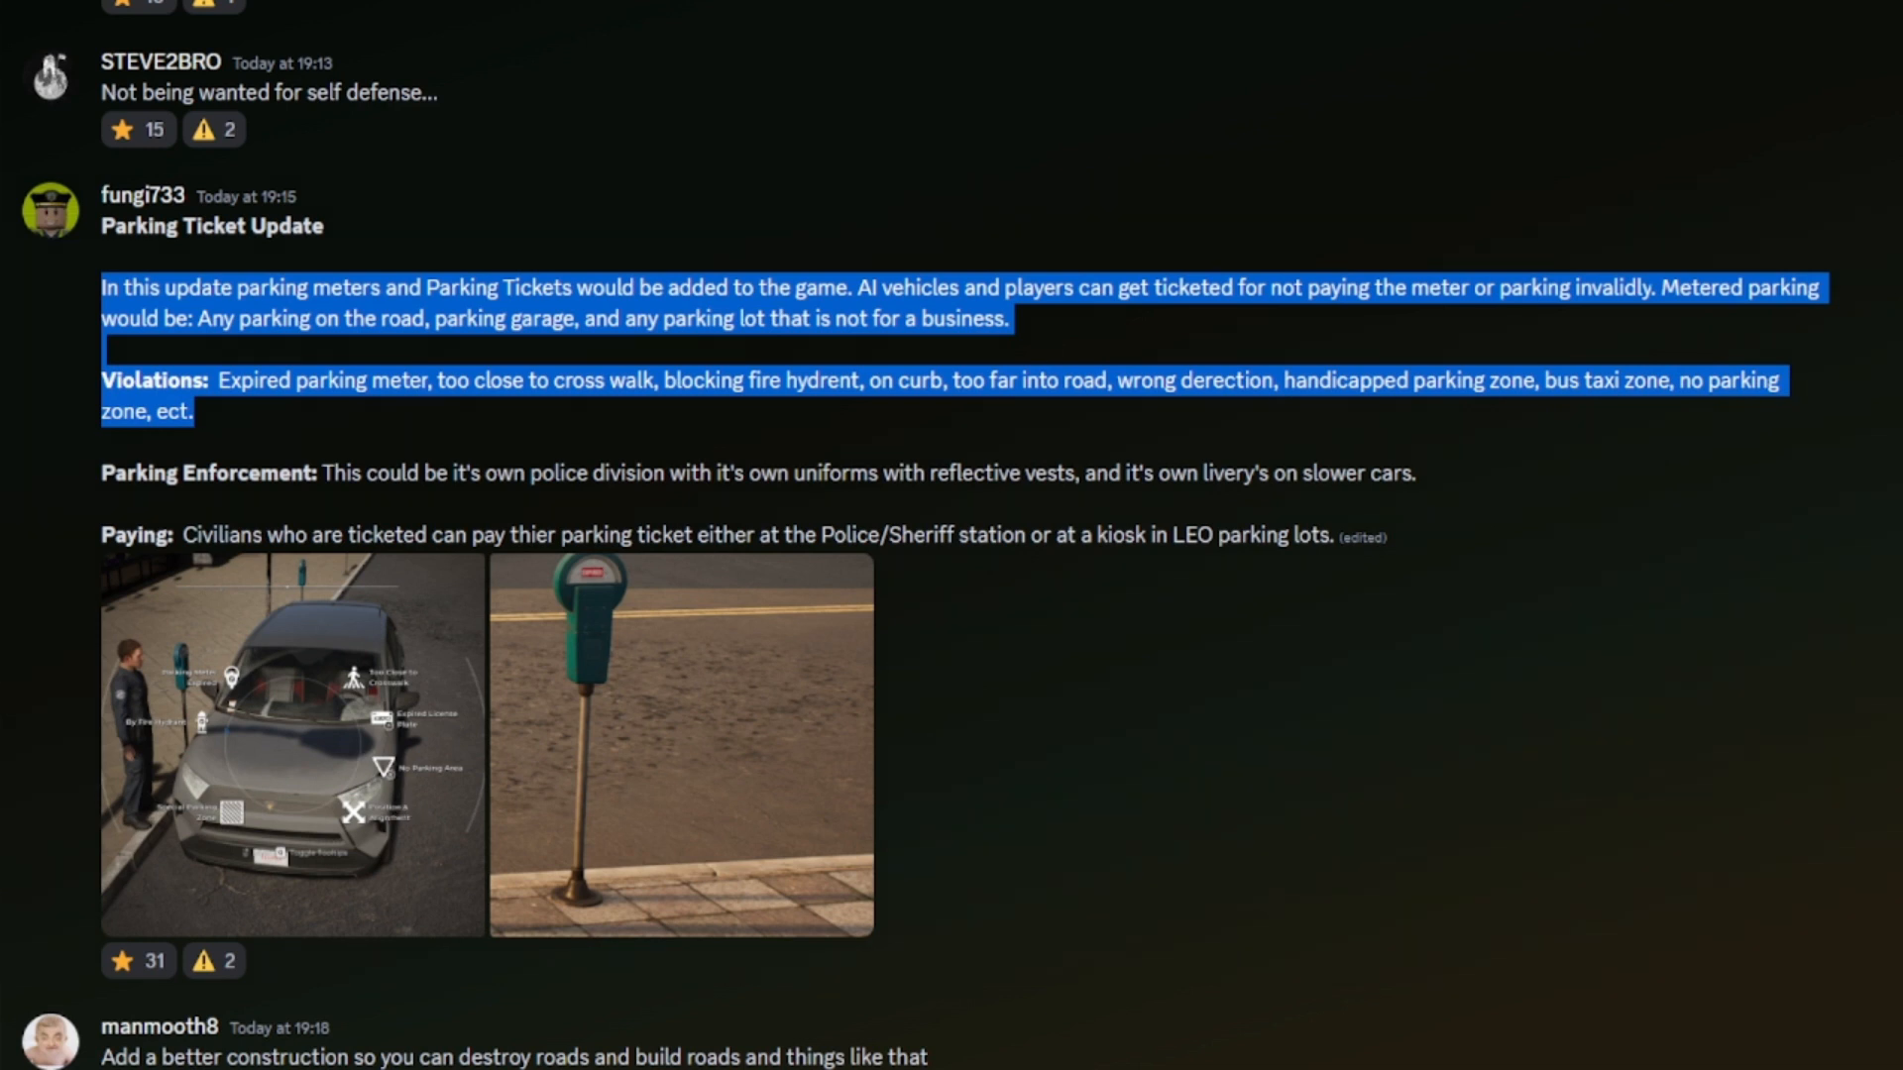
mouse_move(26, 840)
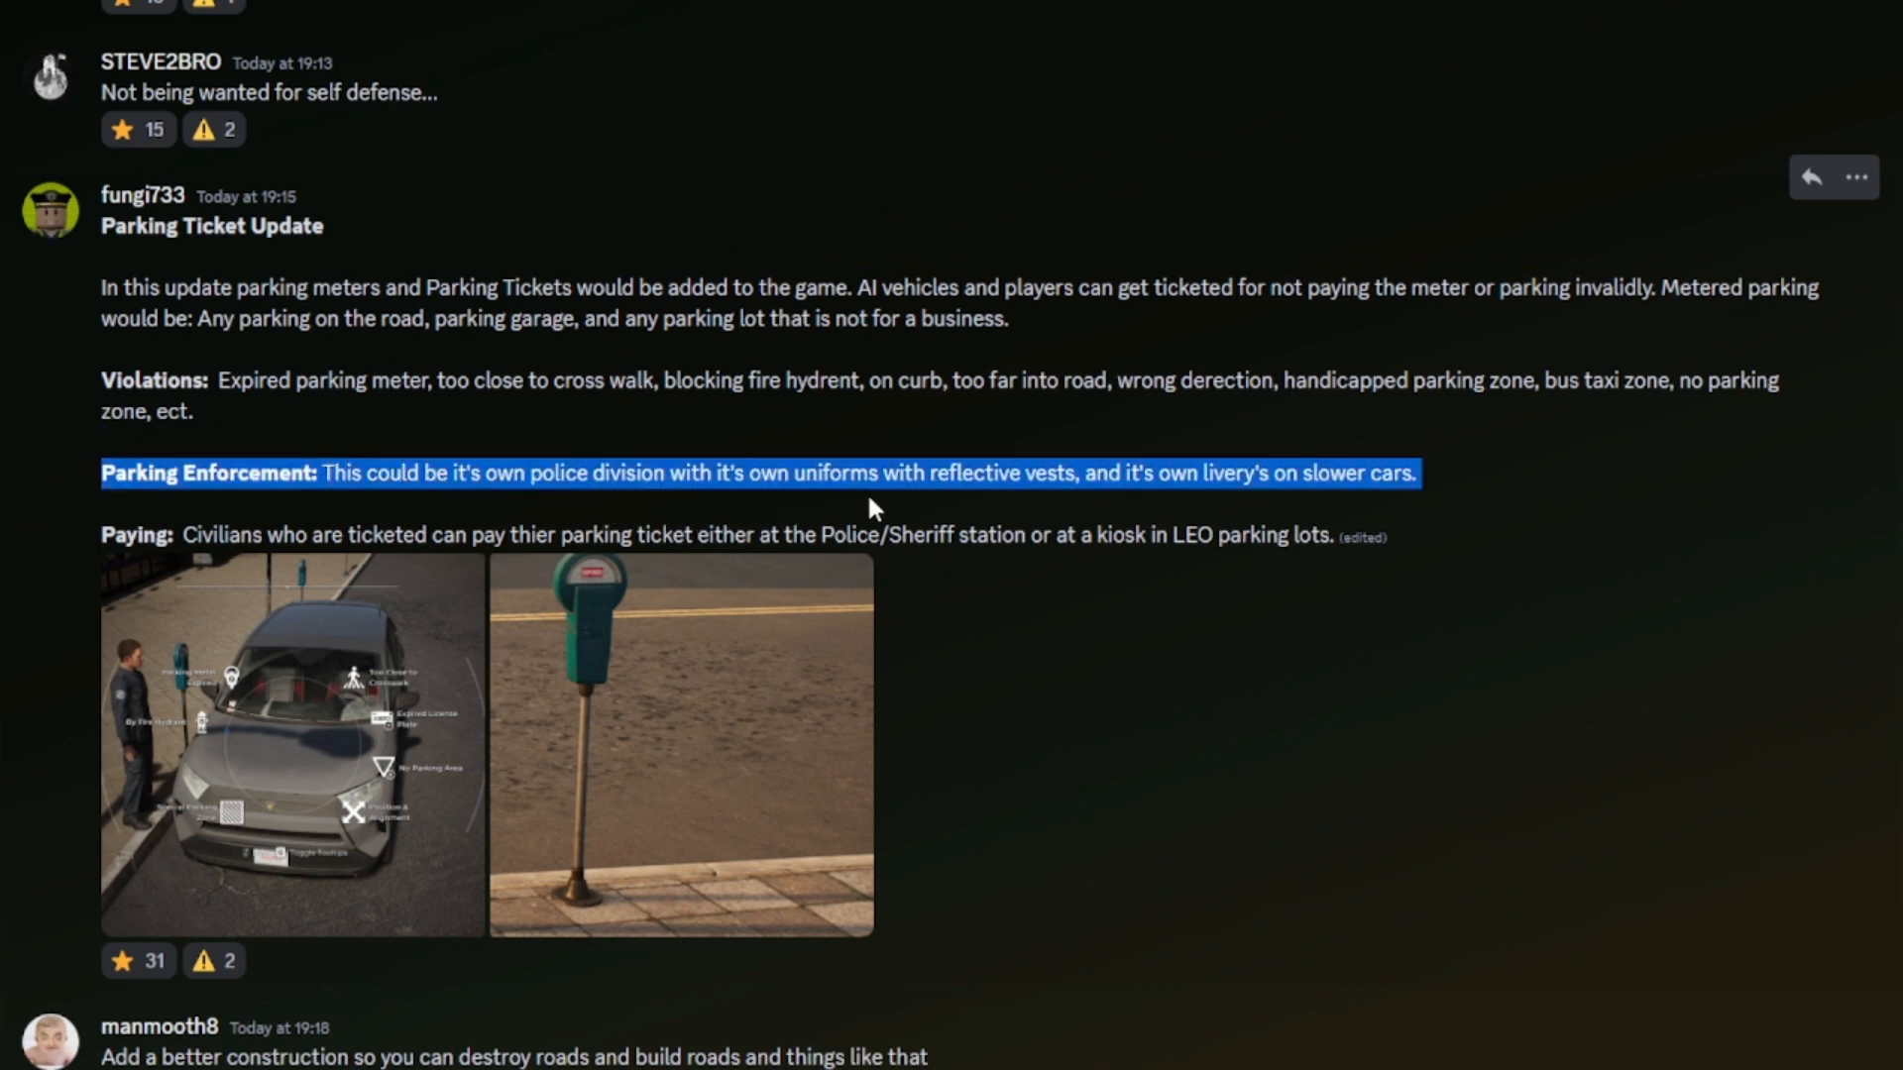
mouse_move(1287, 504)
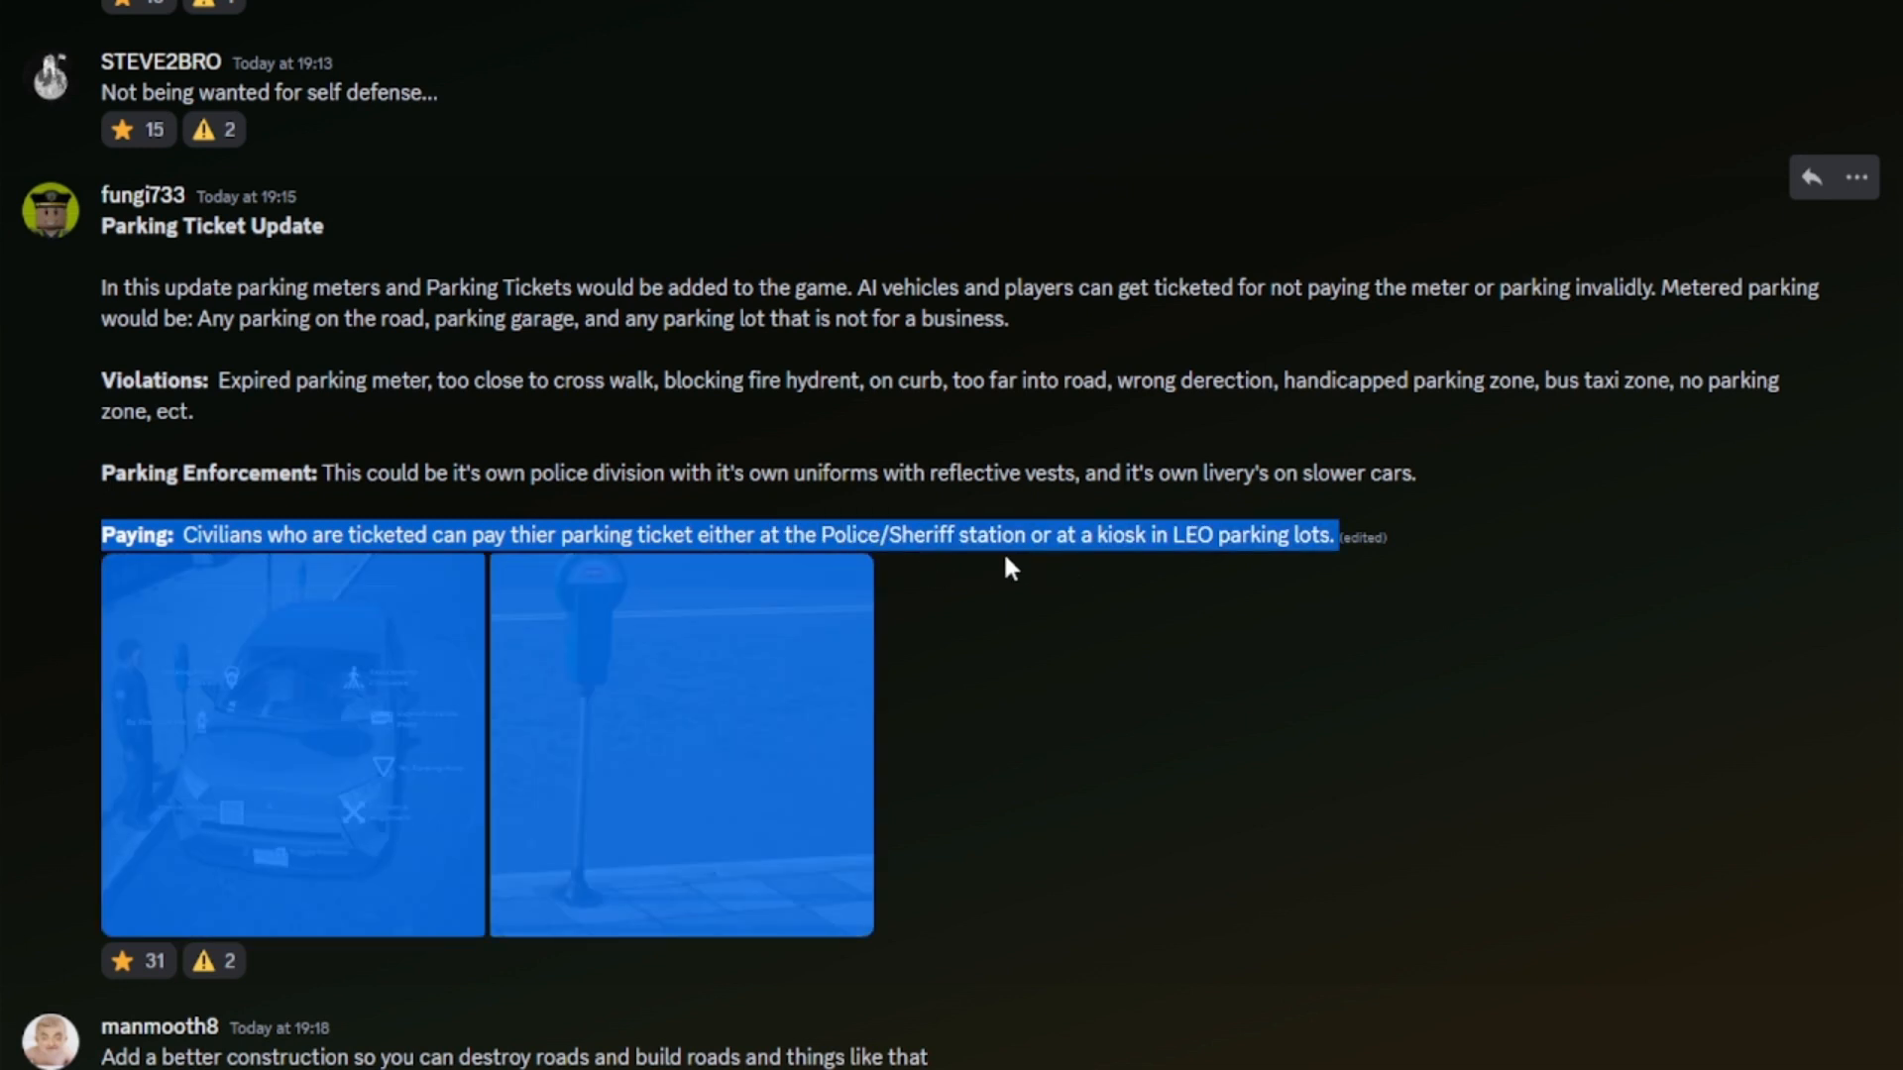
mouse_move(1231, 567)
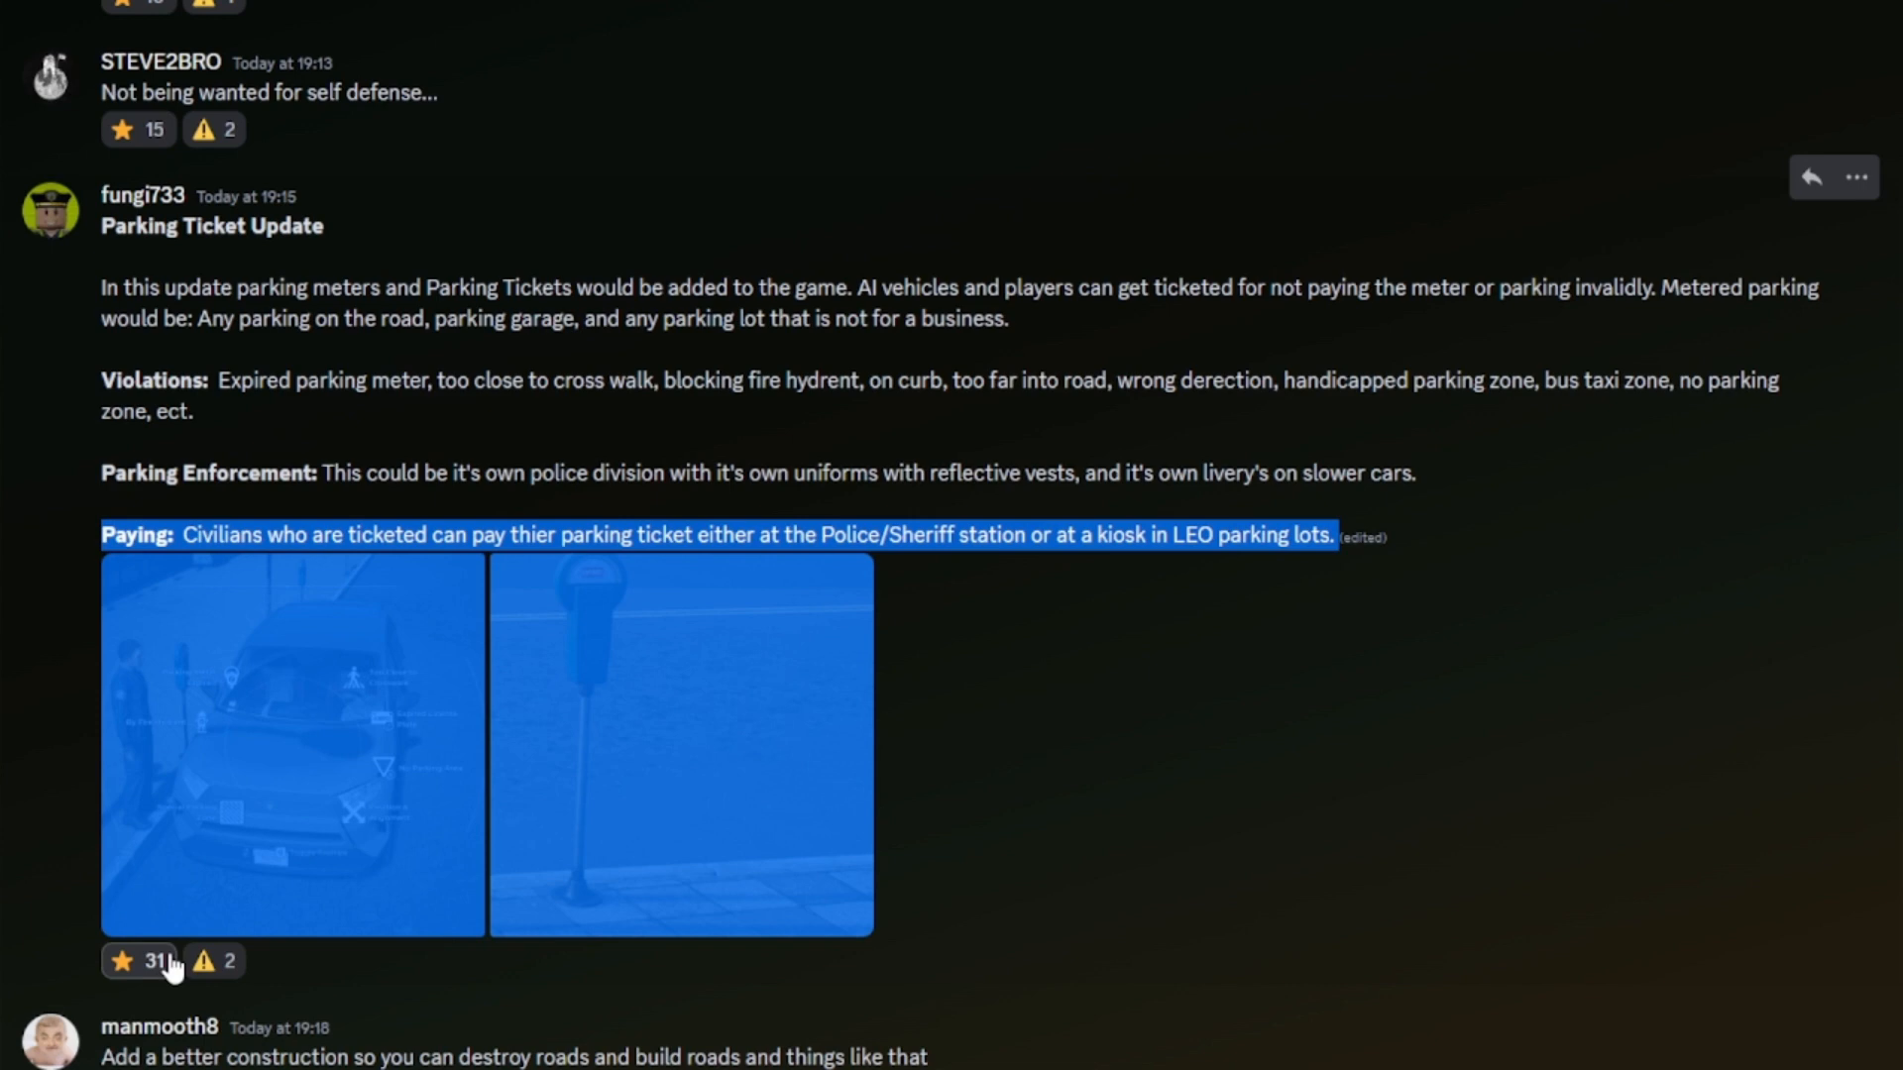
scroll("up", 3)
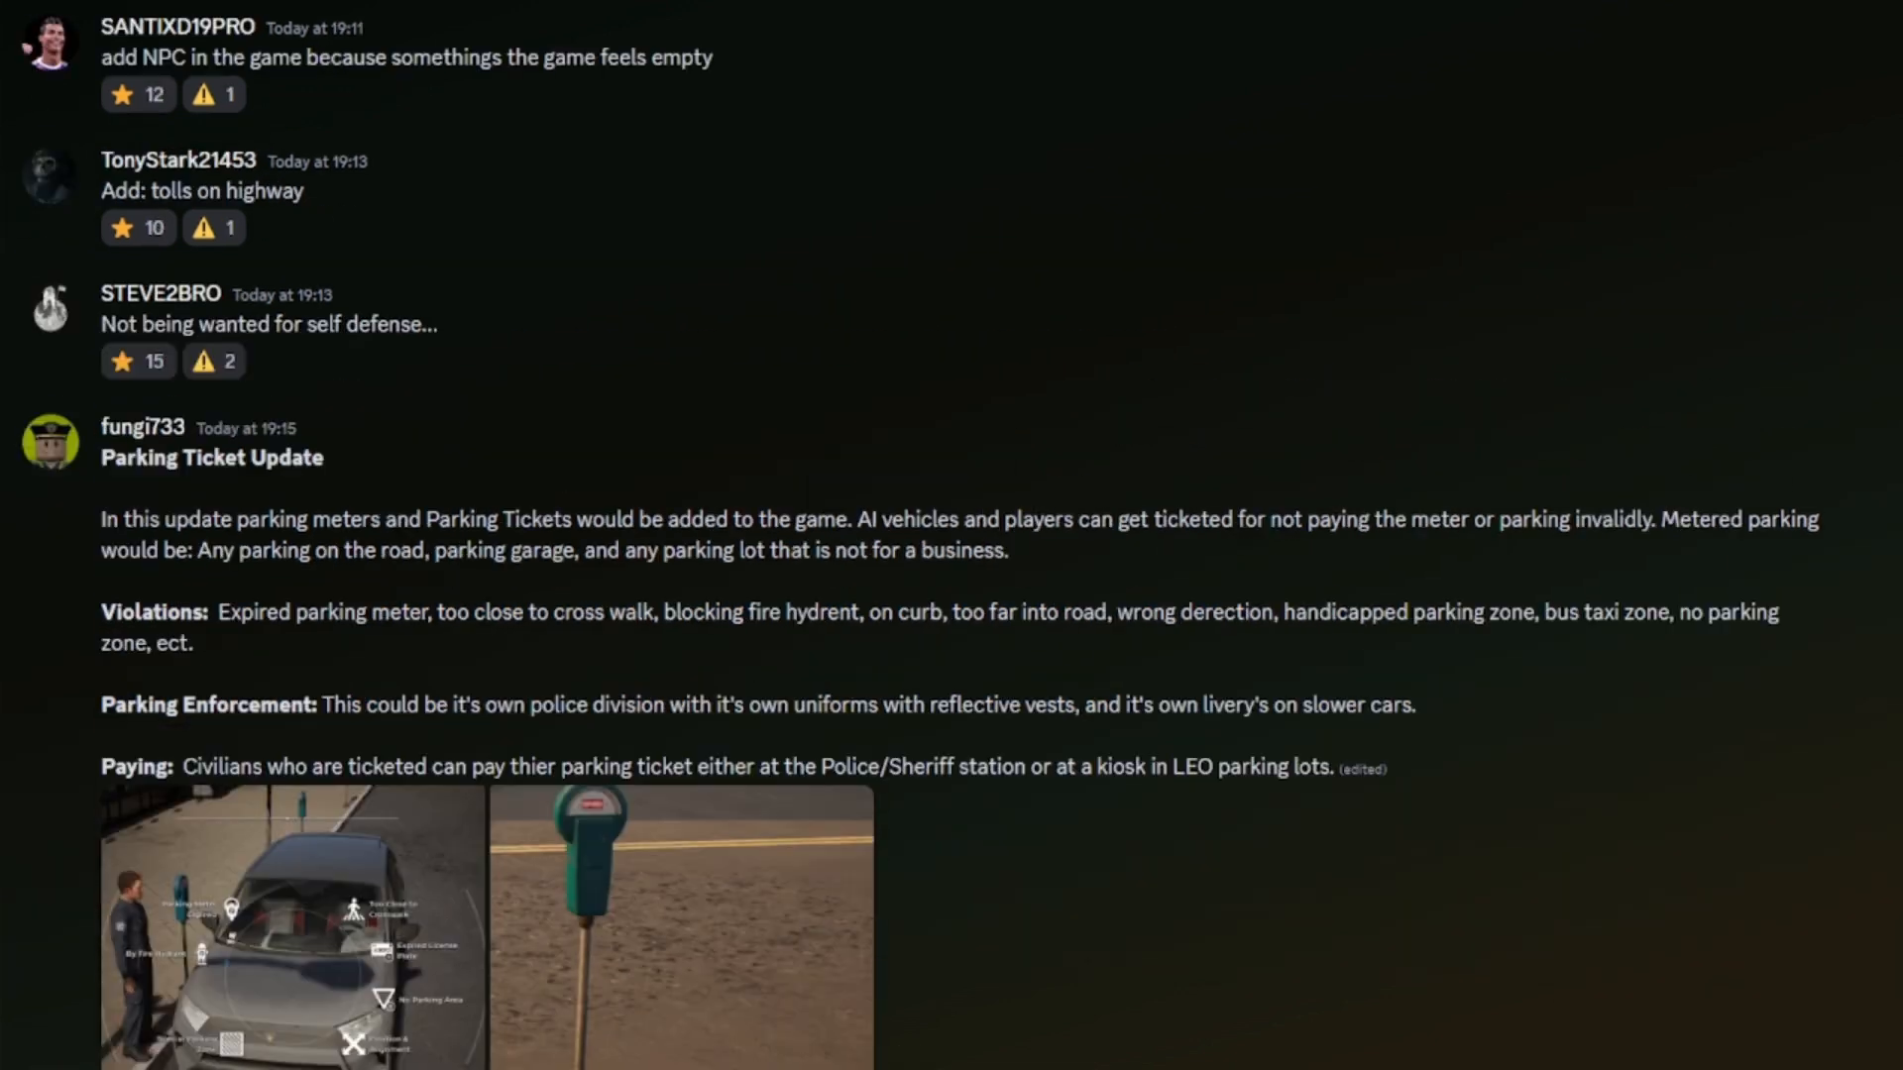
scroll("up", 3)
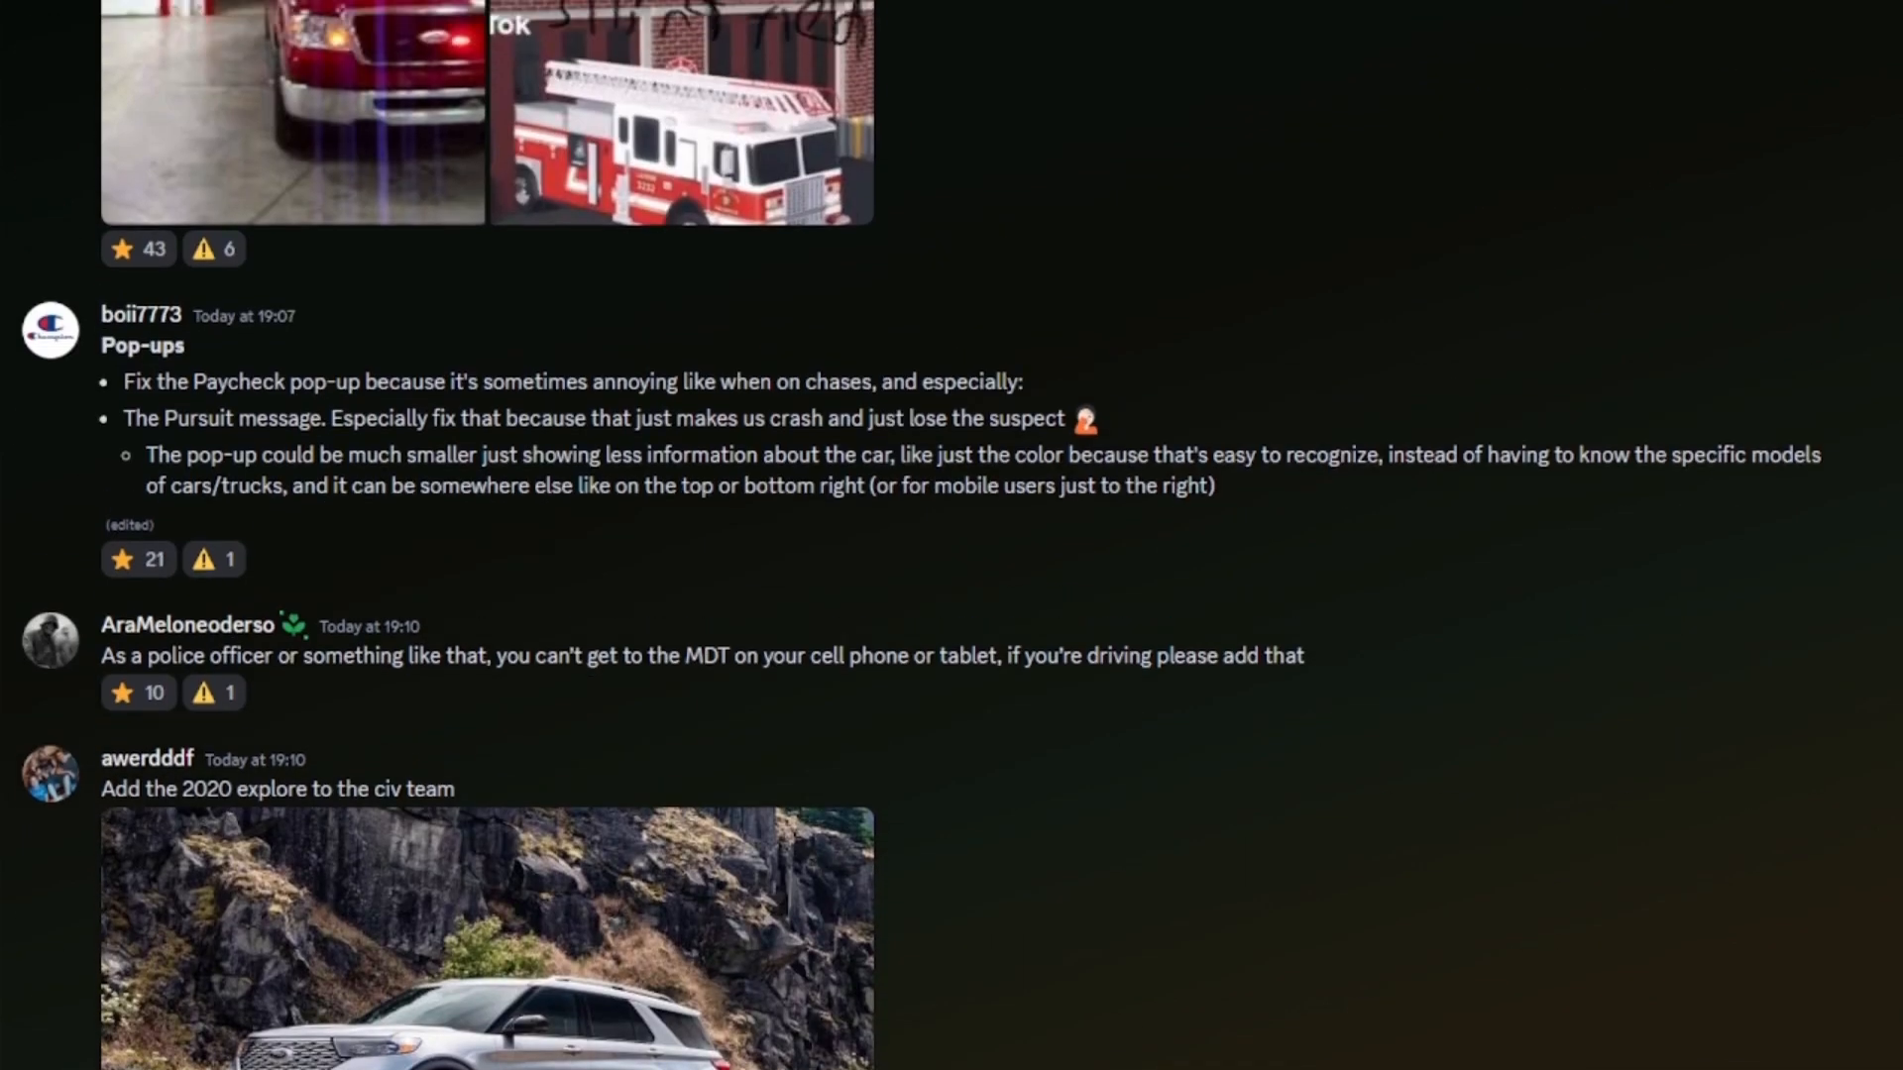
left_click_drag(317, 381, 220, 419)
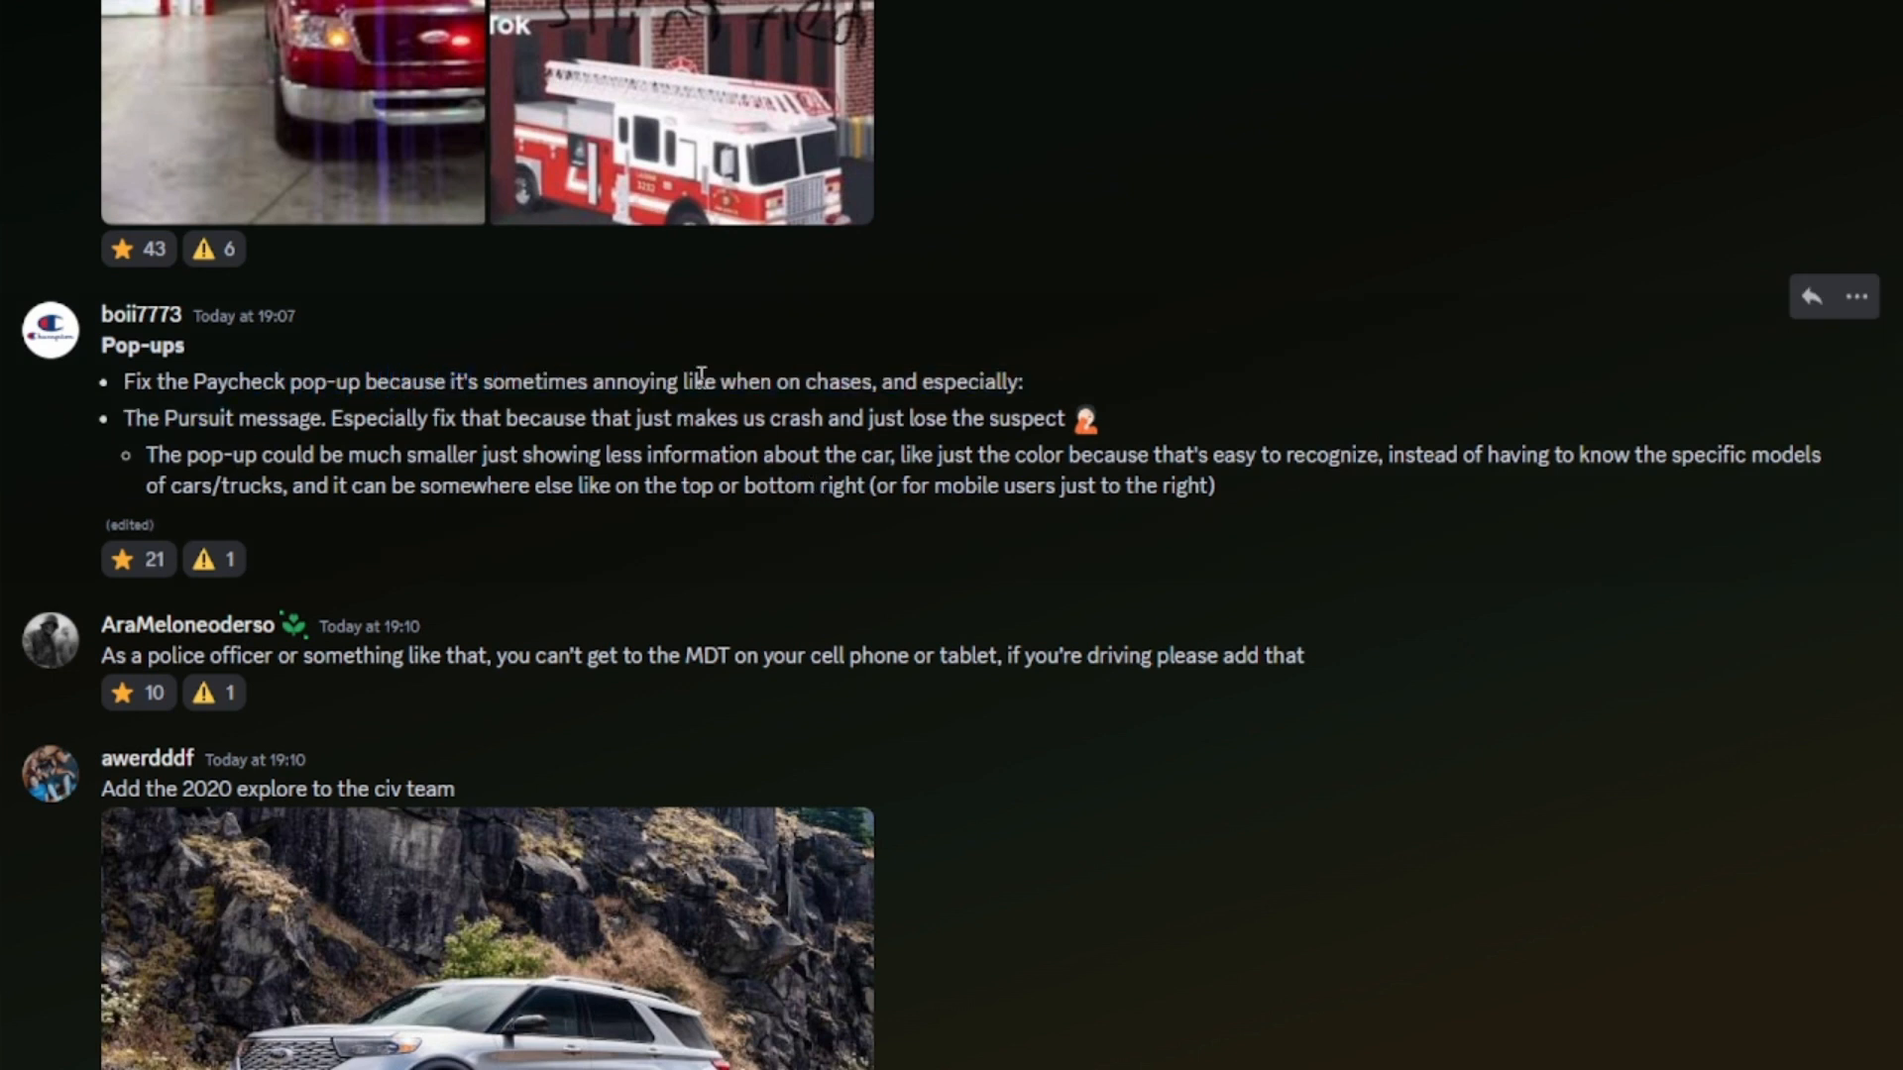
mouse_move(234, 522)
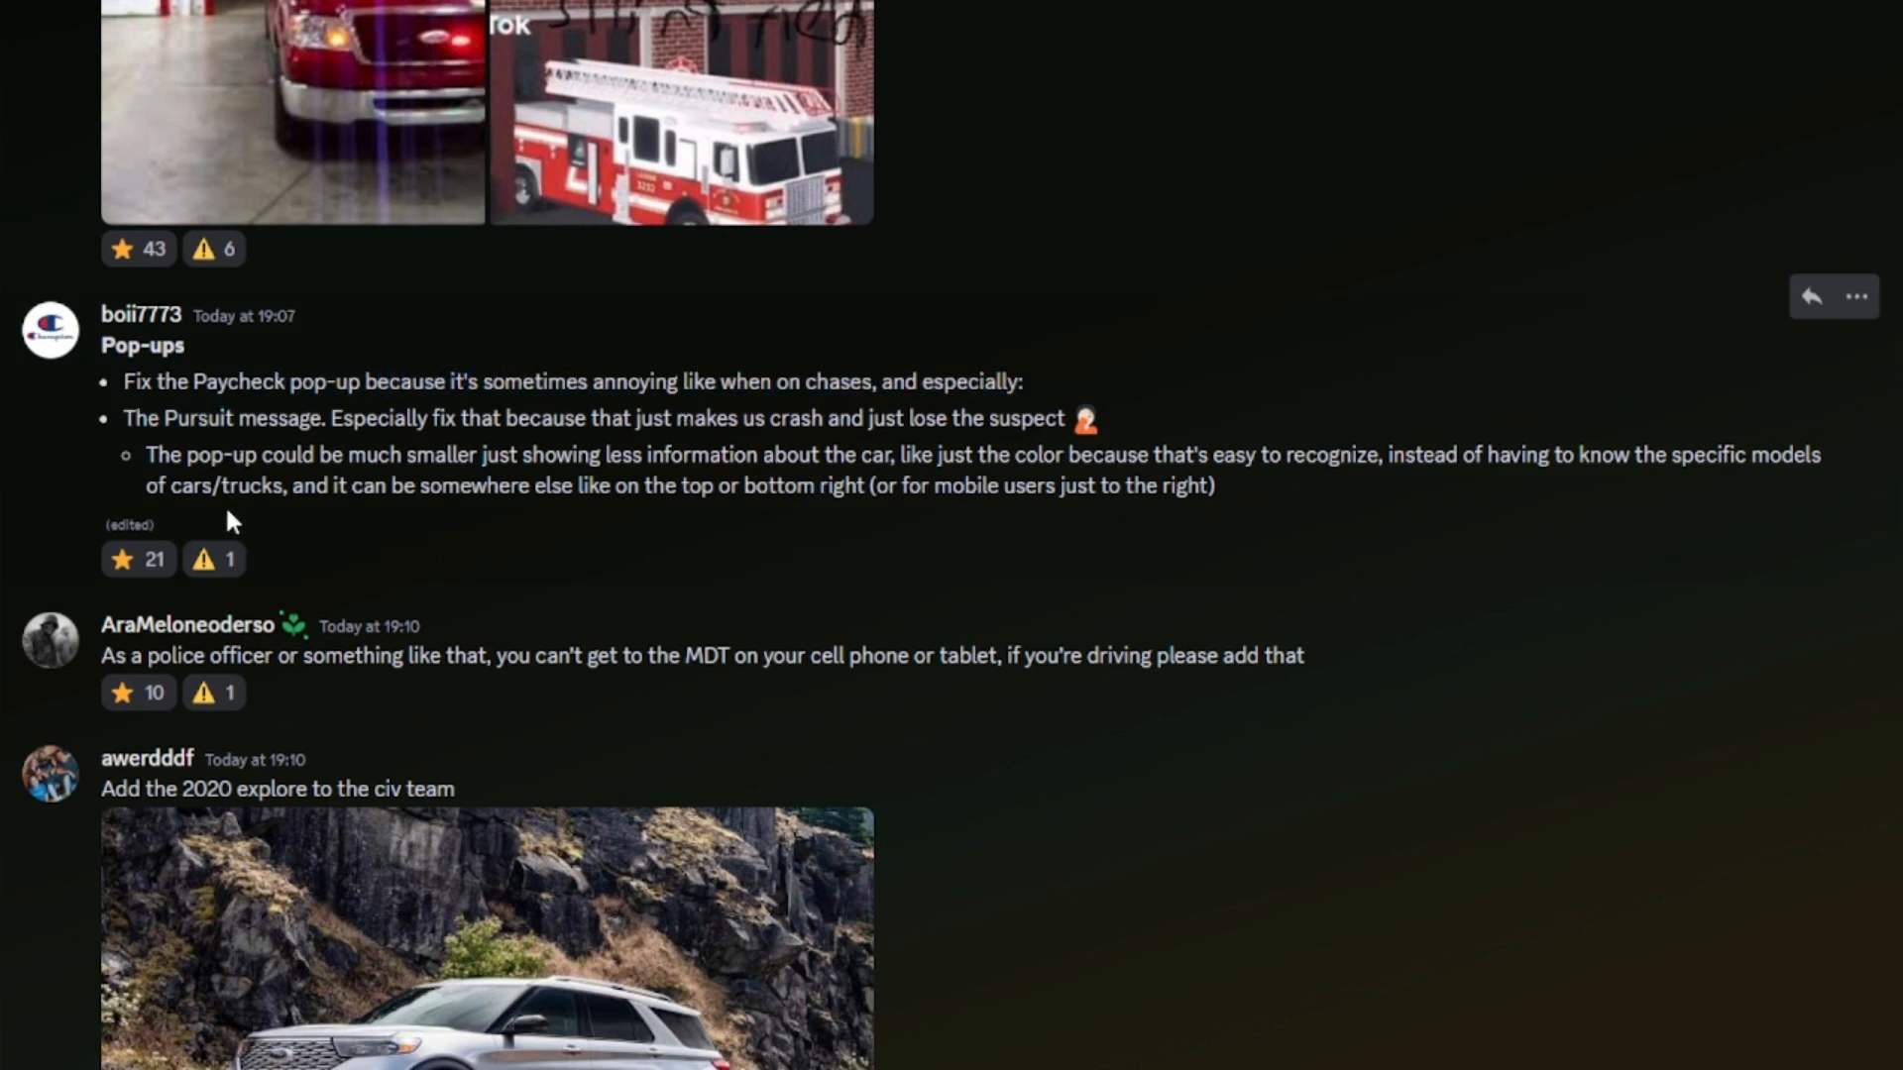
mouse_move(252, 418)
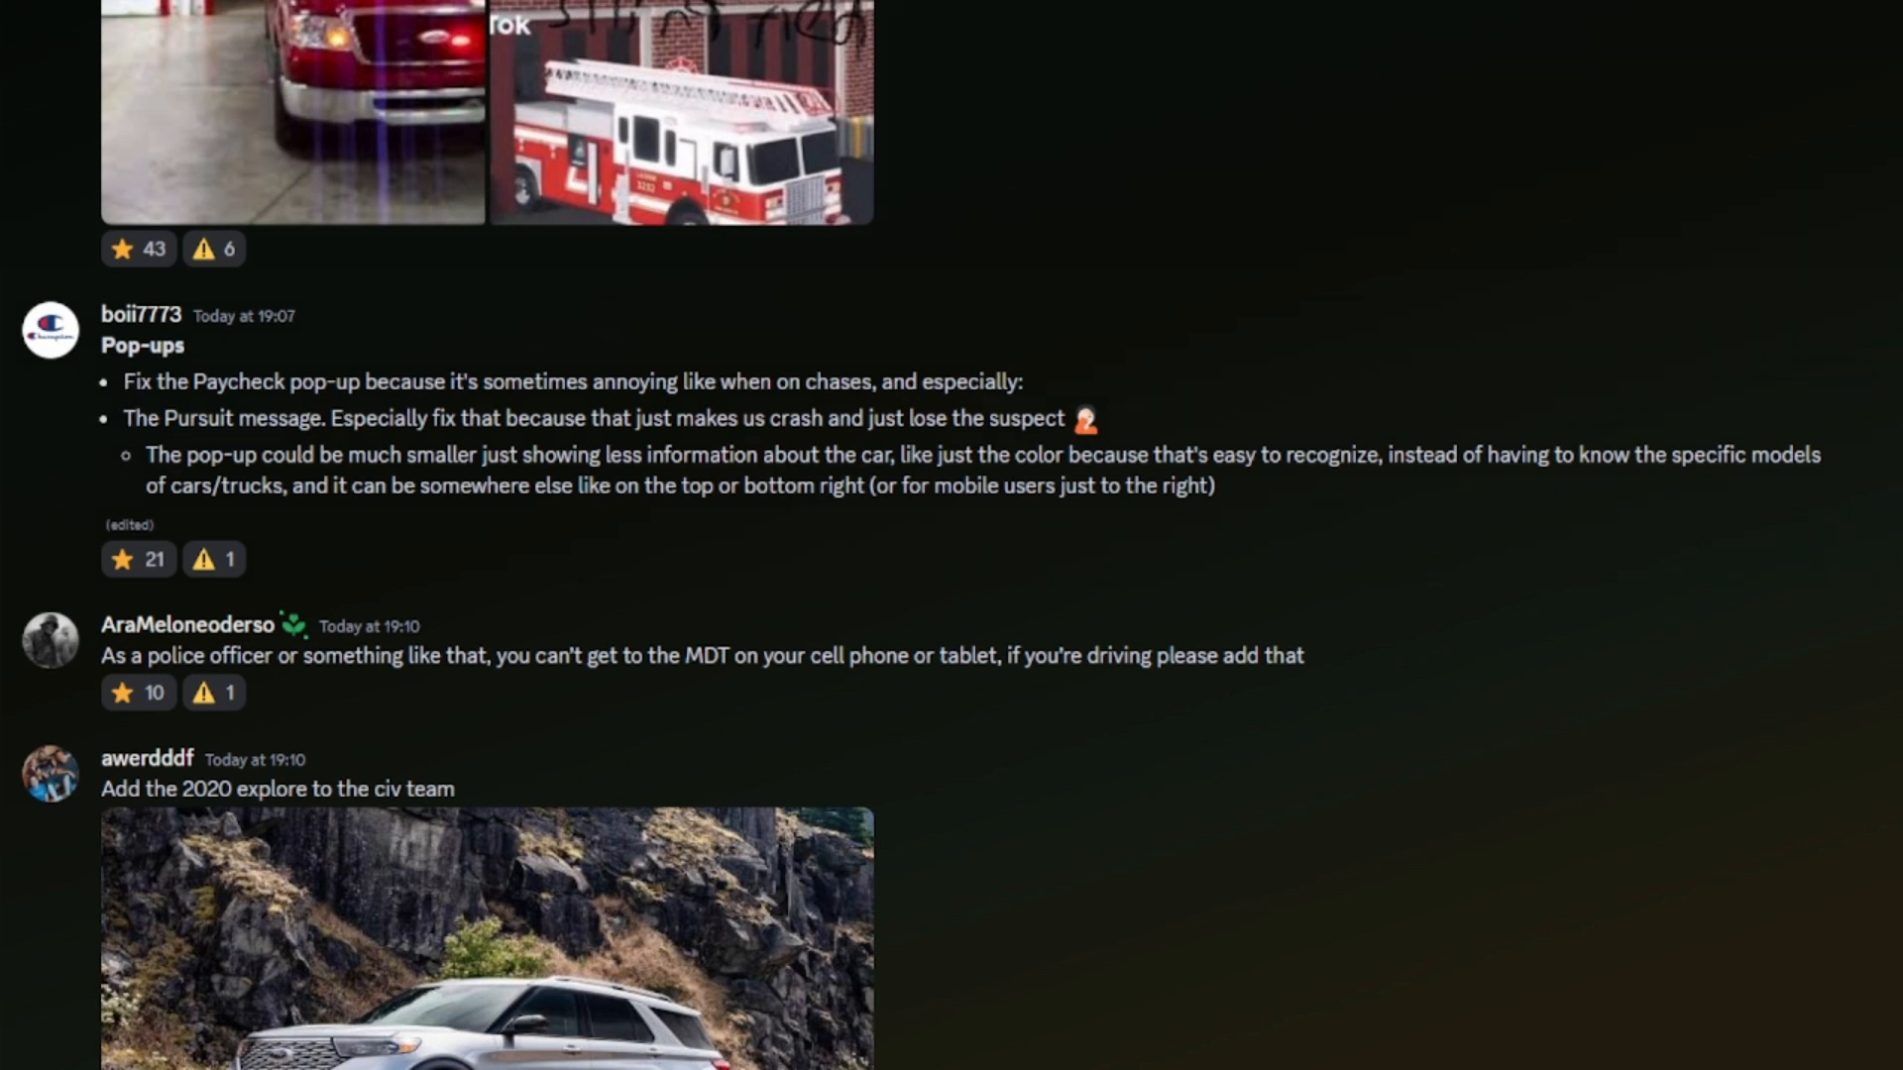
mouse_move(434, 224)
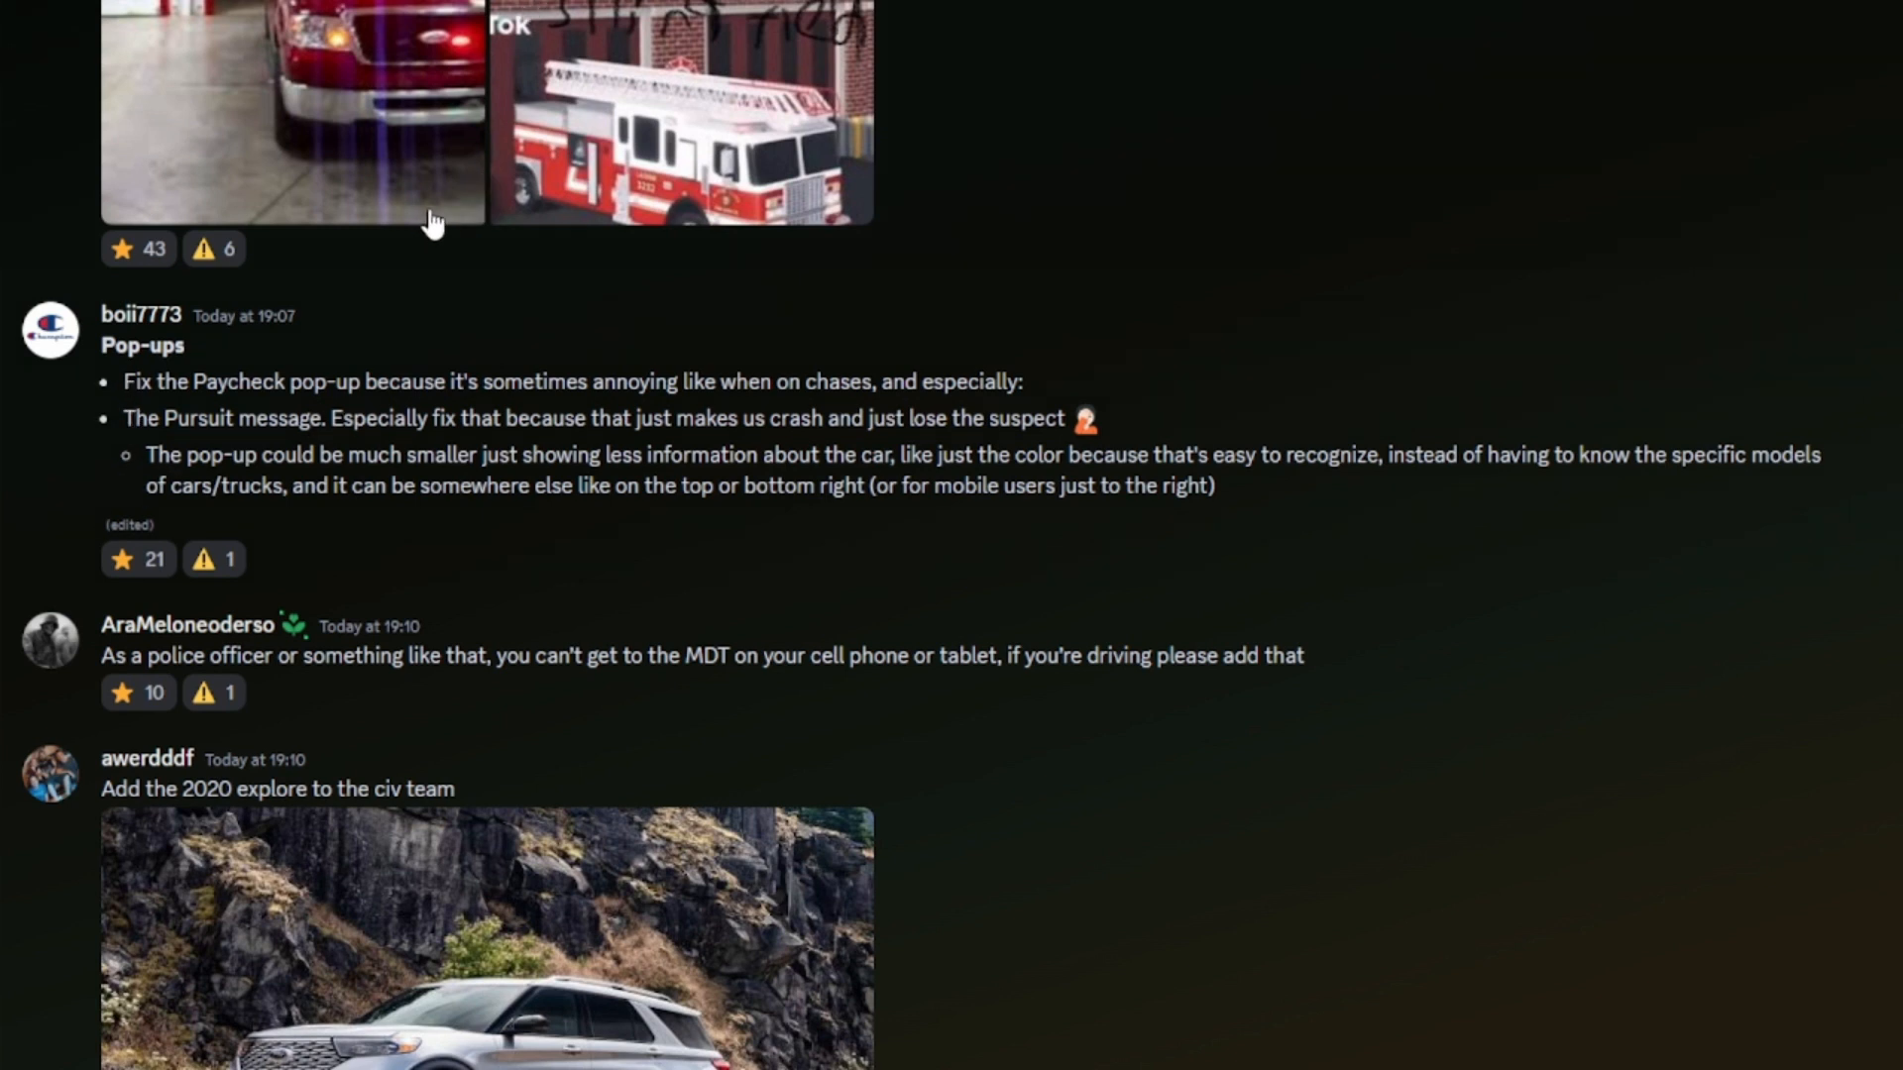
mouse_move(416, 272)
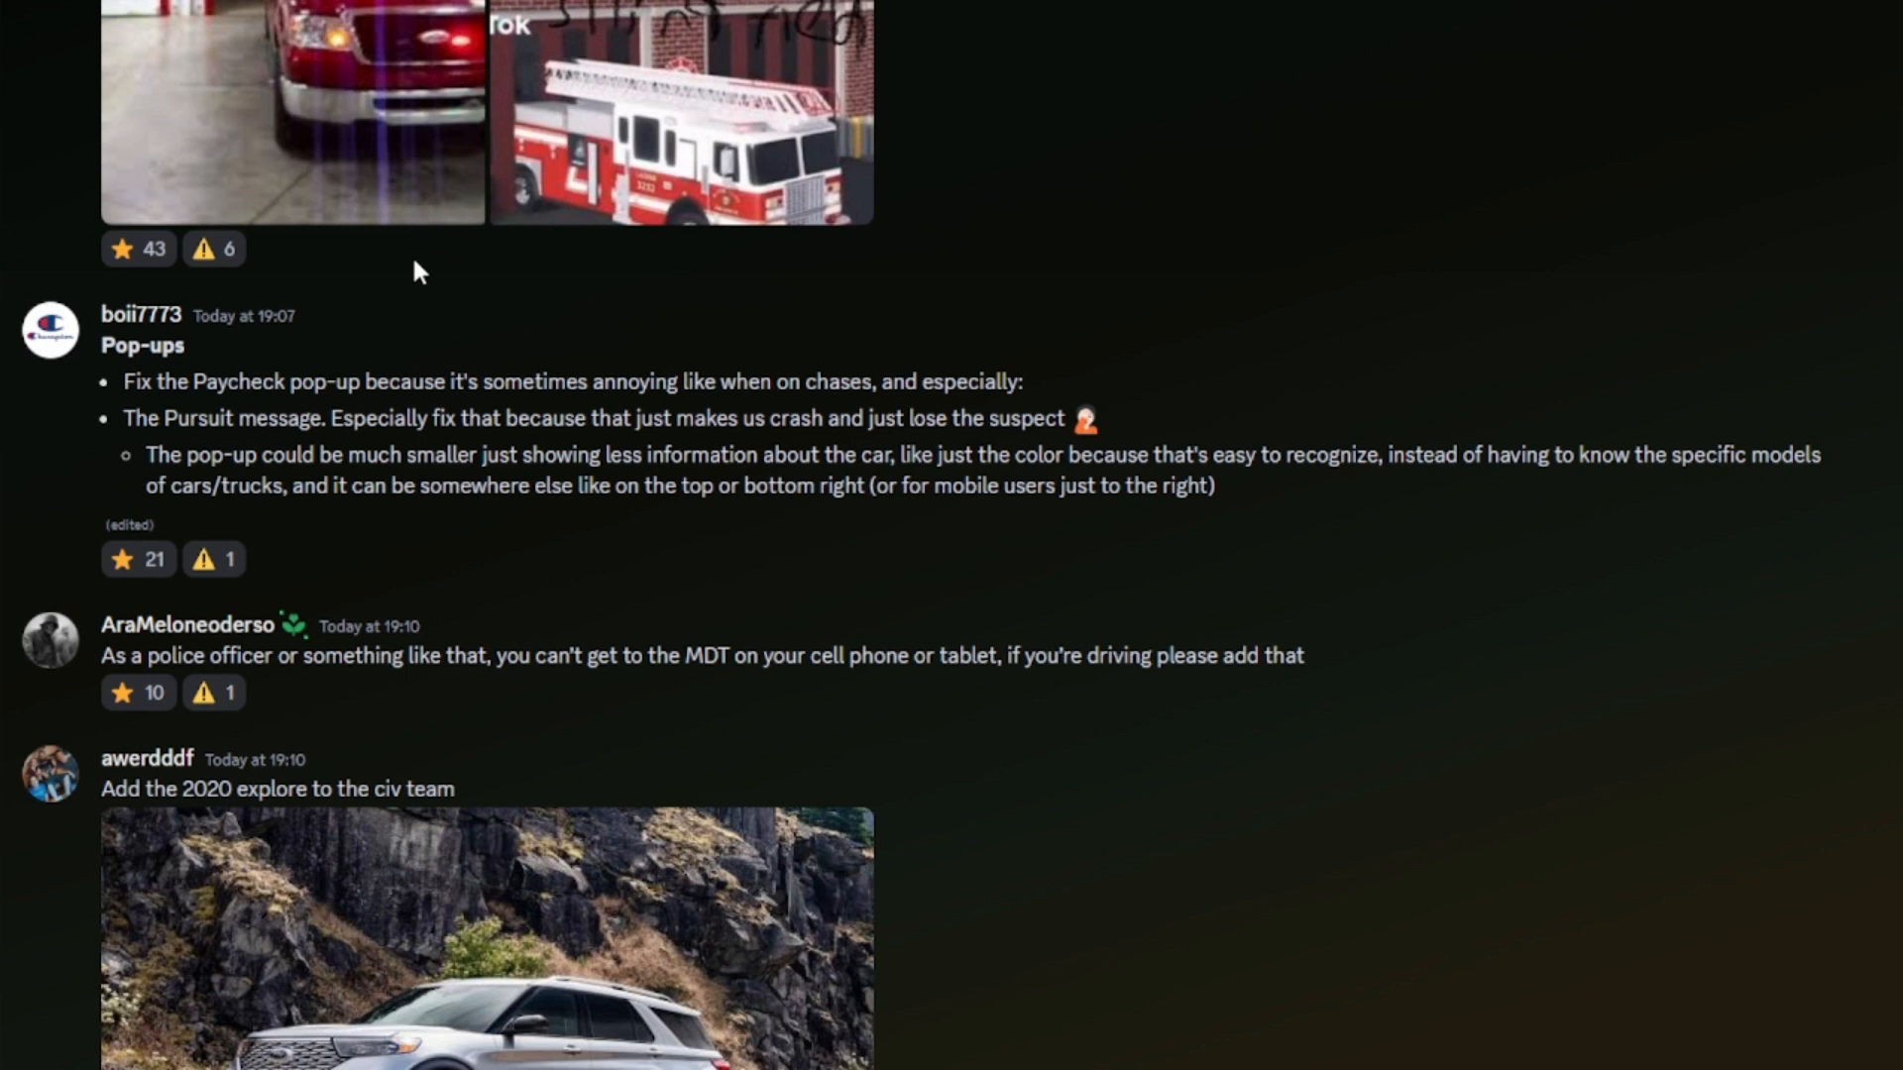
mouse_move(369, 264)
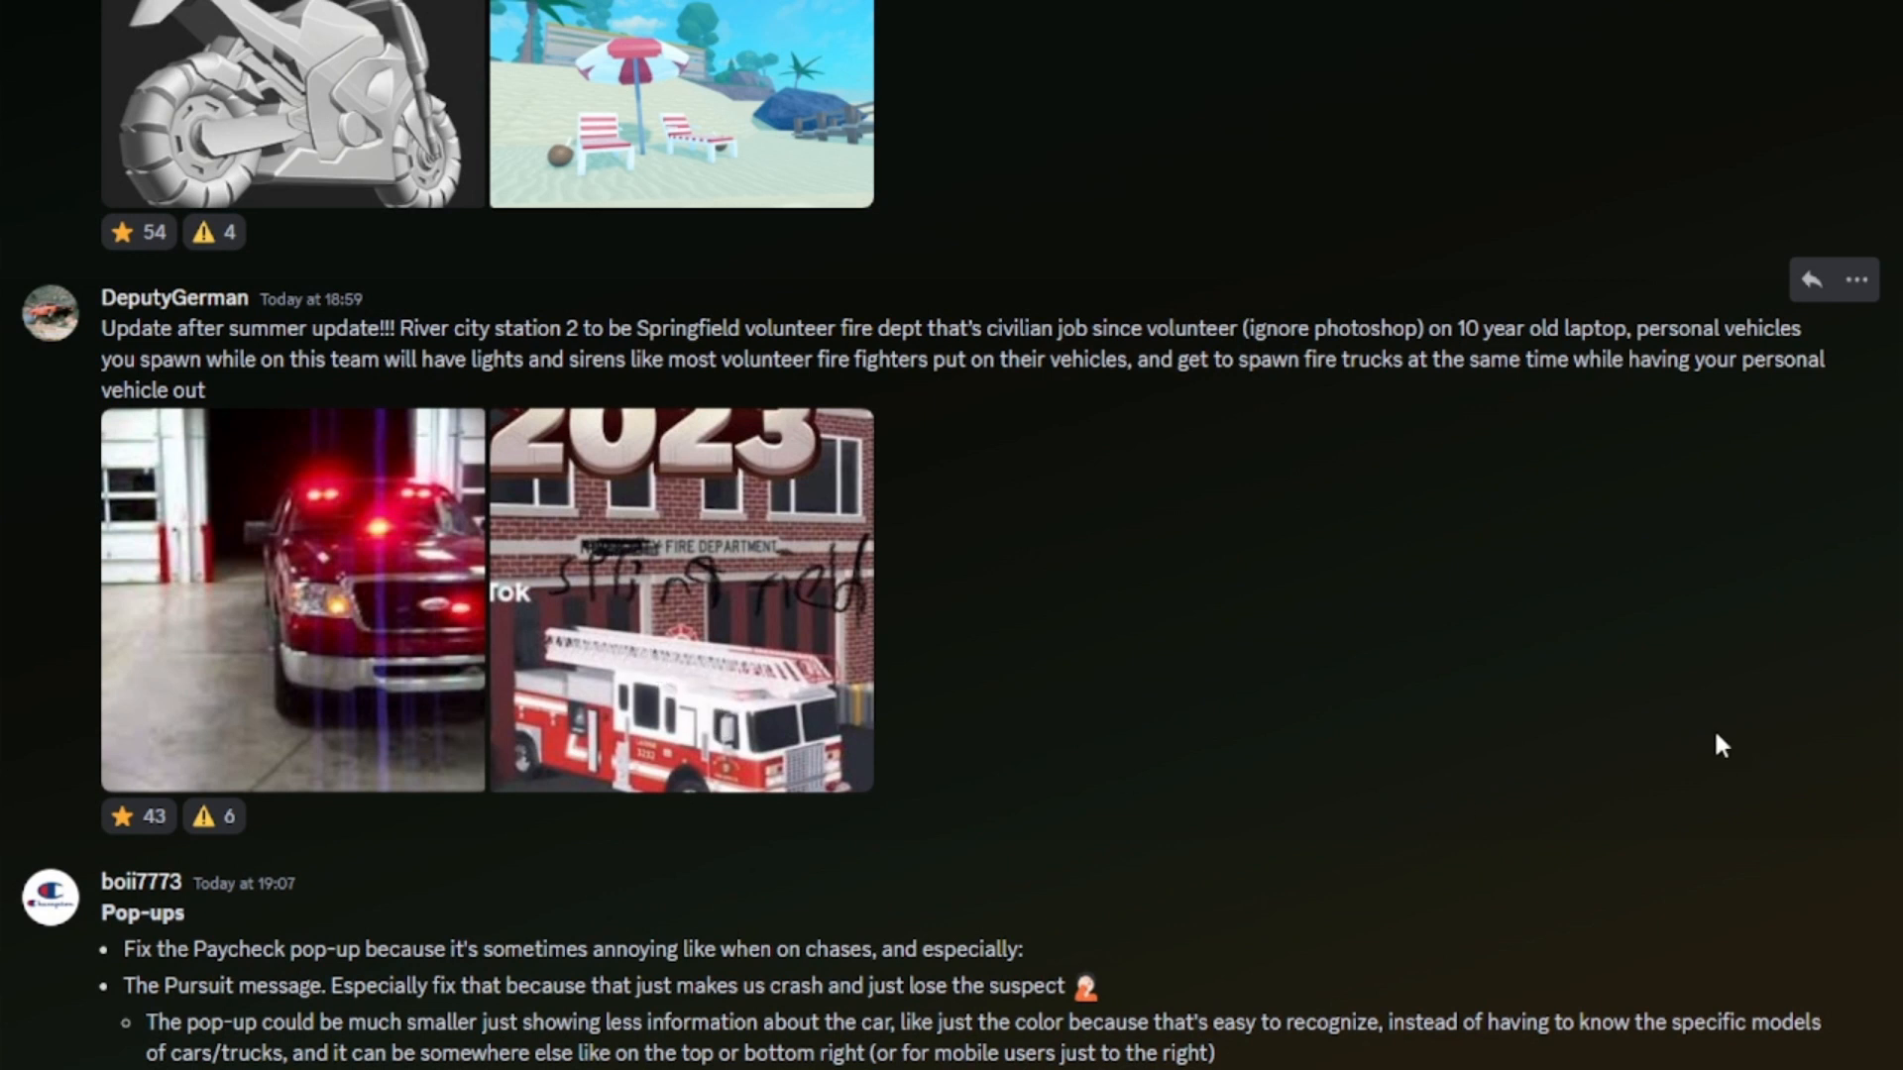
mouse_move(74, 371)
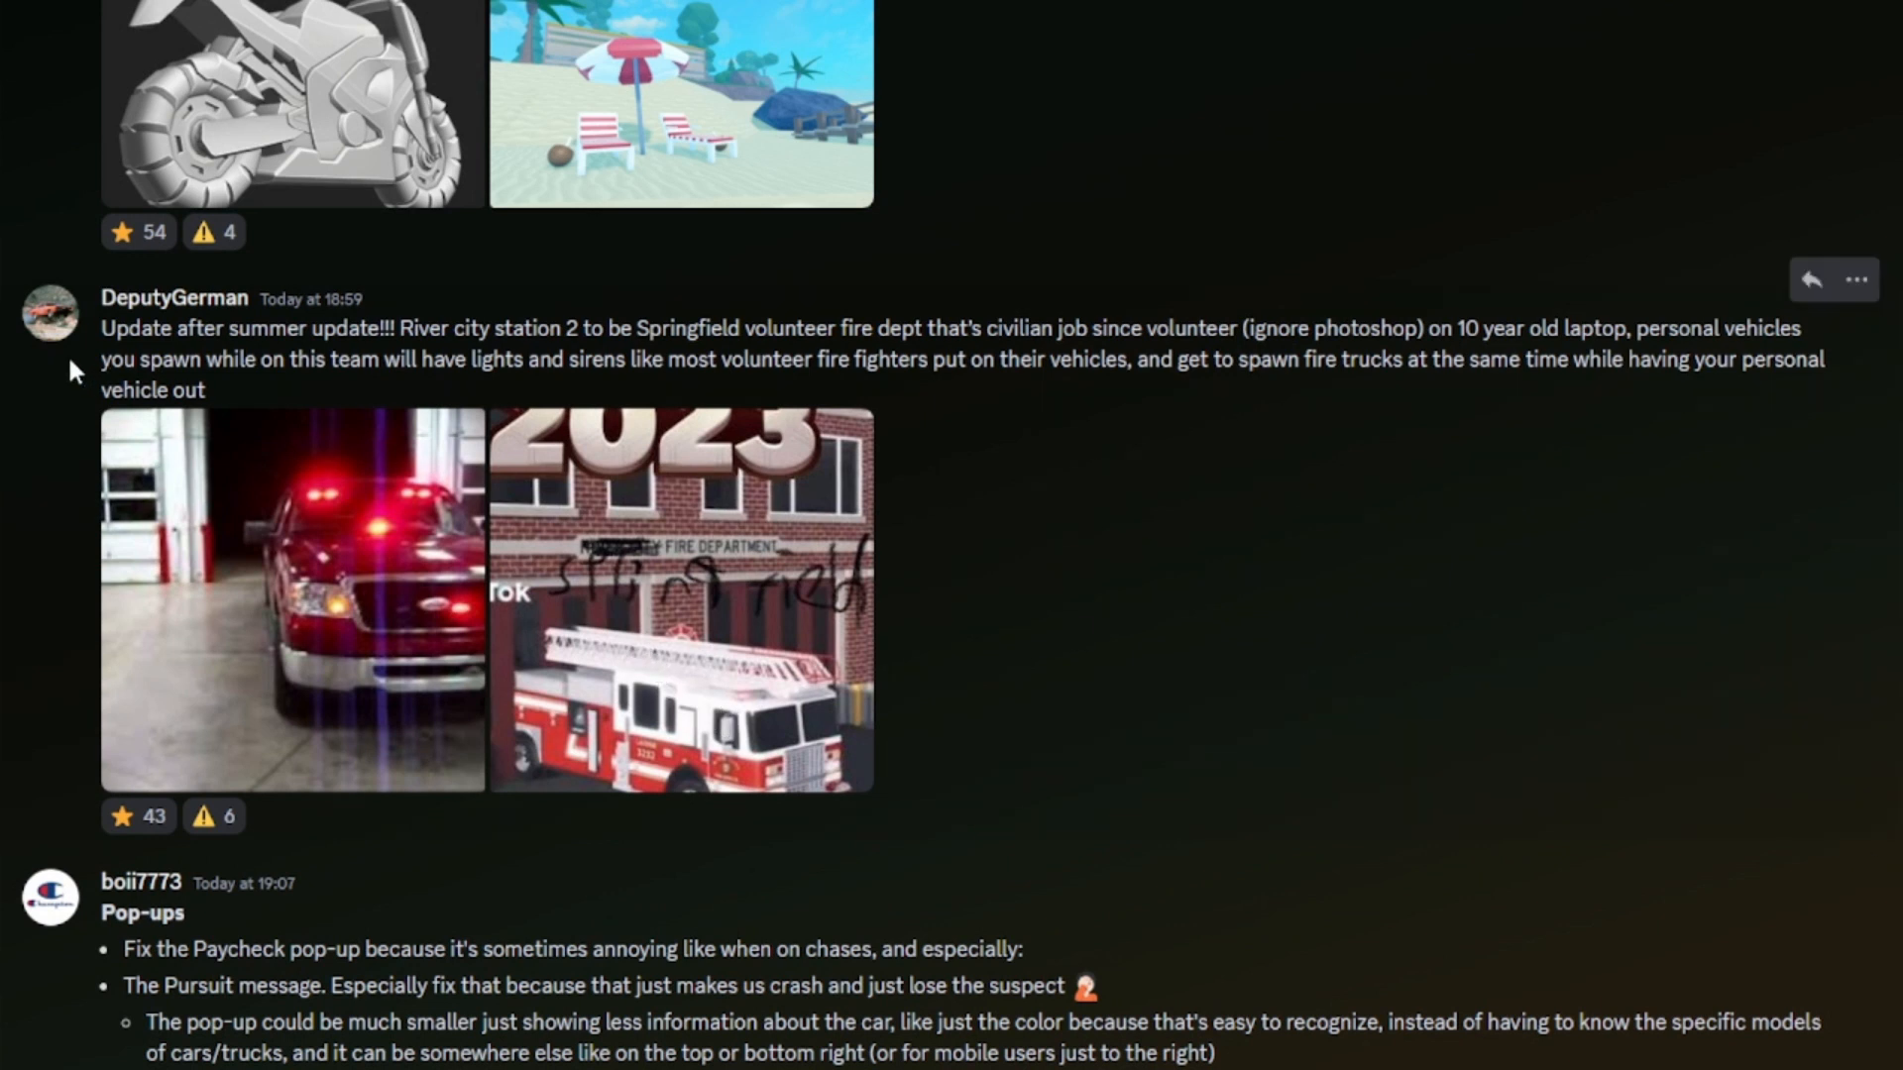
left_click_drag(117, 327, 553, 327)
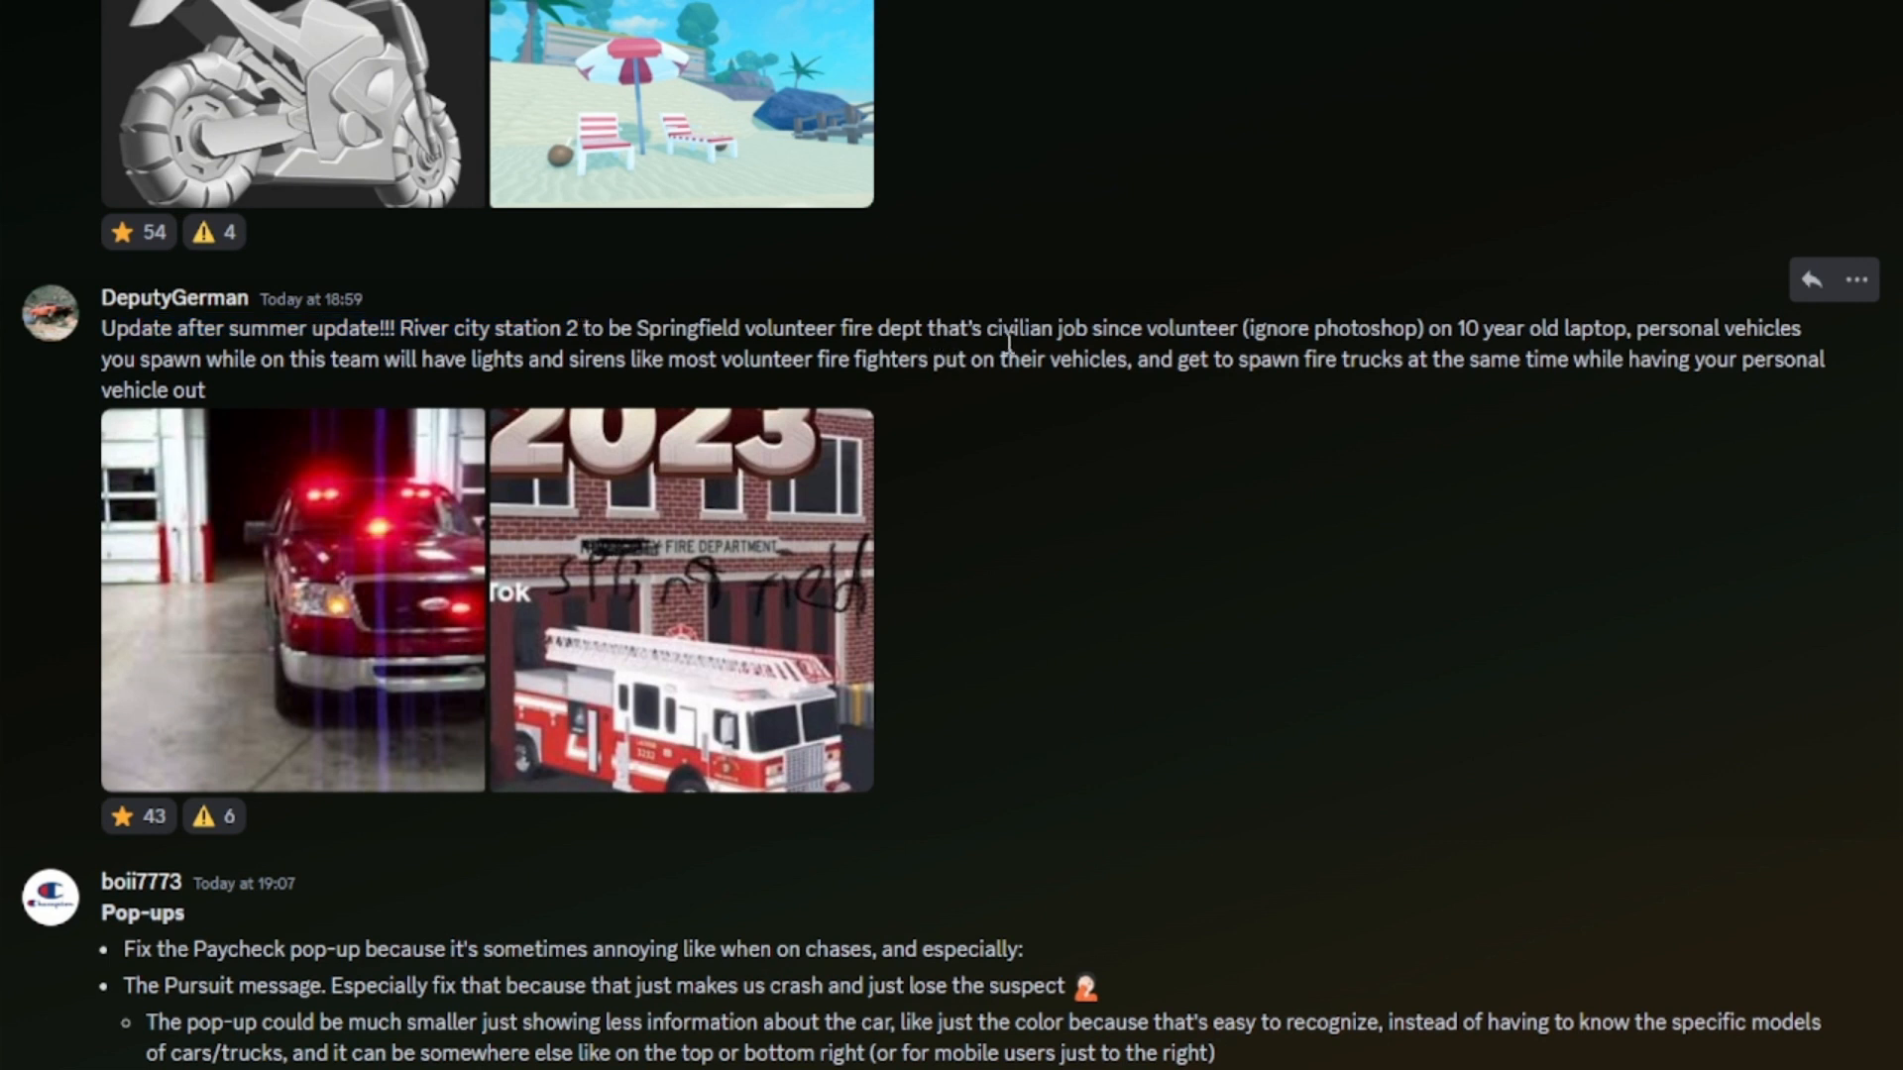
mouse_move(1142, 373)
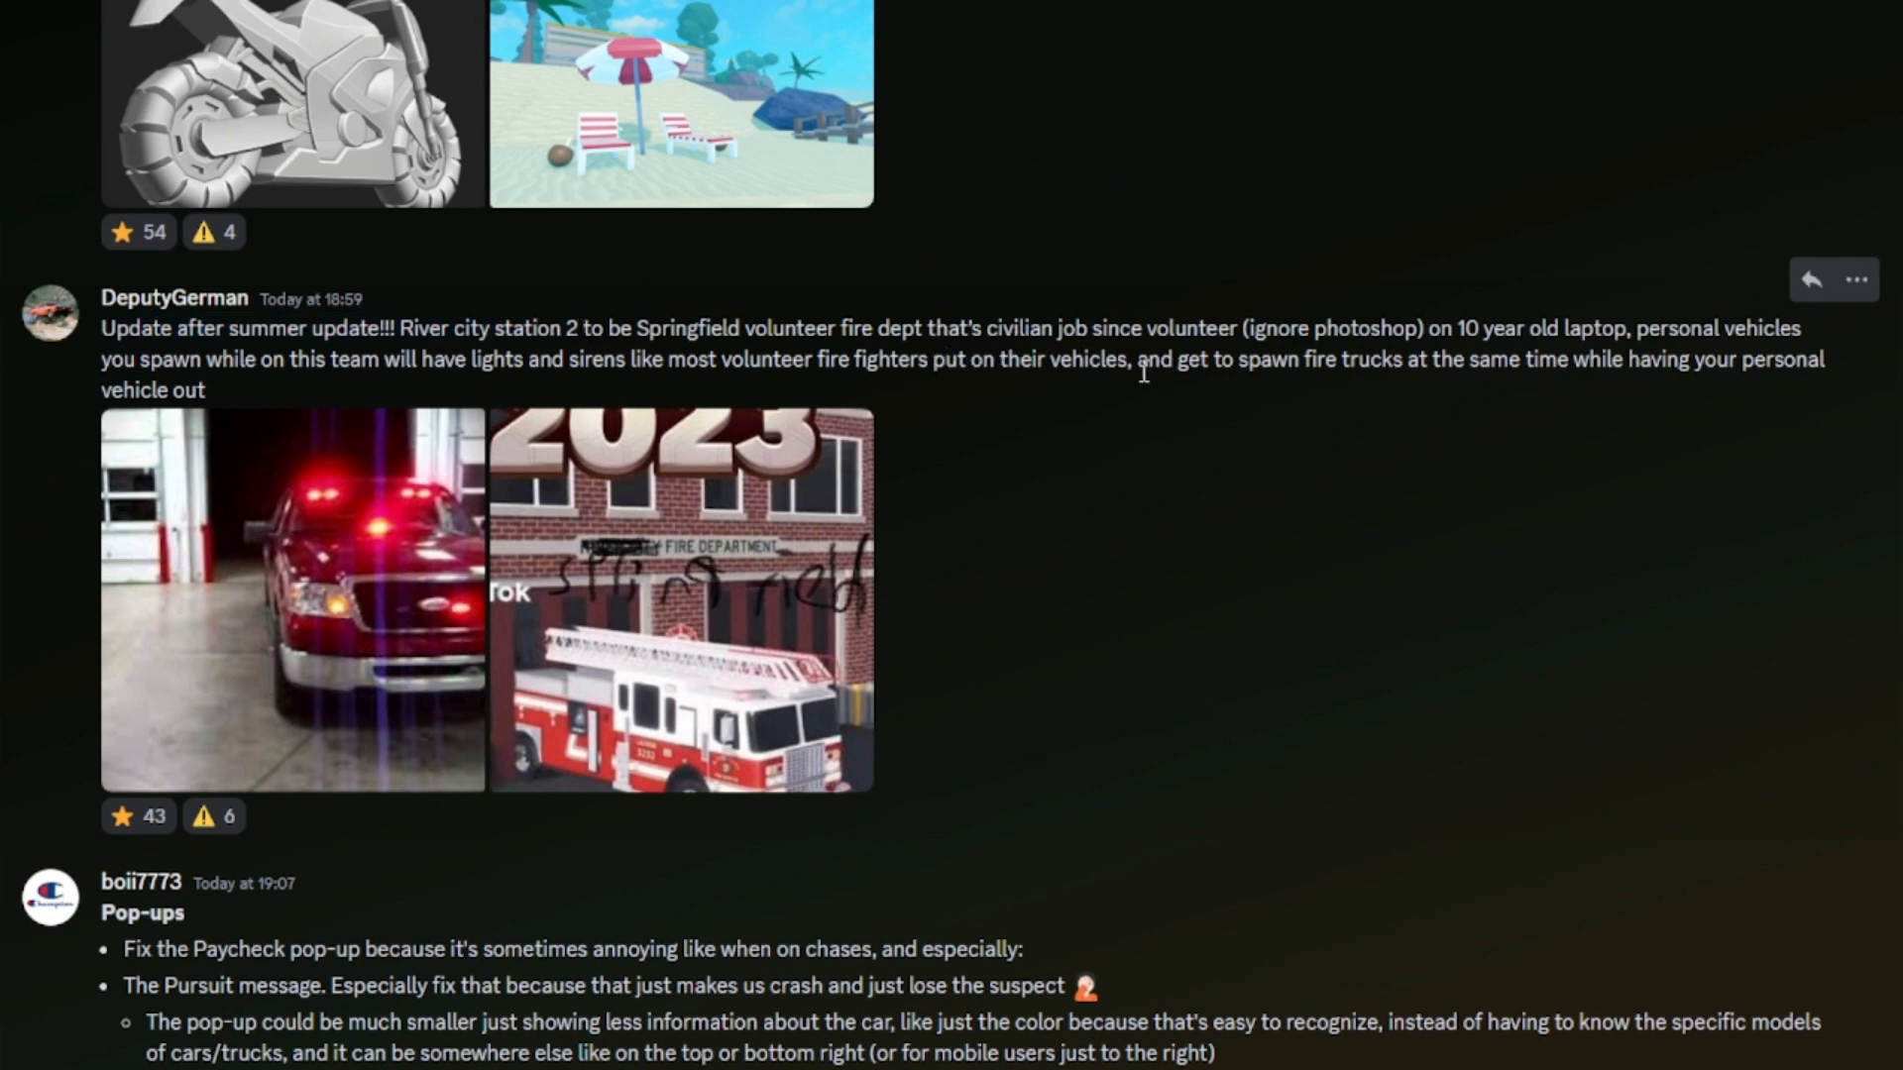
mouse_move(1445, 359)
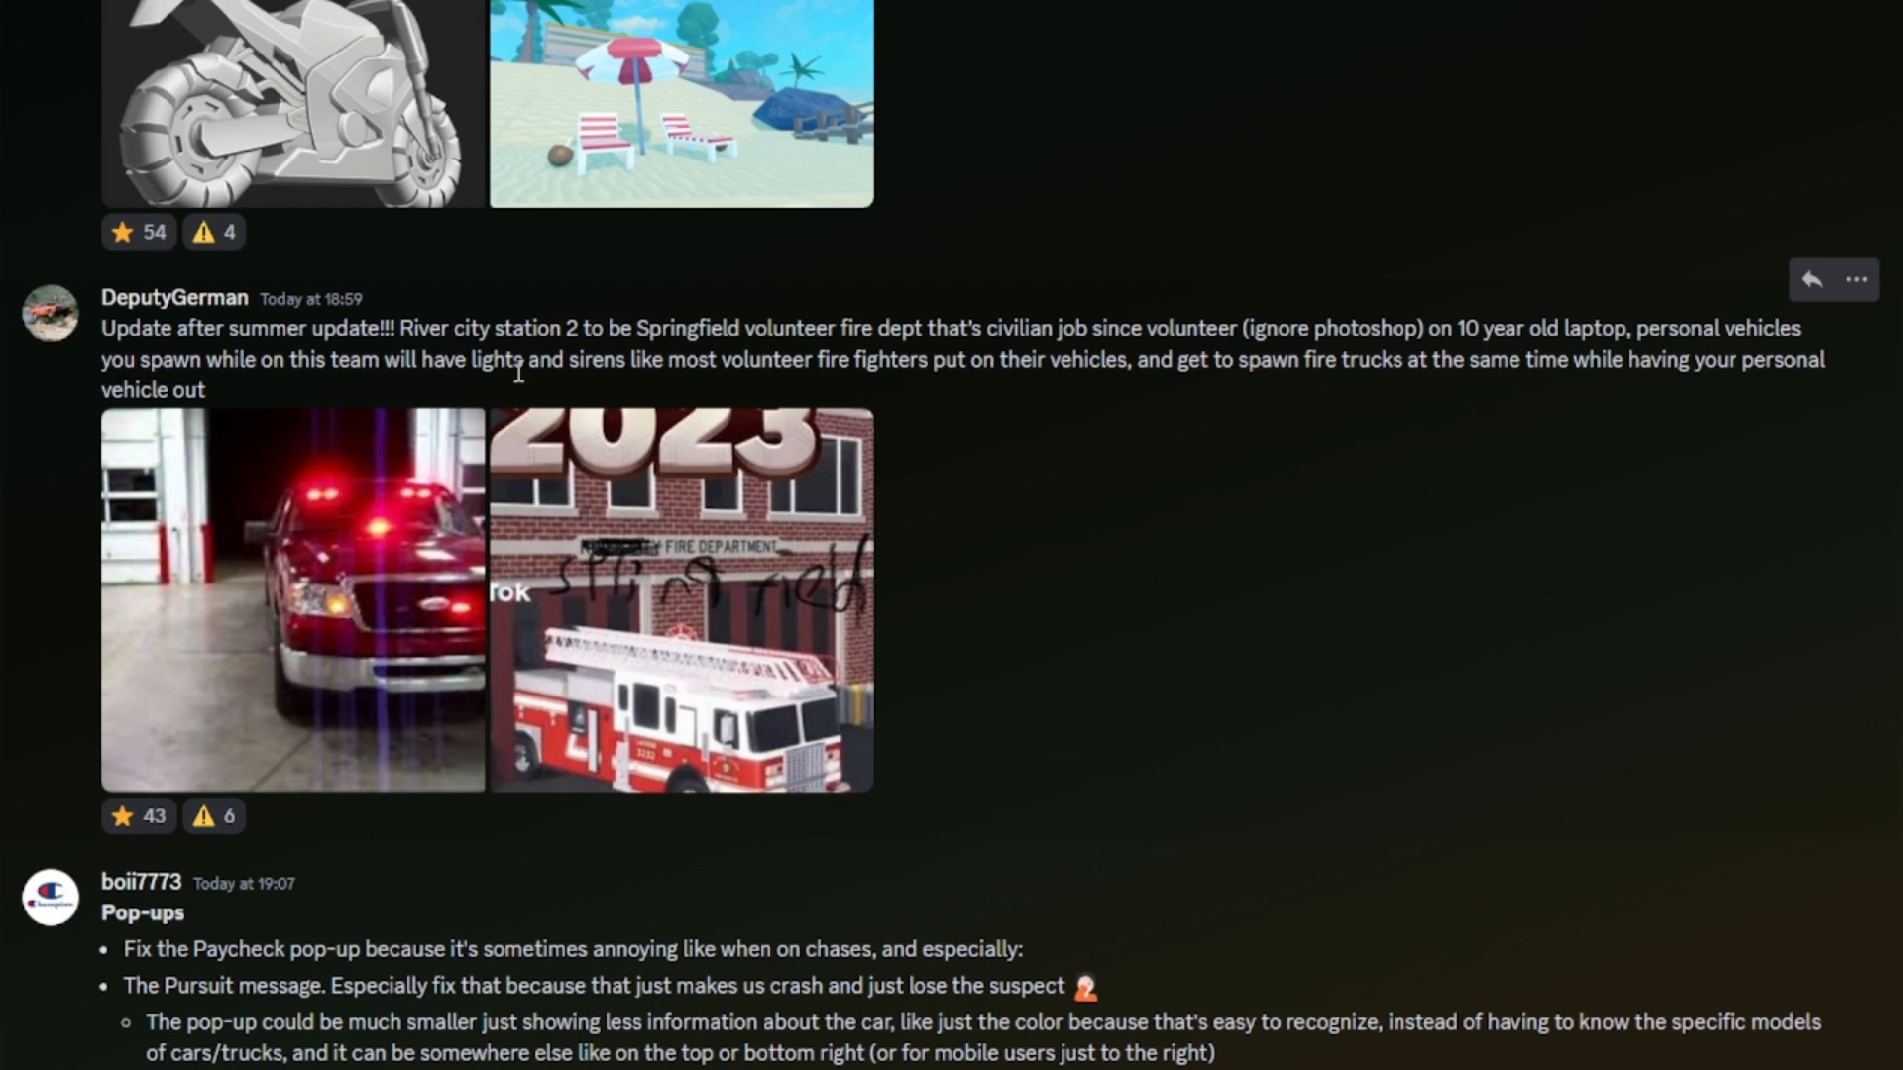
mouse_move(972, 393)
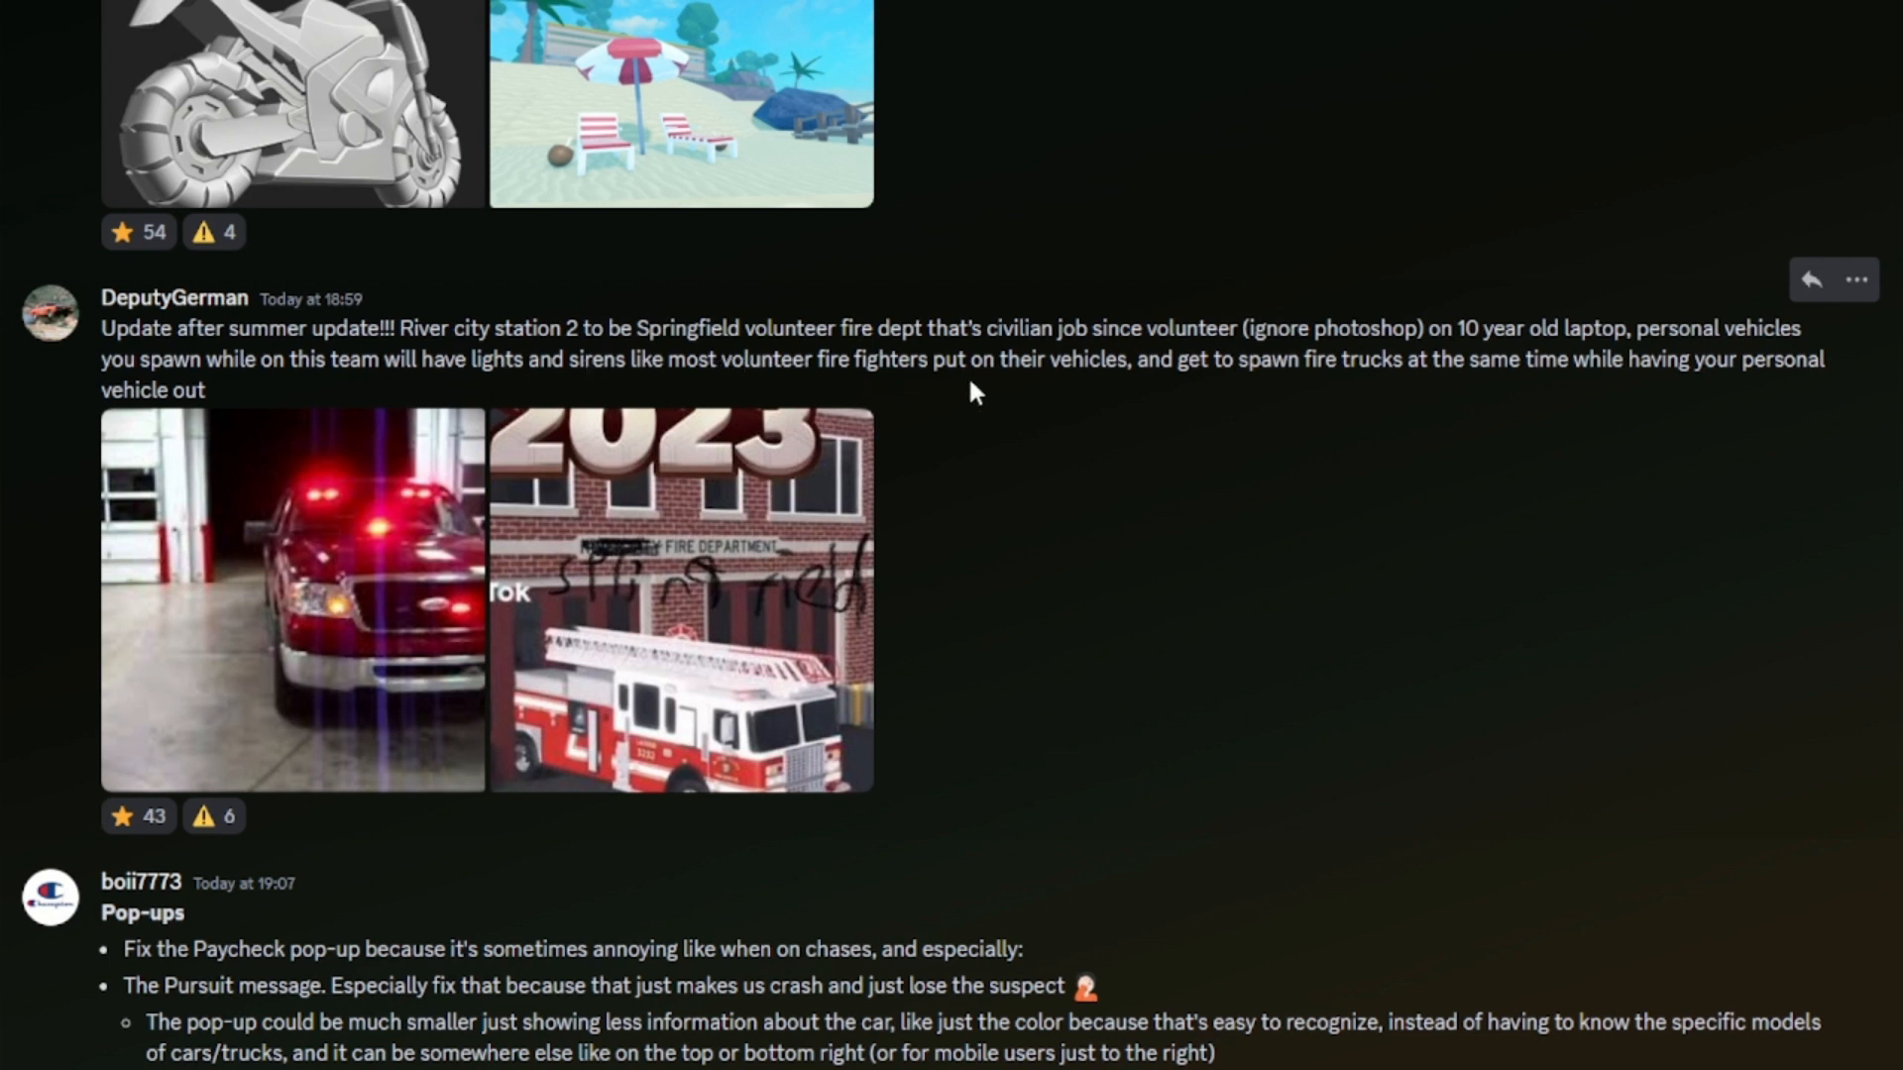
mouse_move(1135, 360)
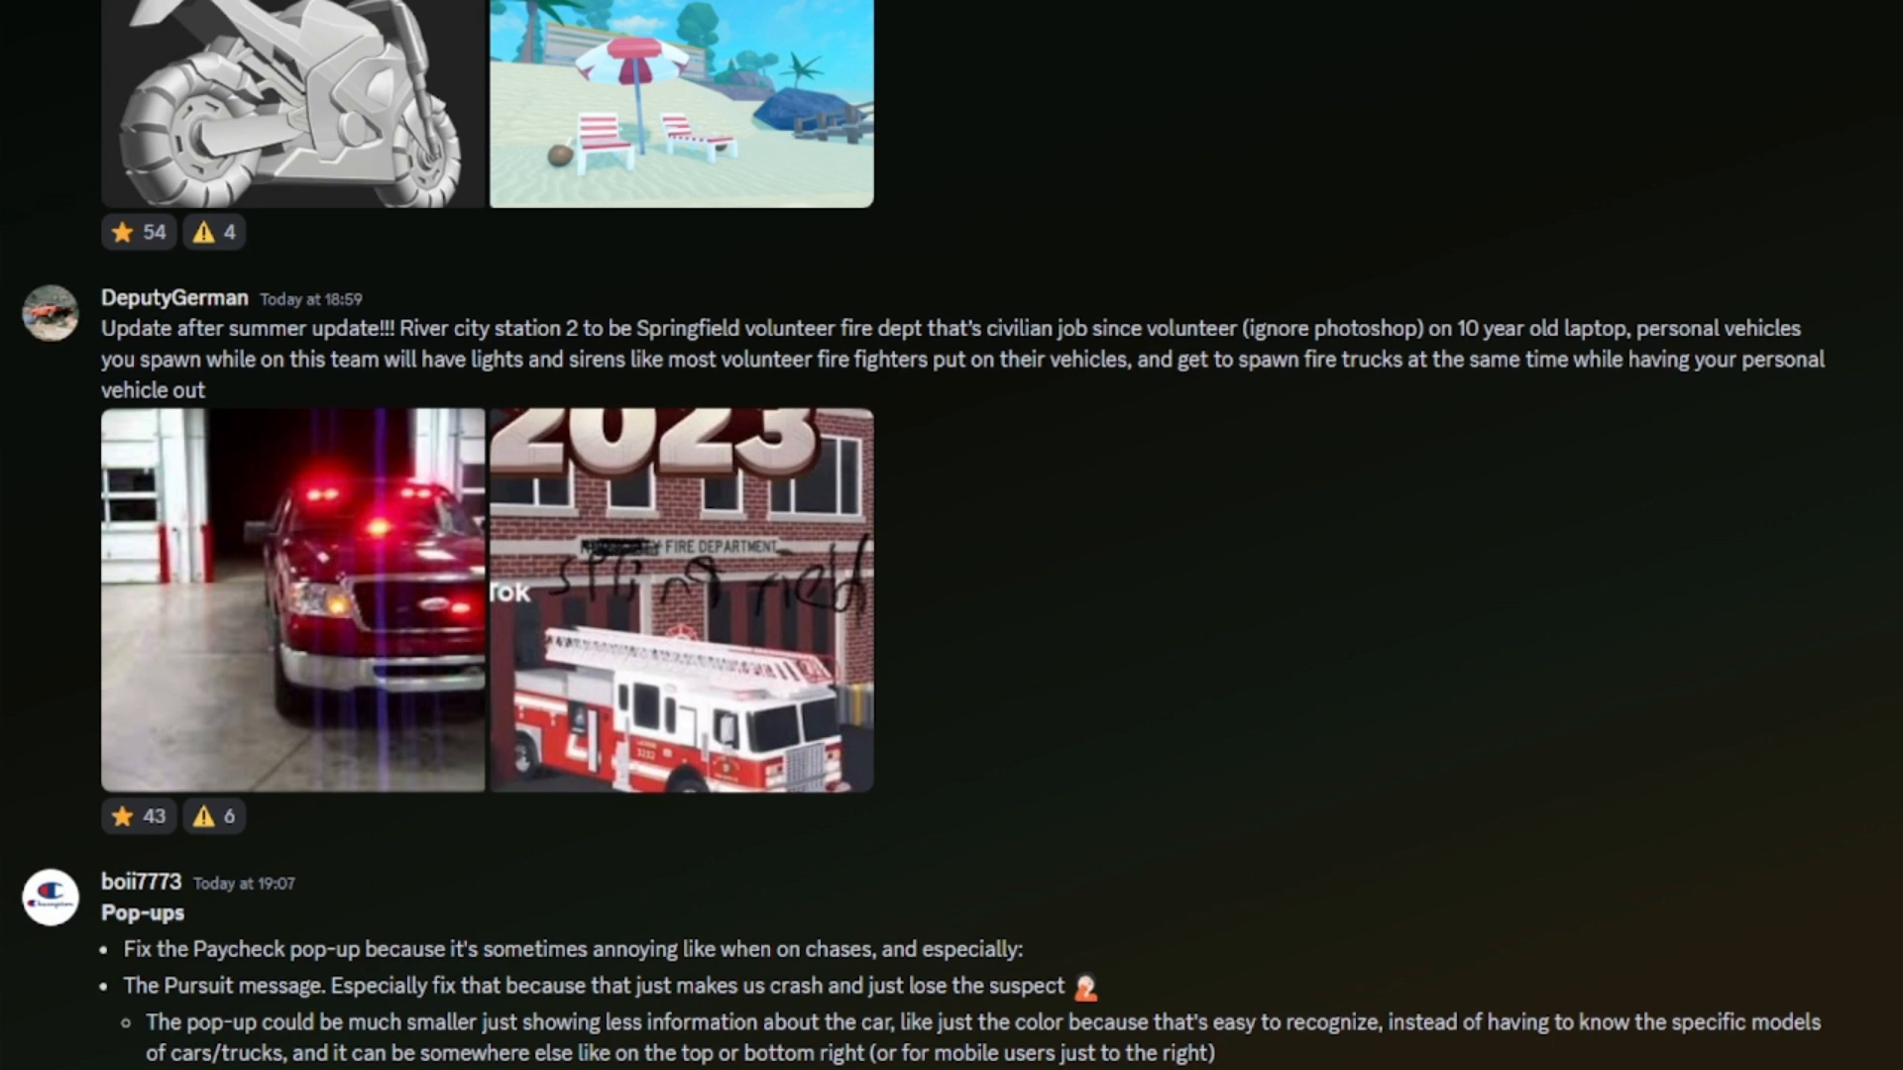
mouse_move(1814, 903)
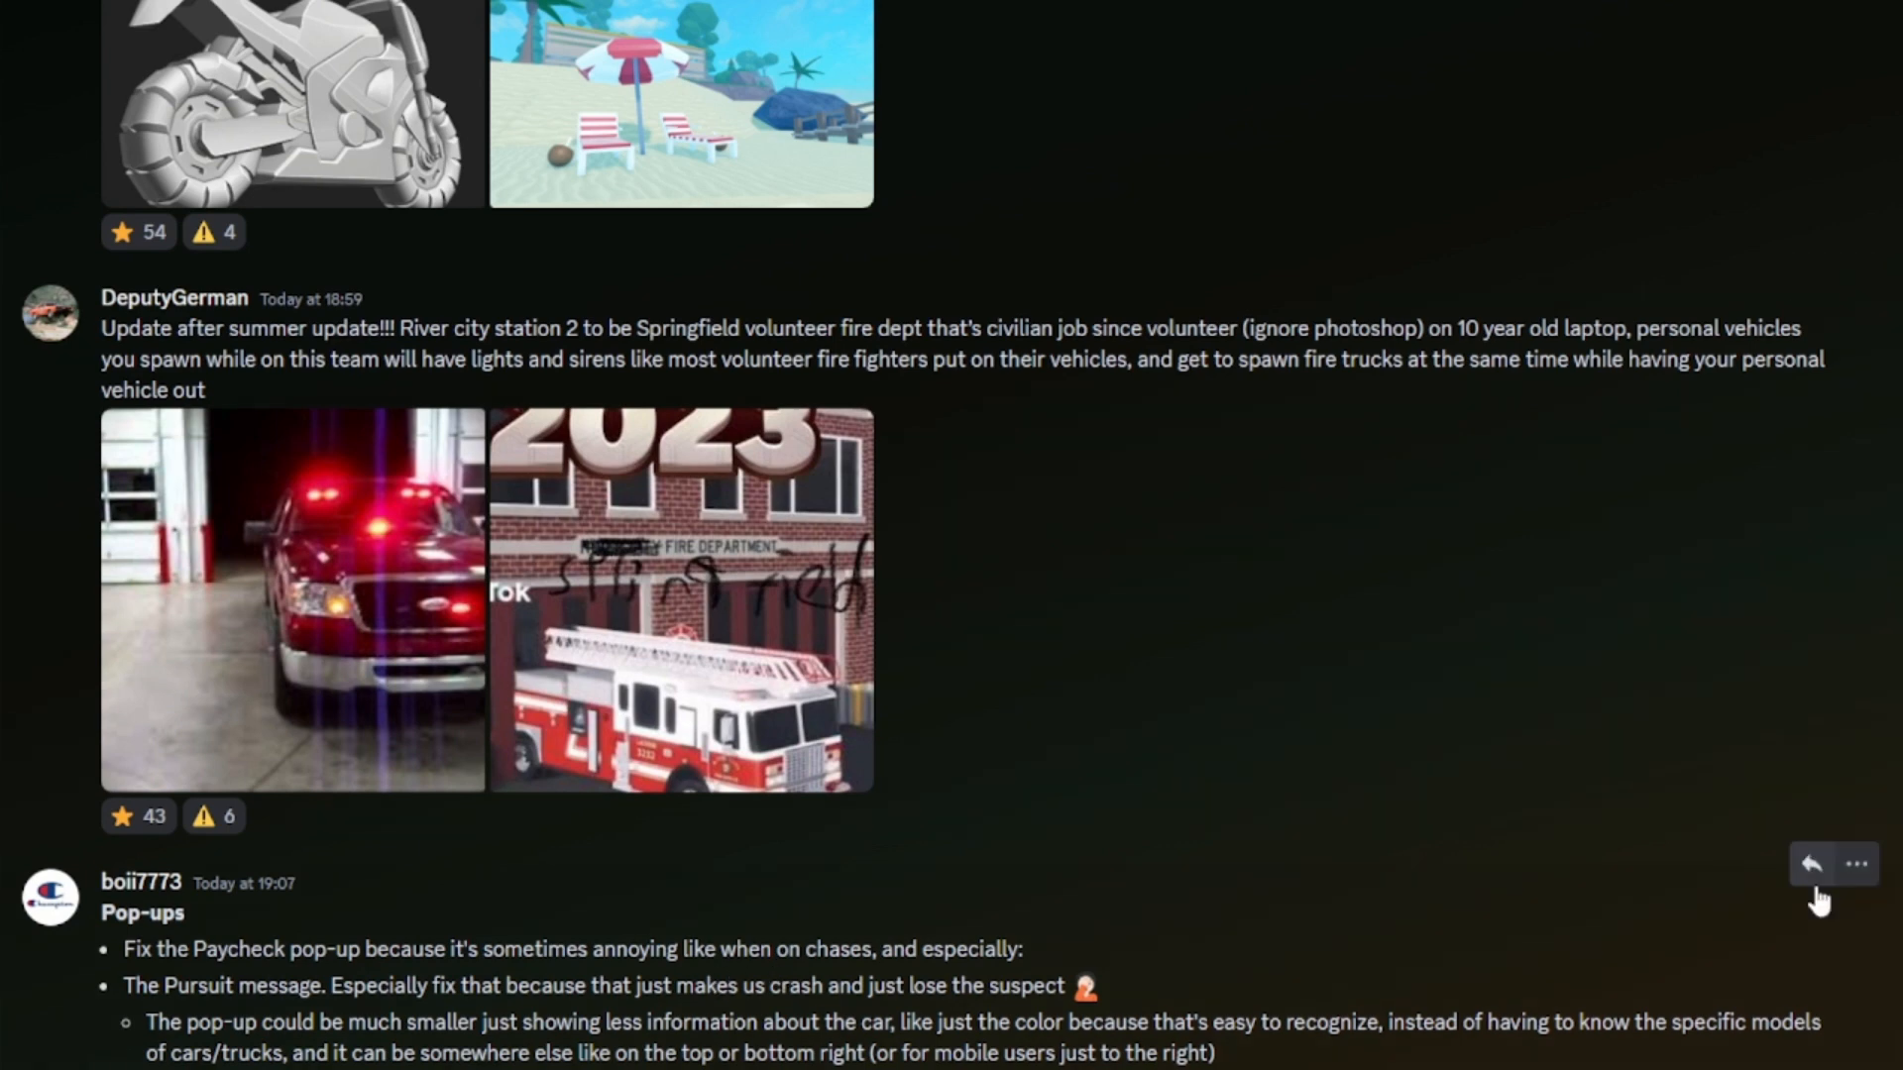
scroll("up", 3)
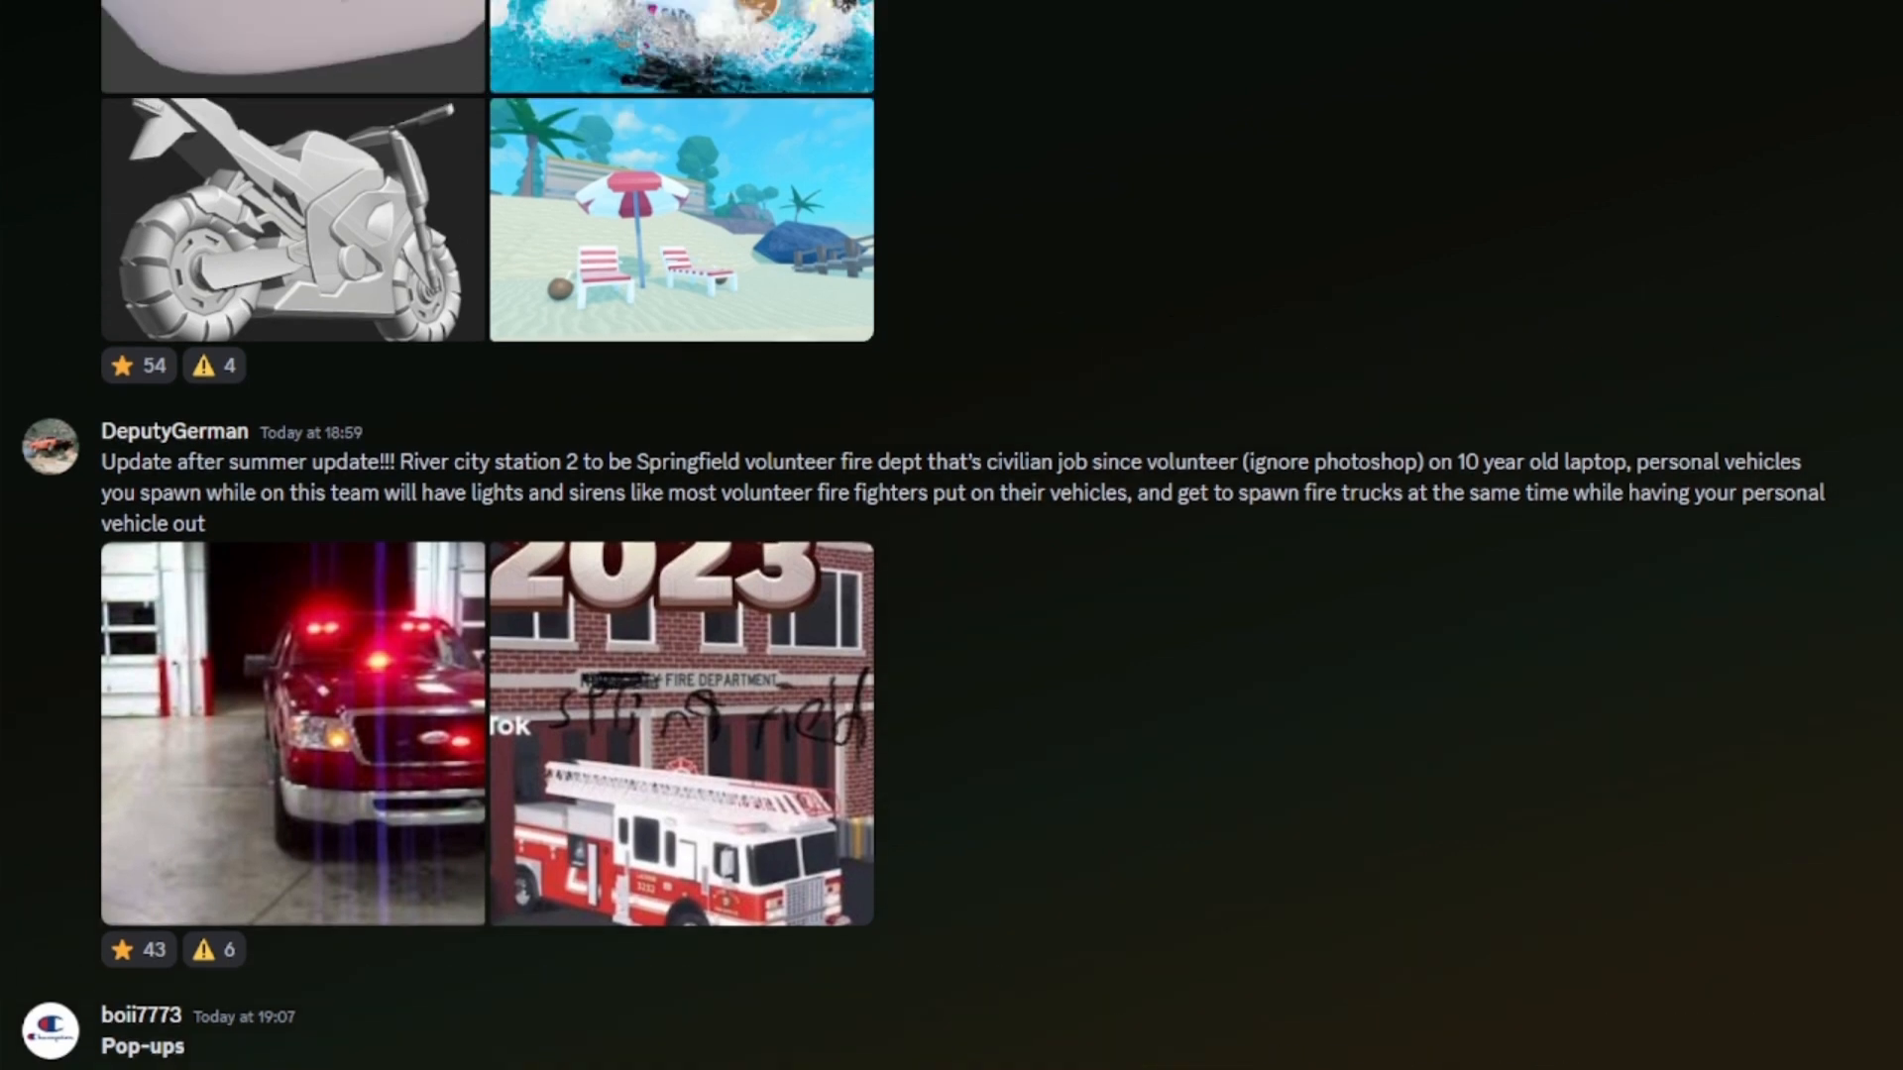
scroll("up", 3)
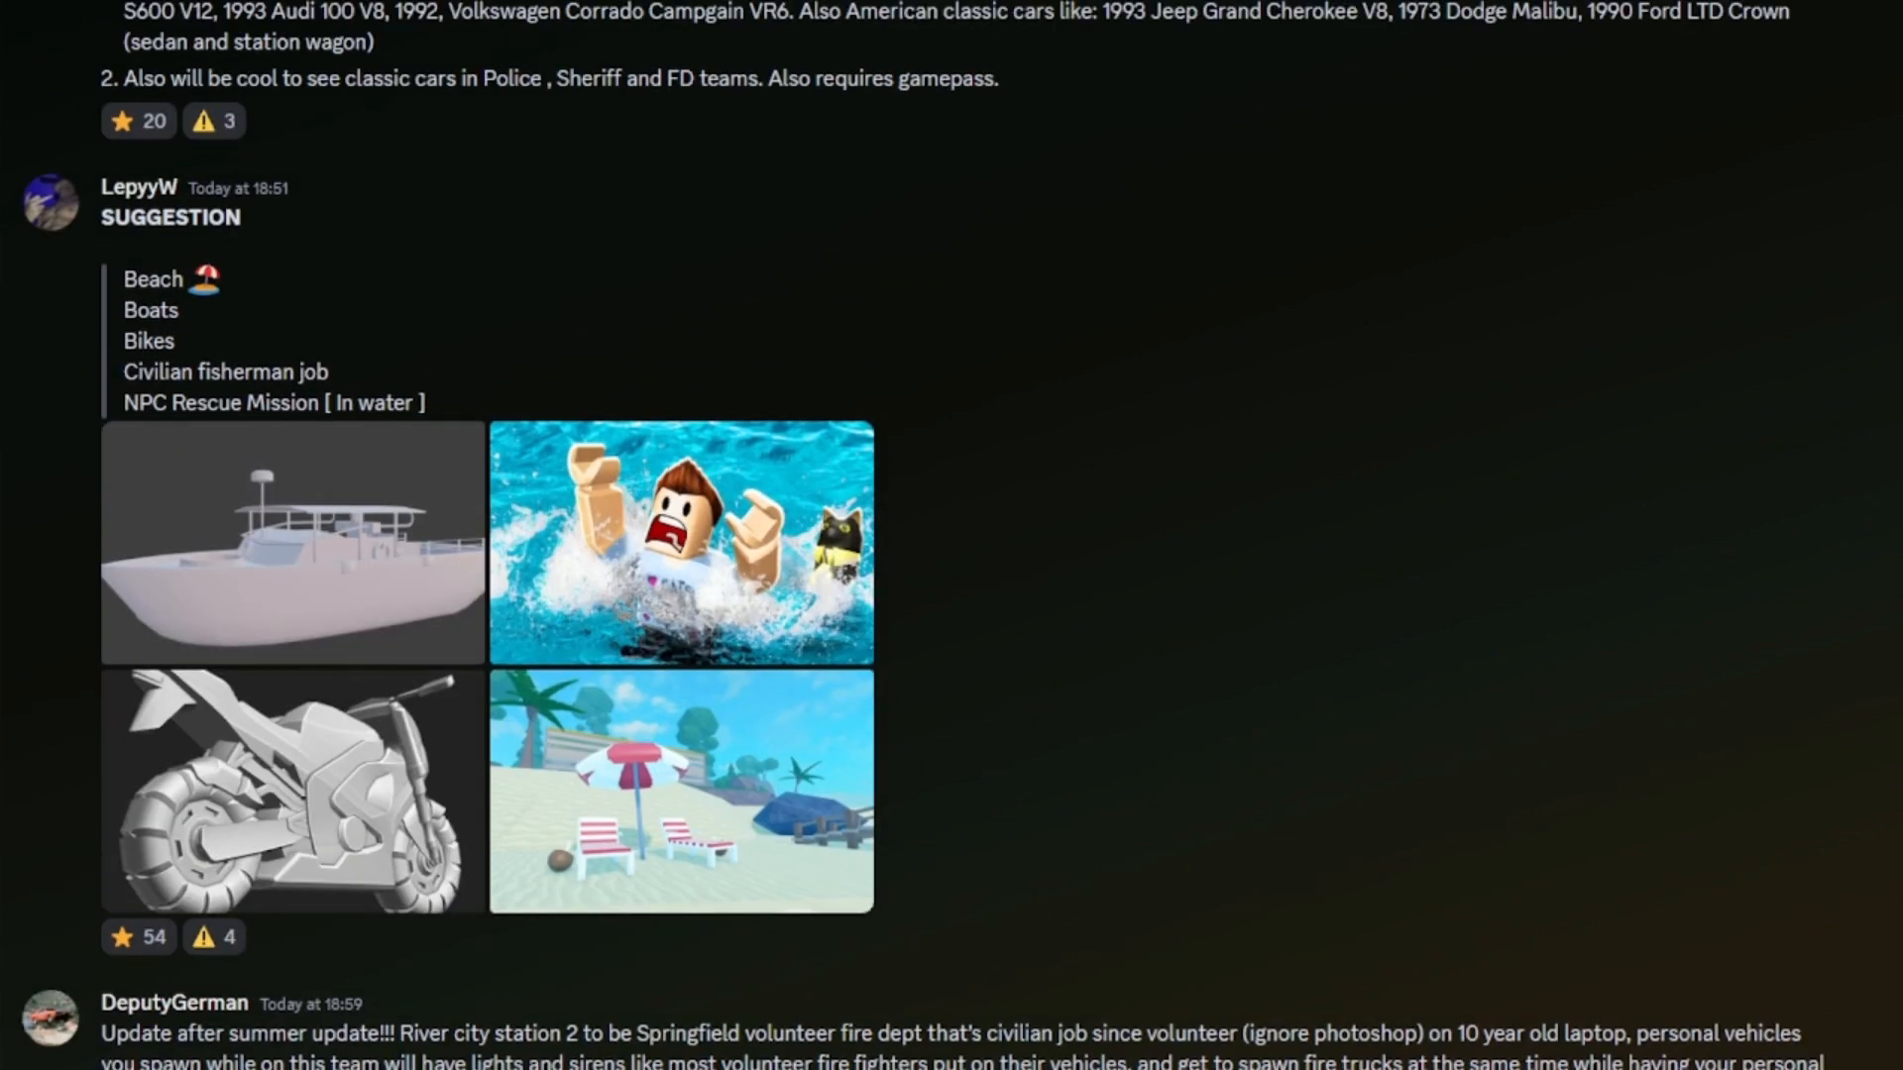
mouse_move(1562, 539)
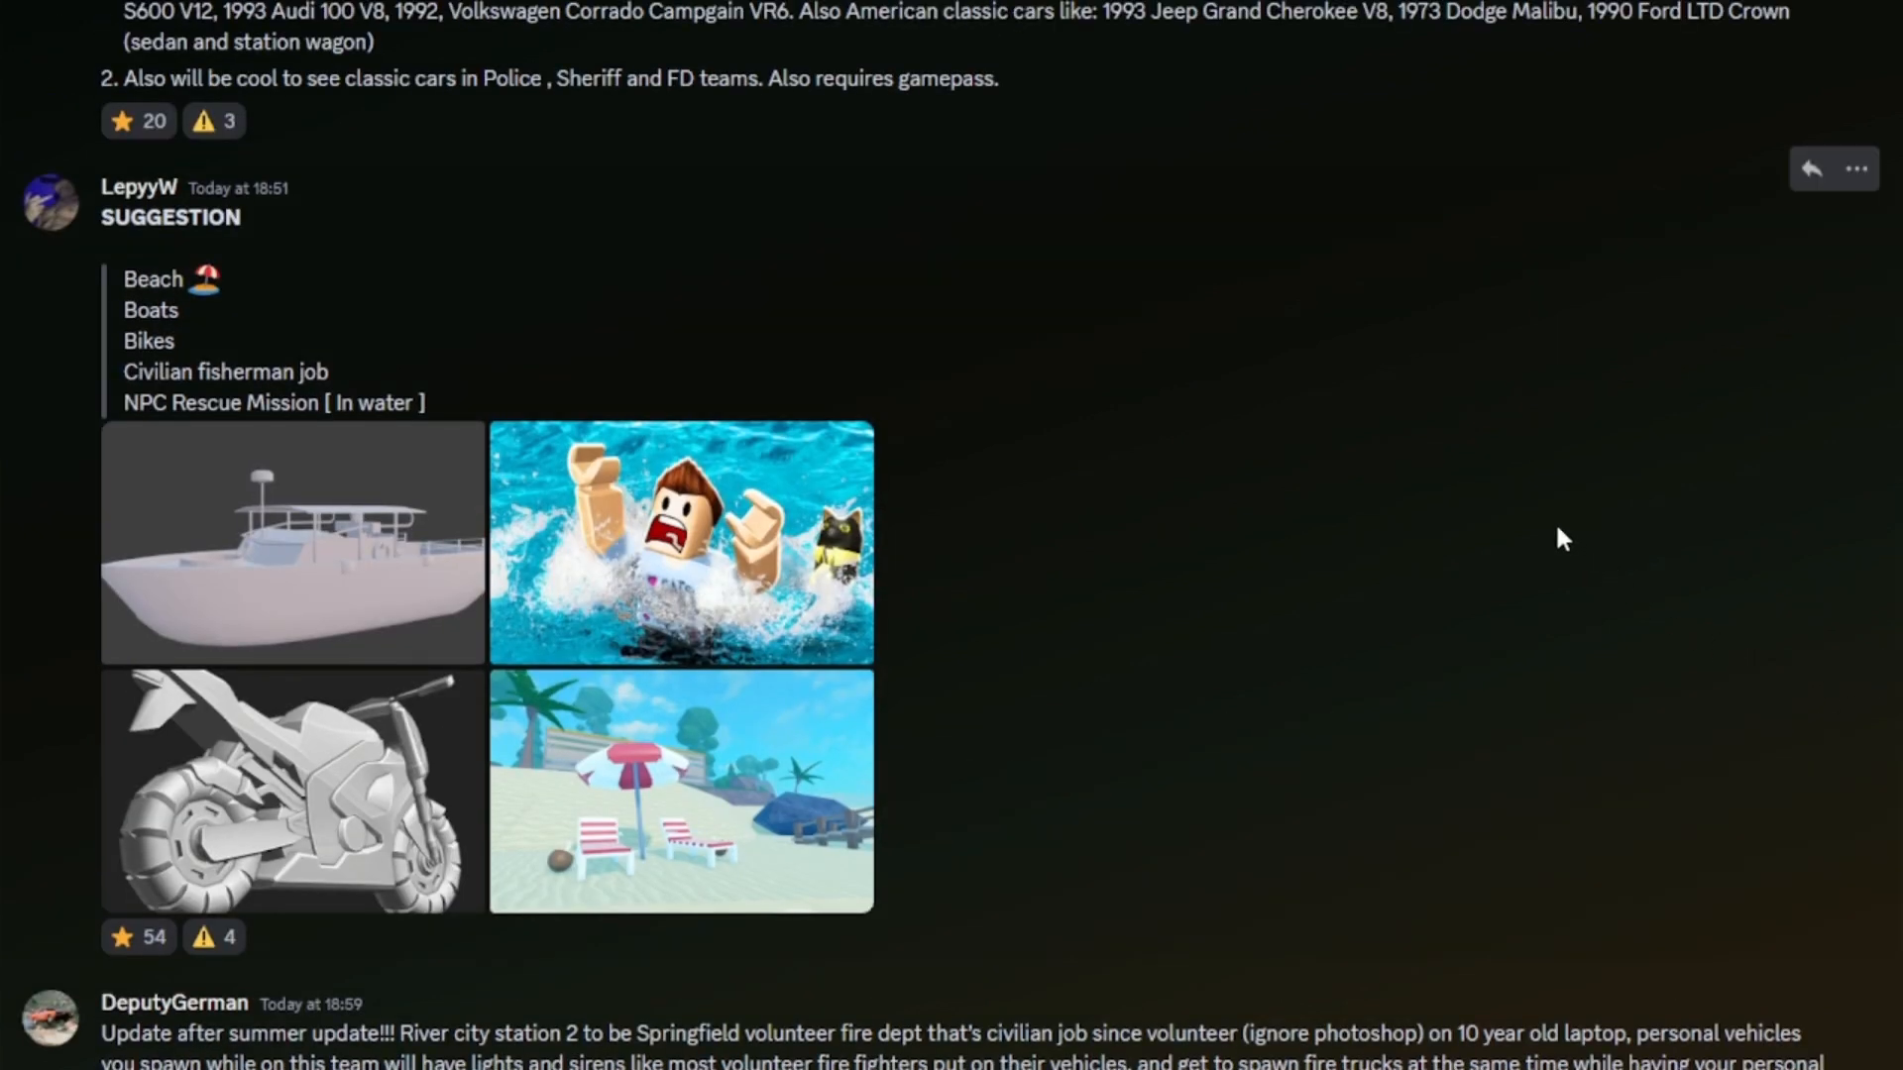
left_click(137, 938)
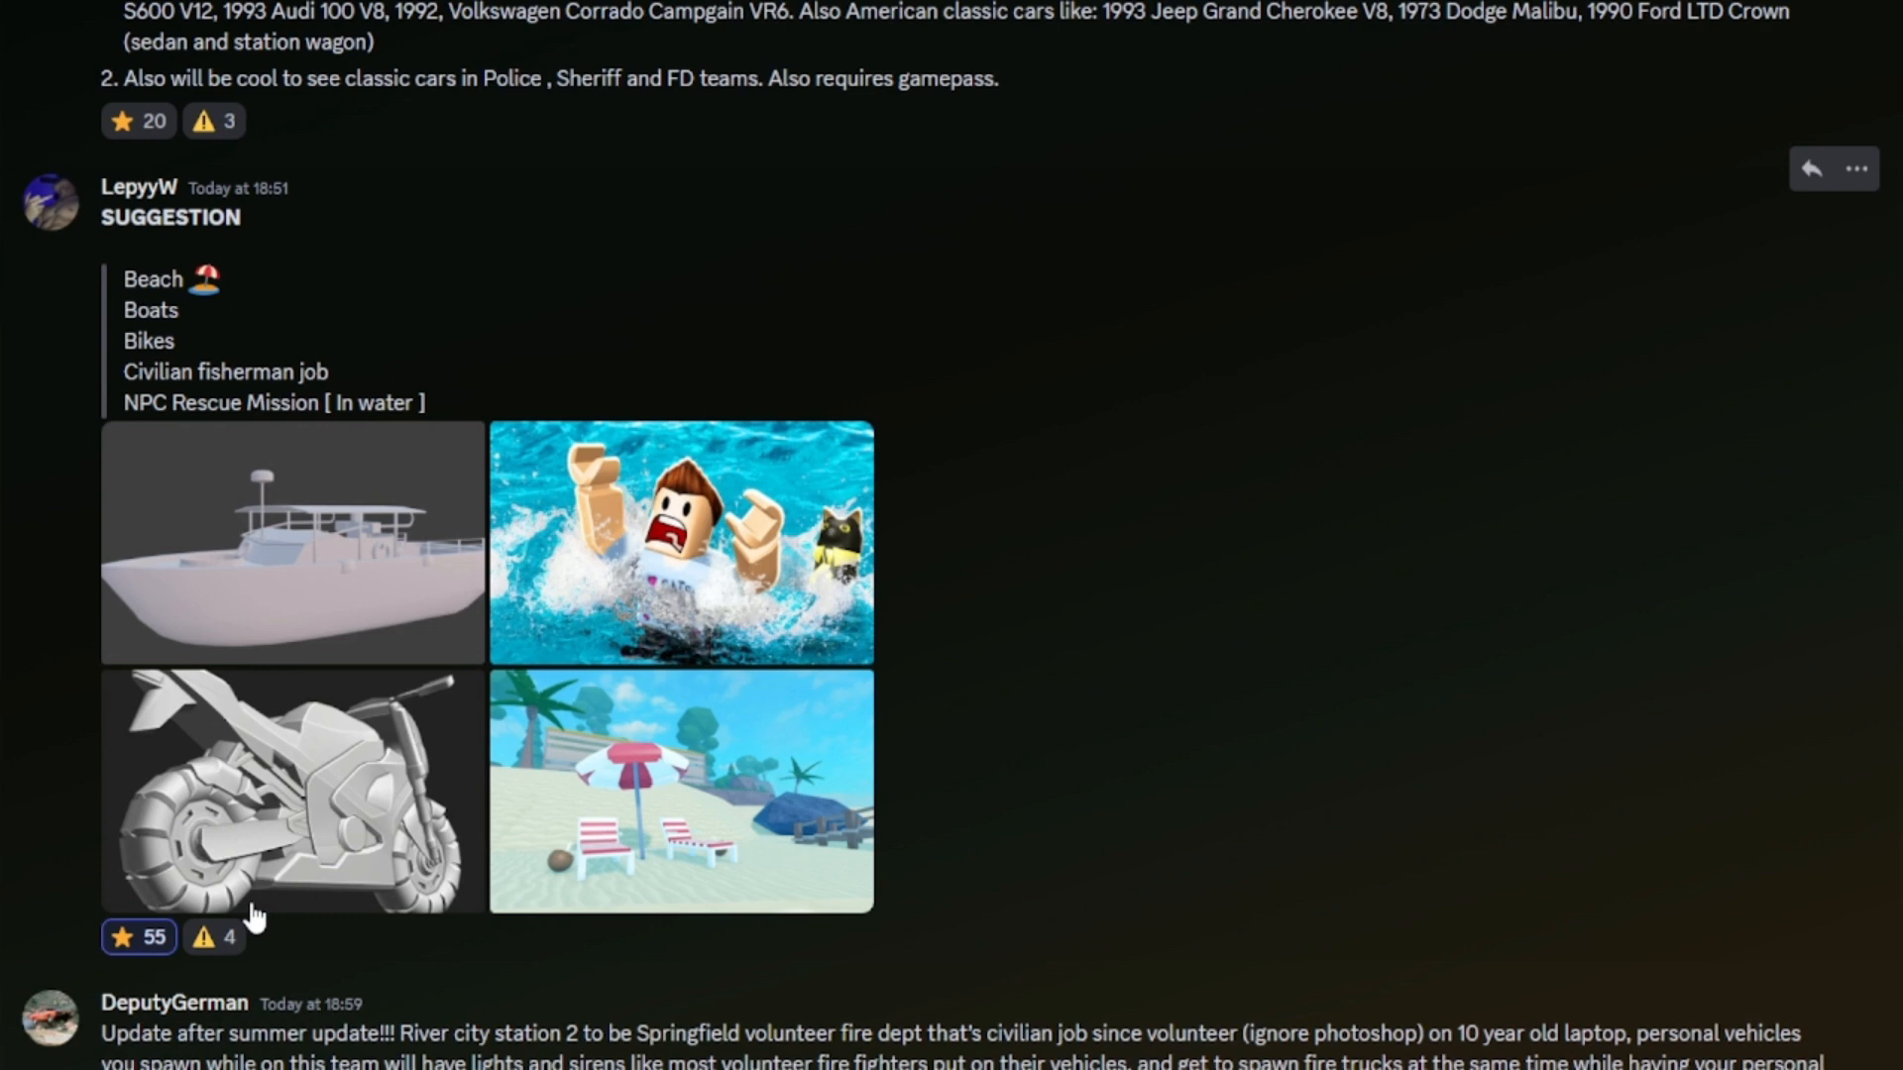
mouse_move(256, 823)
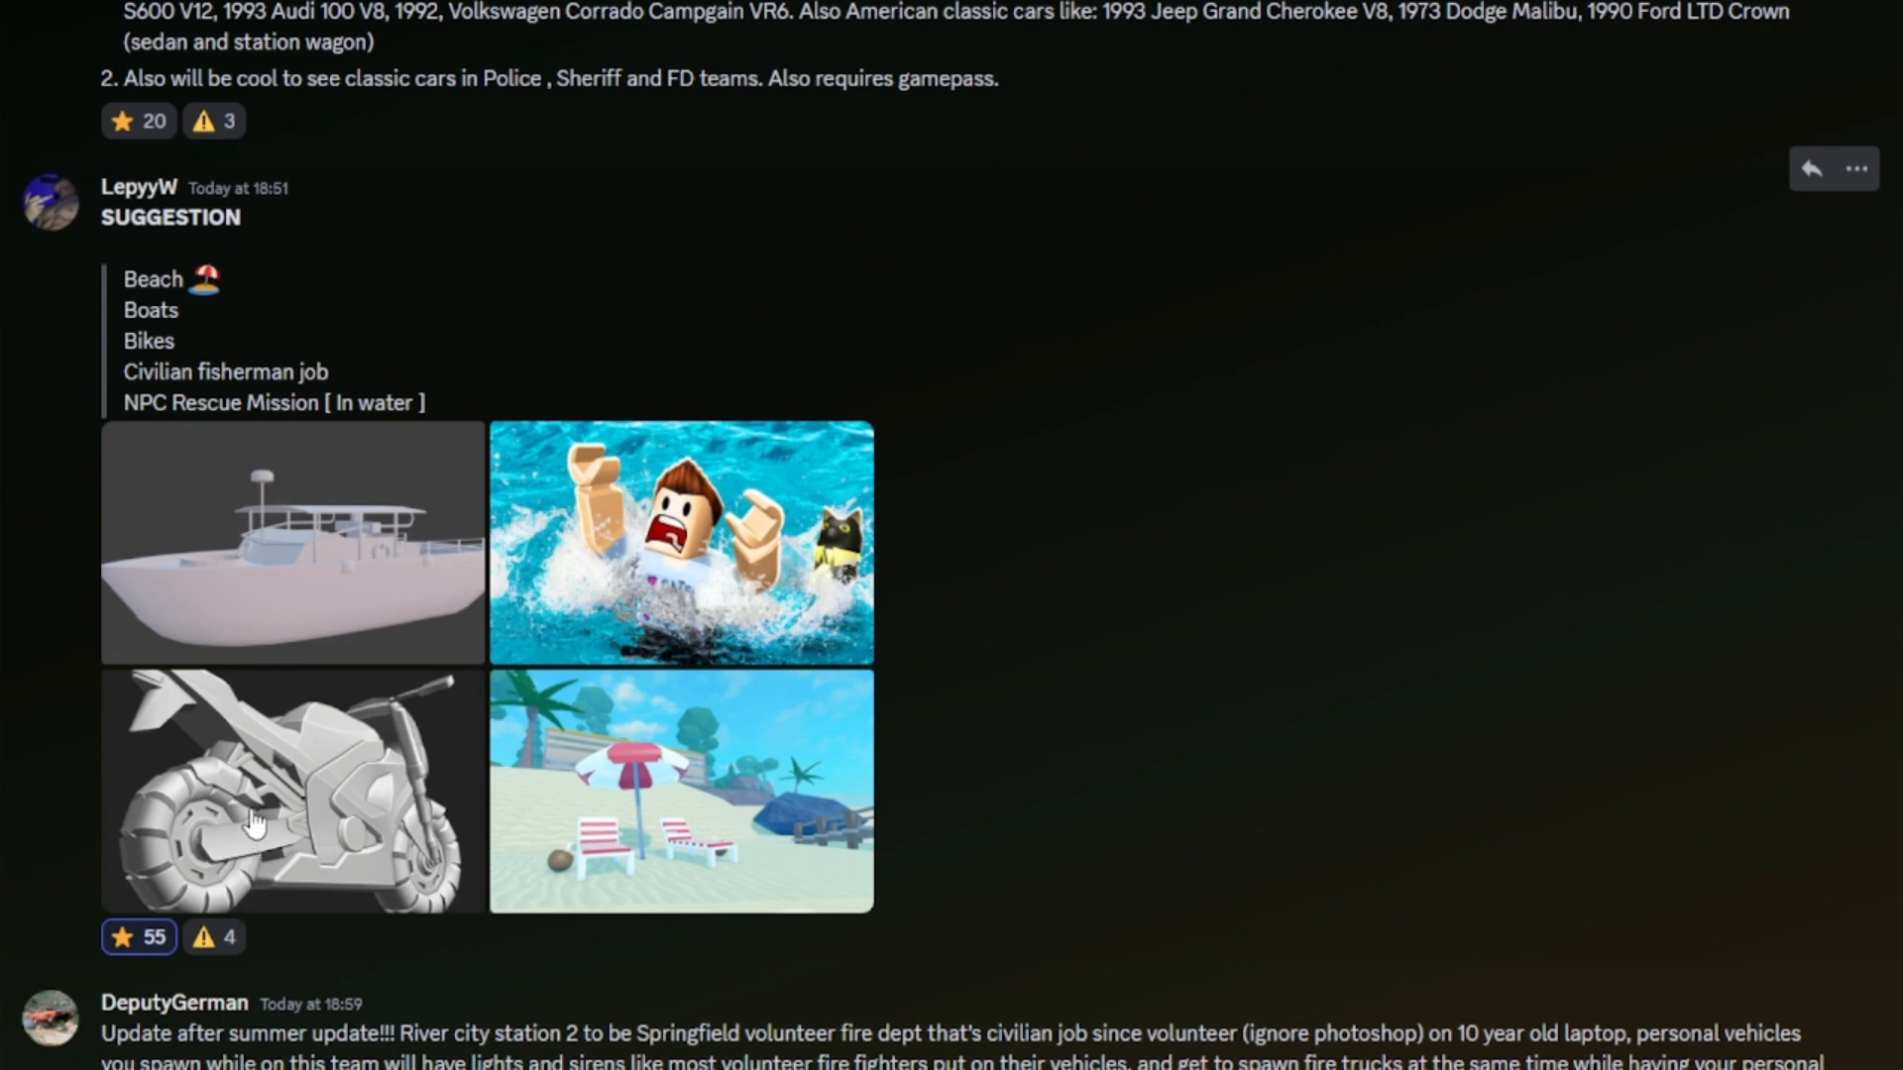
mouse_move(830, 706)
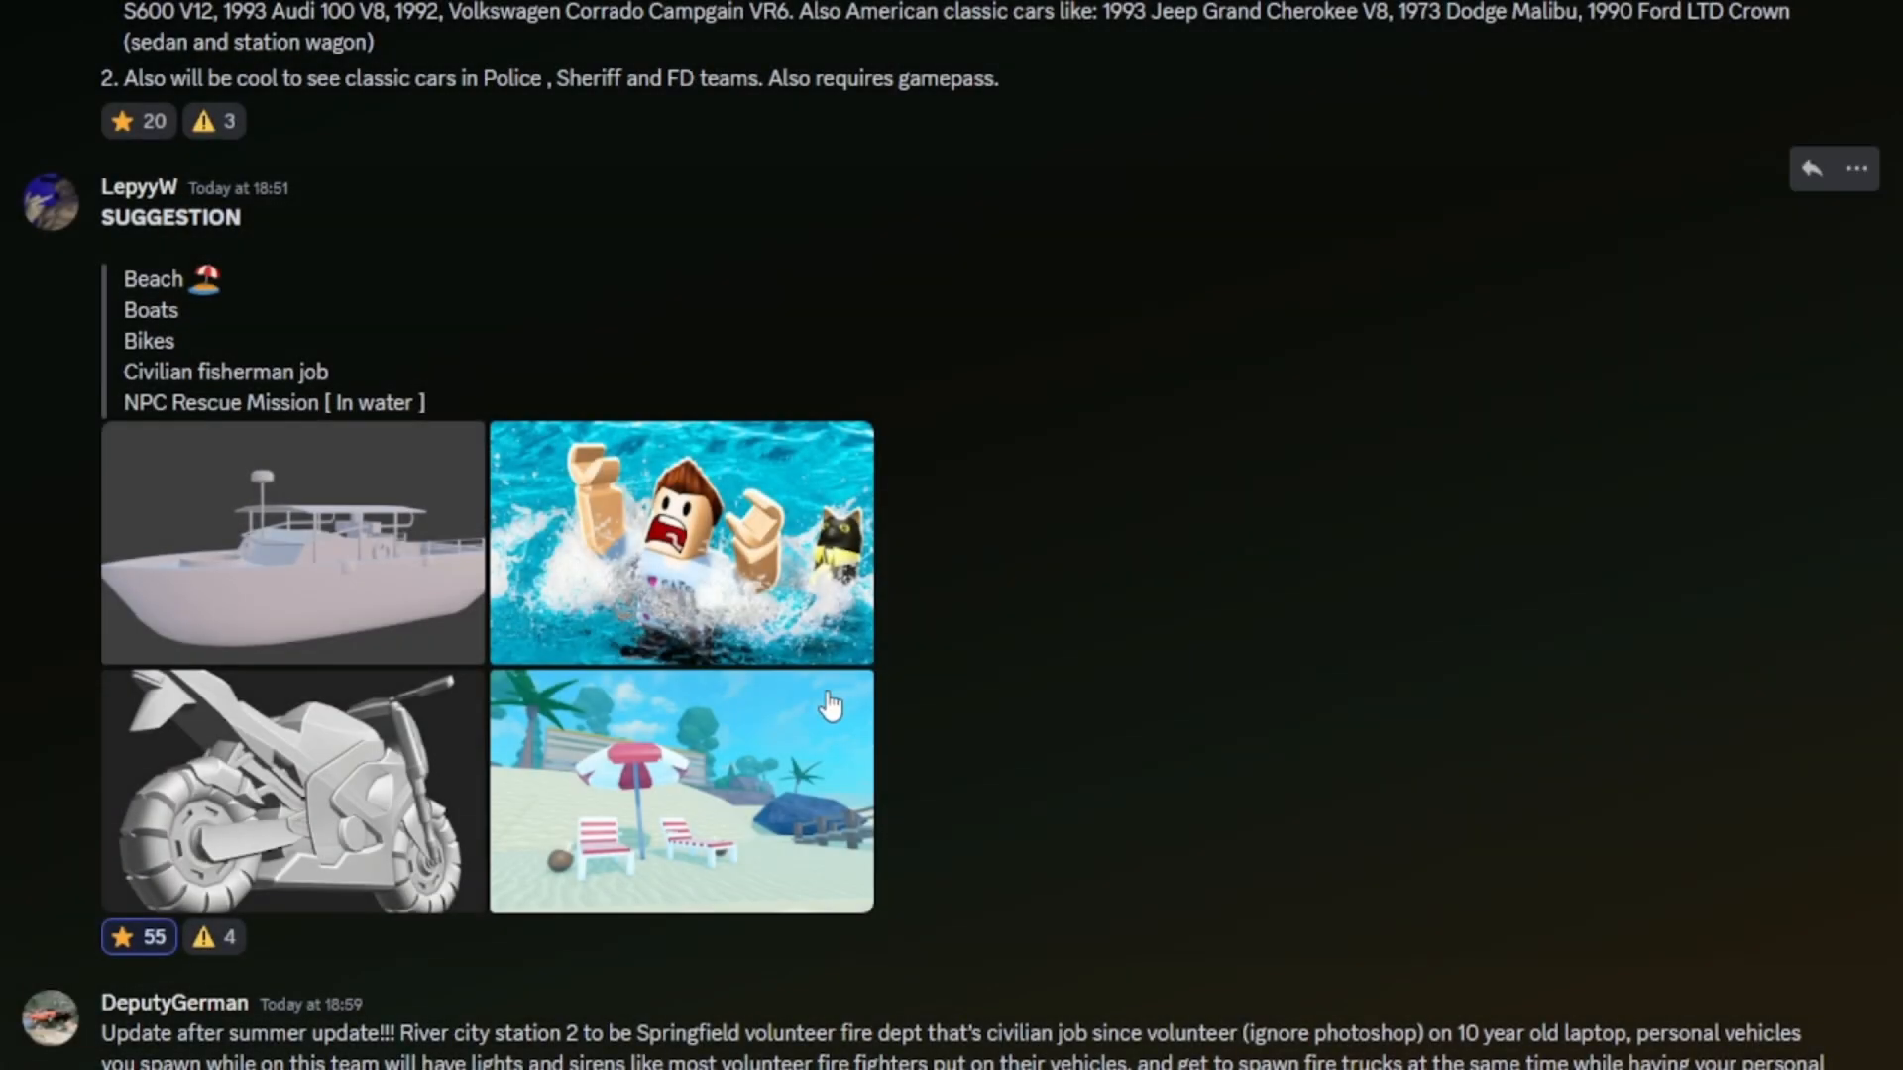
mouse_move(619, 600)
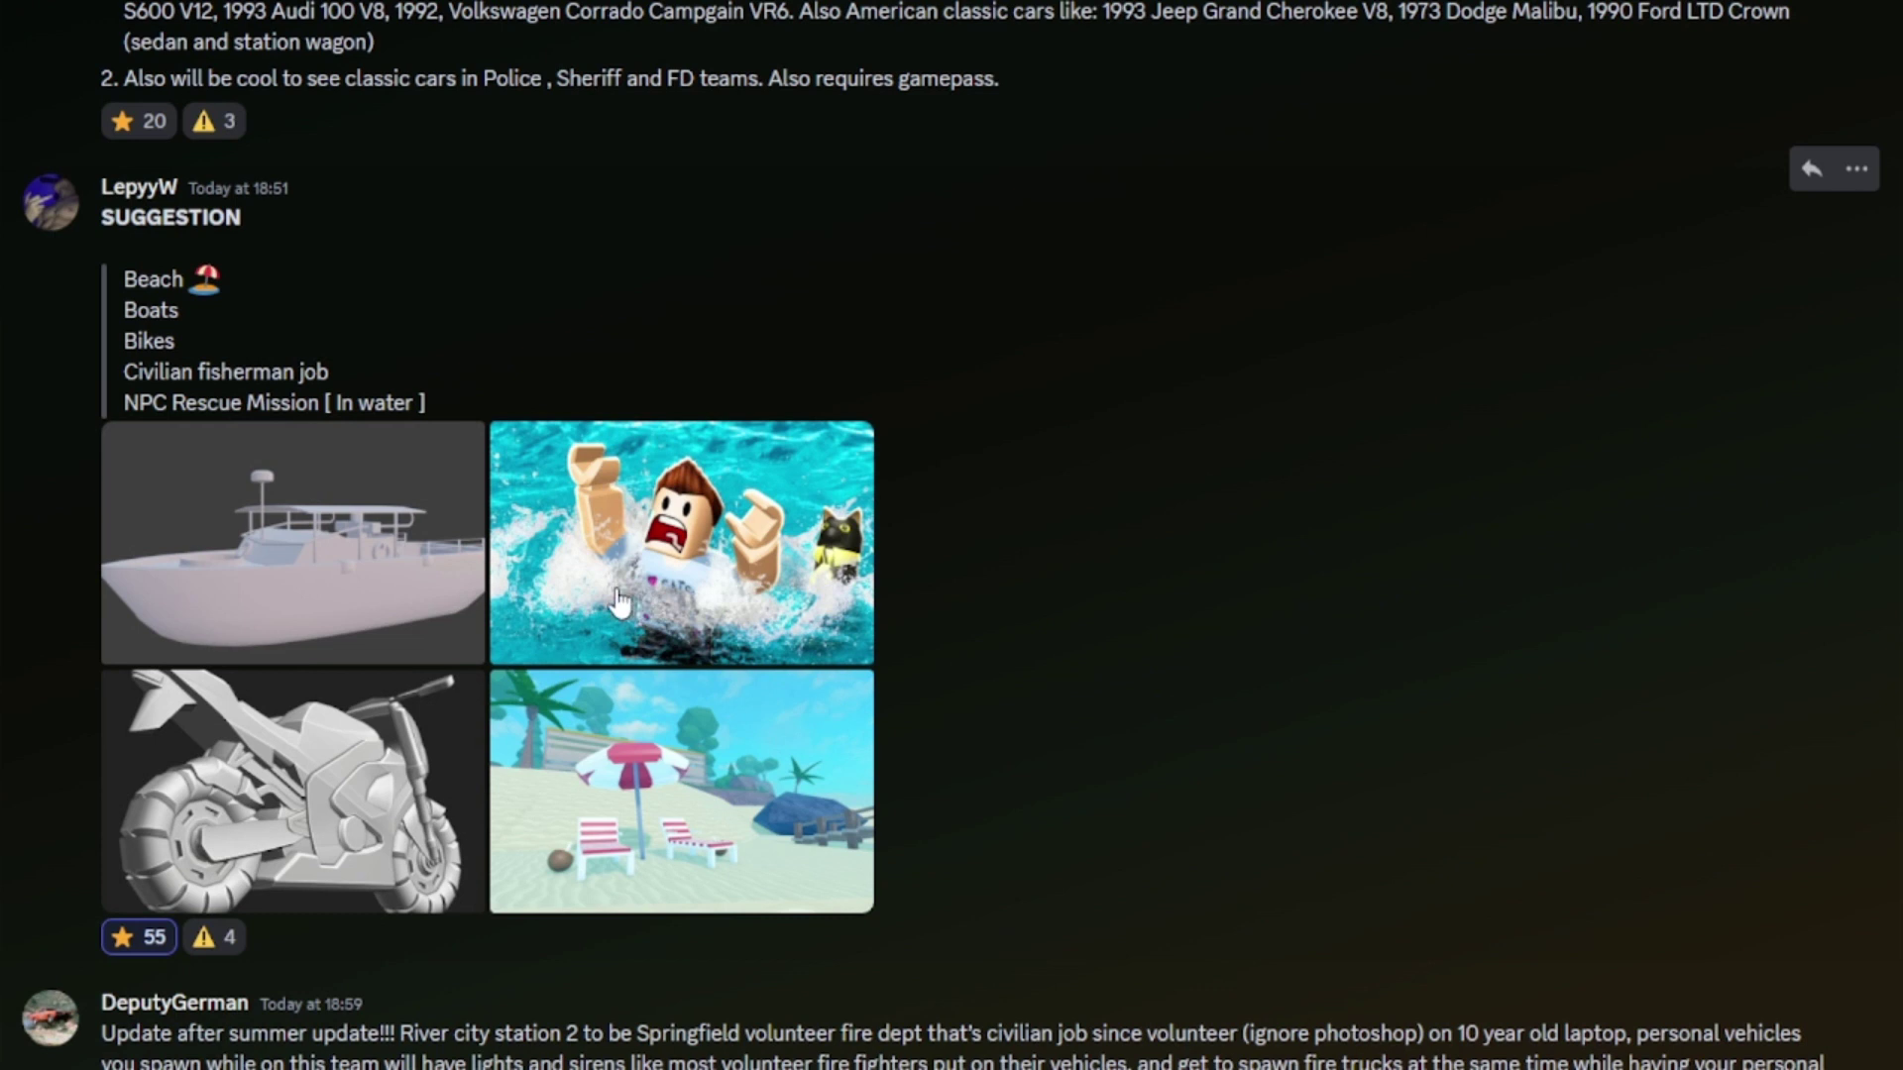
mouse_move(599, 596)
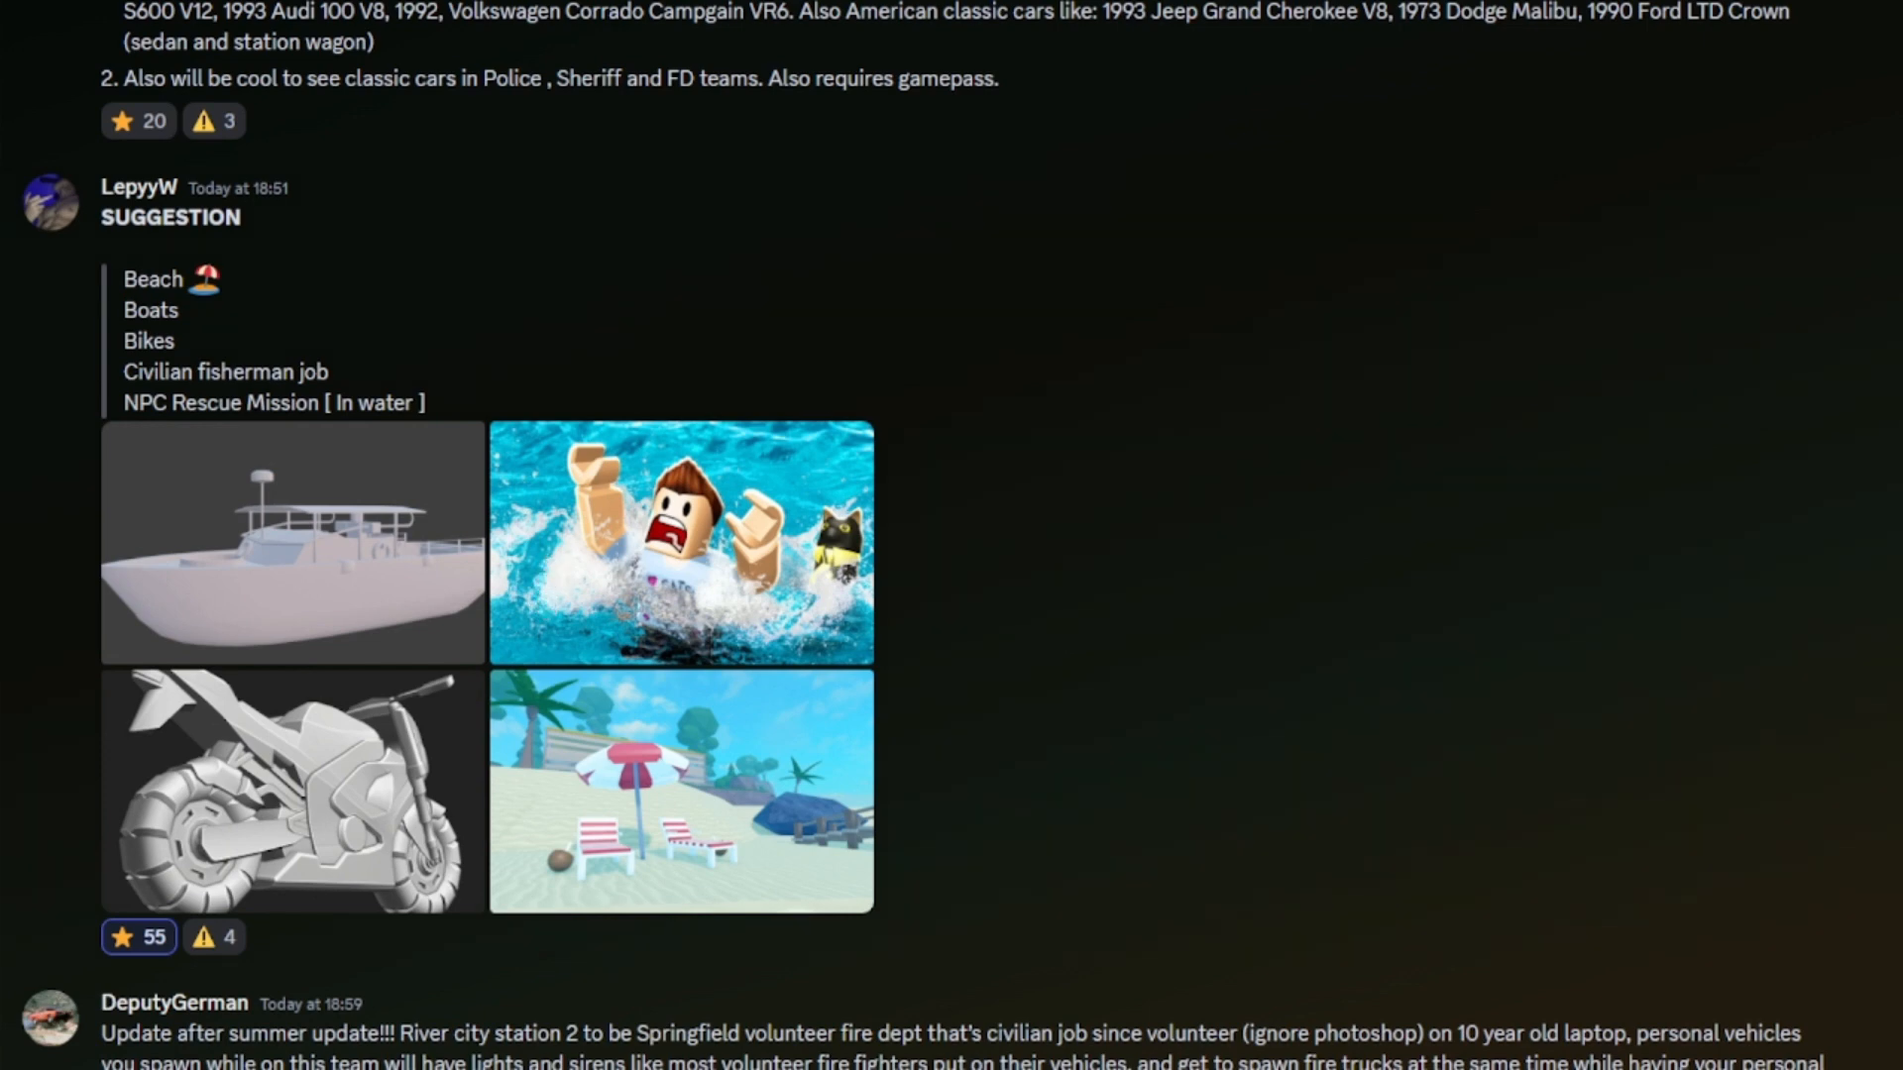
Star SL2703's classic cars suggestion, raising it from 20 to 21 stars.
scroll("up", 3)
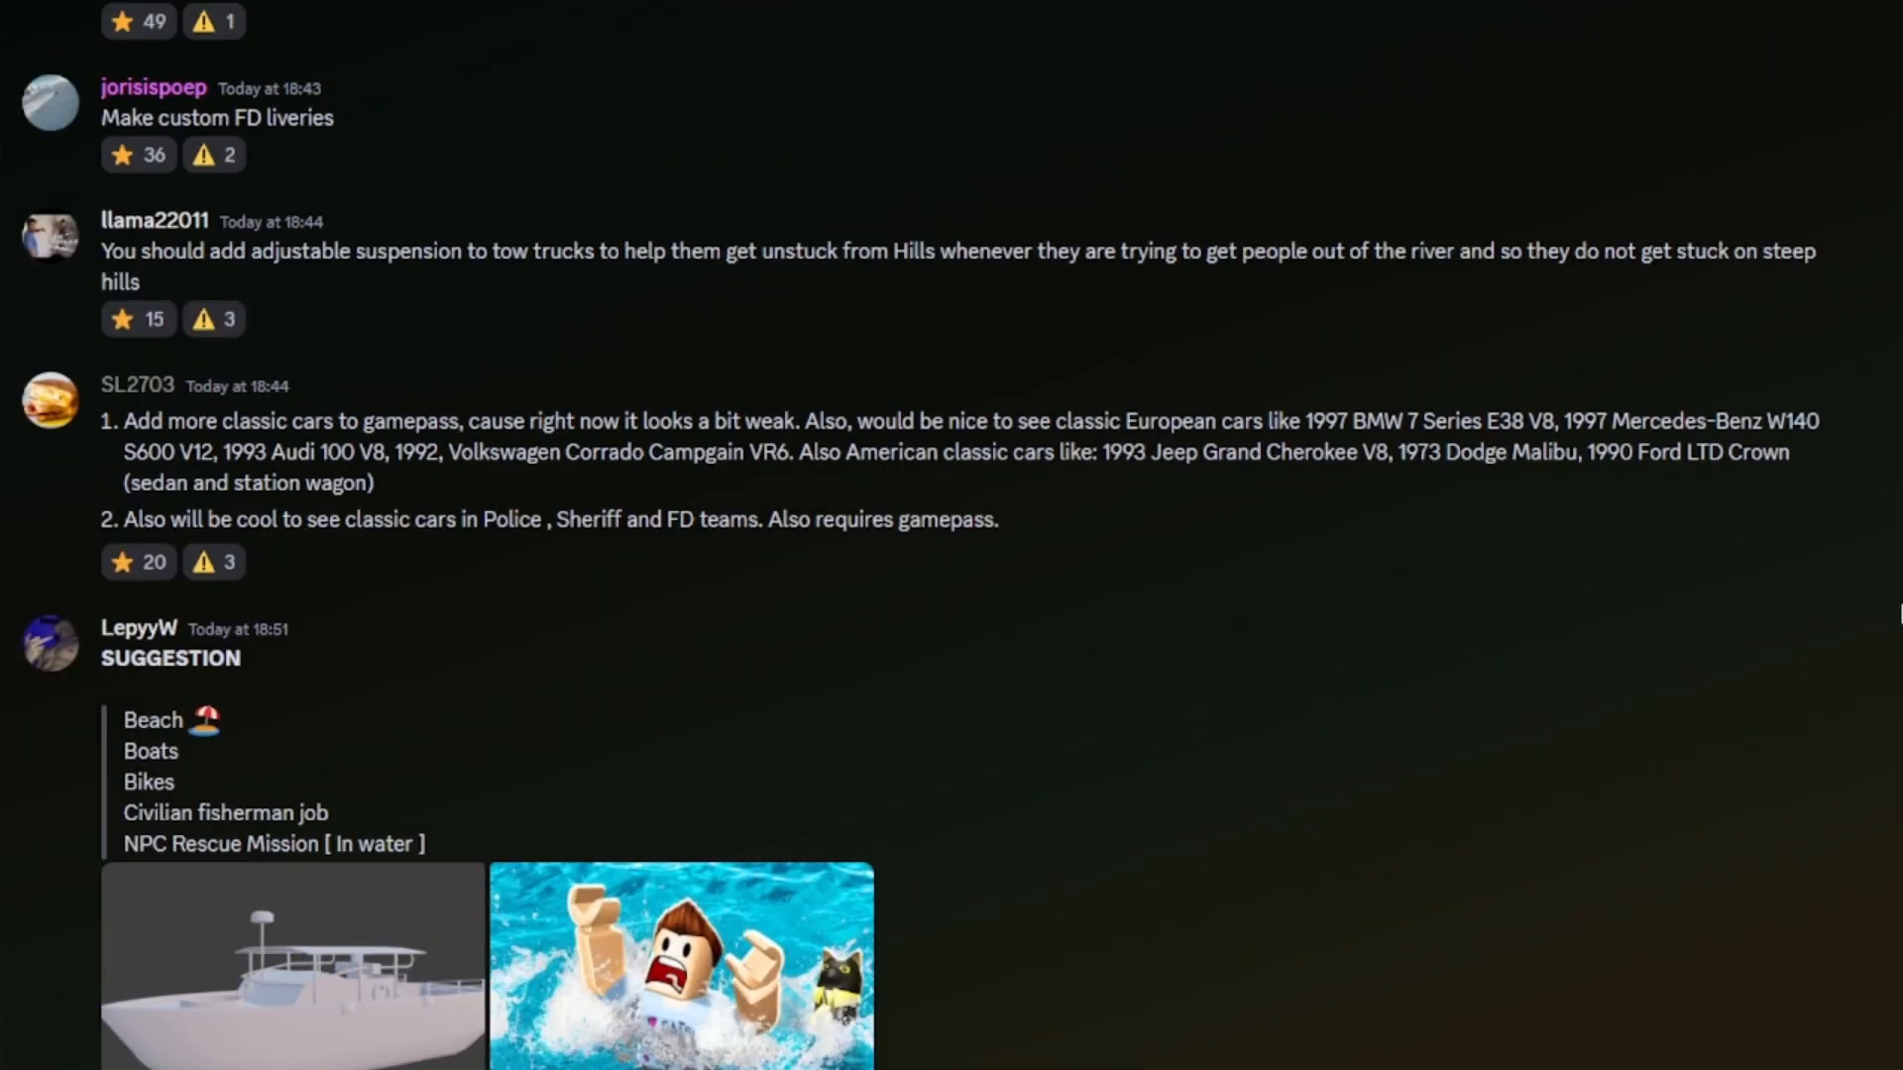
scroll("down", 3)
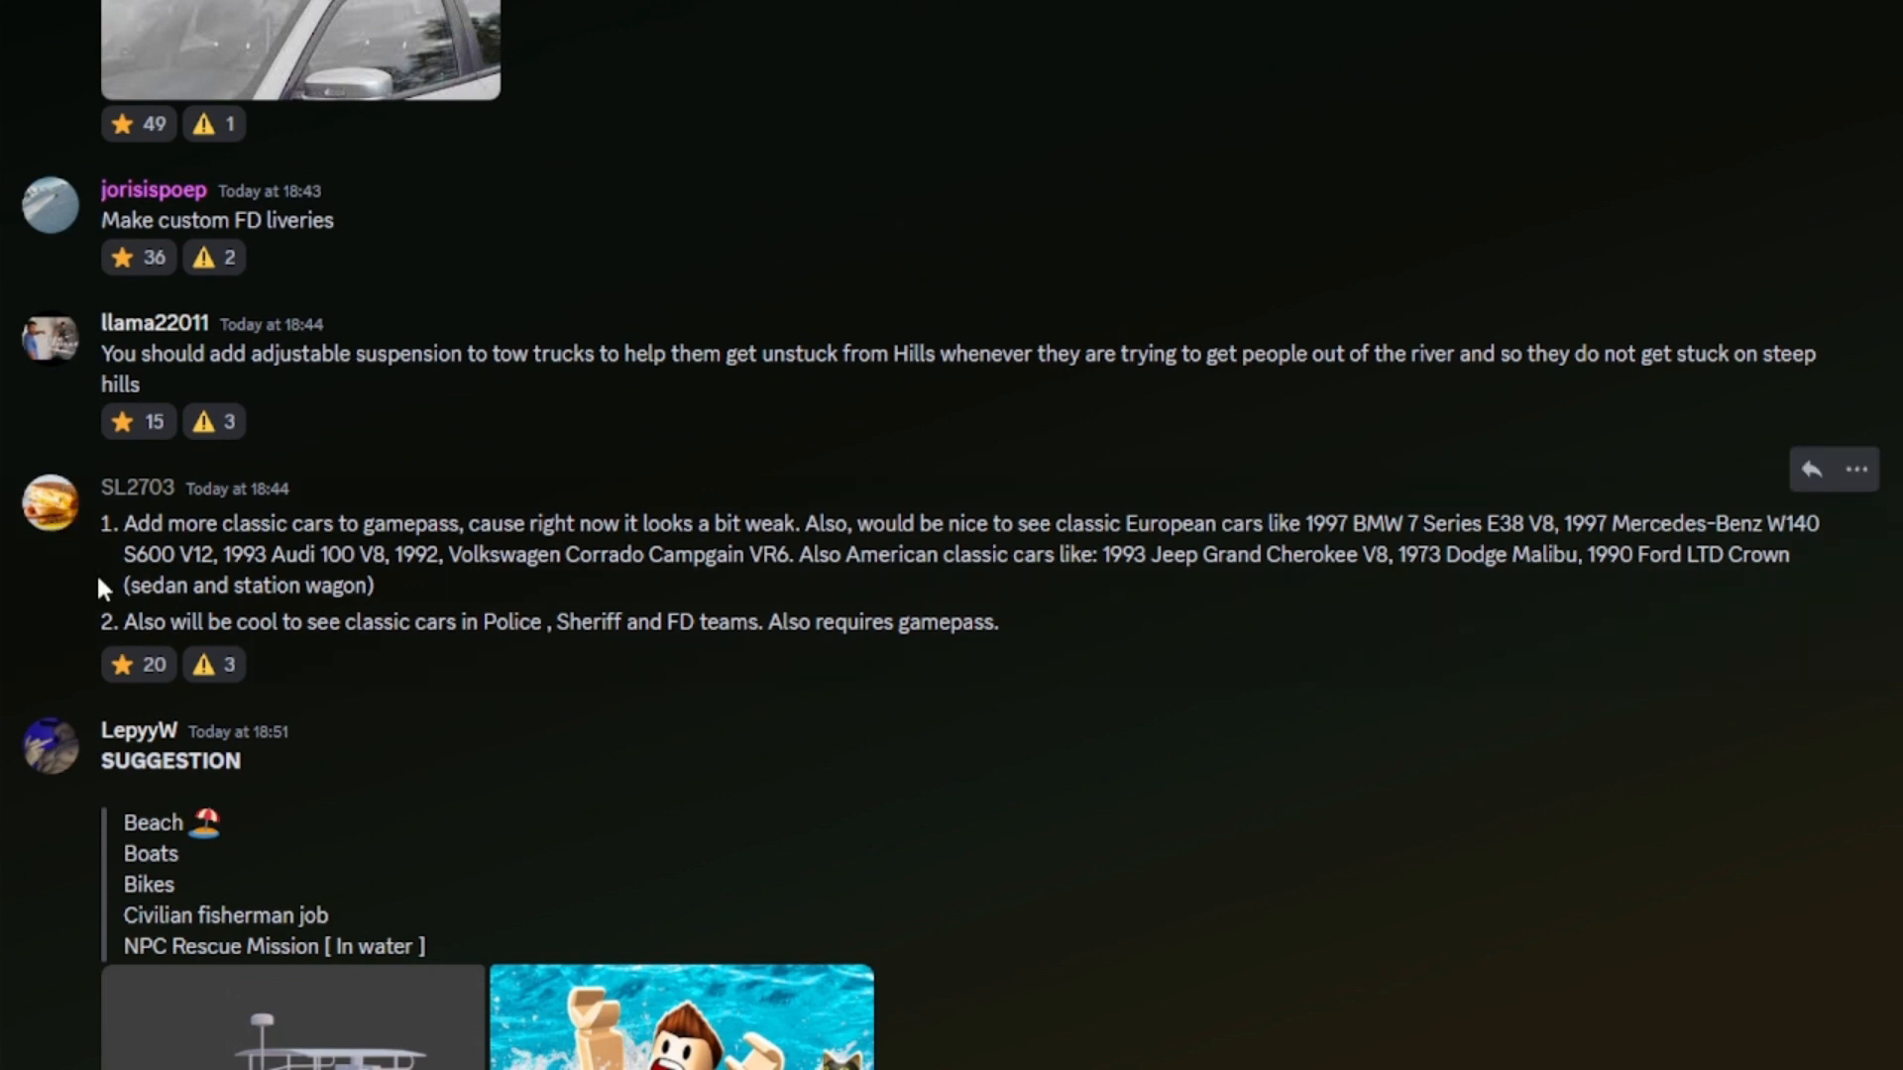
left_click(136, 664)
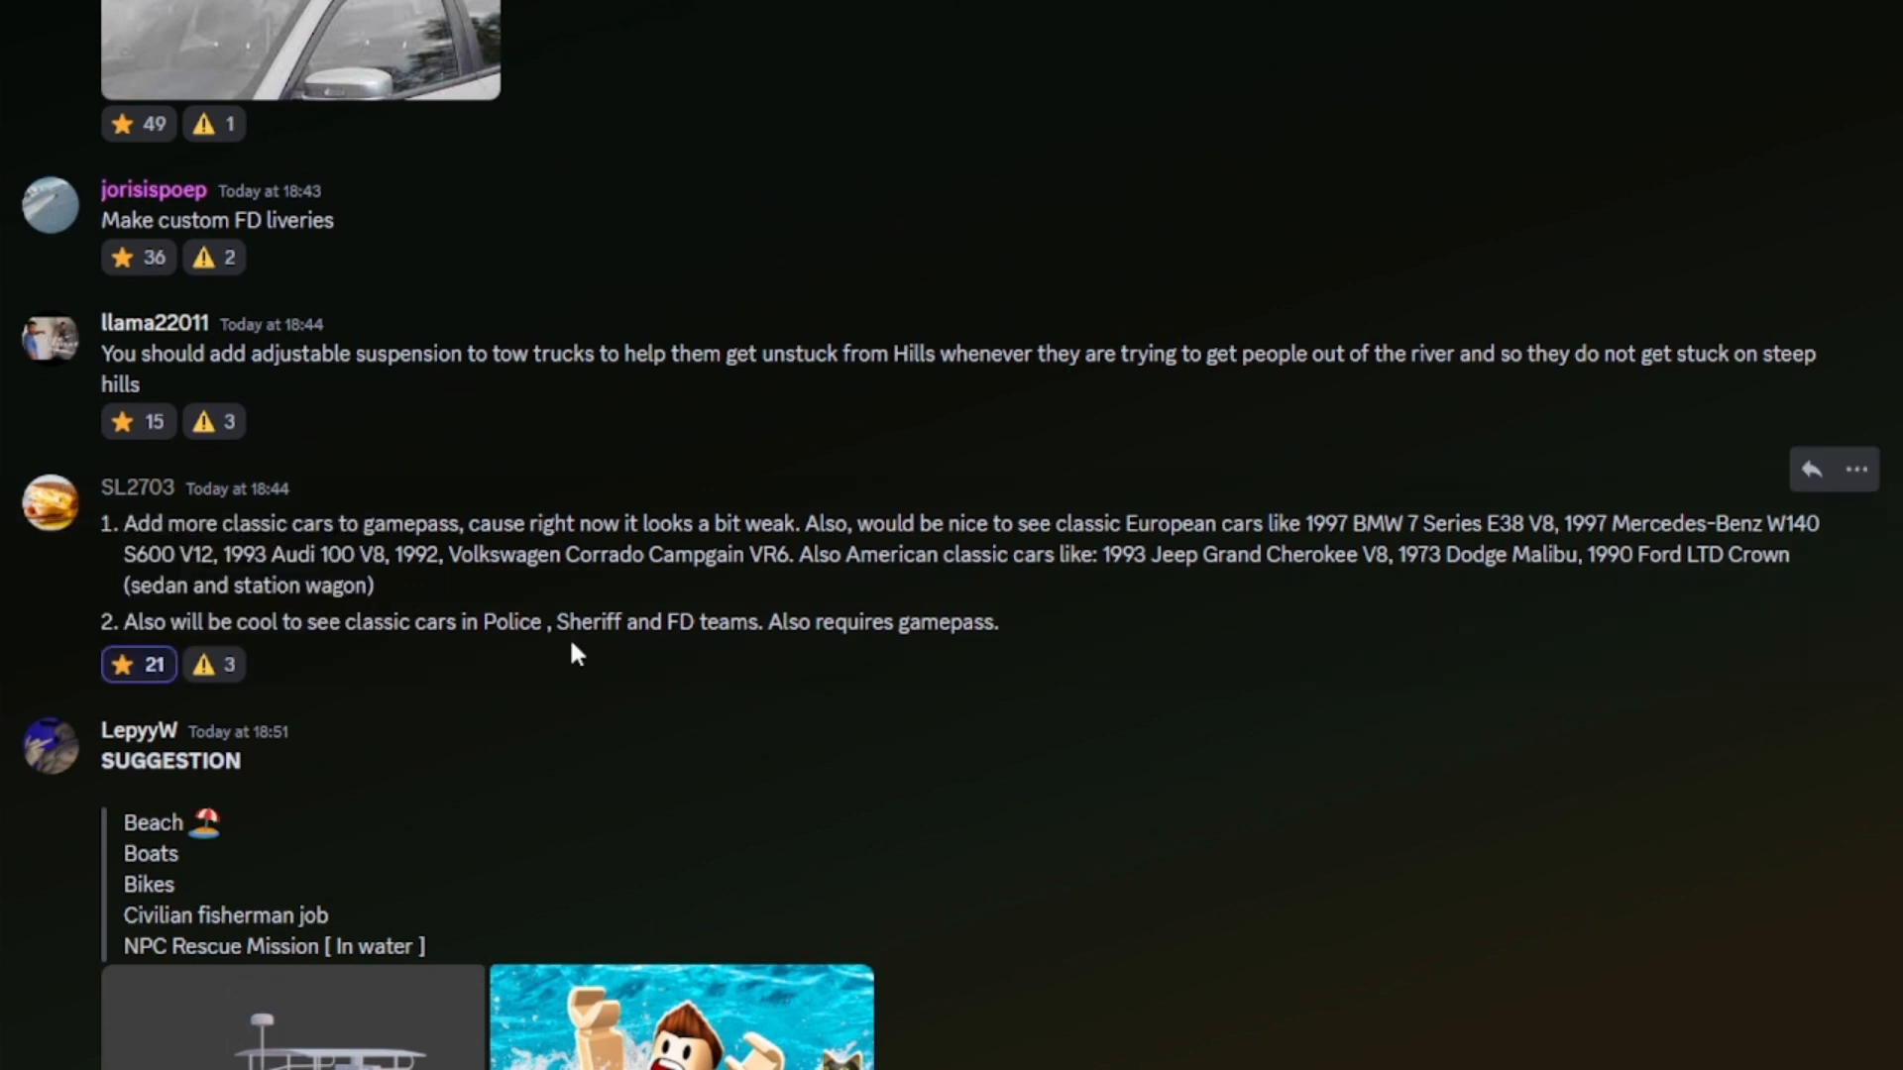
mouse_move(577, 652)
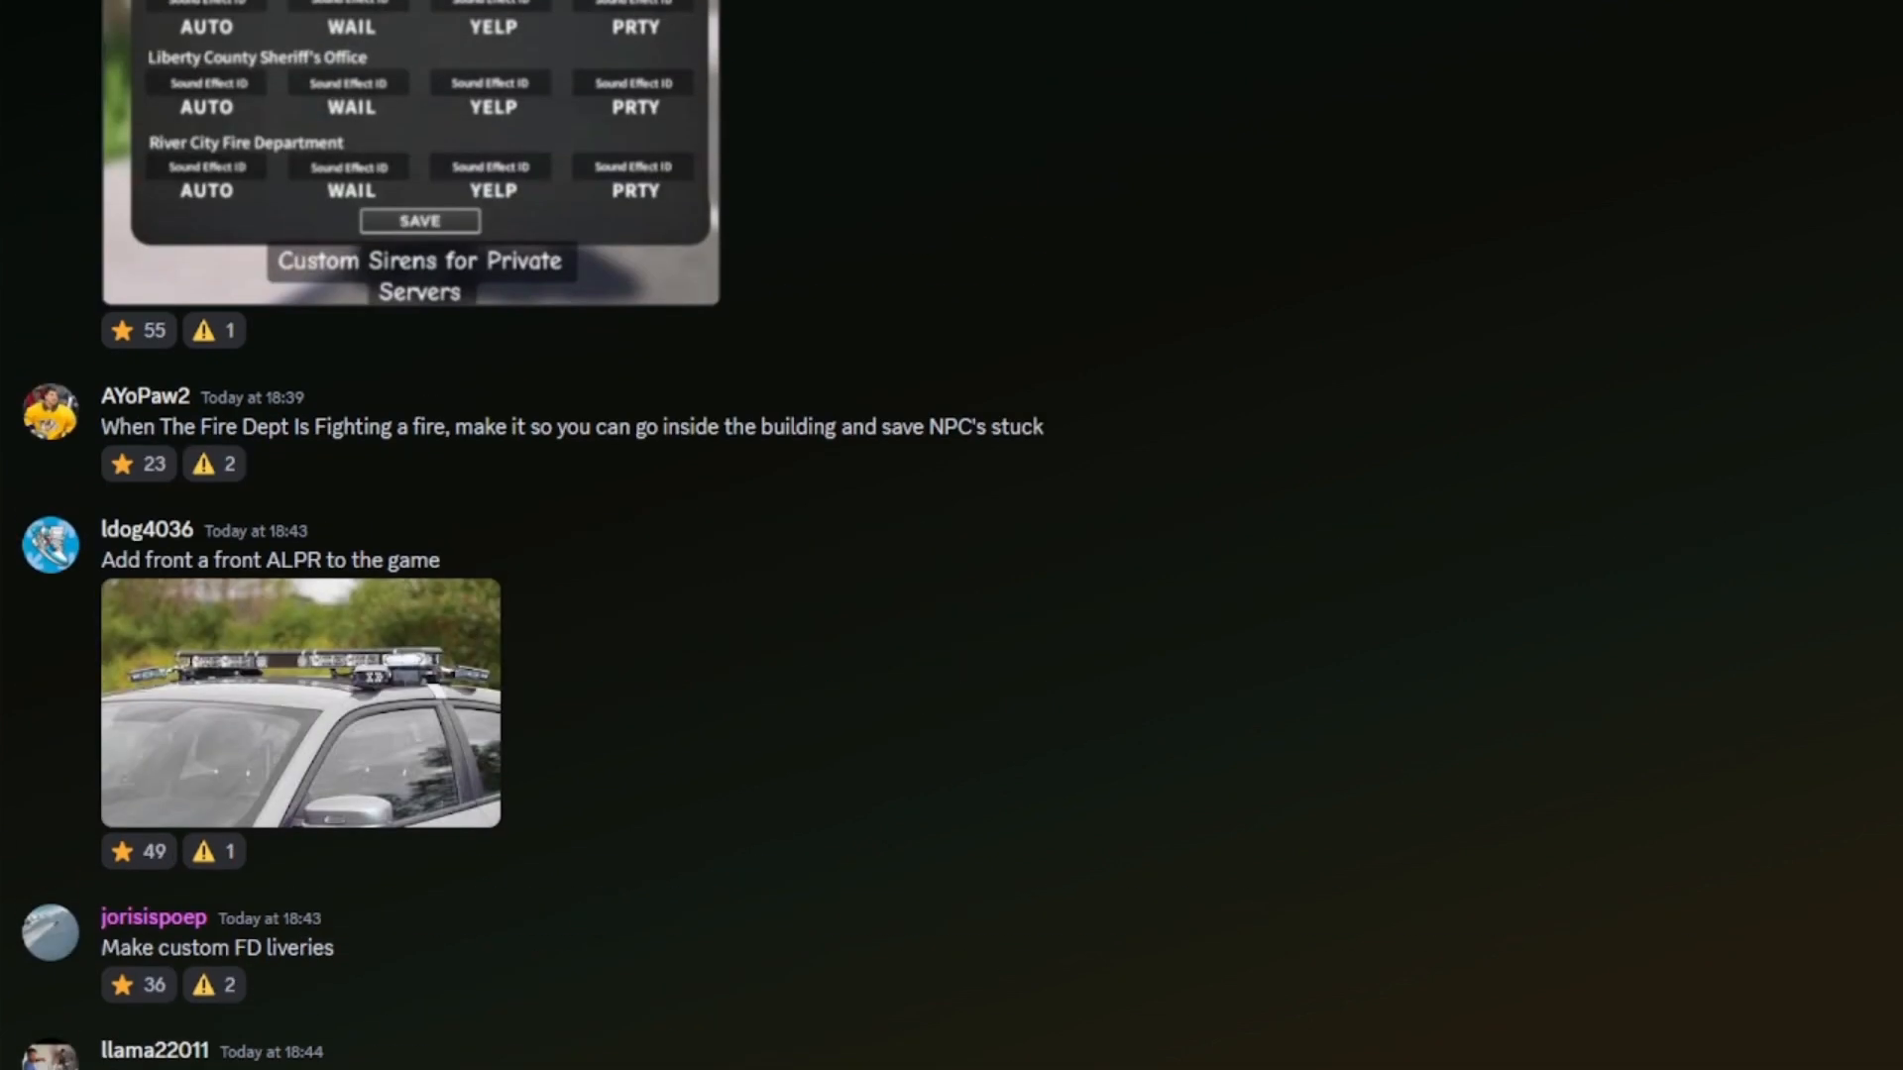
Star the animation keybinds suggestion, bringing it to 59 stars.
scroll("up", 3)
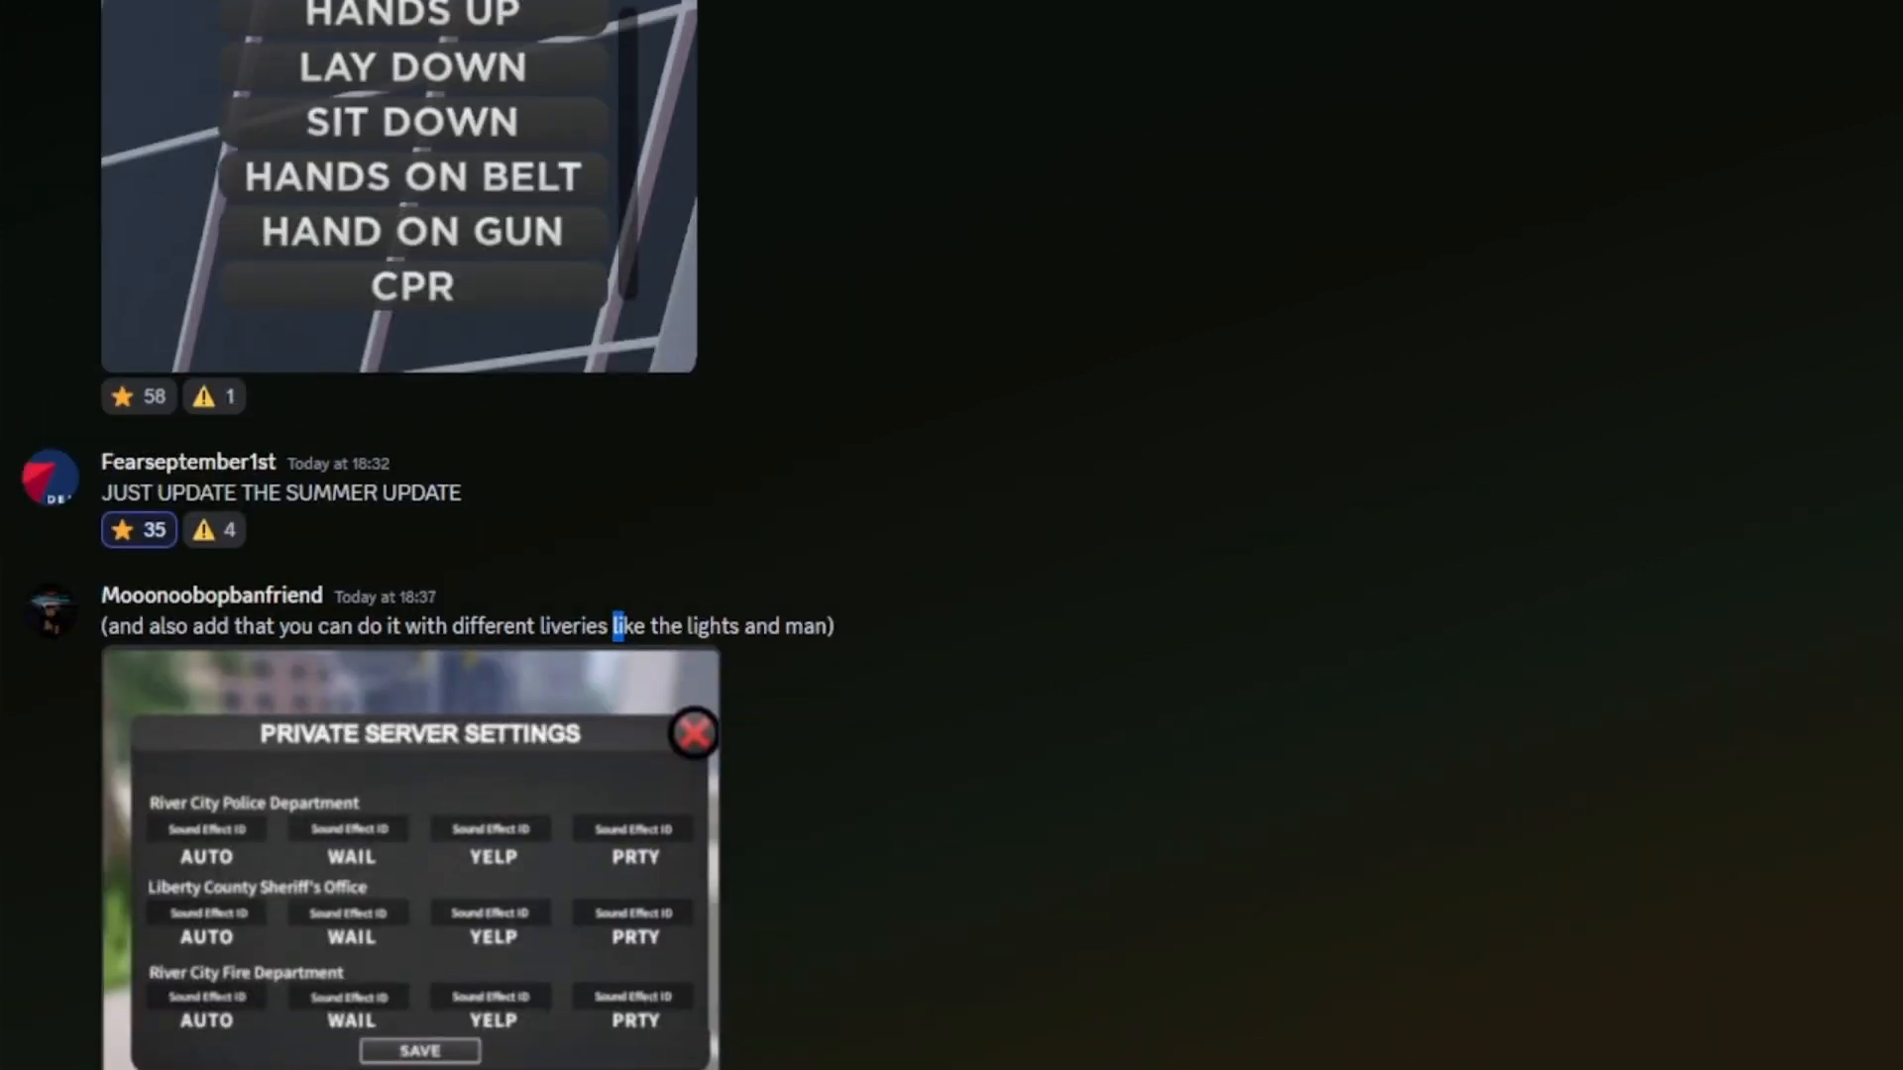
scroll("up", 3)
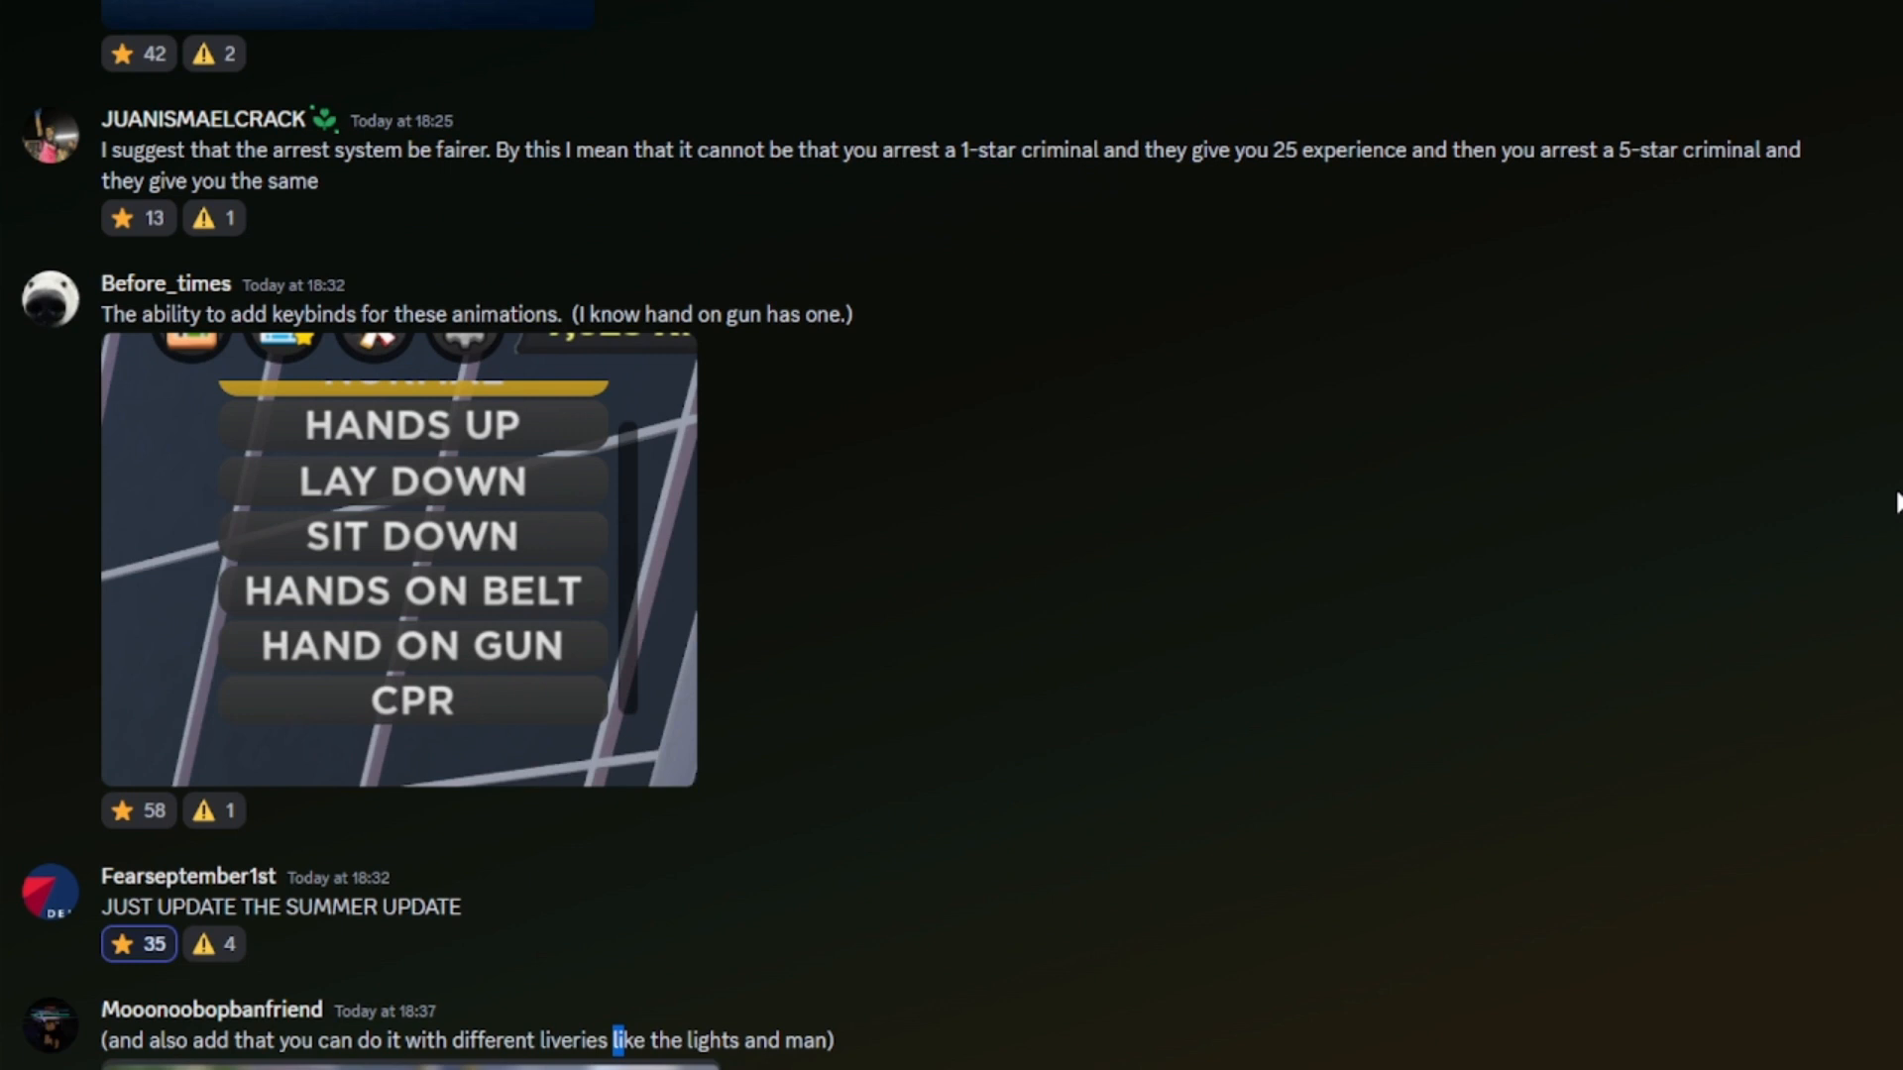
left_click(138, 809)
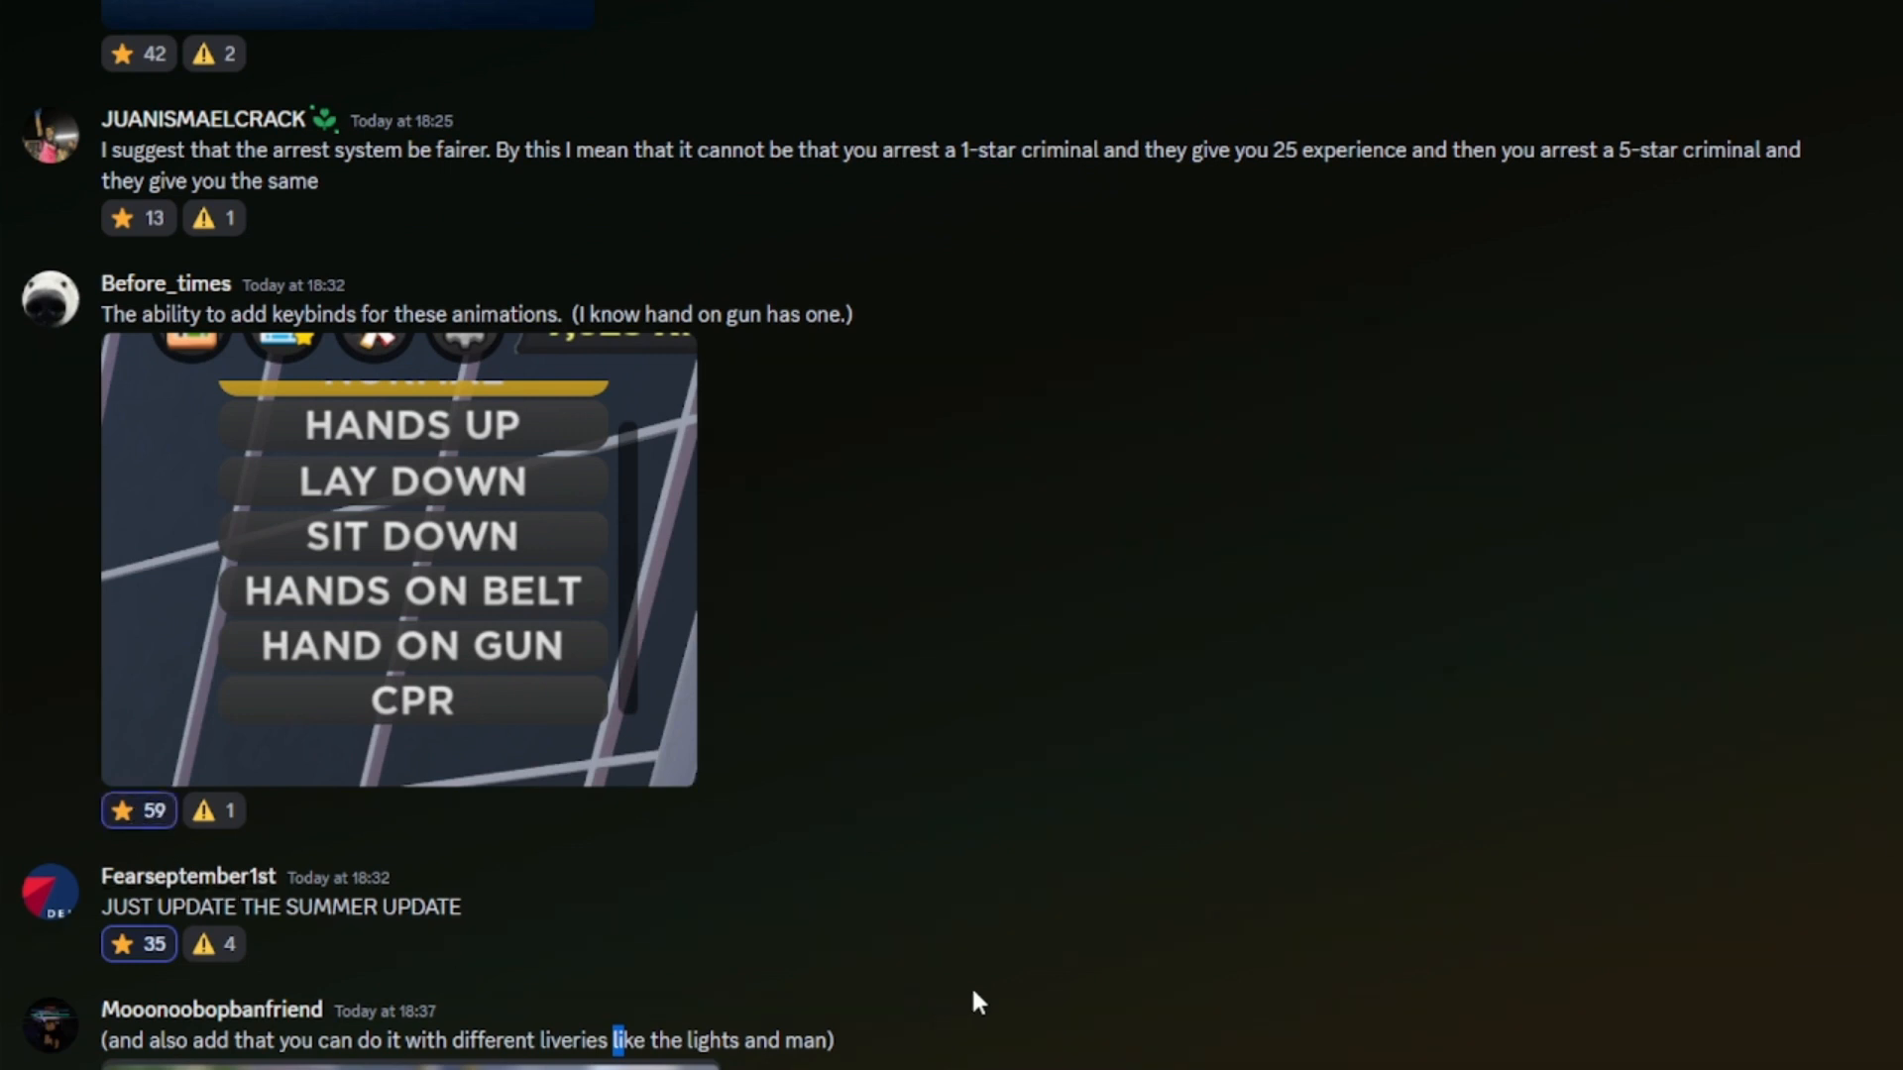
mouse_move(1725, 630)
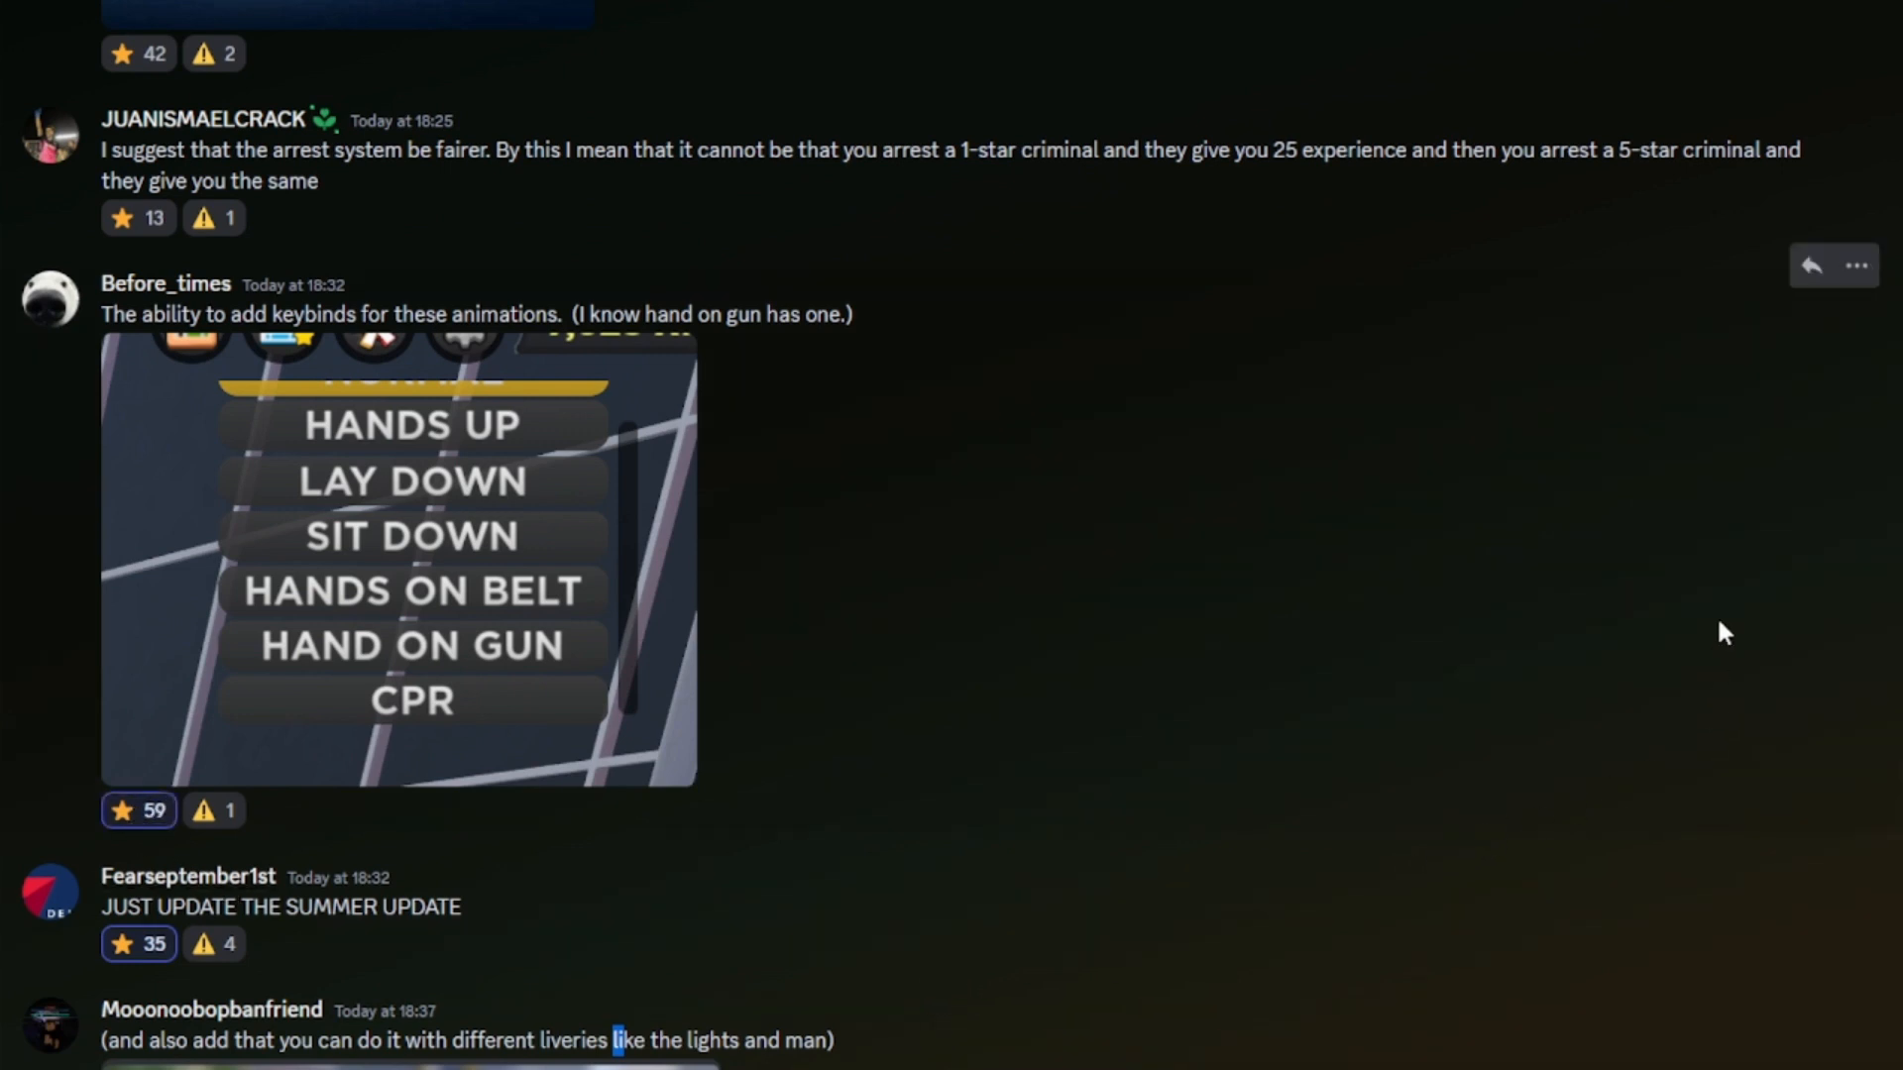
scroll("down", 3)
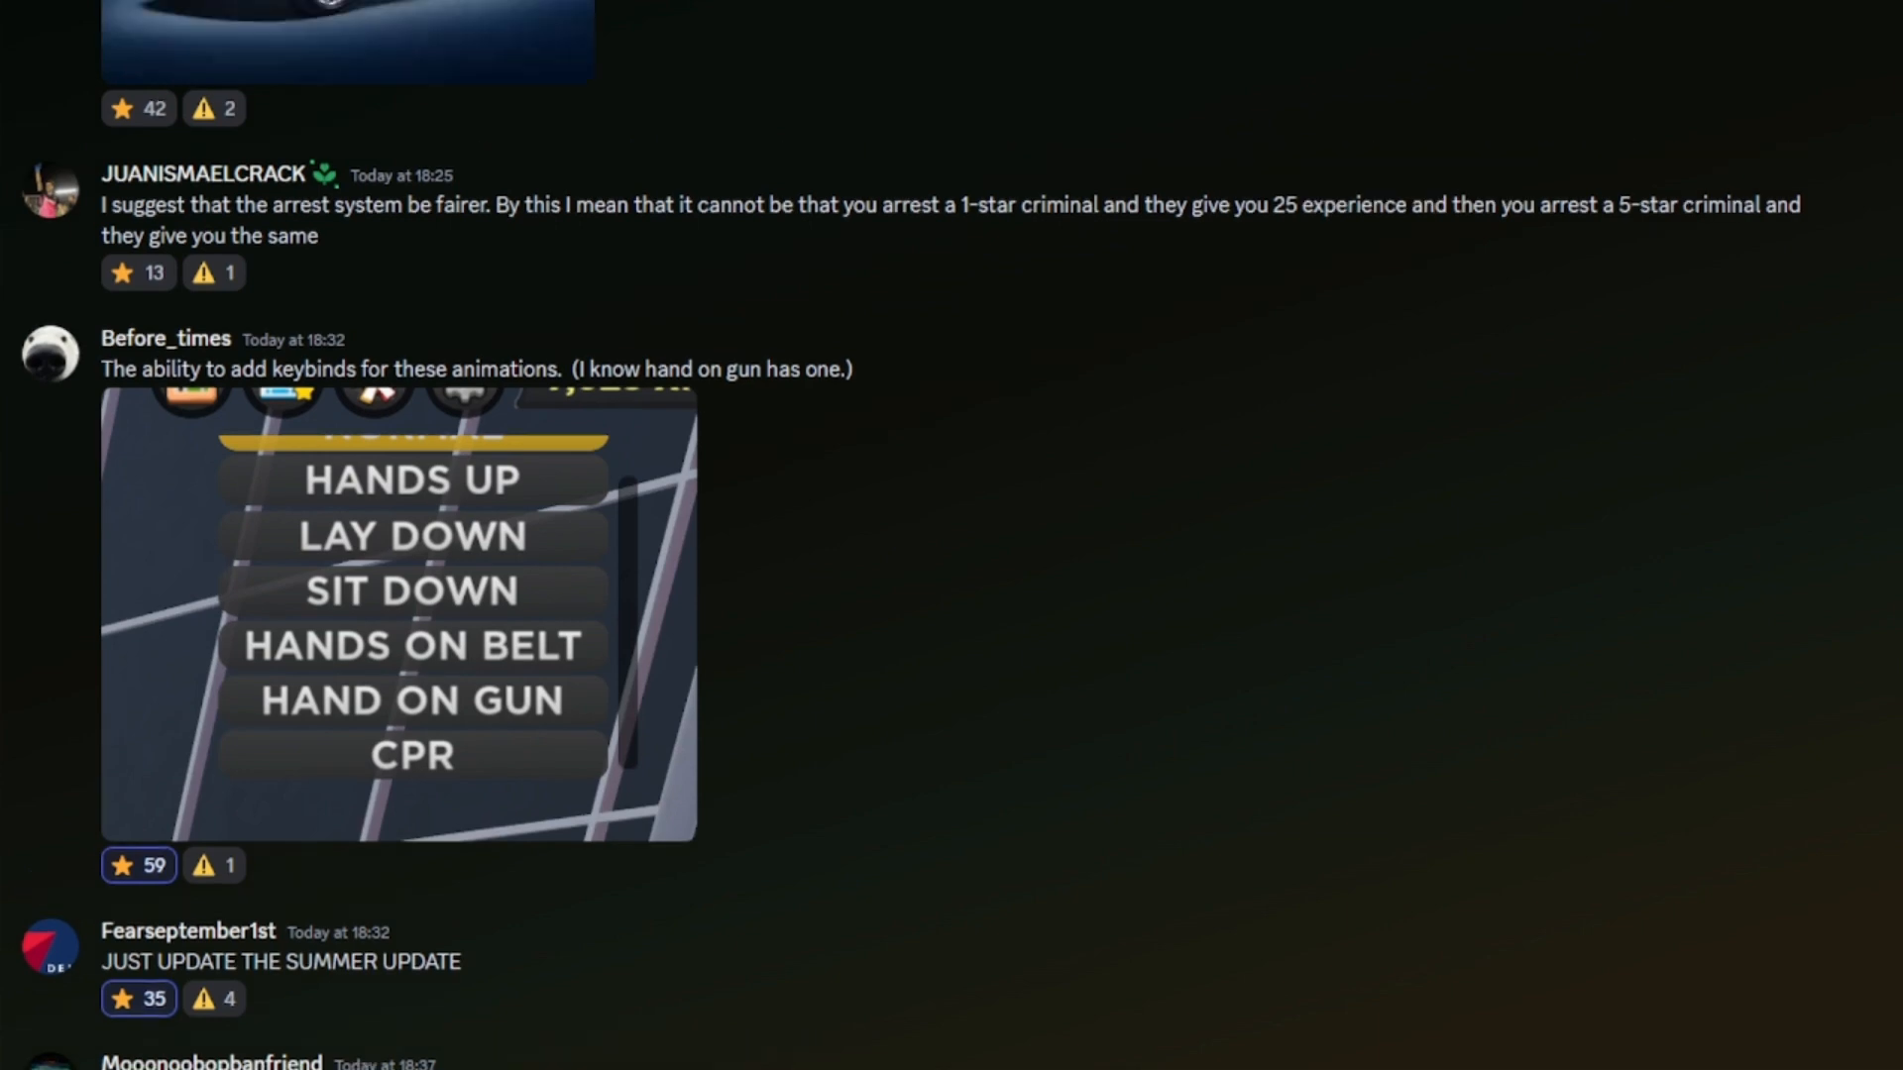
scroll("up", 3)
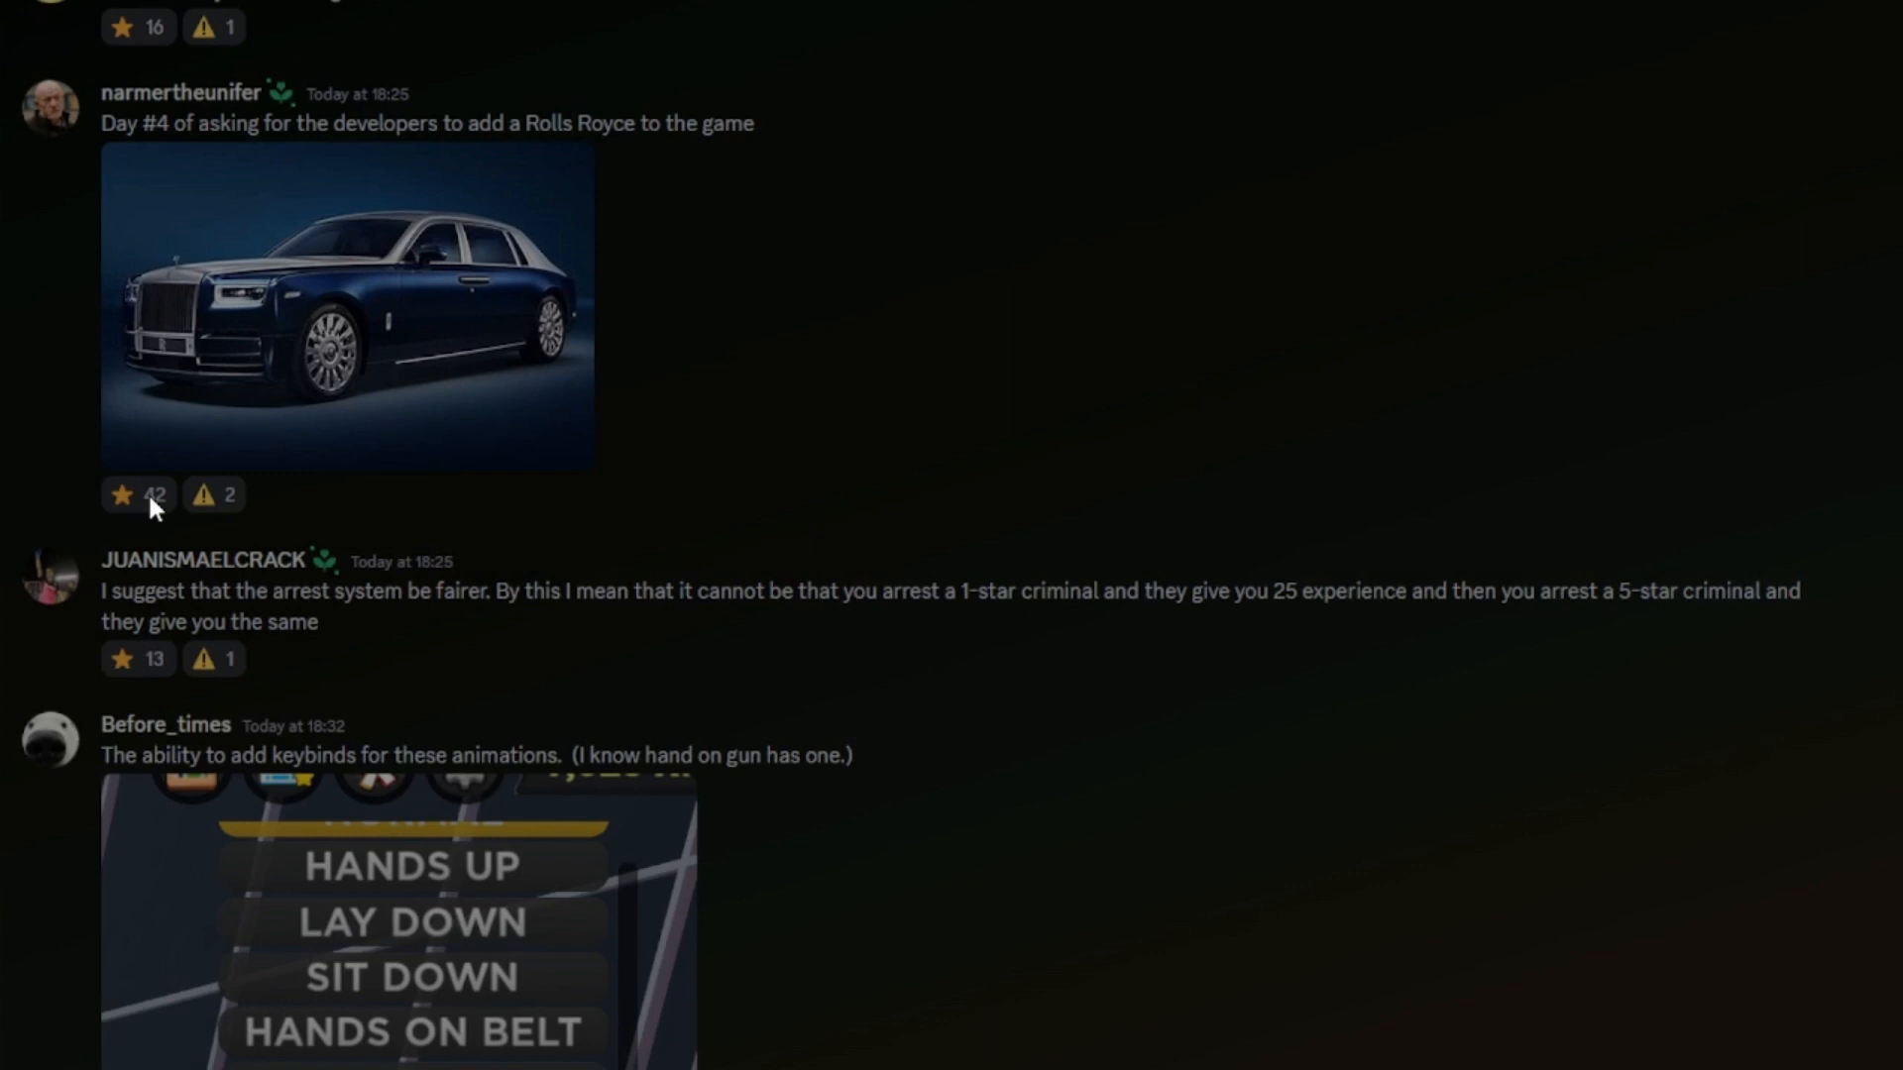
left_click(137, 494)
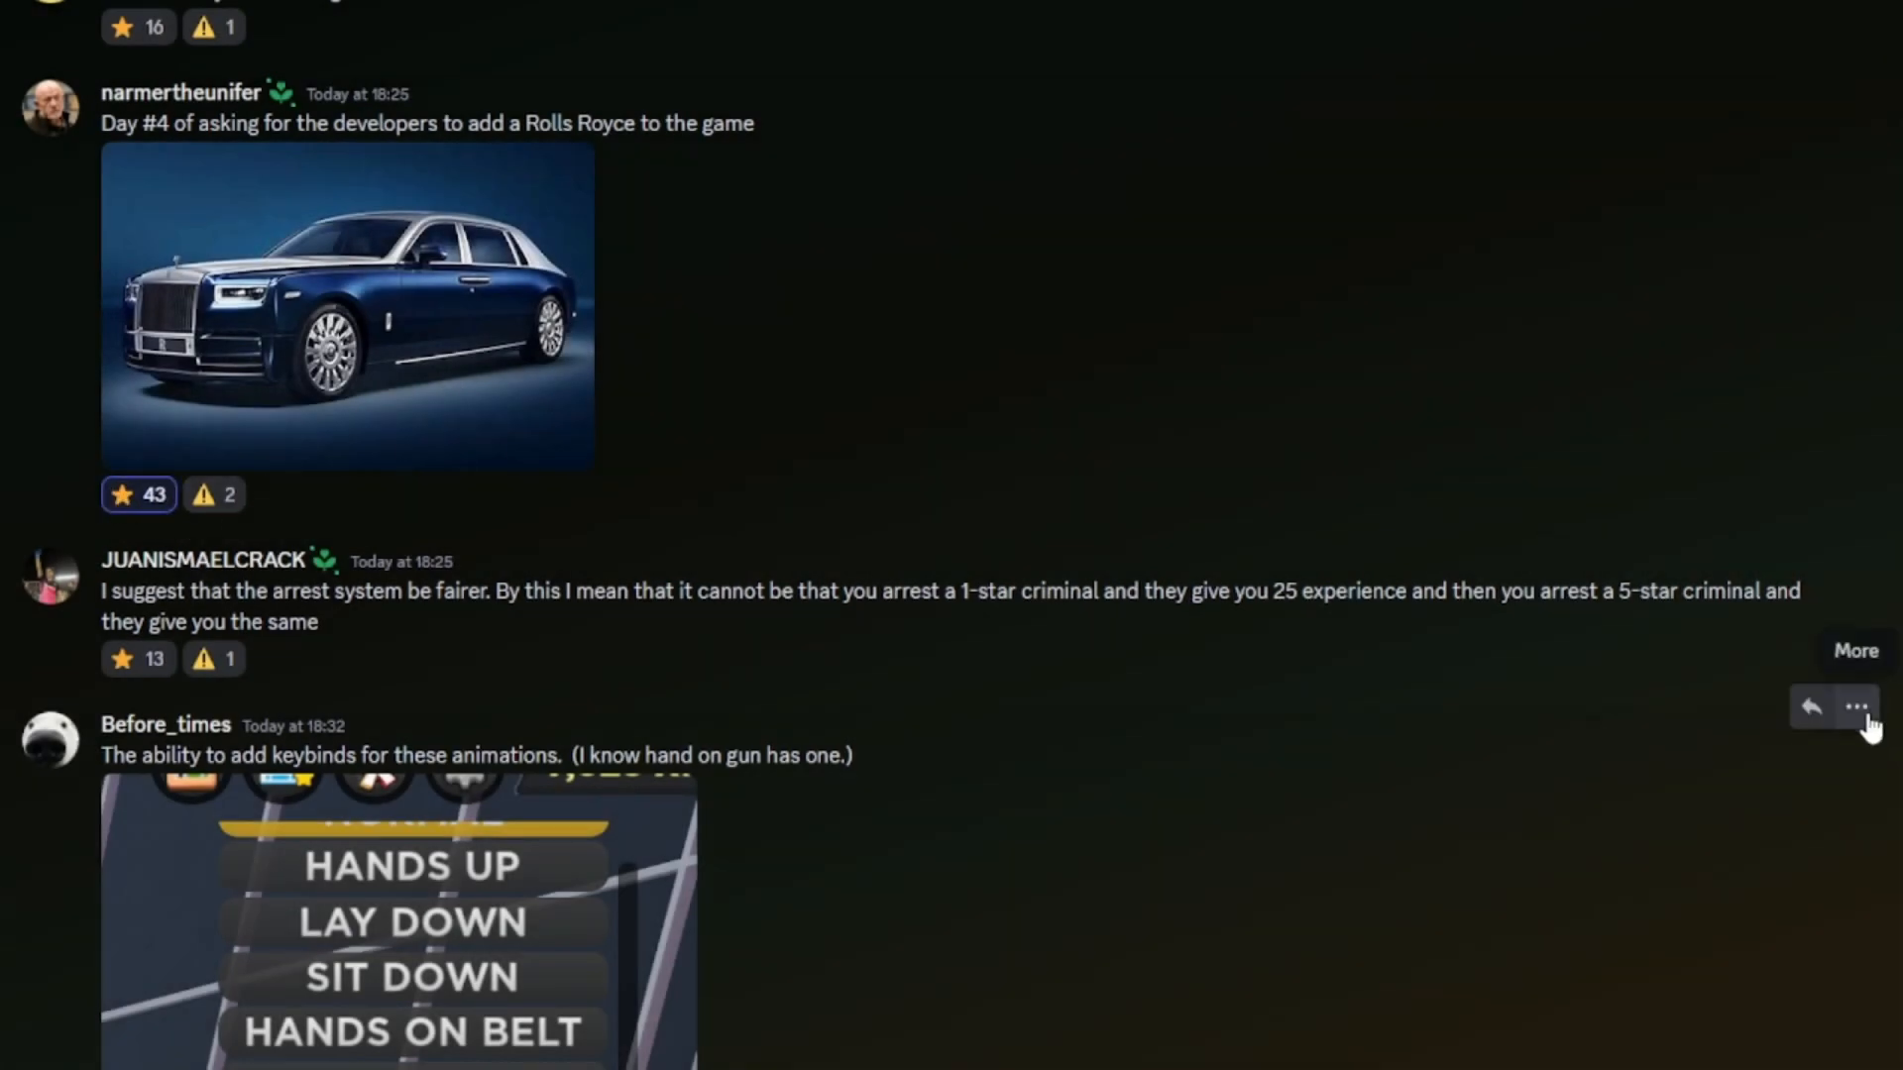
scroll("up", 3)
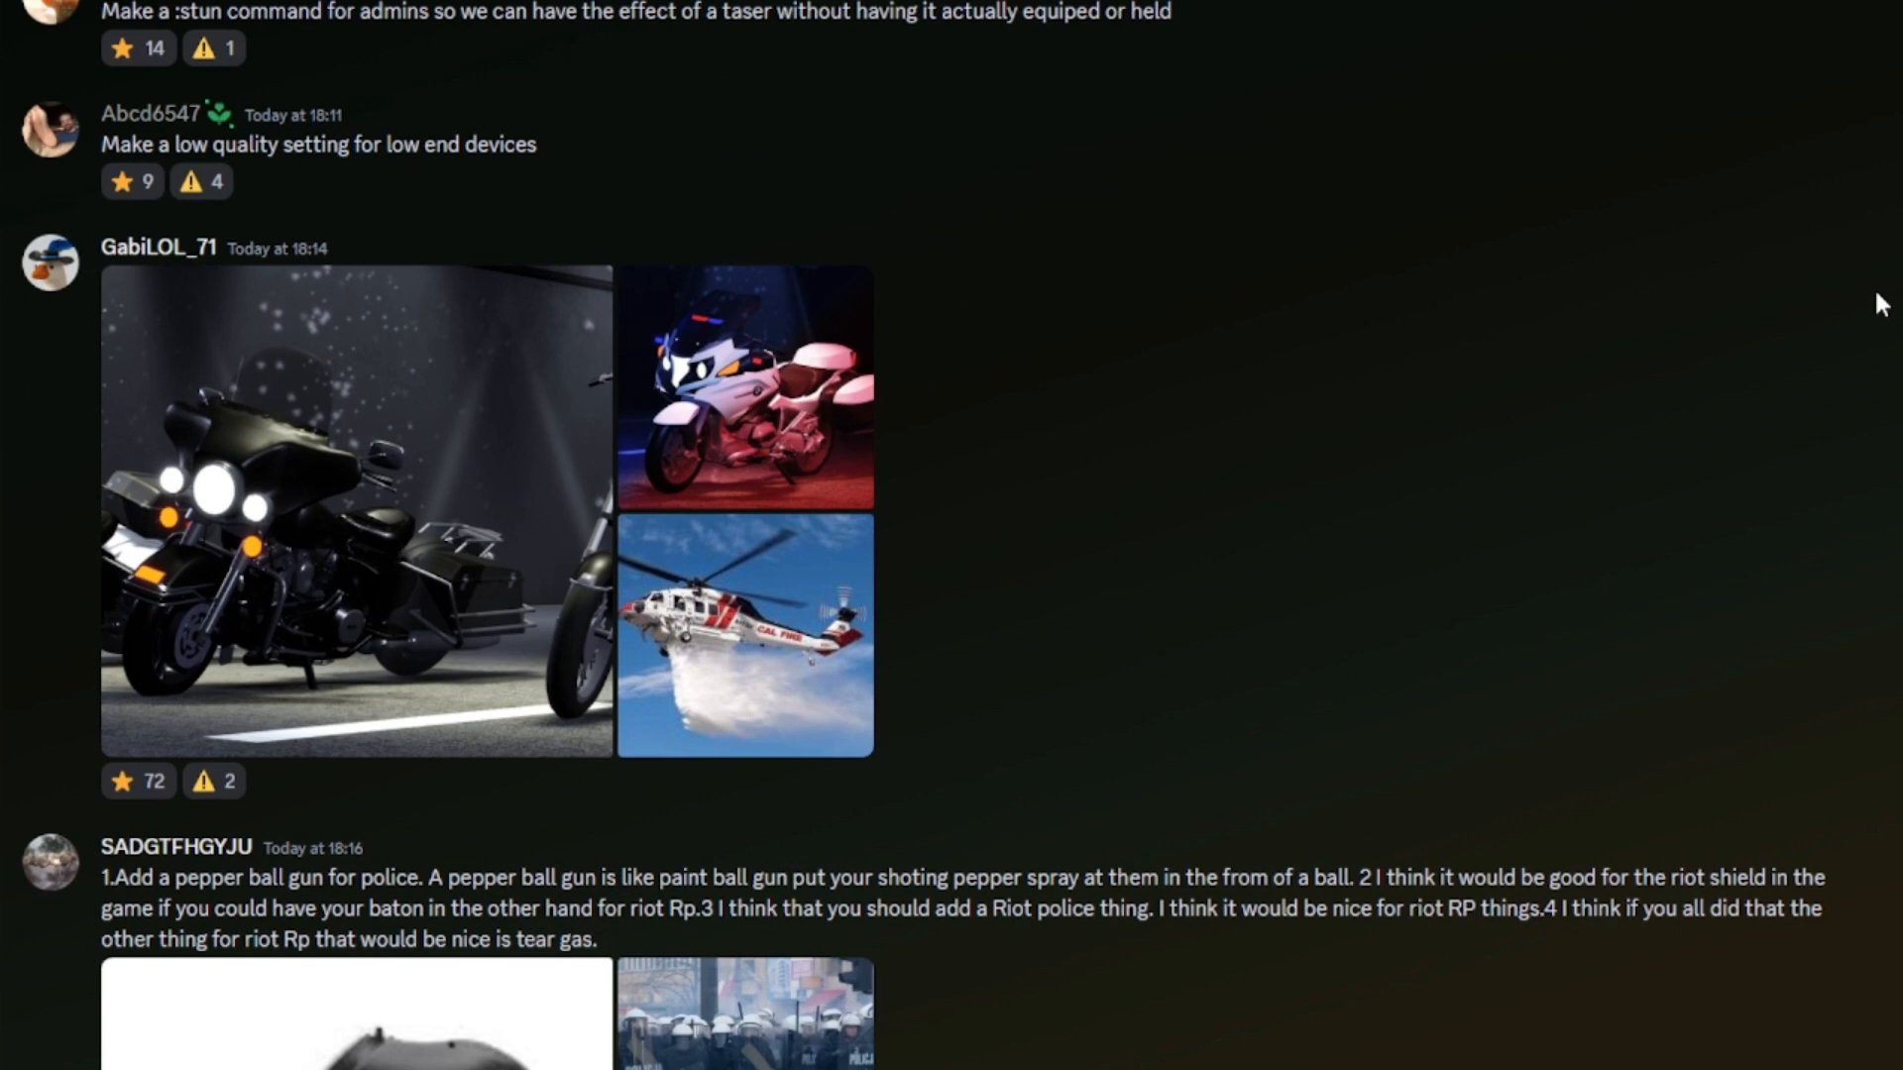
left_click(139, 782)
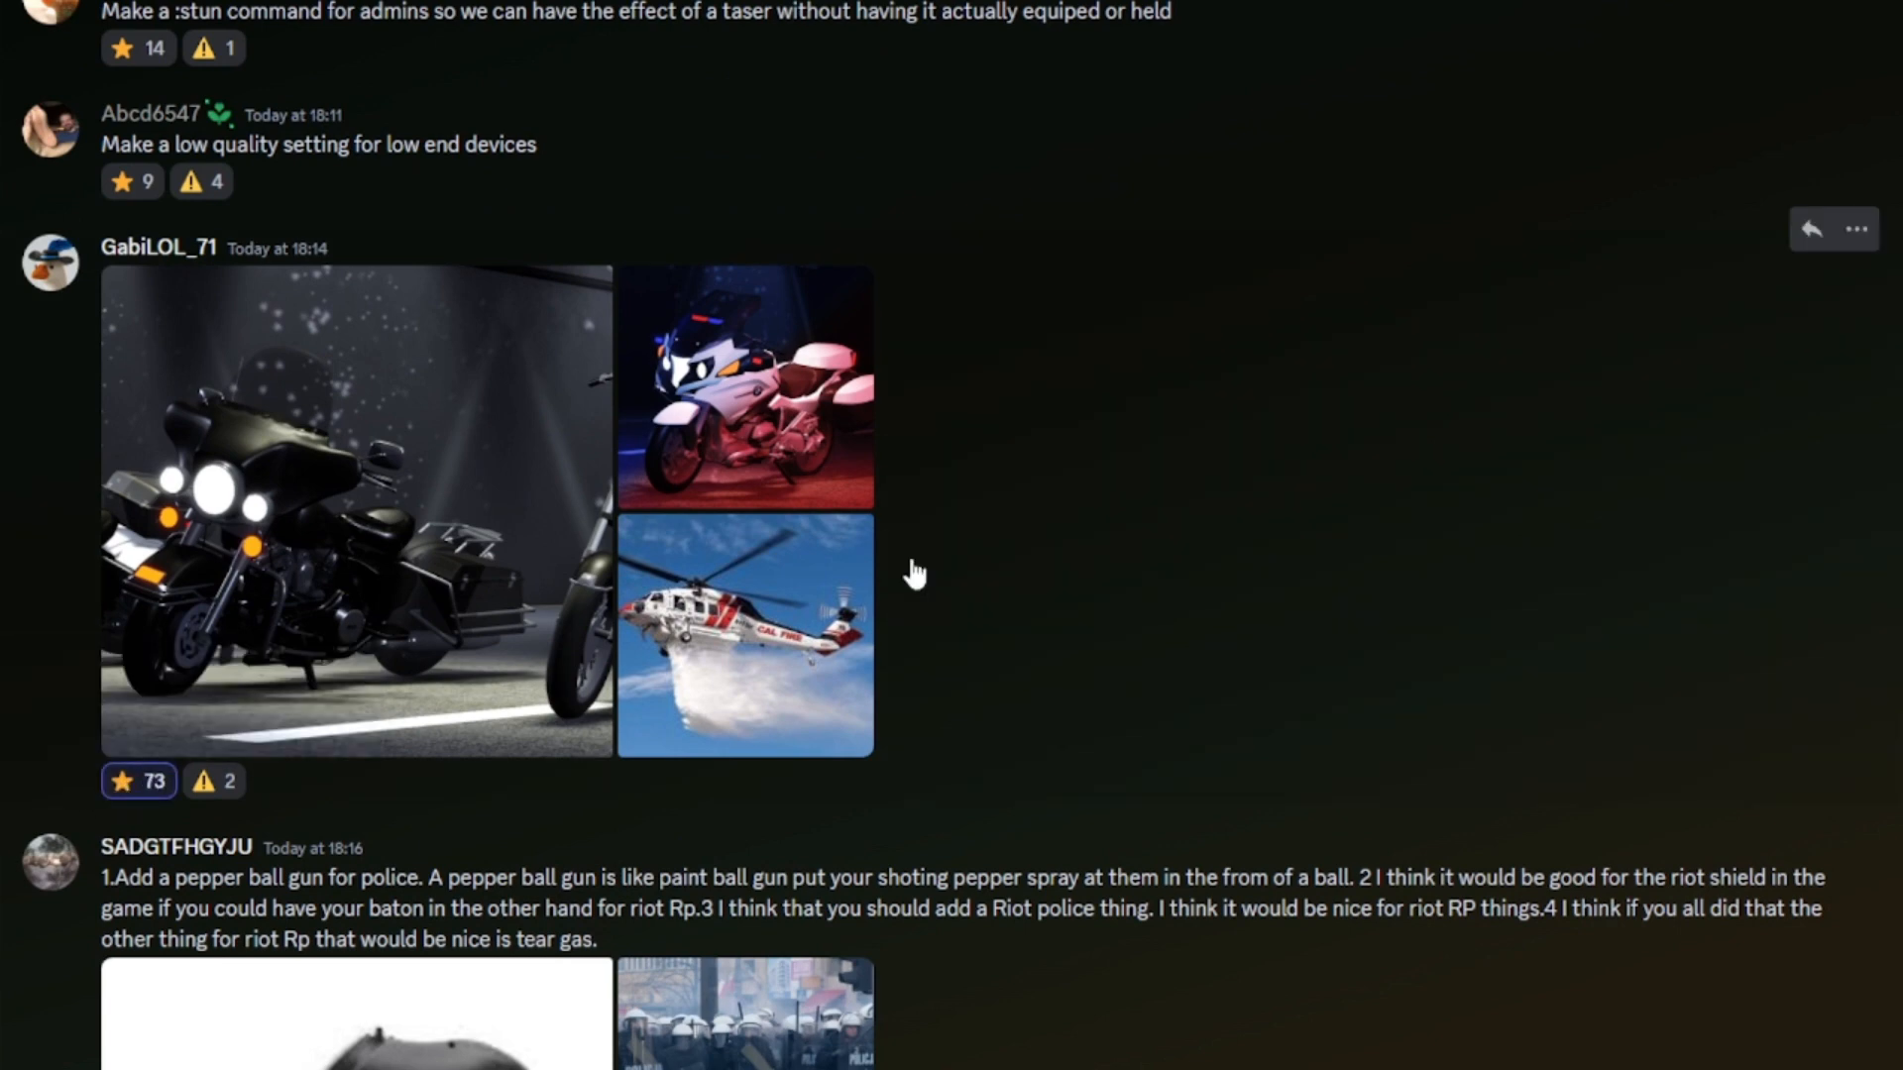
left_click(743, 634)
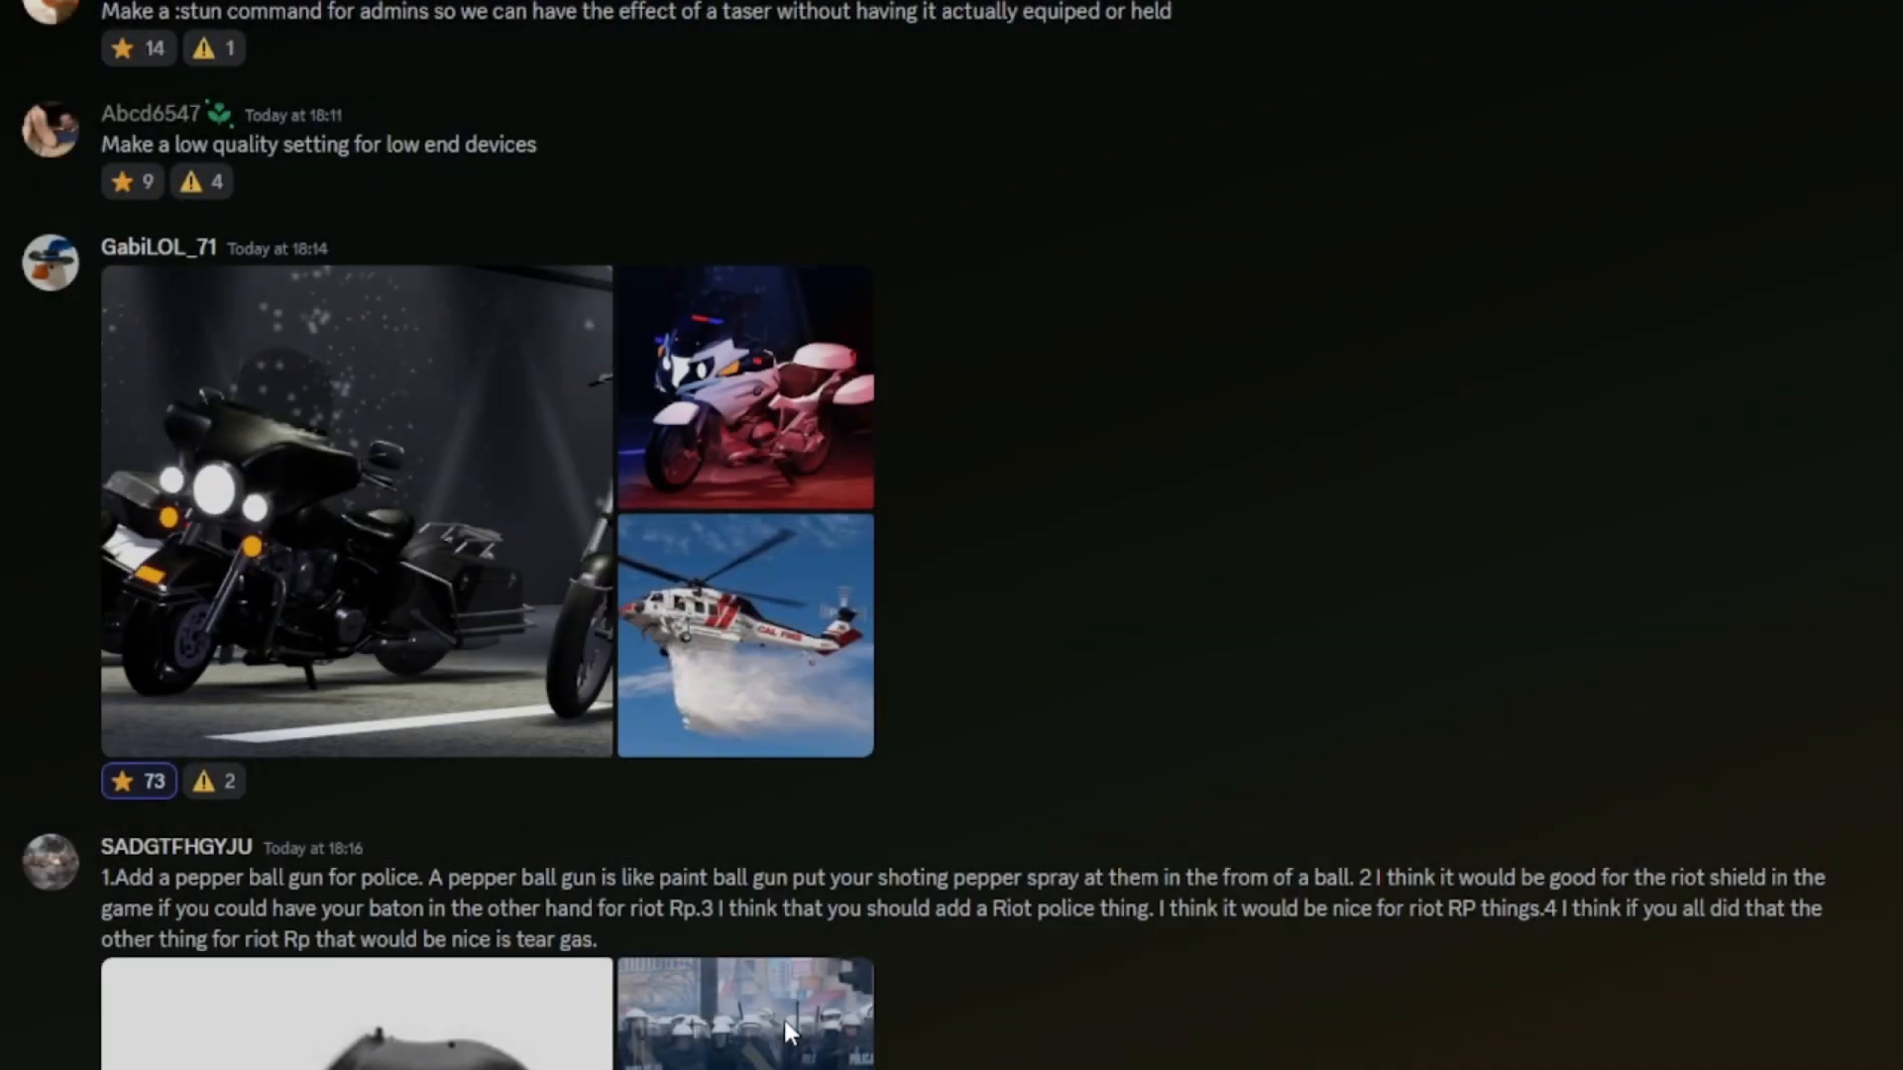
left_click(743, 635)
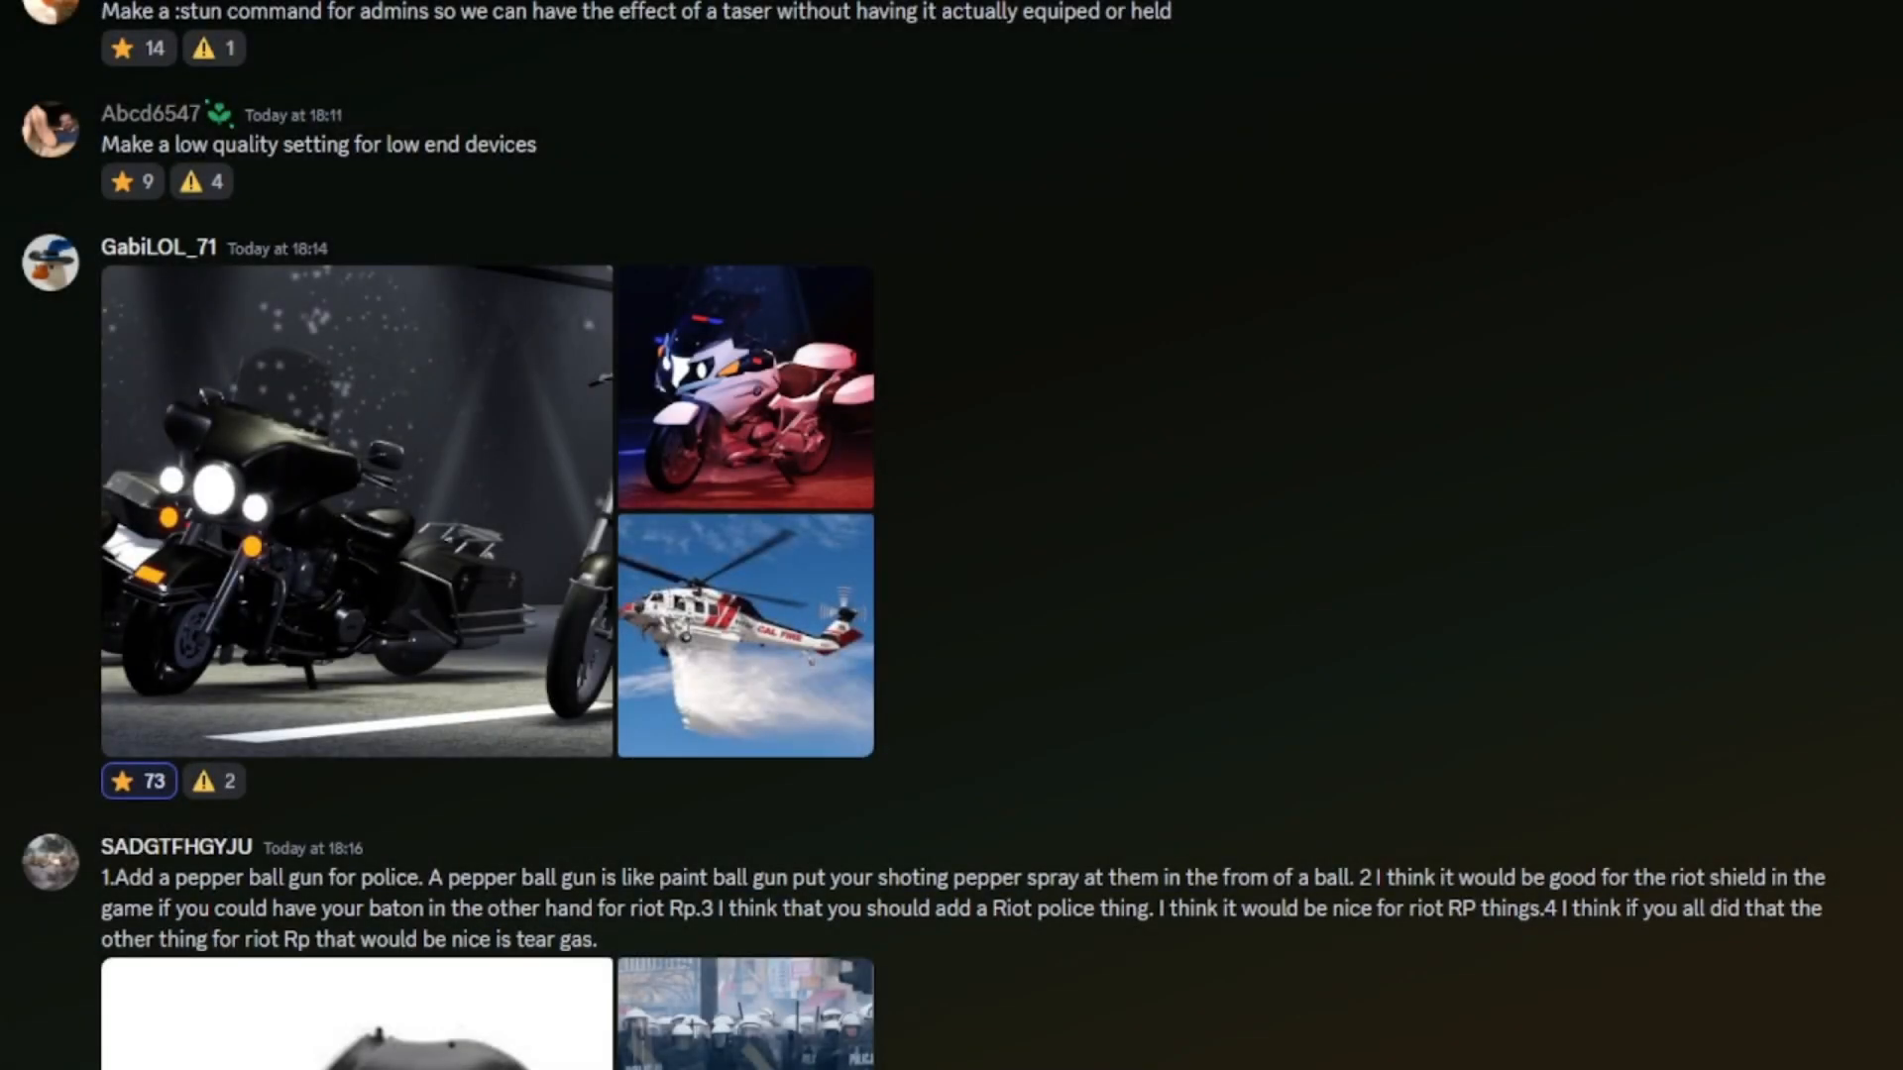
mouse_move(1808, 212)
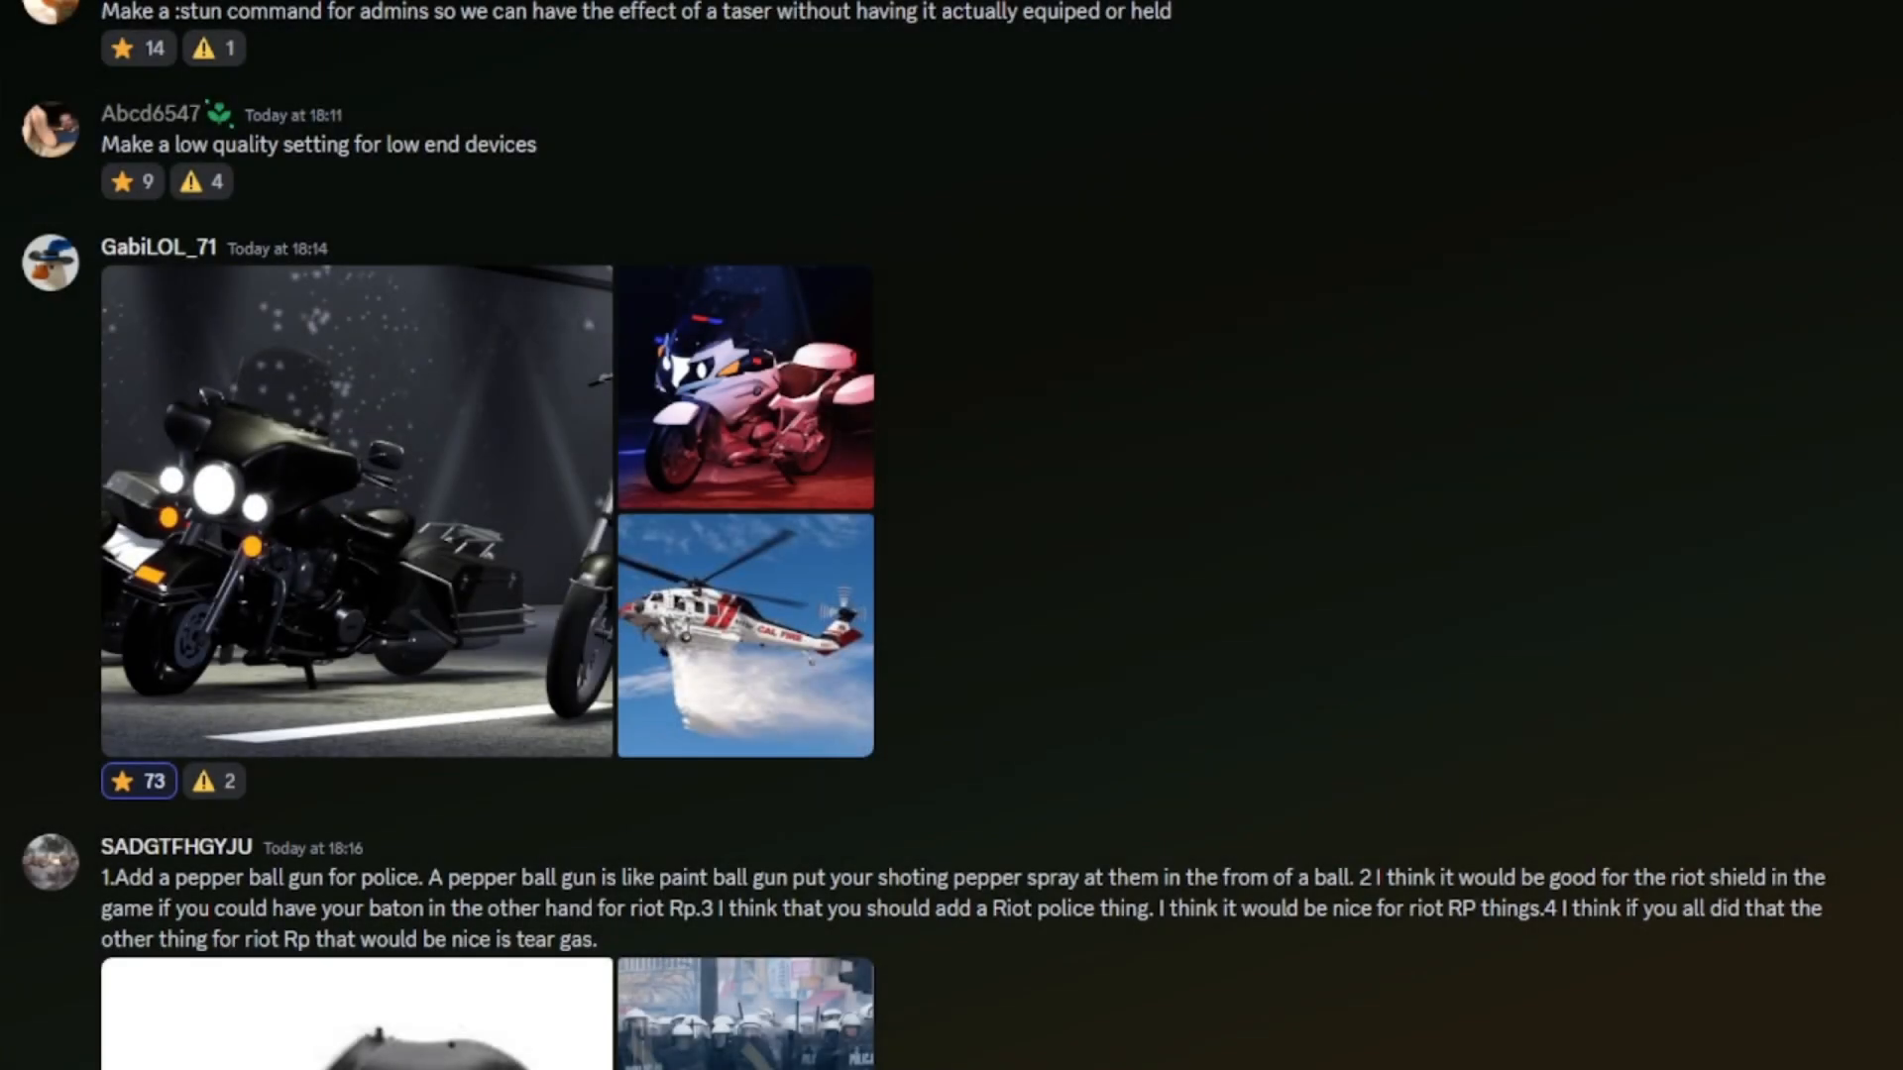
scroll("up", 3)
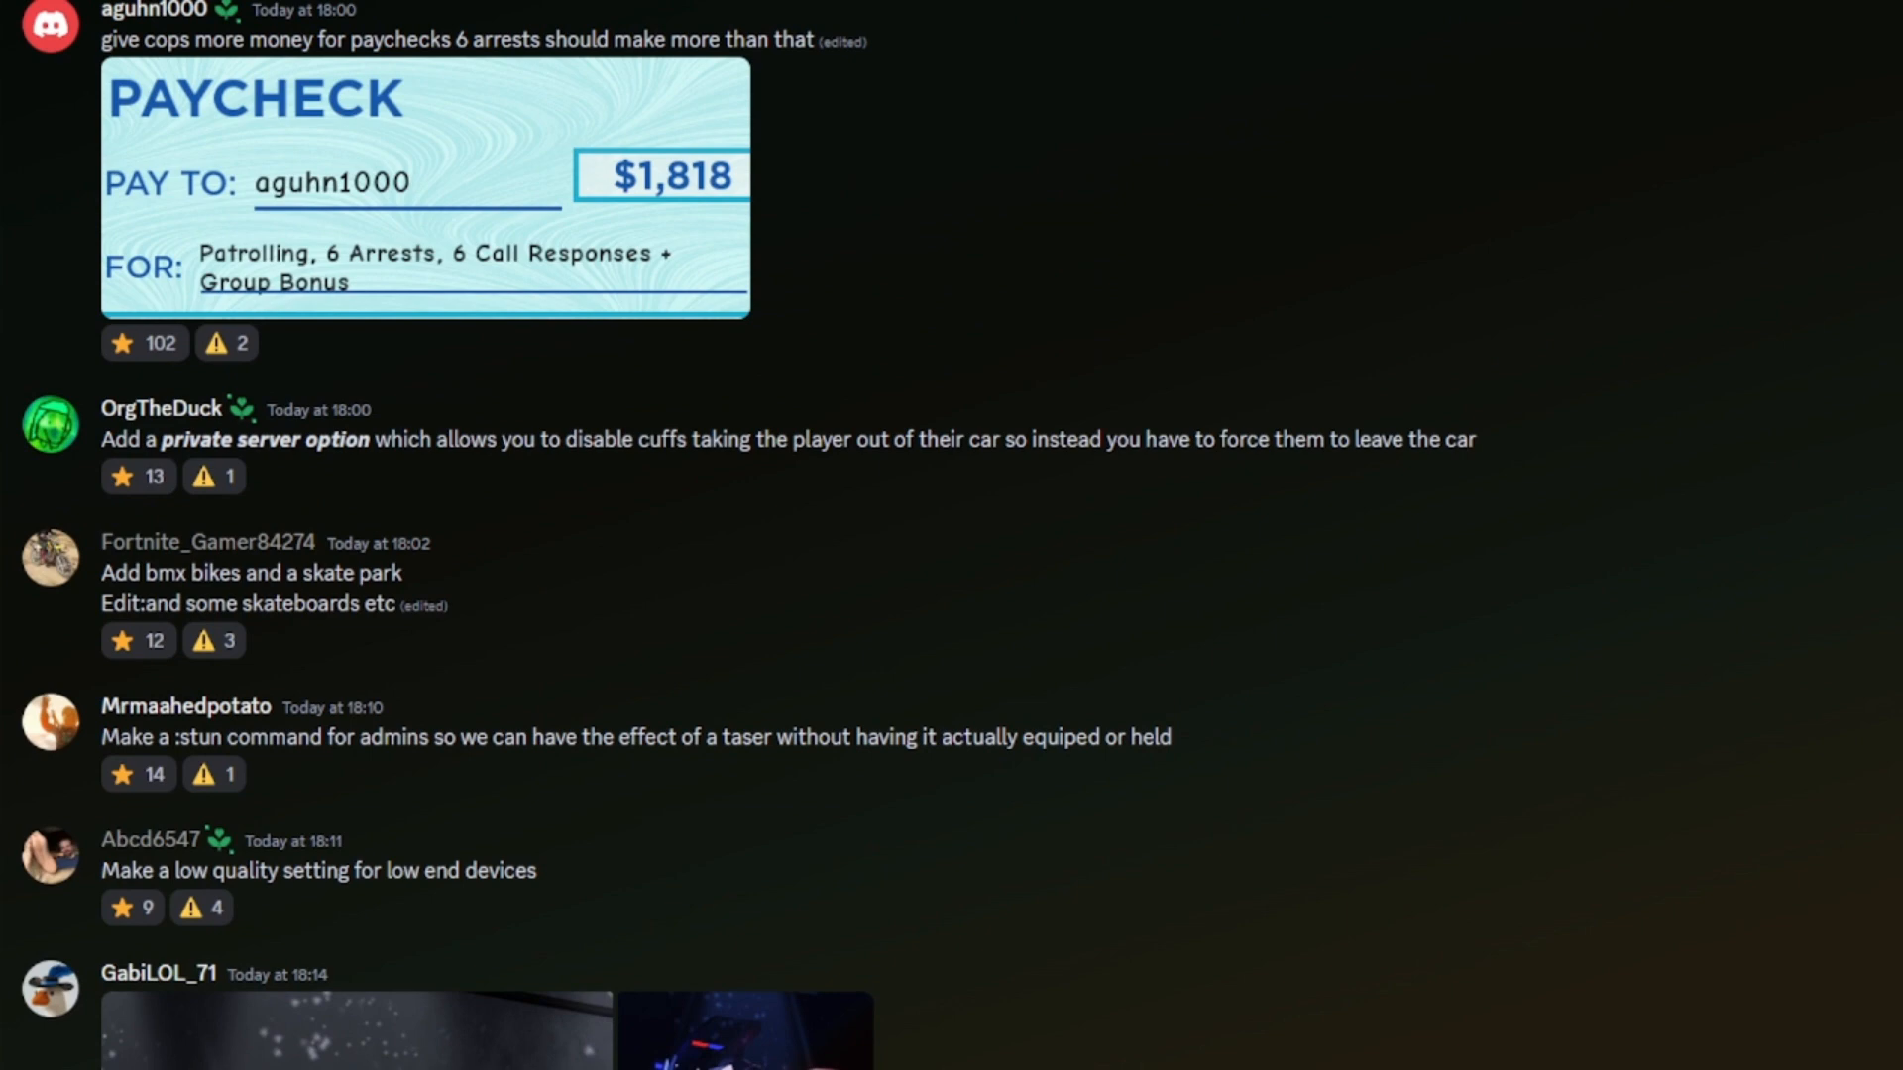
scroll("up", 3)
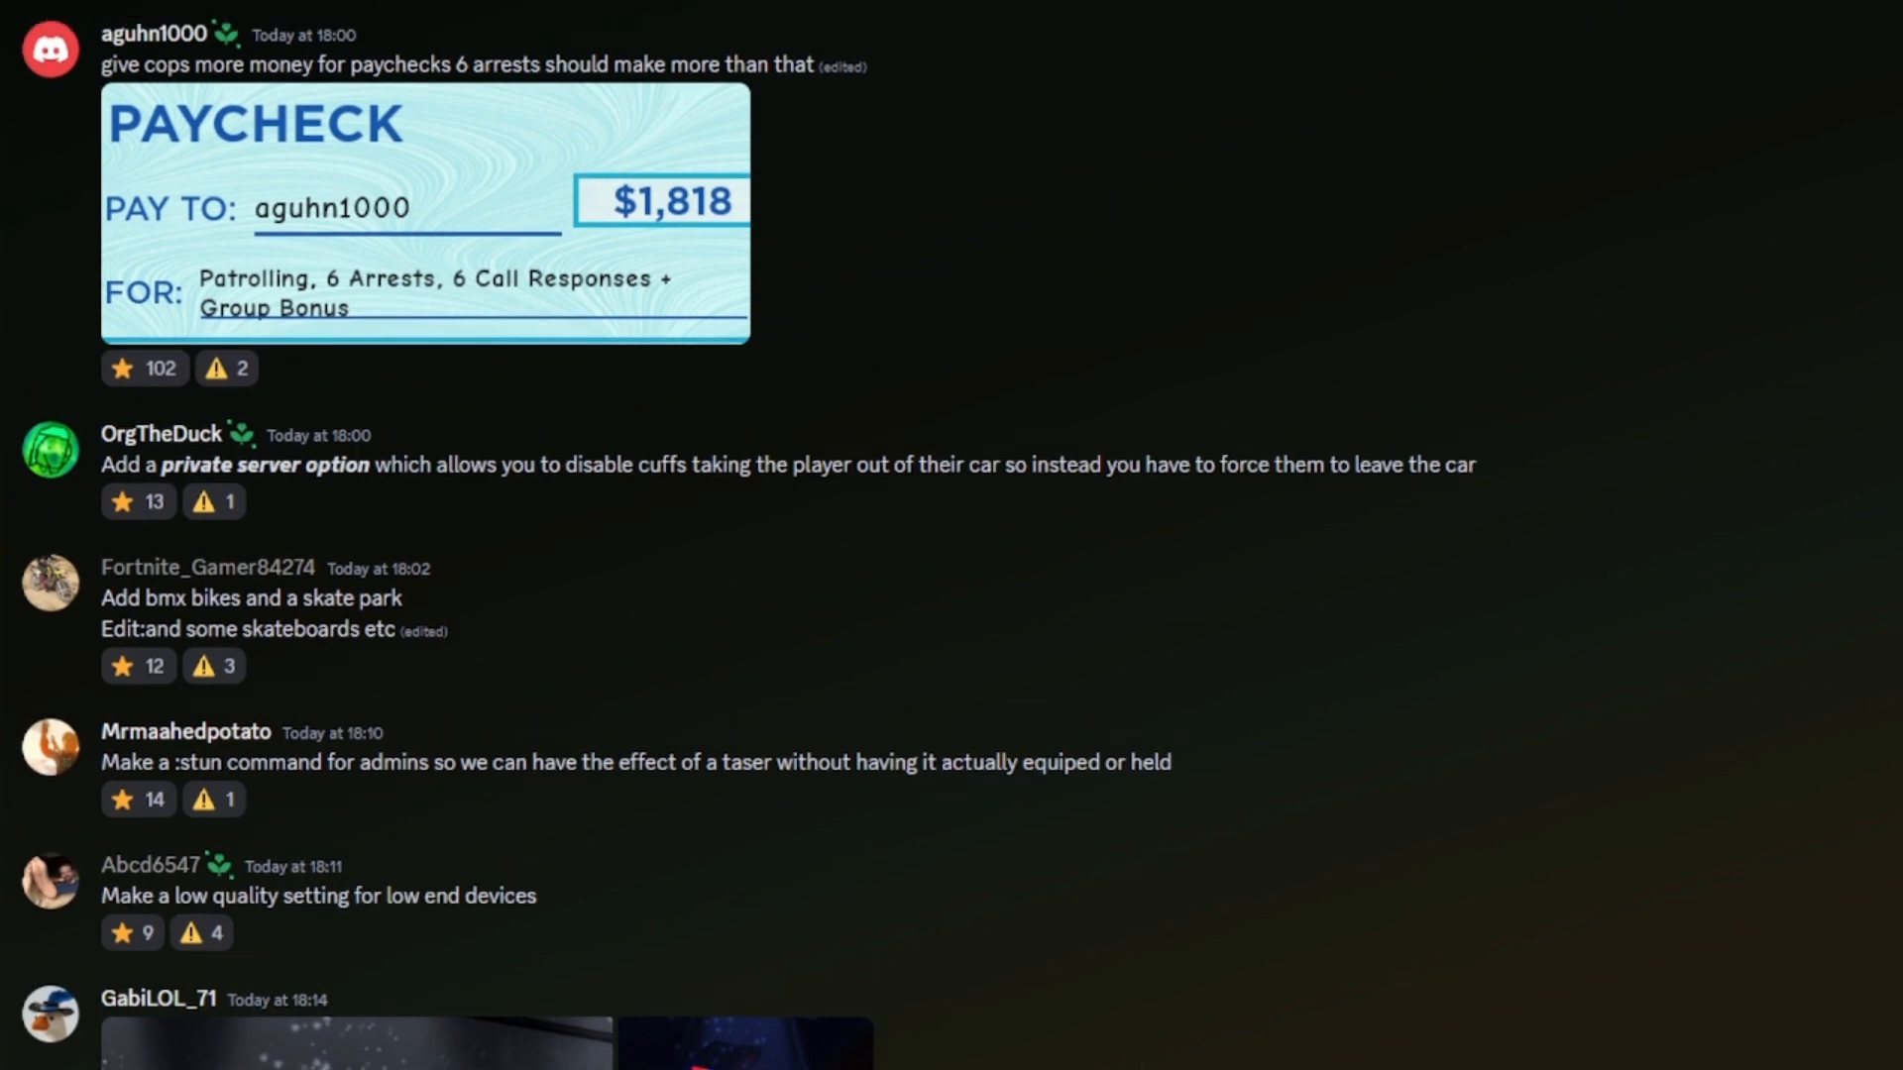
scroll("up", 3)
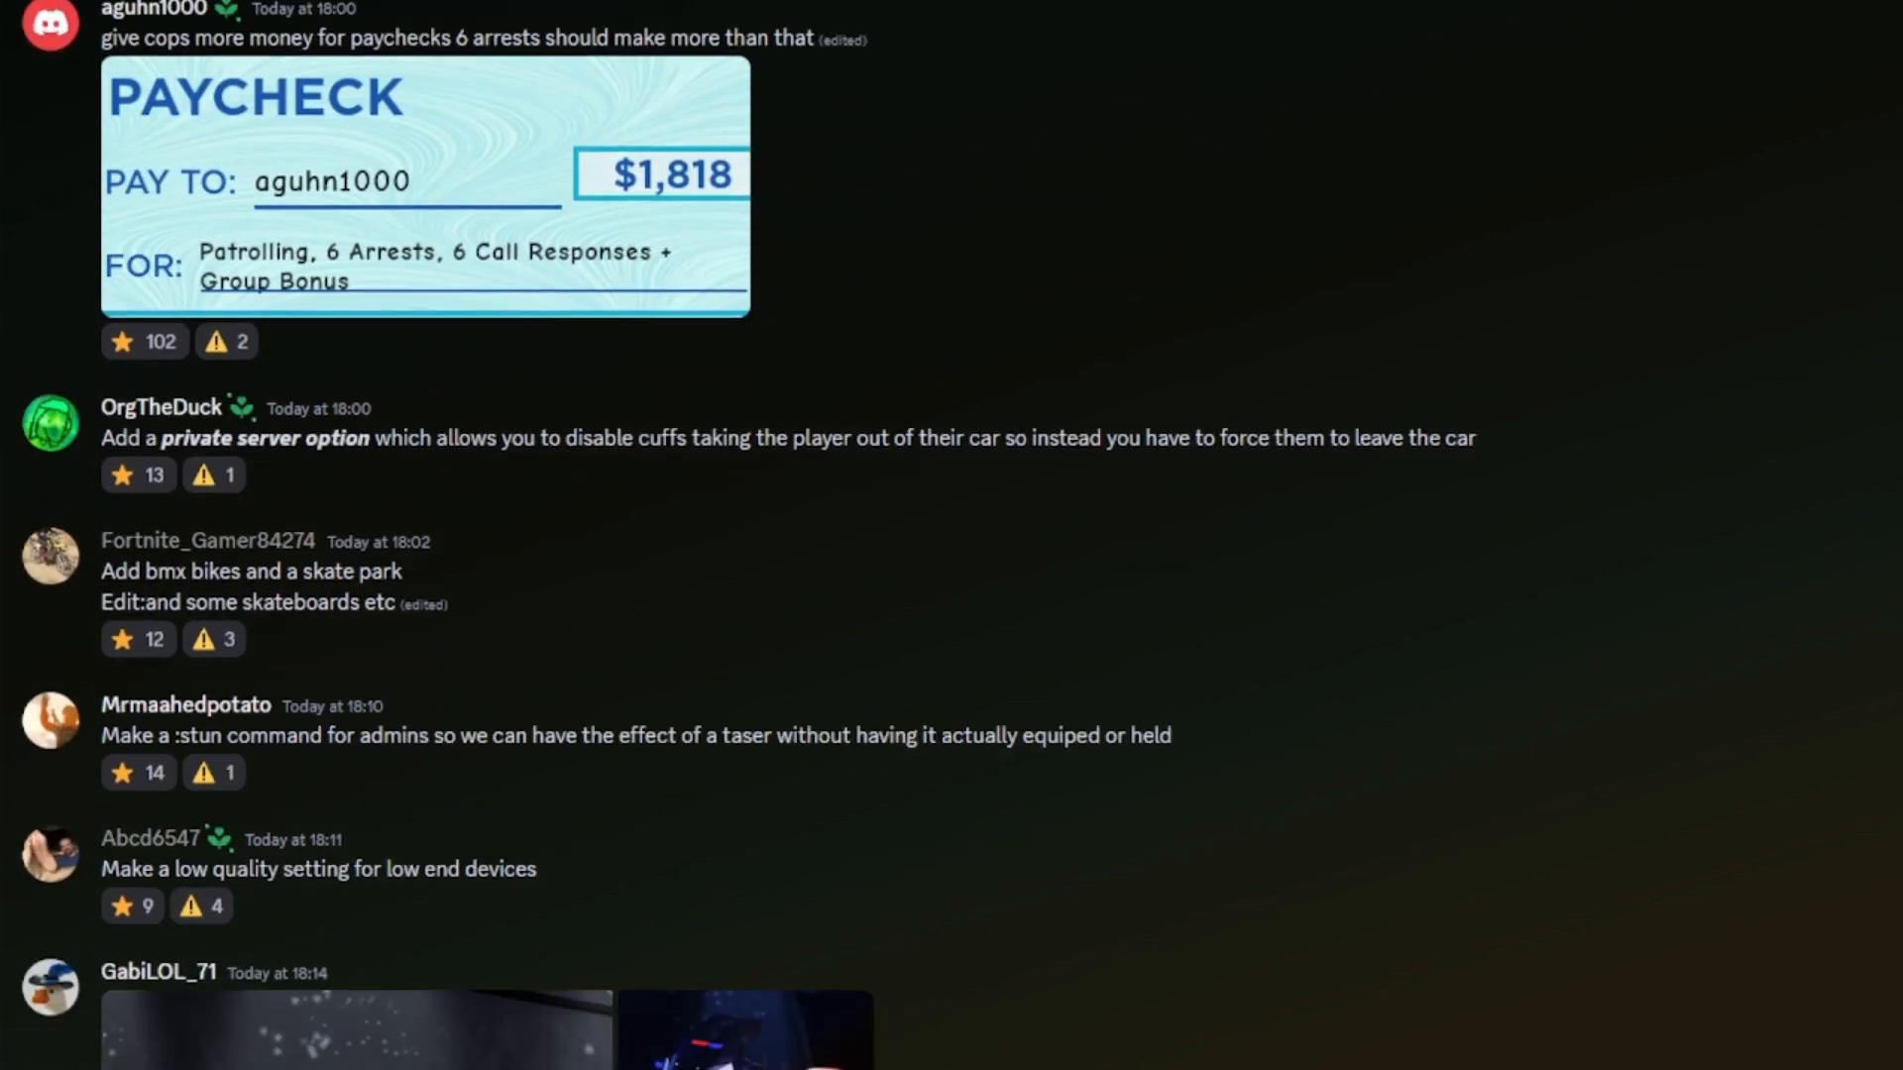
scroll("up", 3)
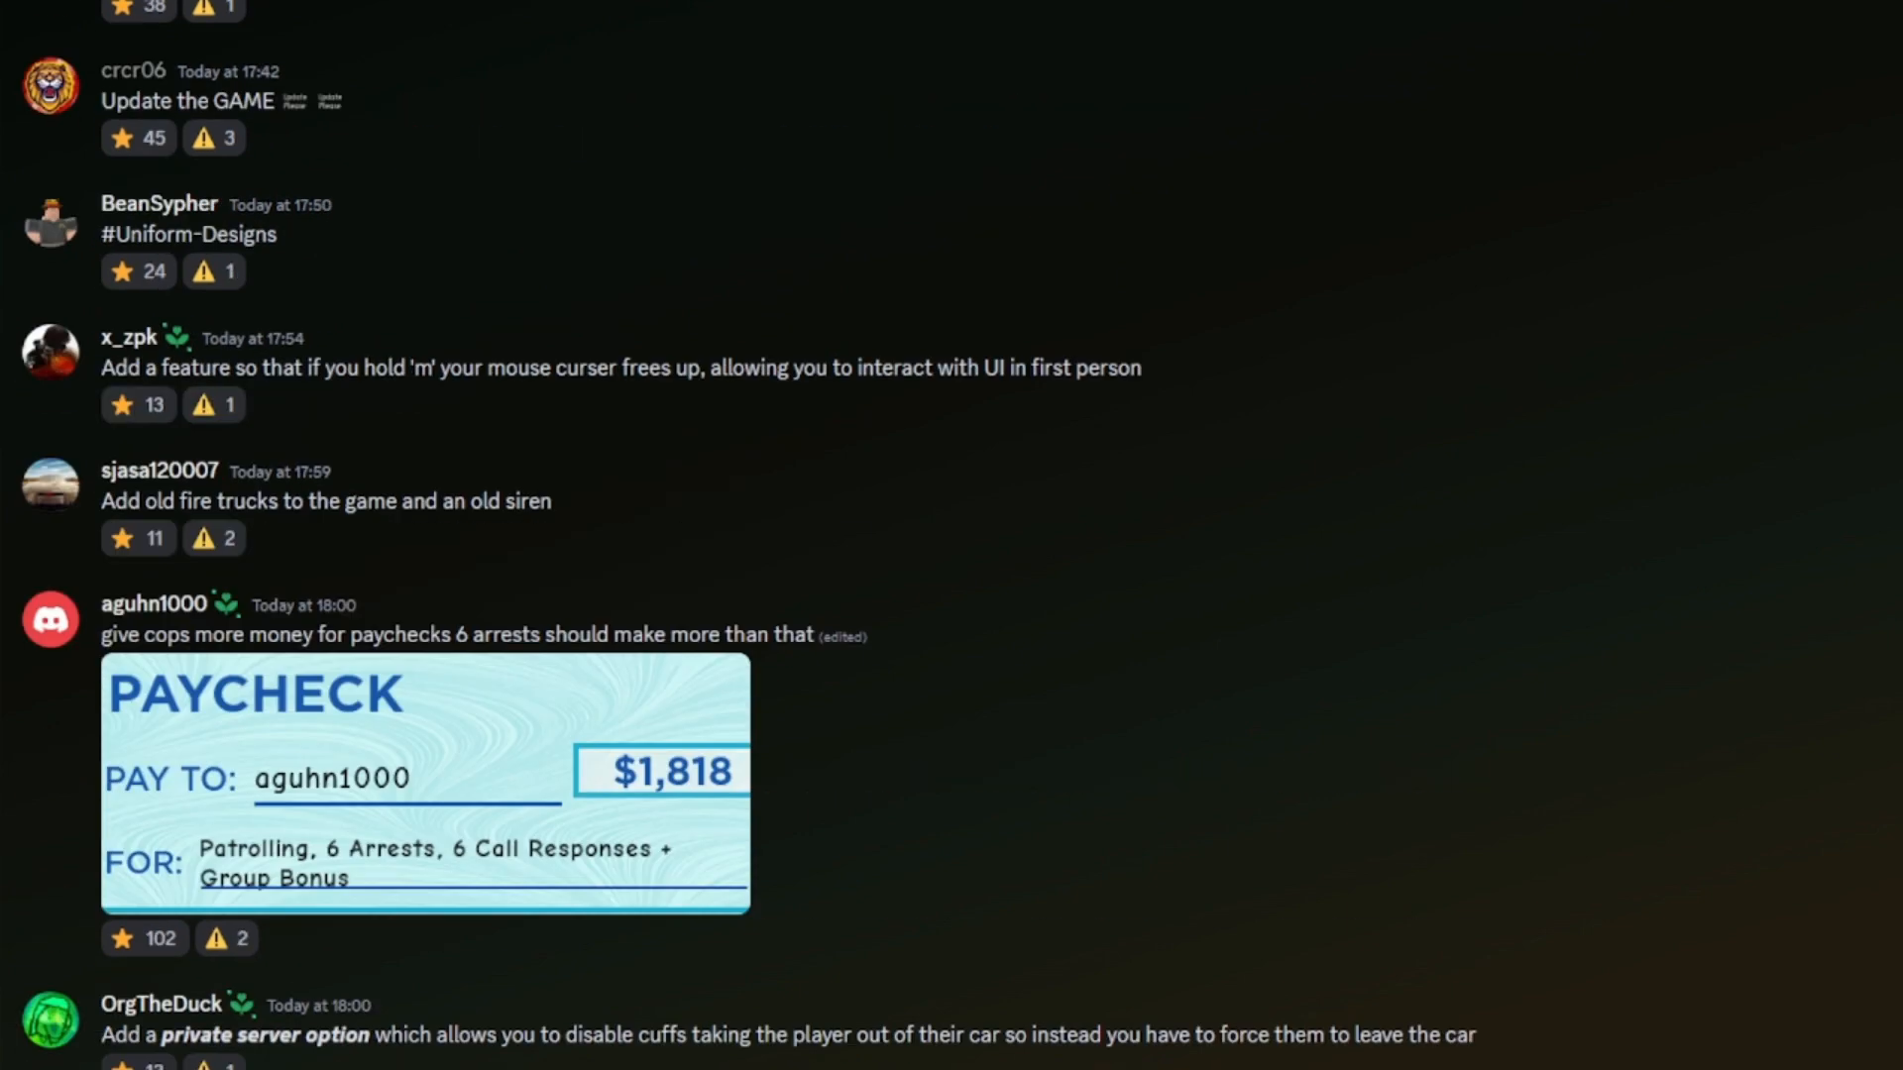
scroll("up", 3)
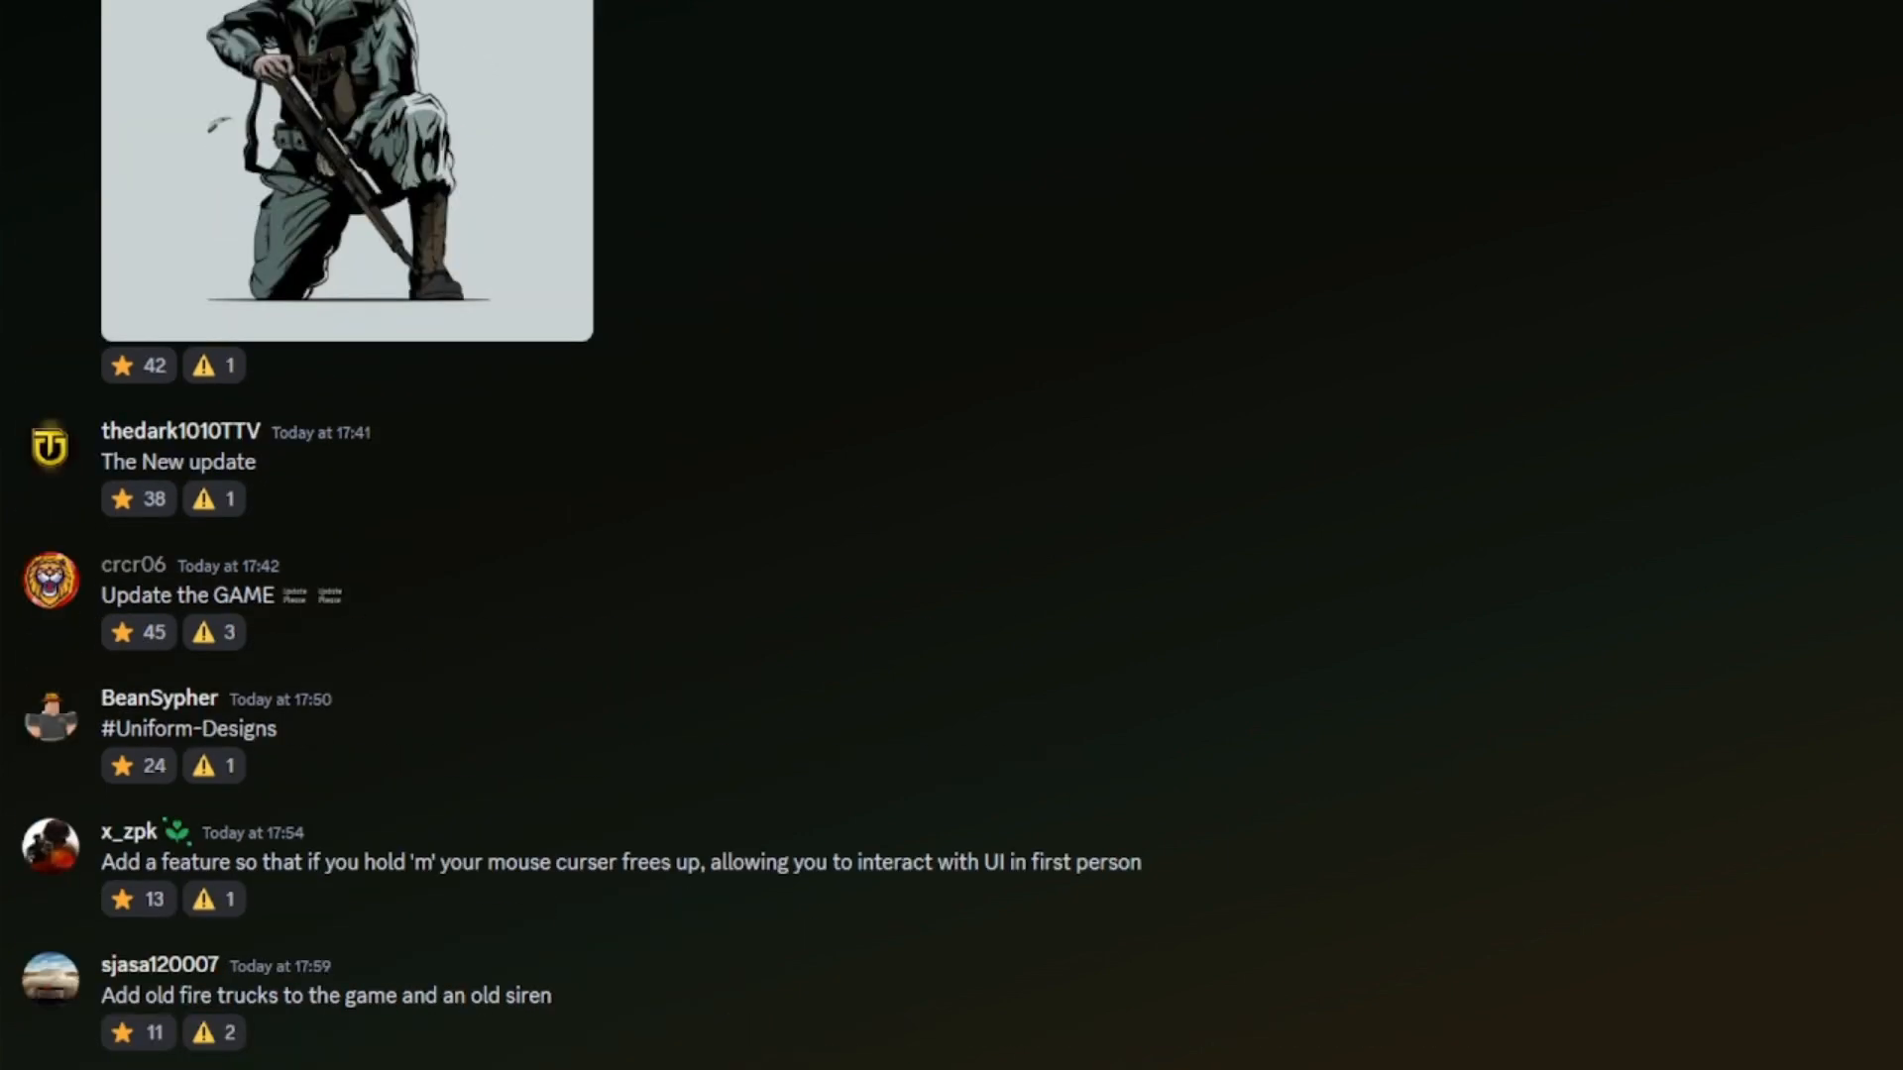
mouse_move(1870, 662)
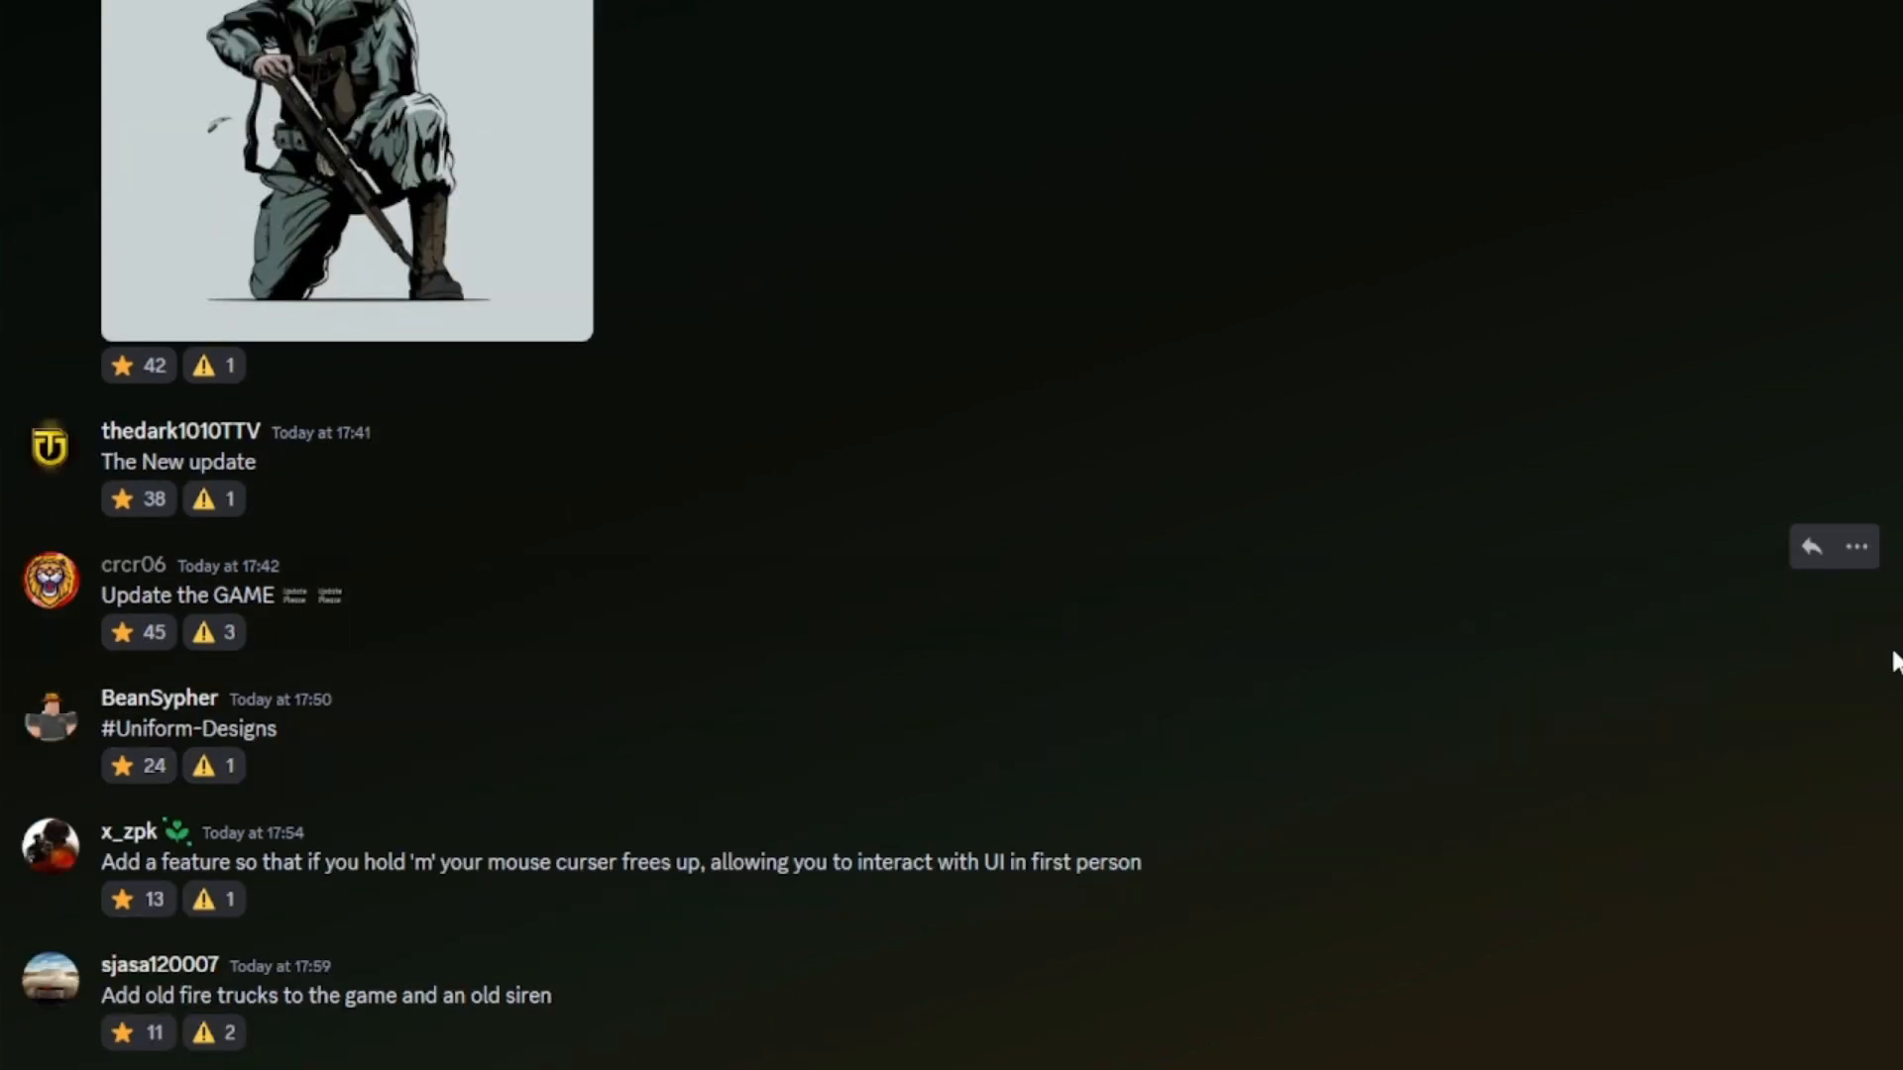
mouse_move(1863, 401)
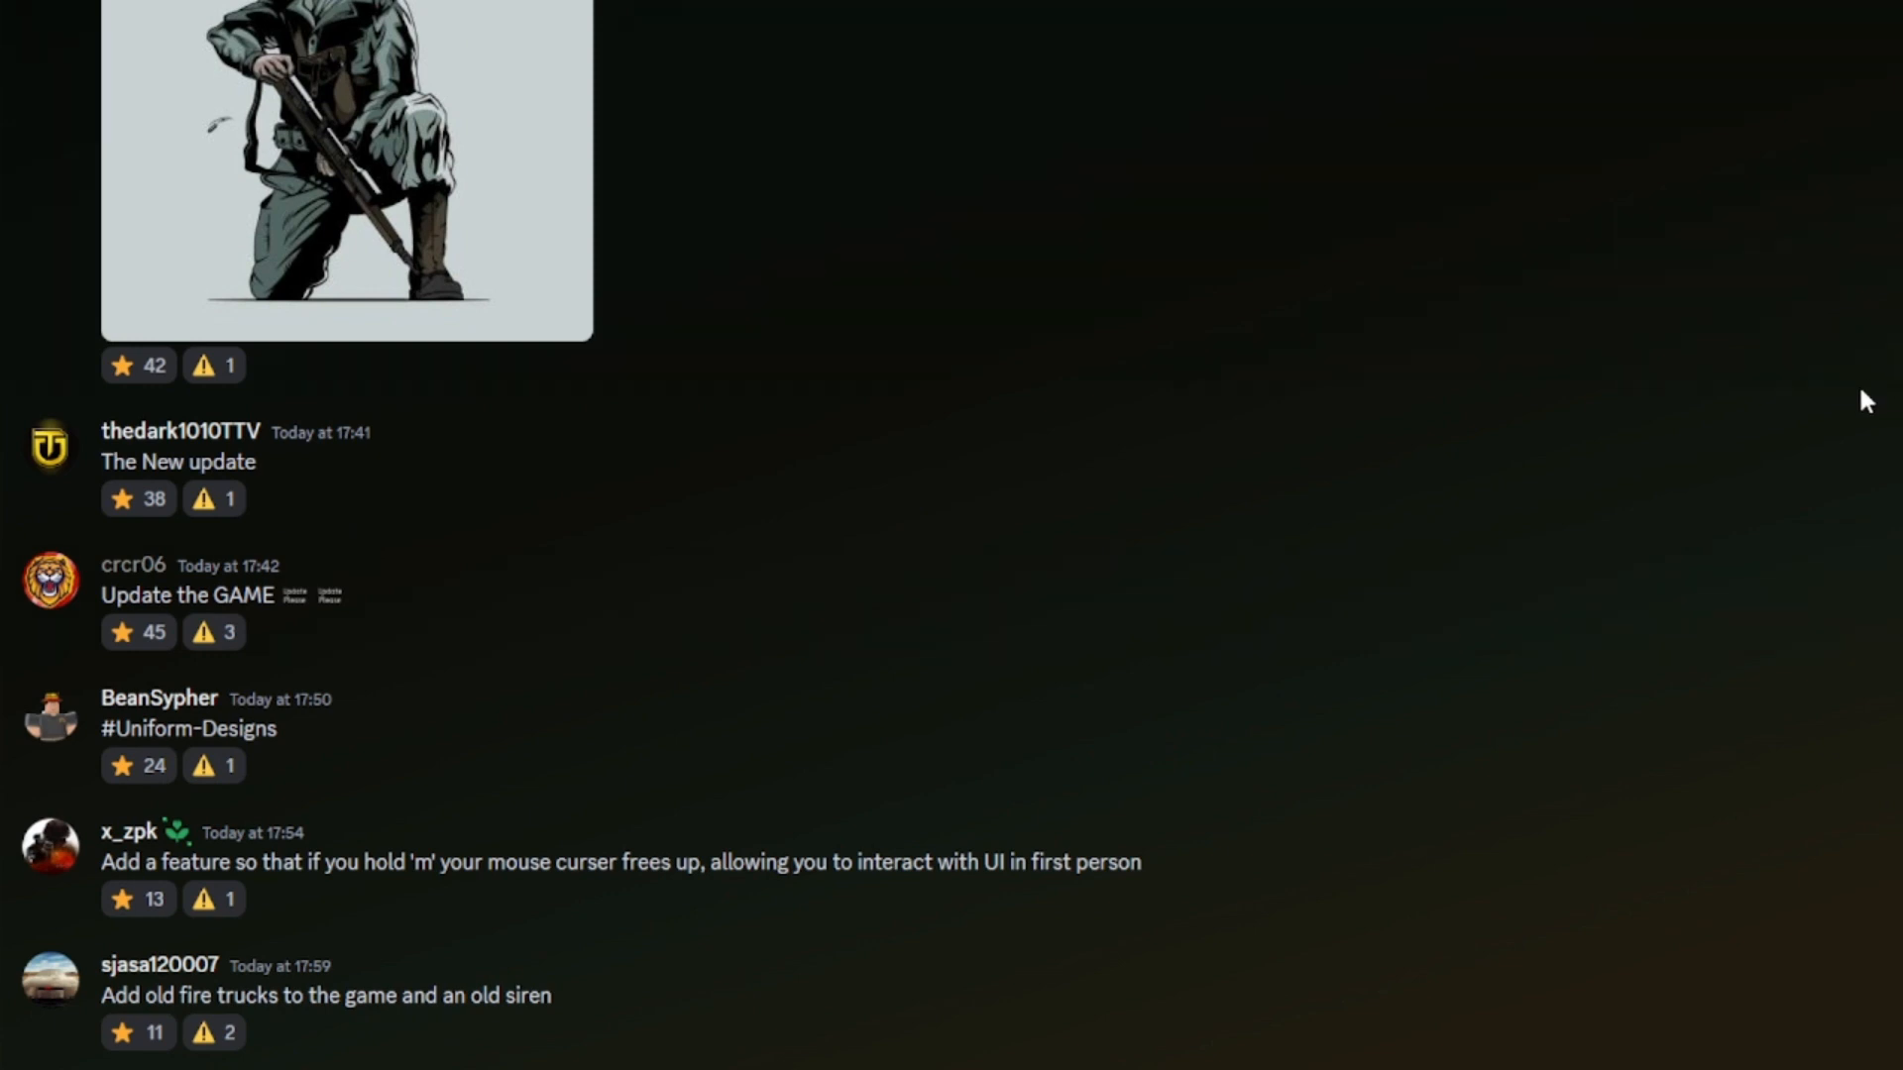
mouse_move(1674, 315)
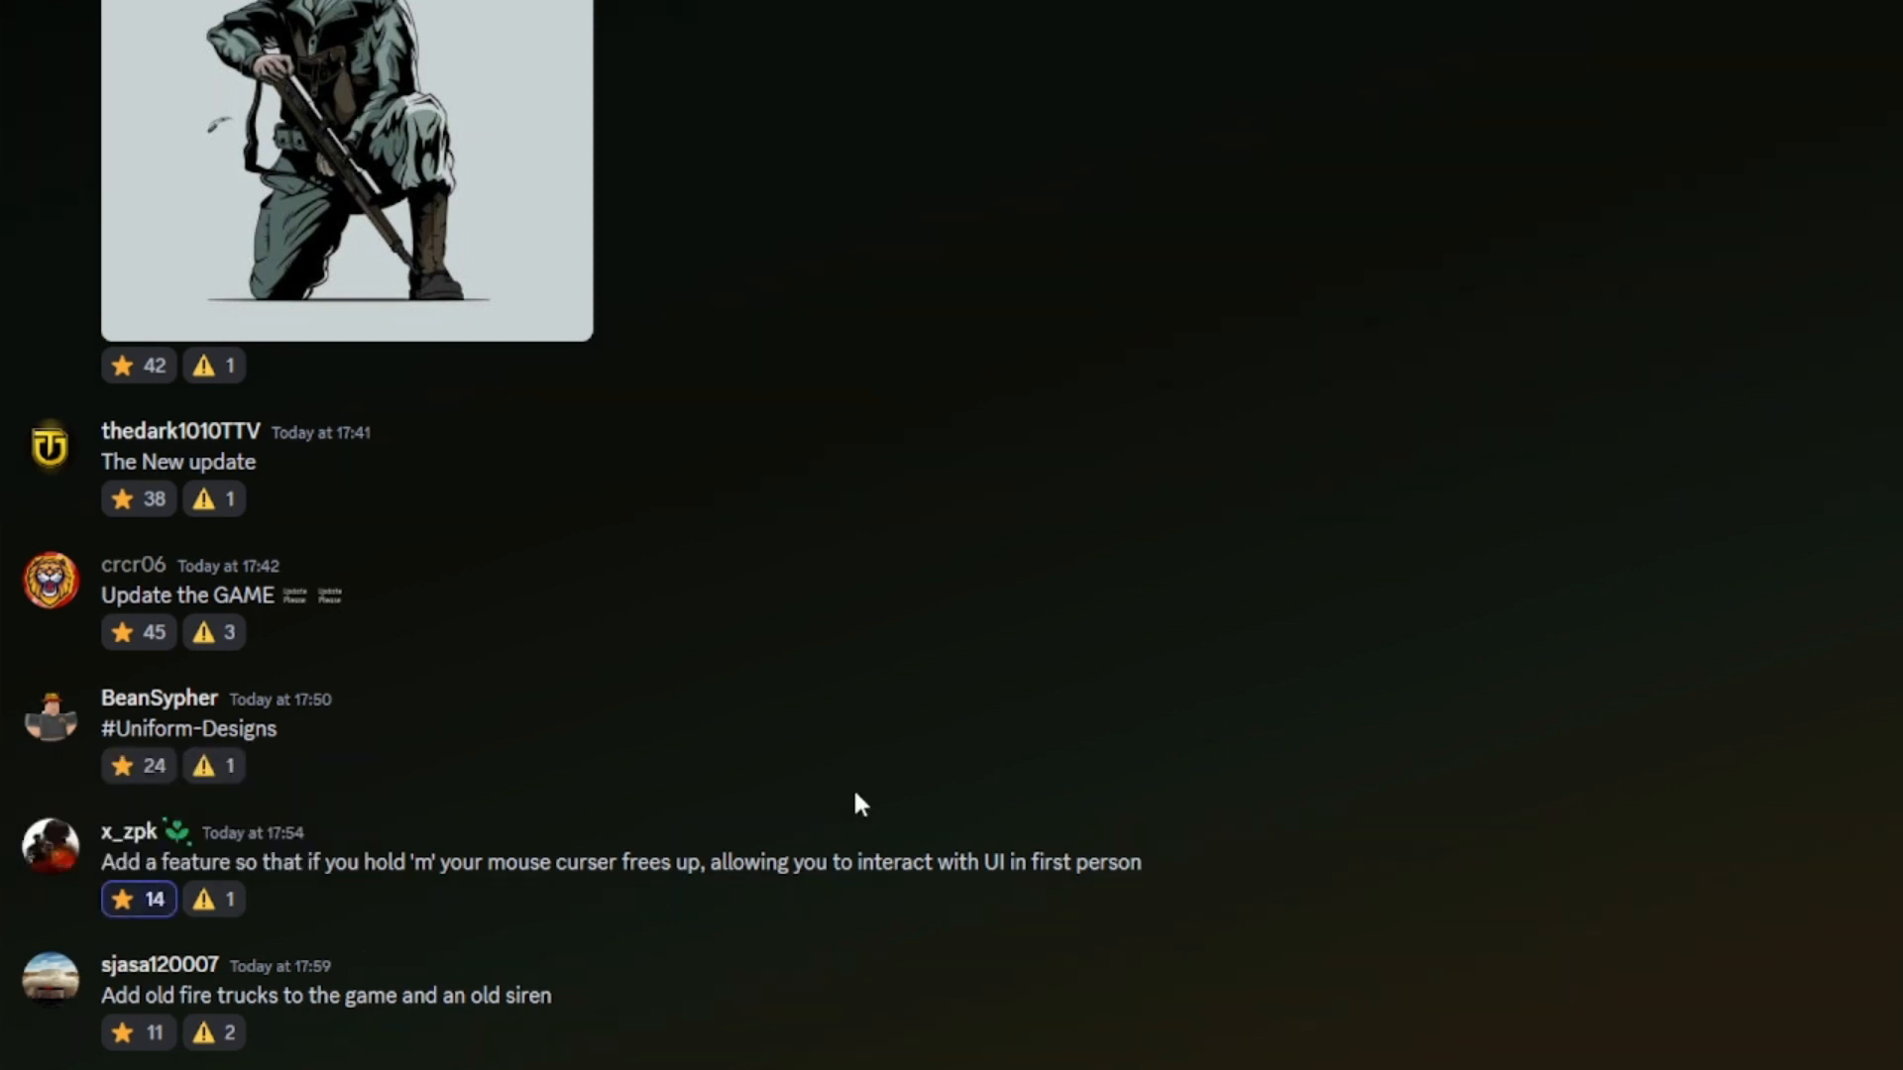
mouse_move(968, 732)
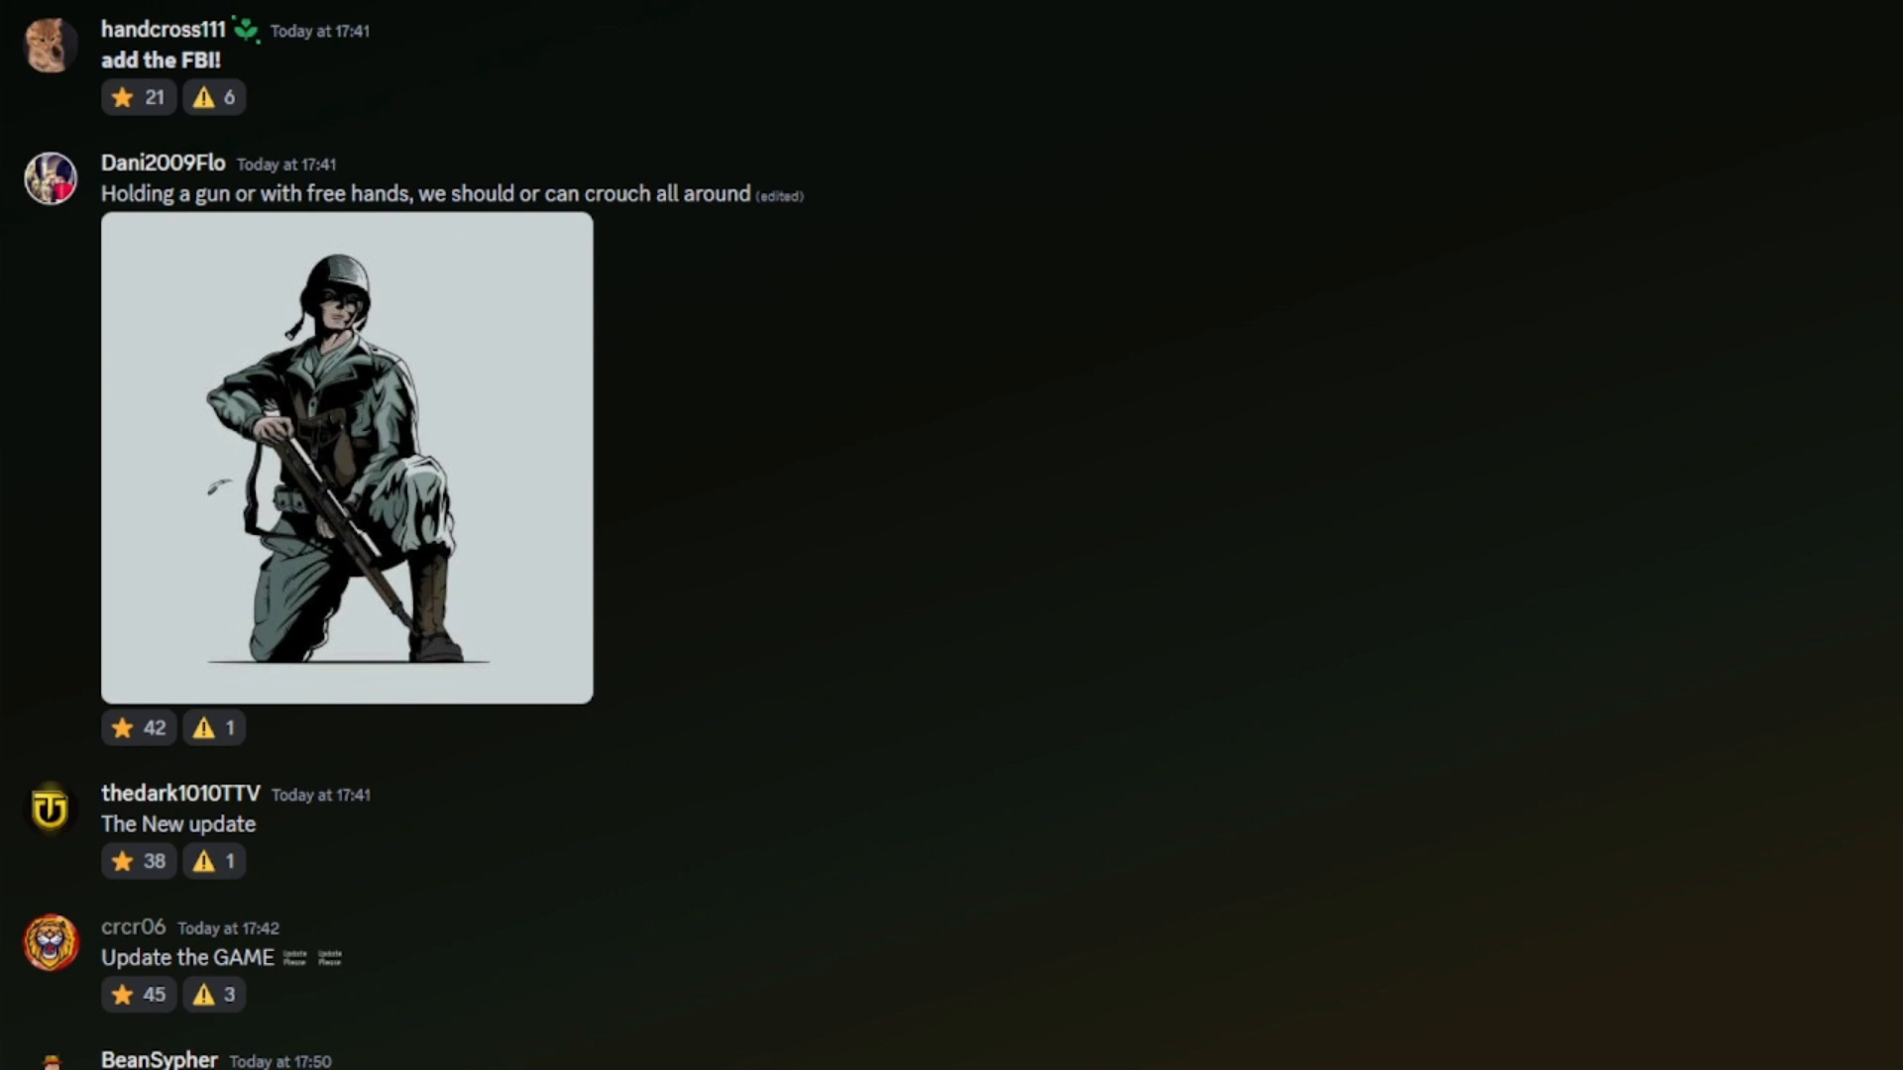
scroll("up", 3)
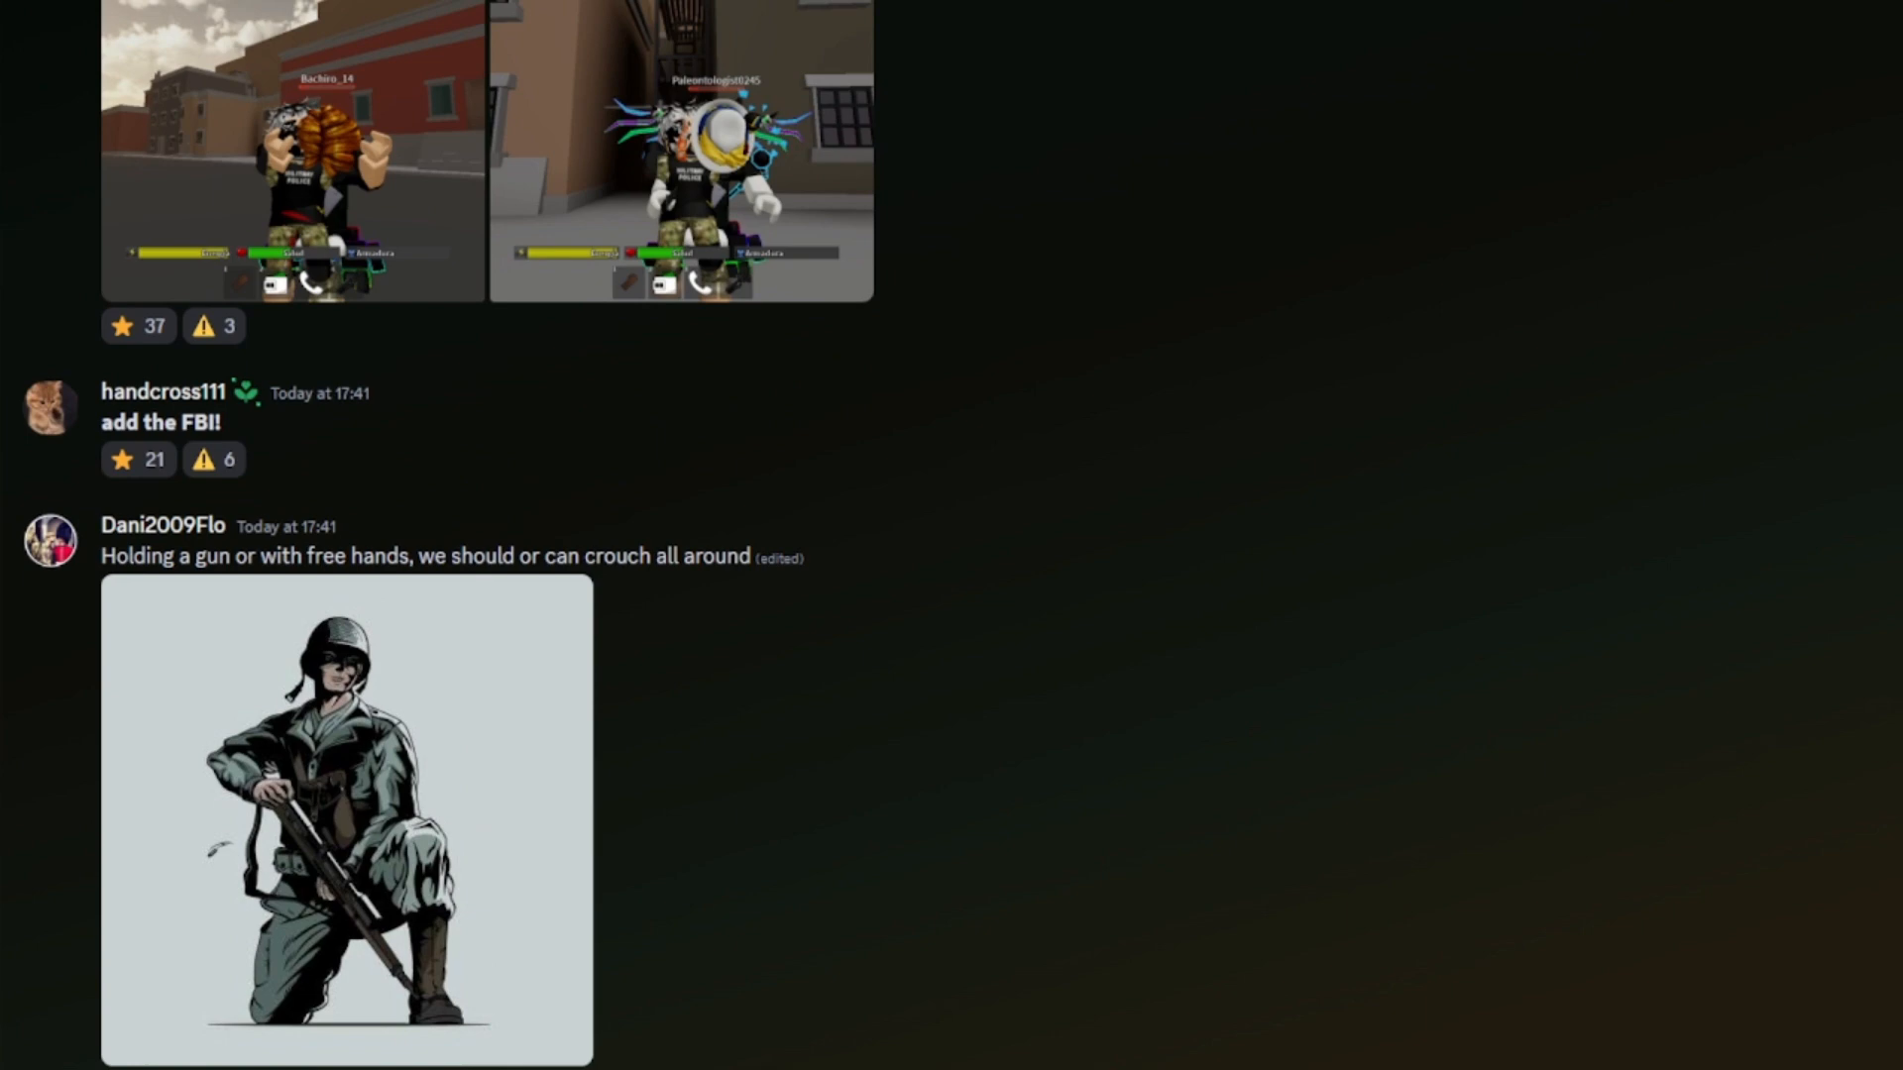
scroll("up", 3)
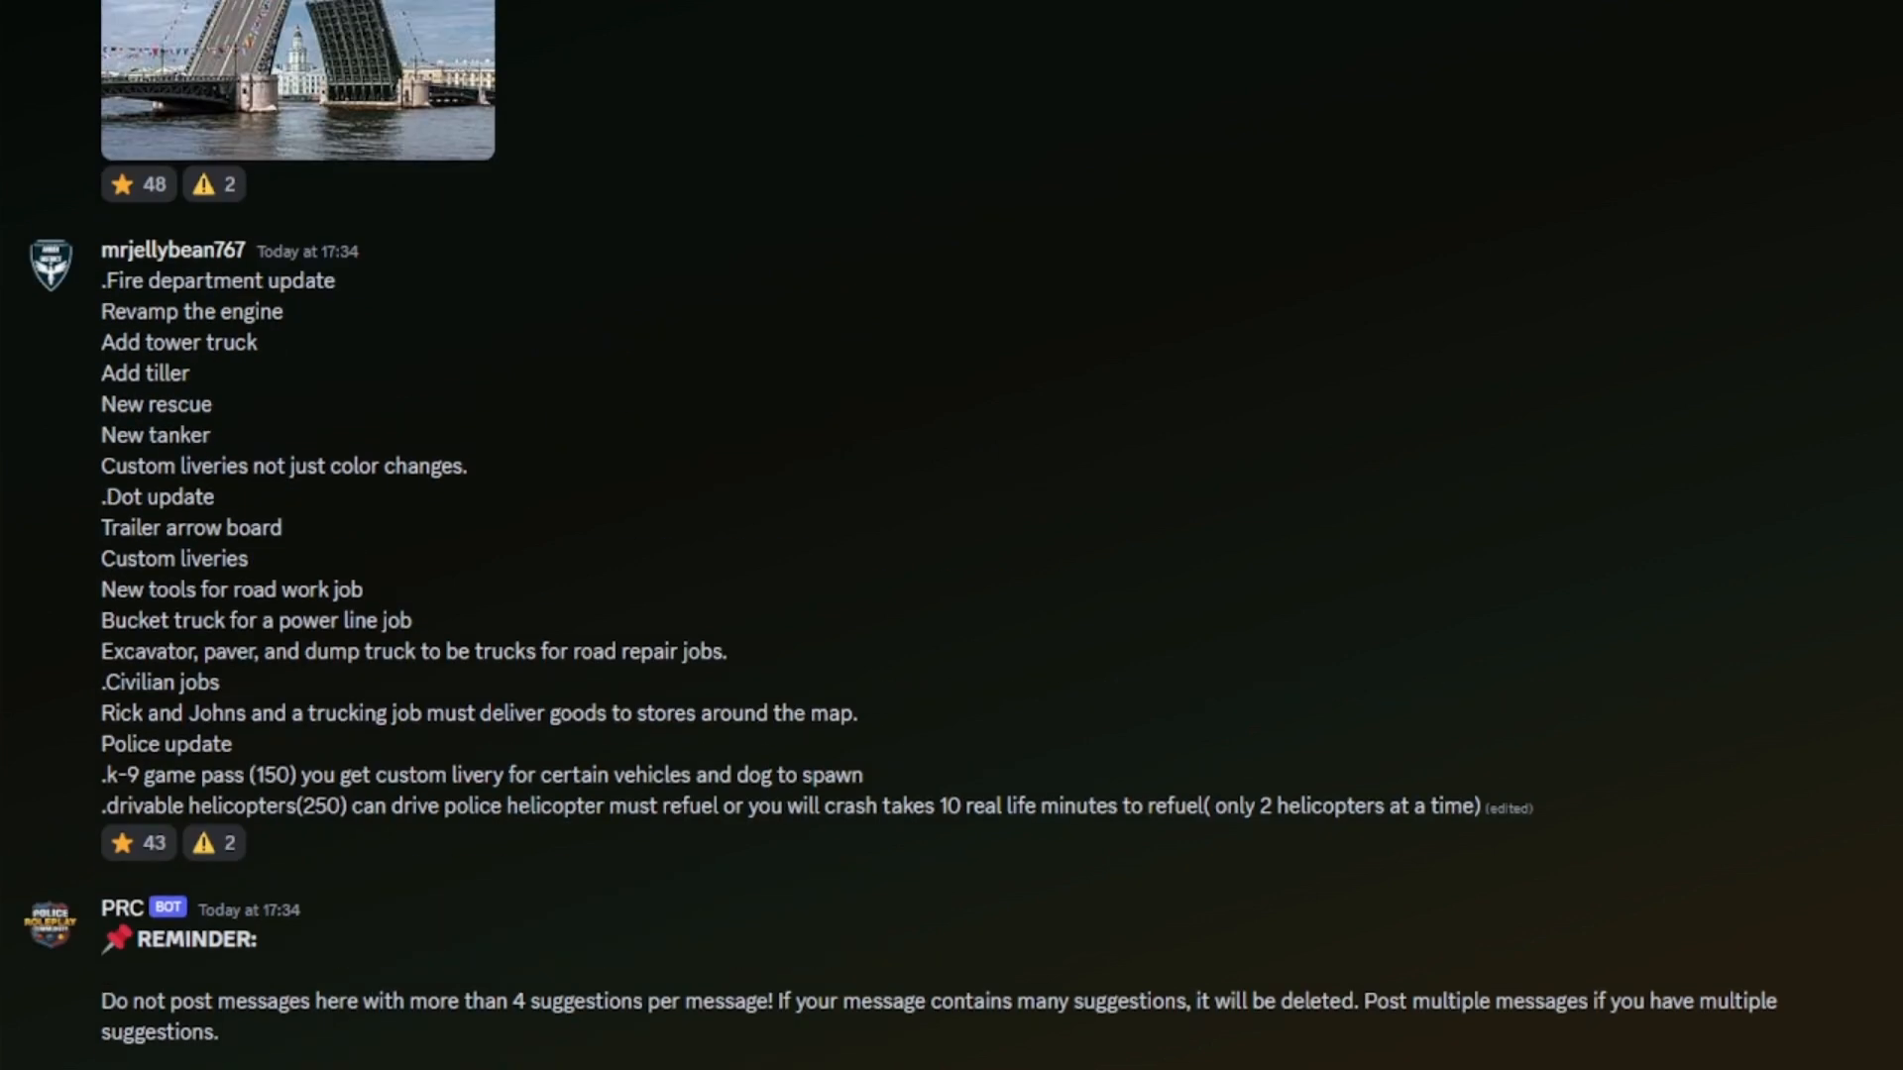
mouse_move(256, 324)
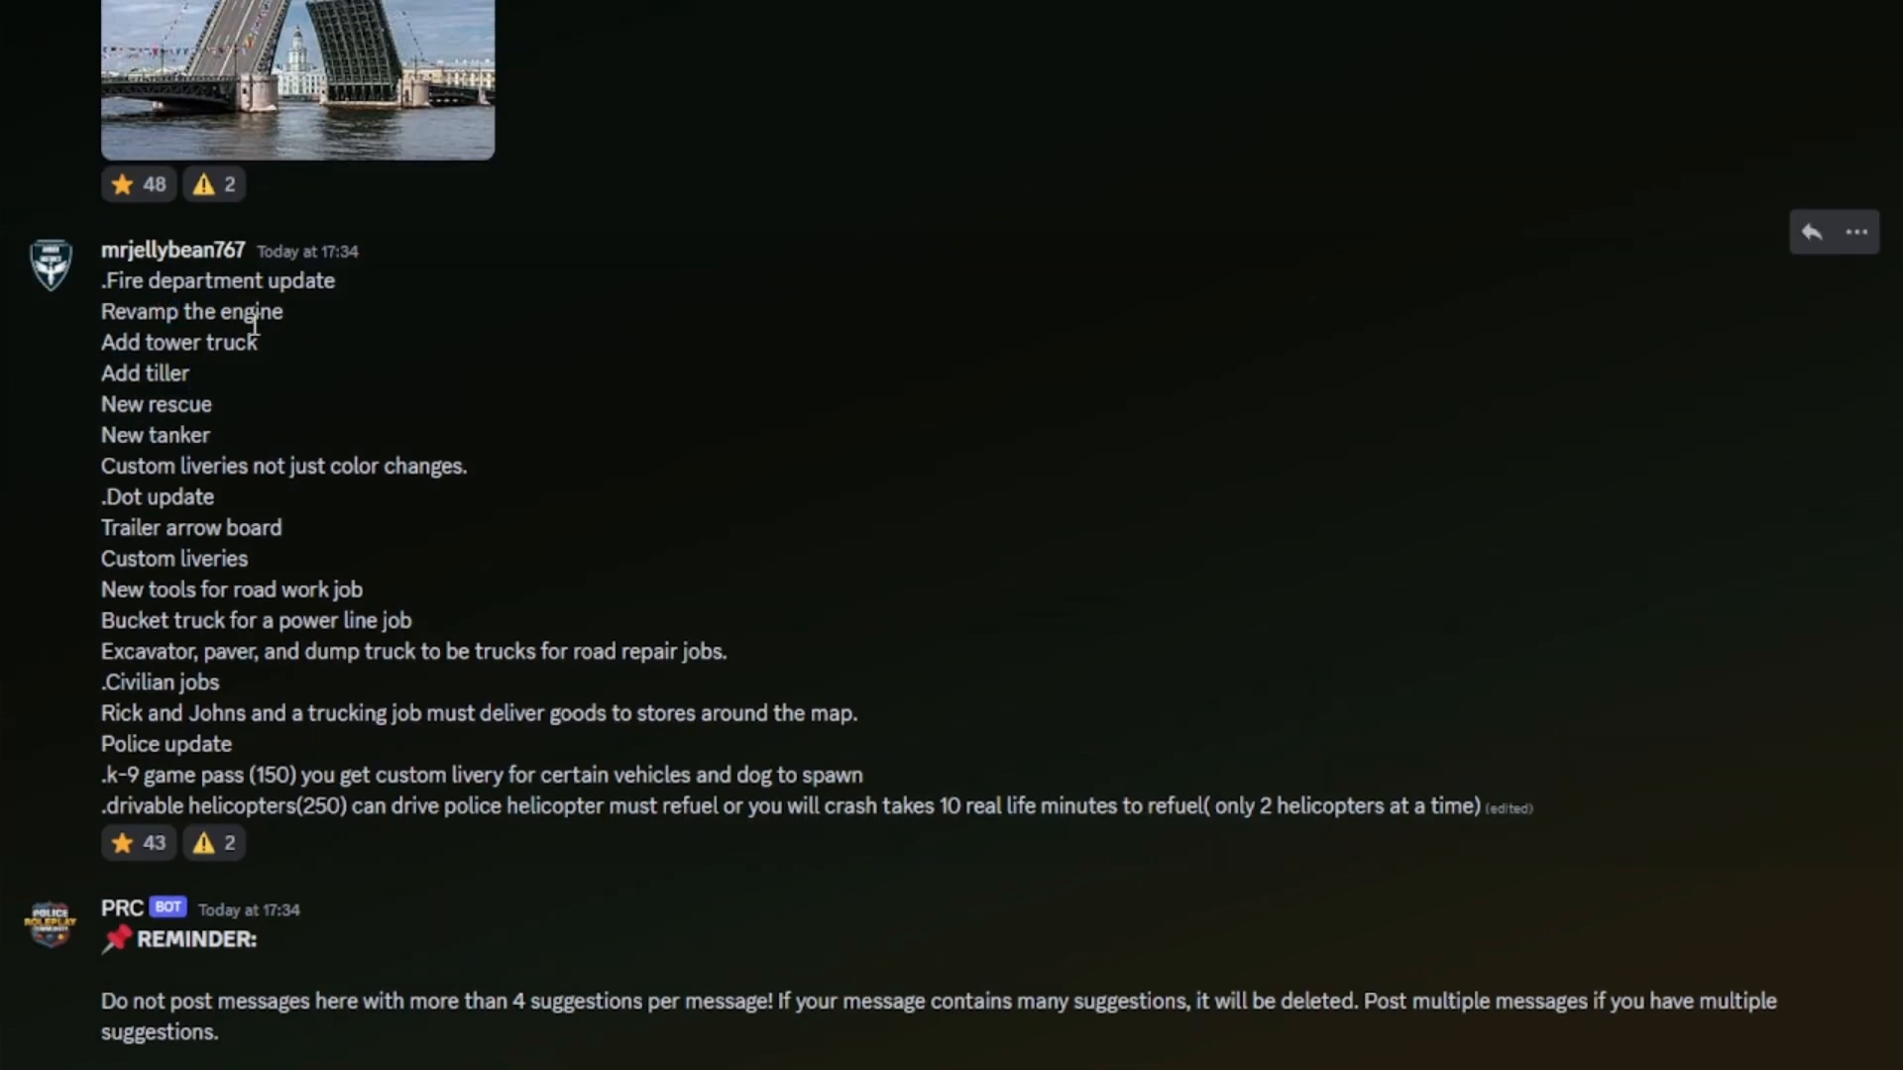
double_click(119, 373)
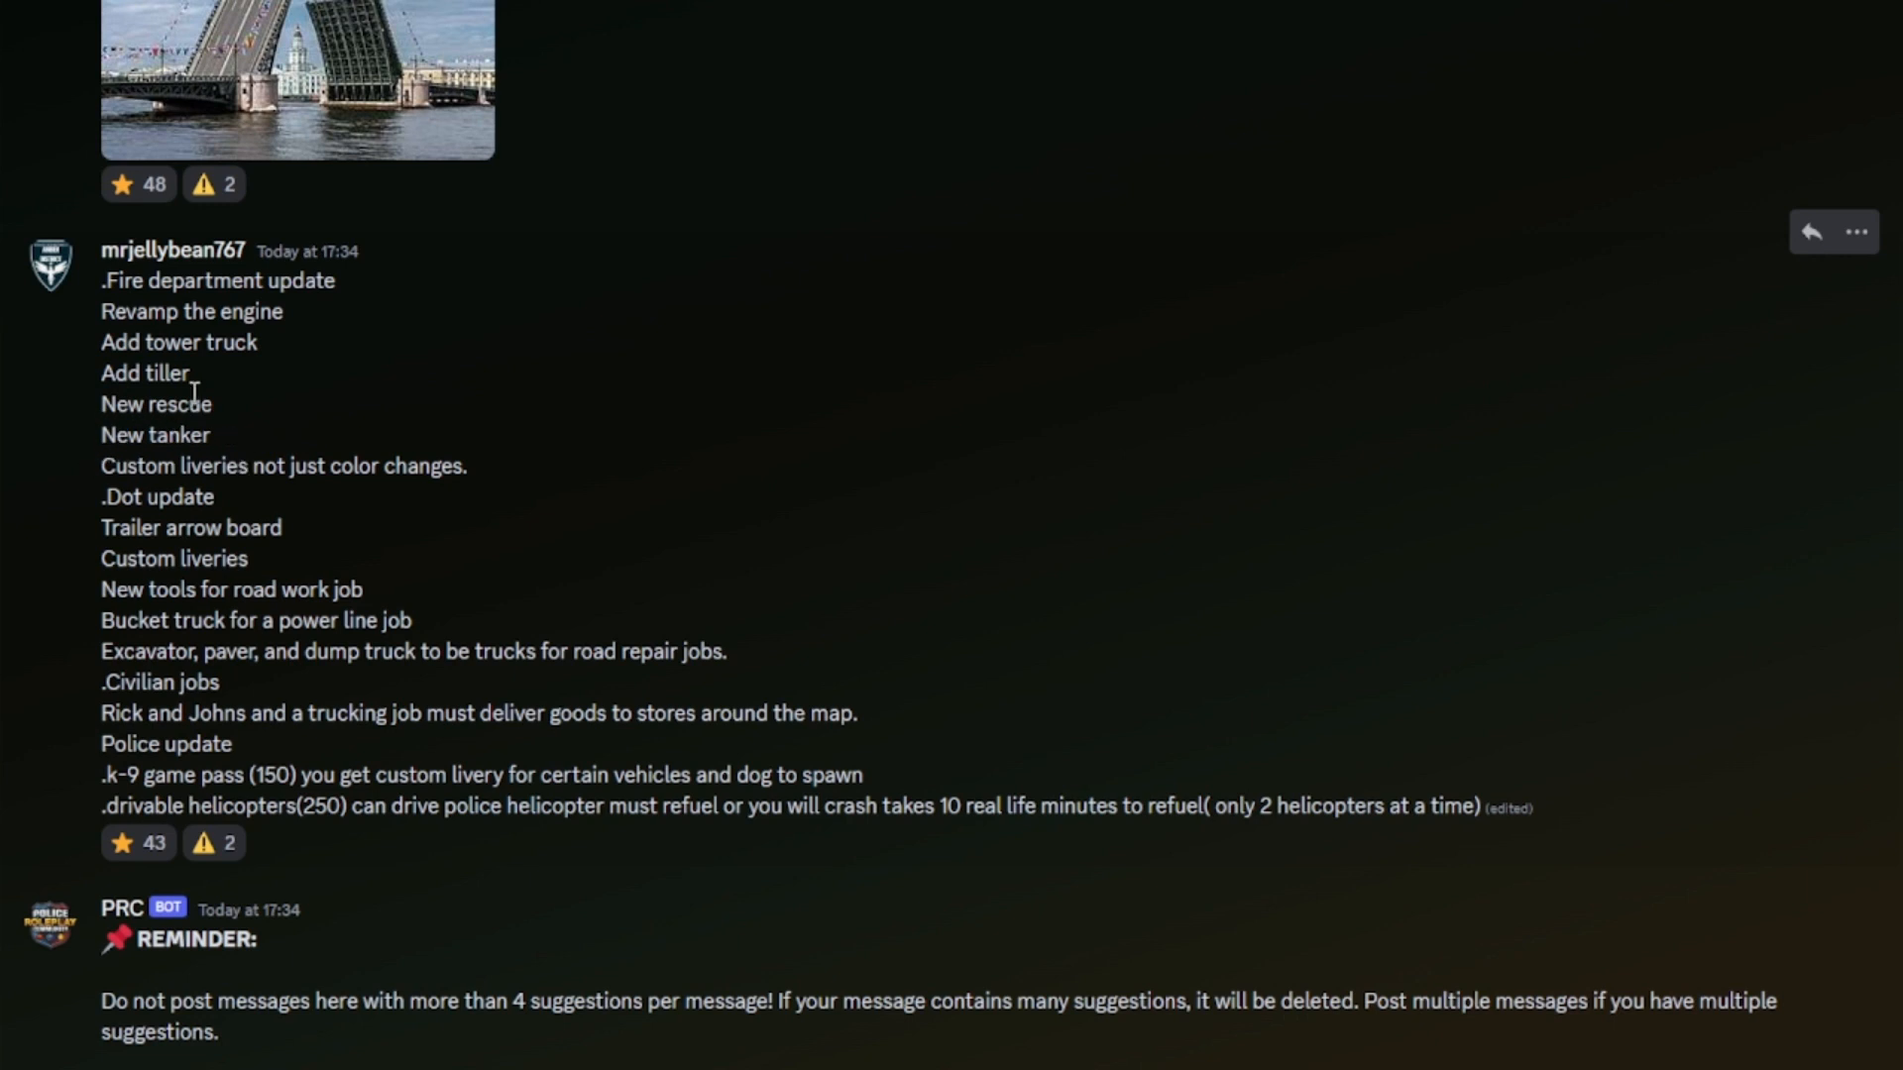
mouse_move(341, 22)
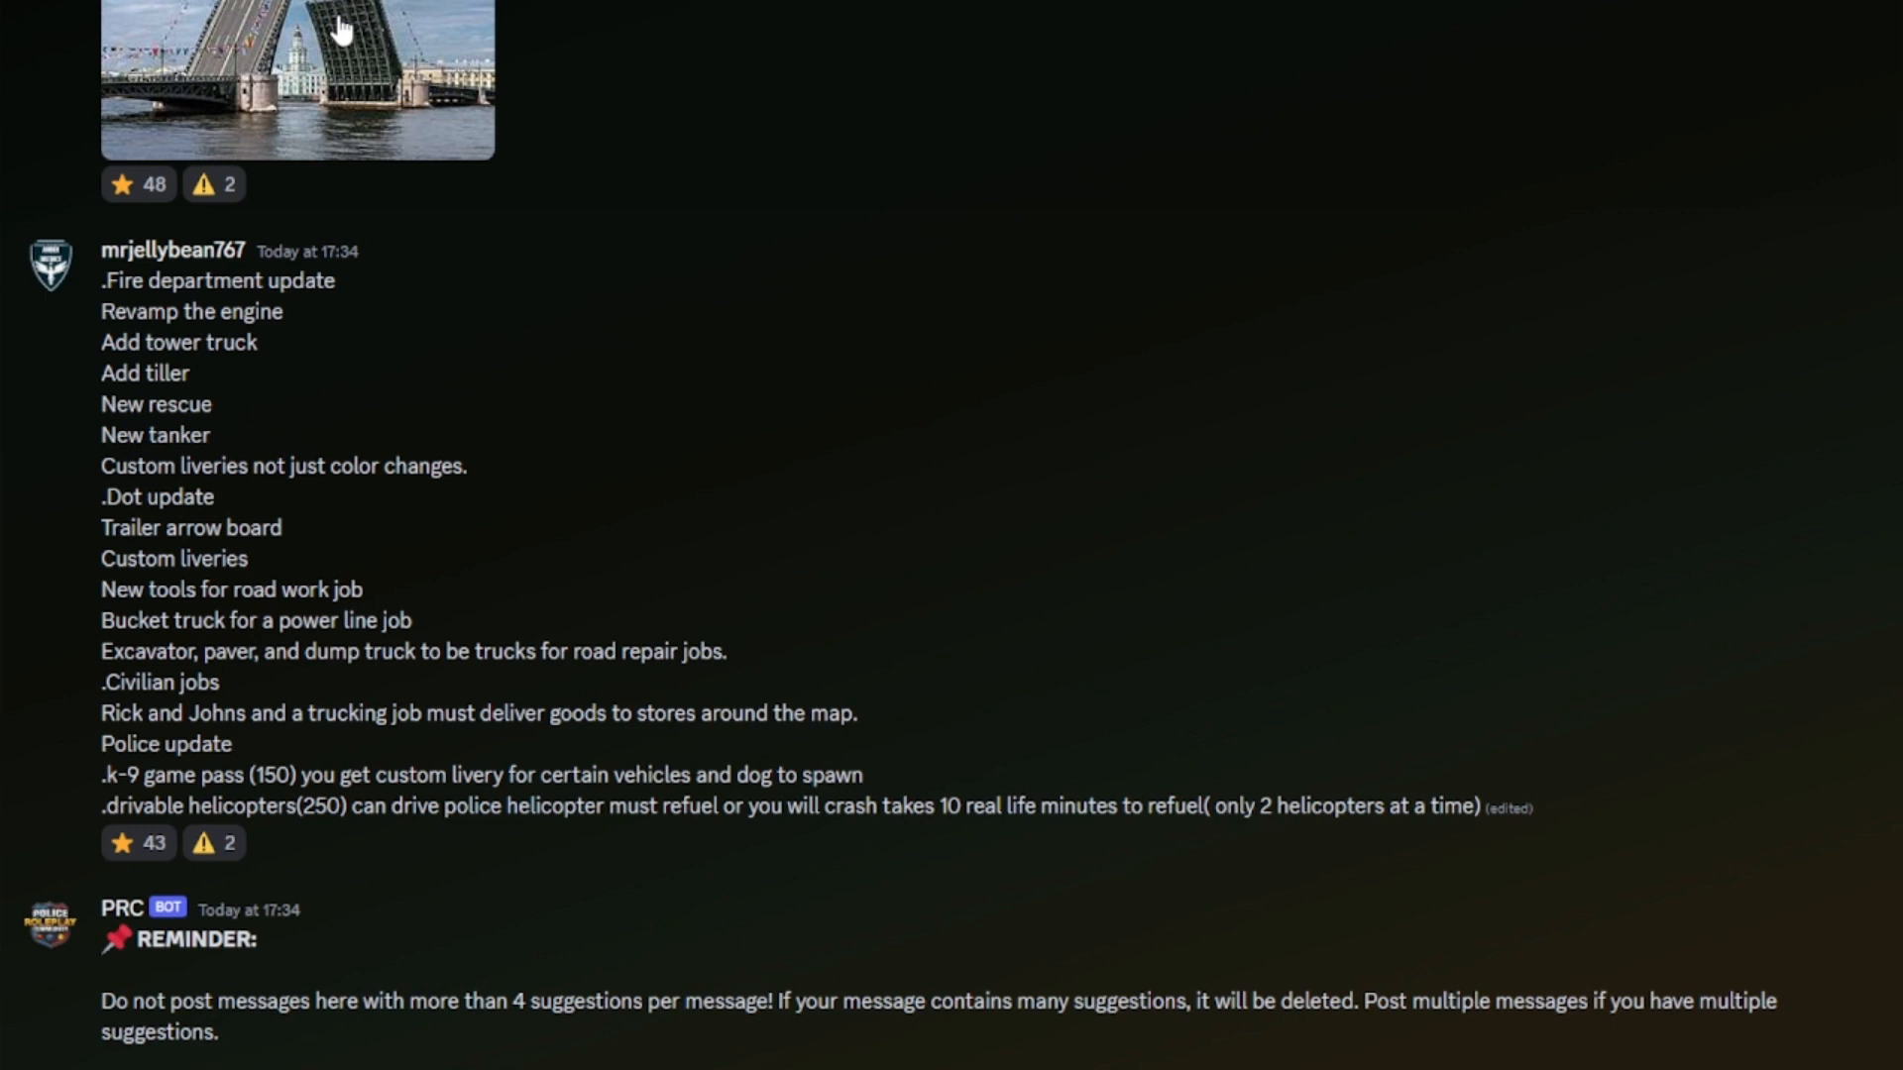
mouse_move(331, 62)
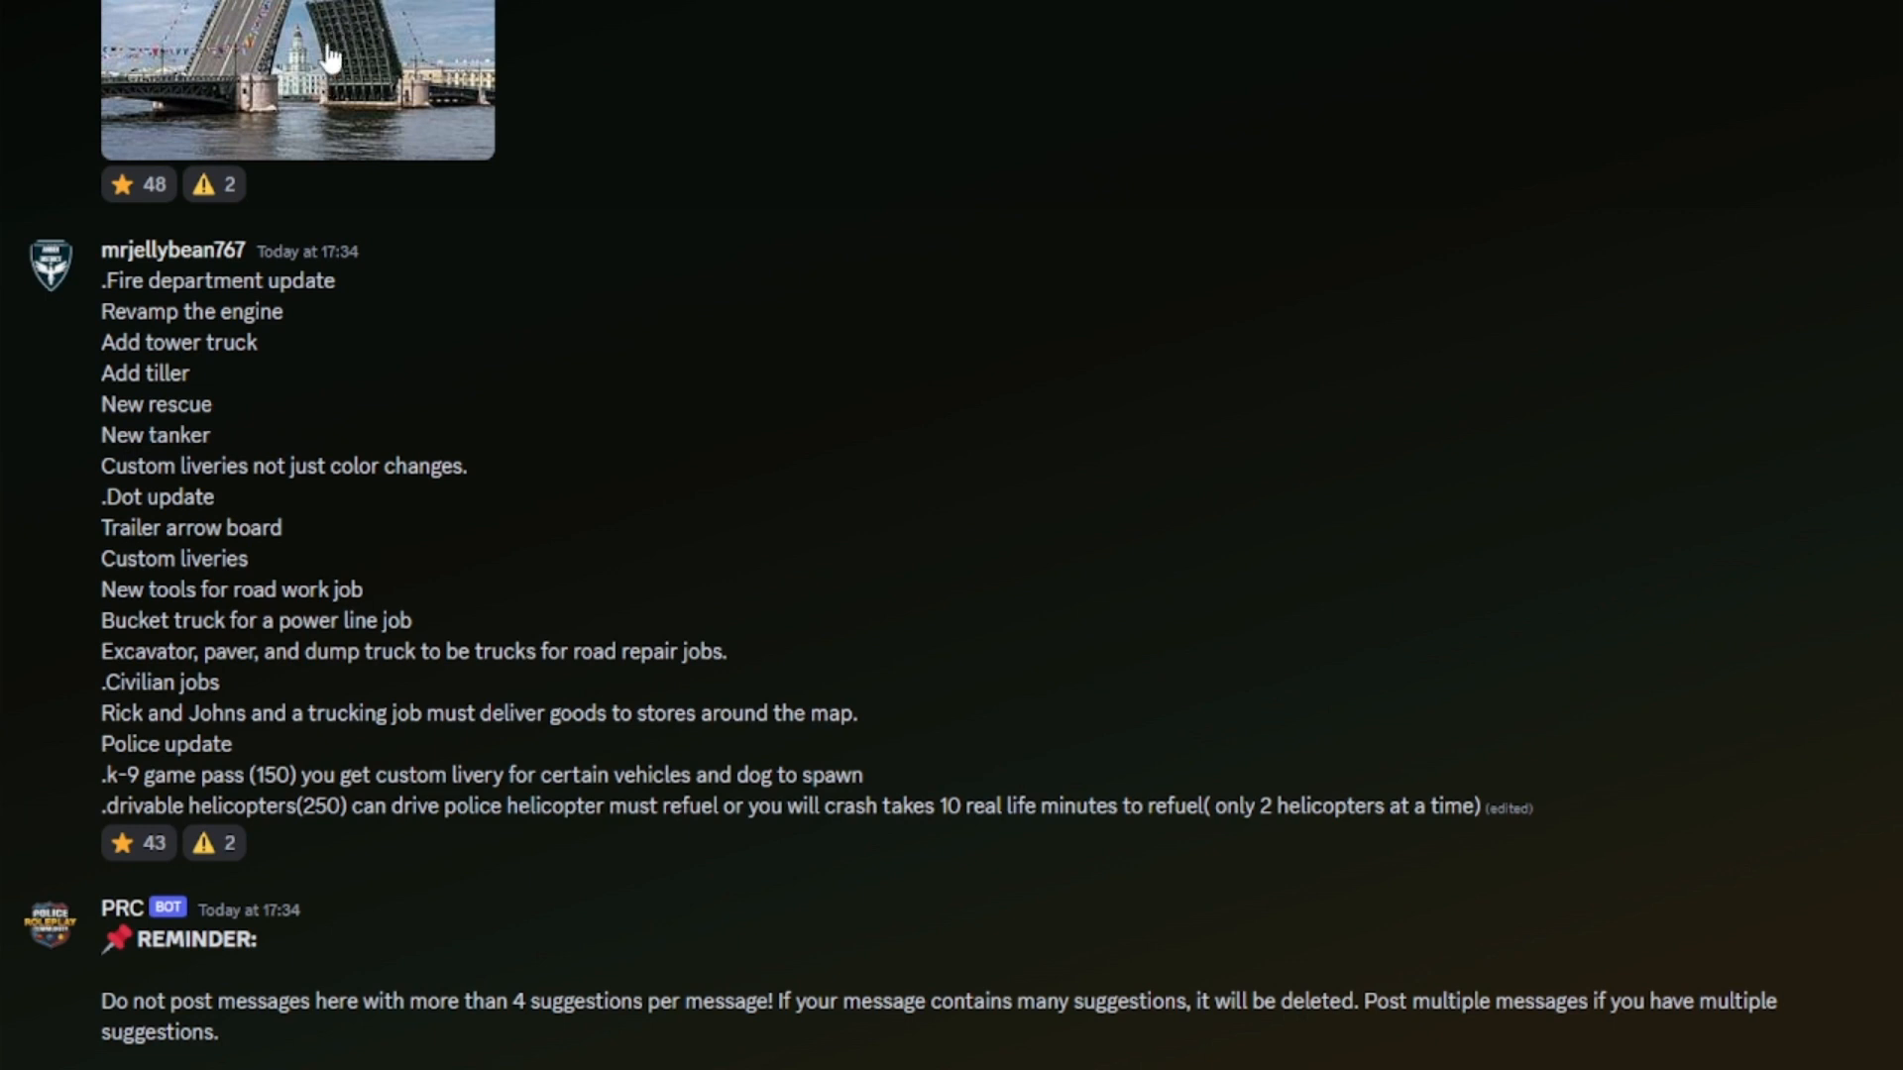
mouse_move(434, 246)
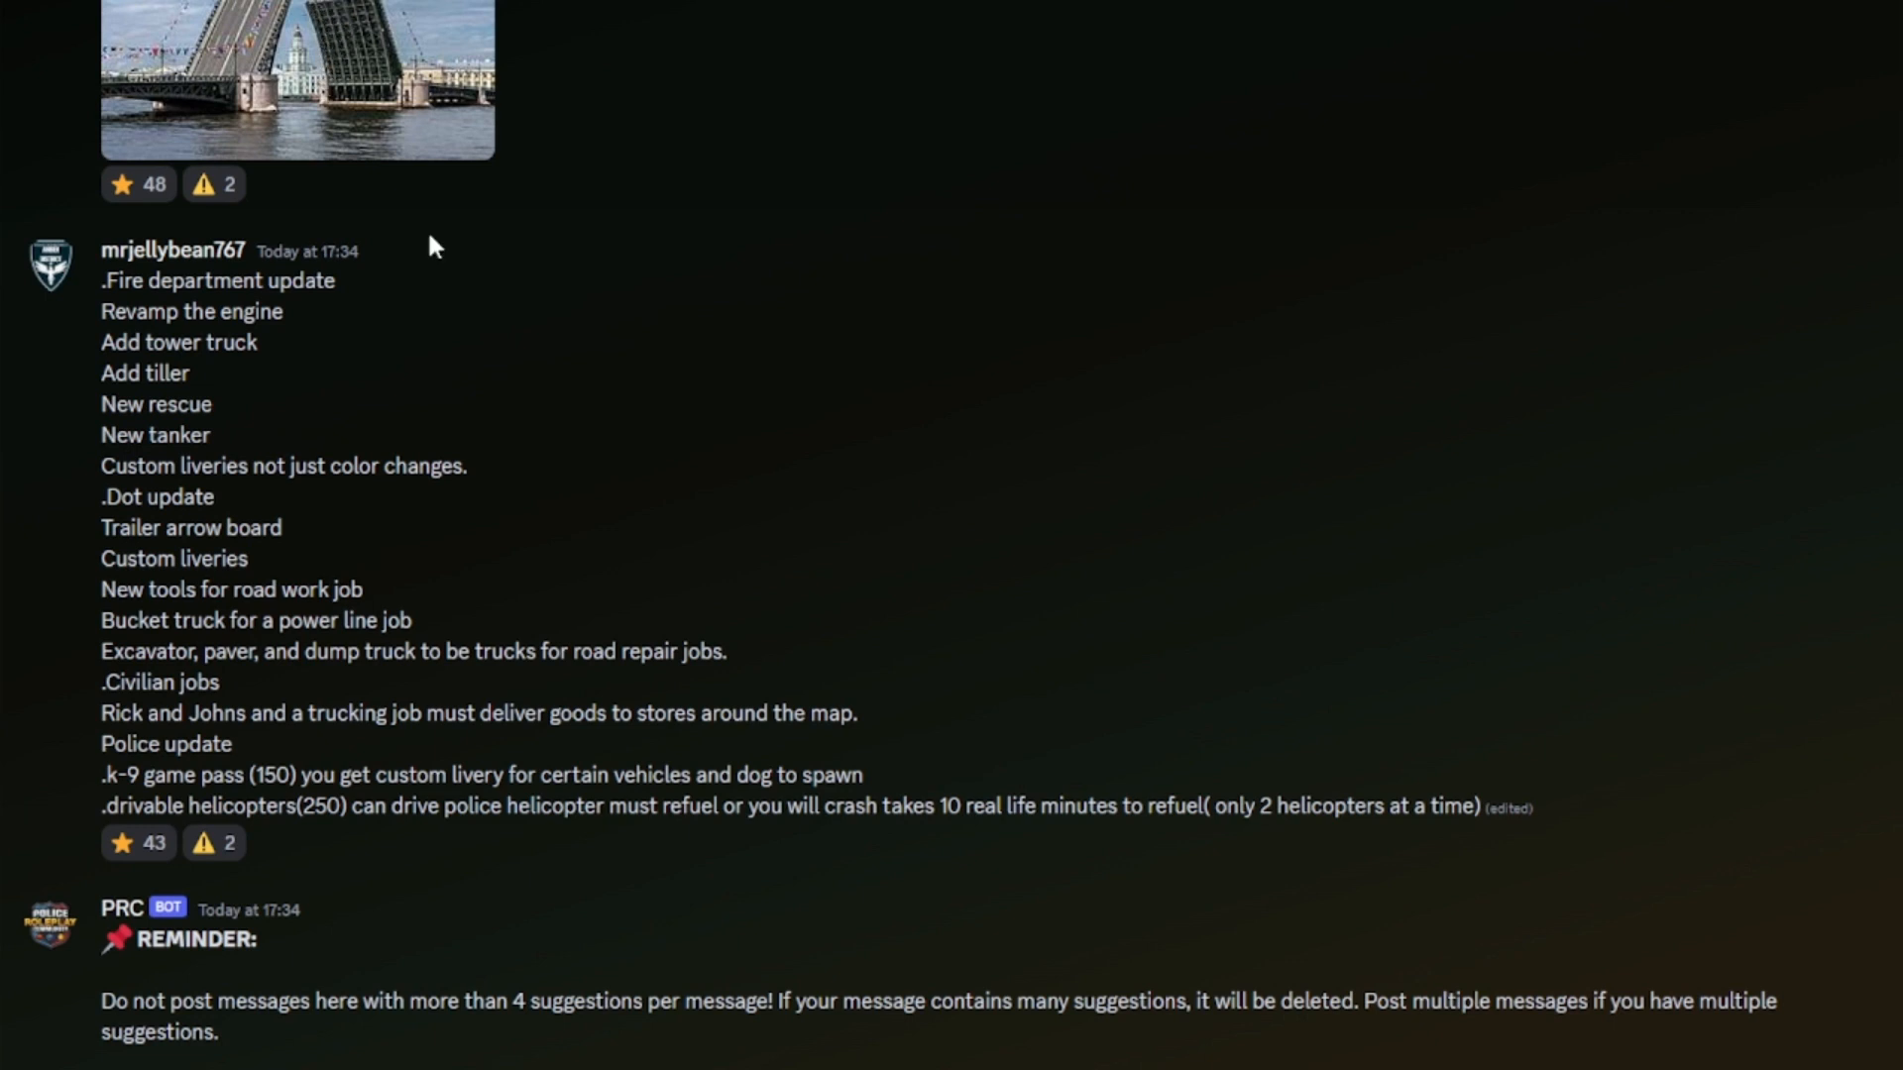
mouse_move(85, 505)
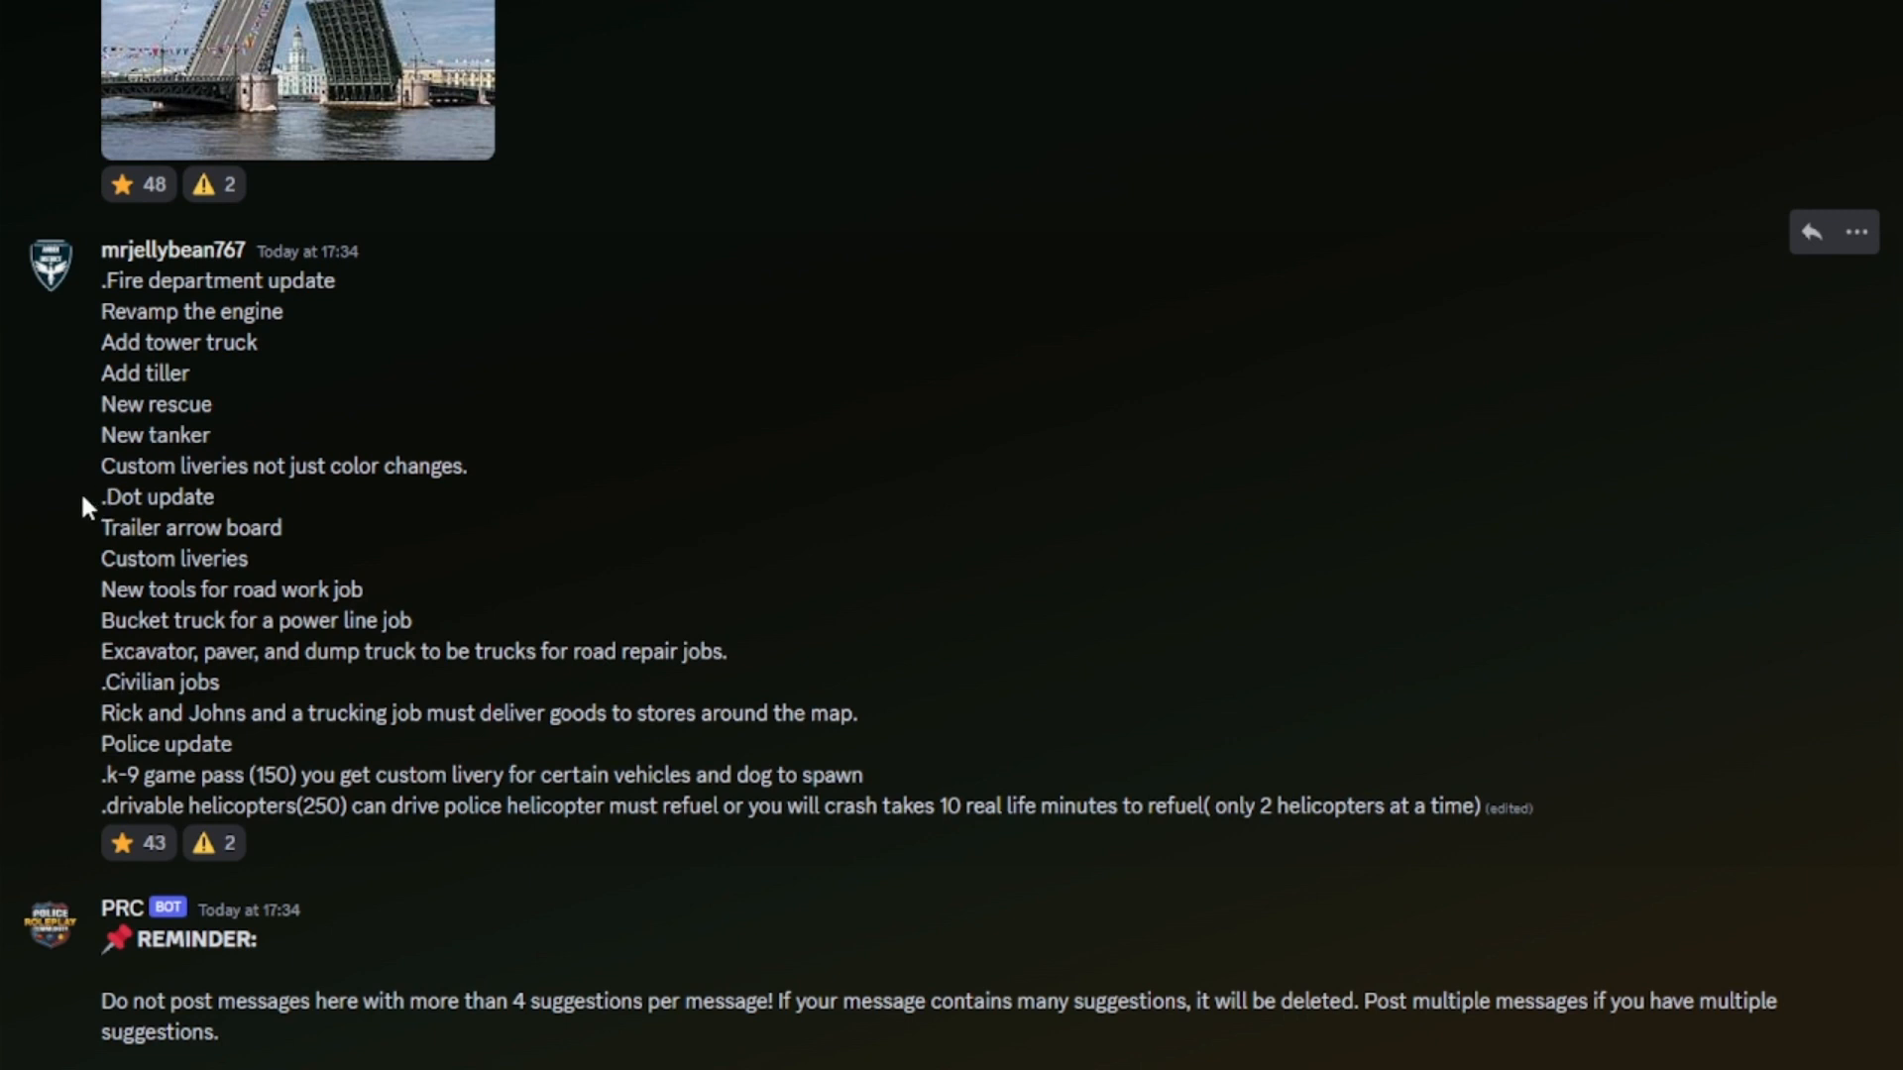
mouse_move(291, 575)
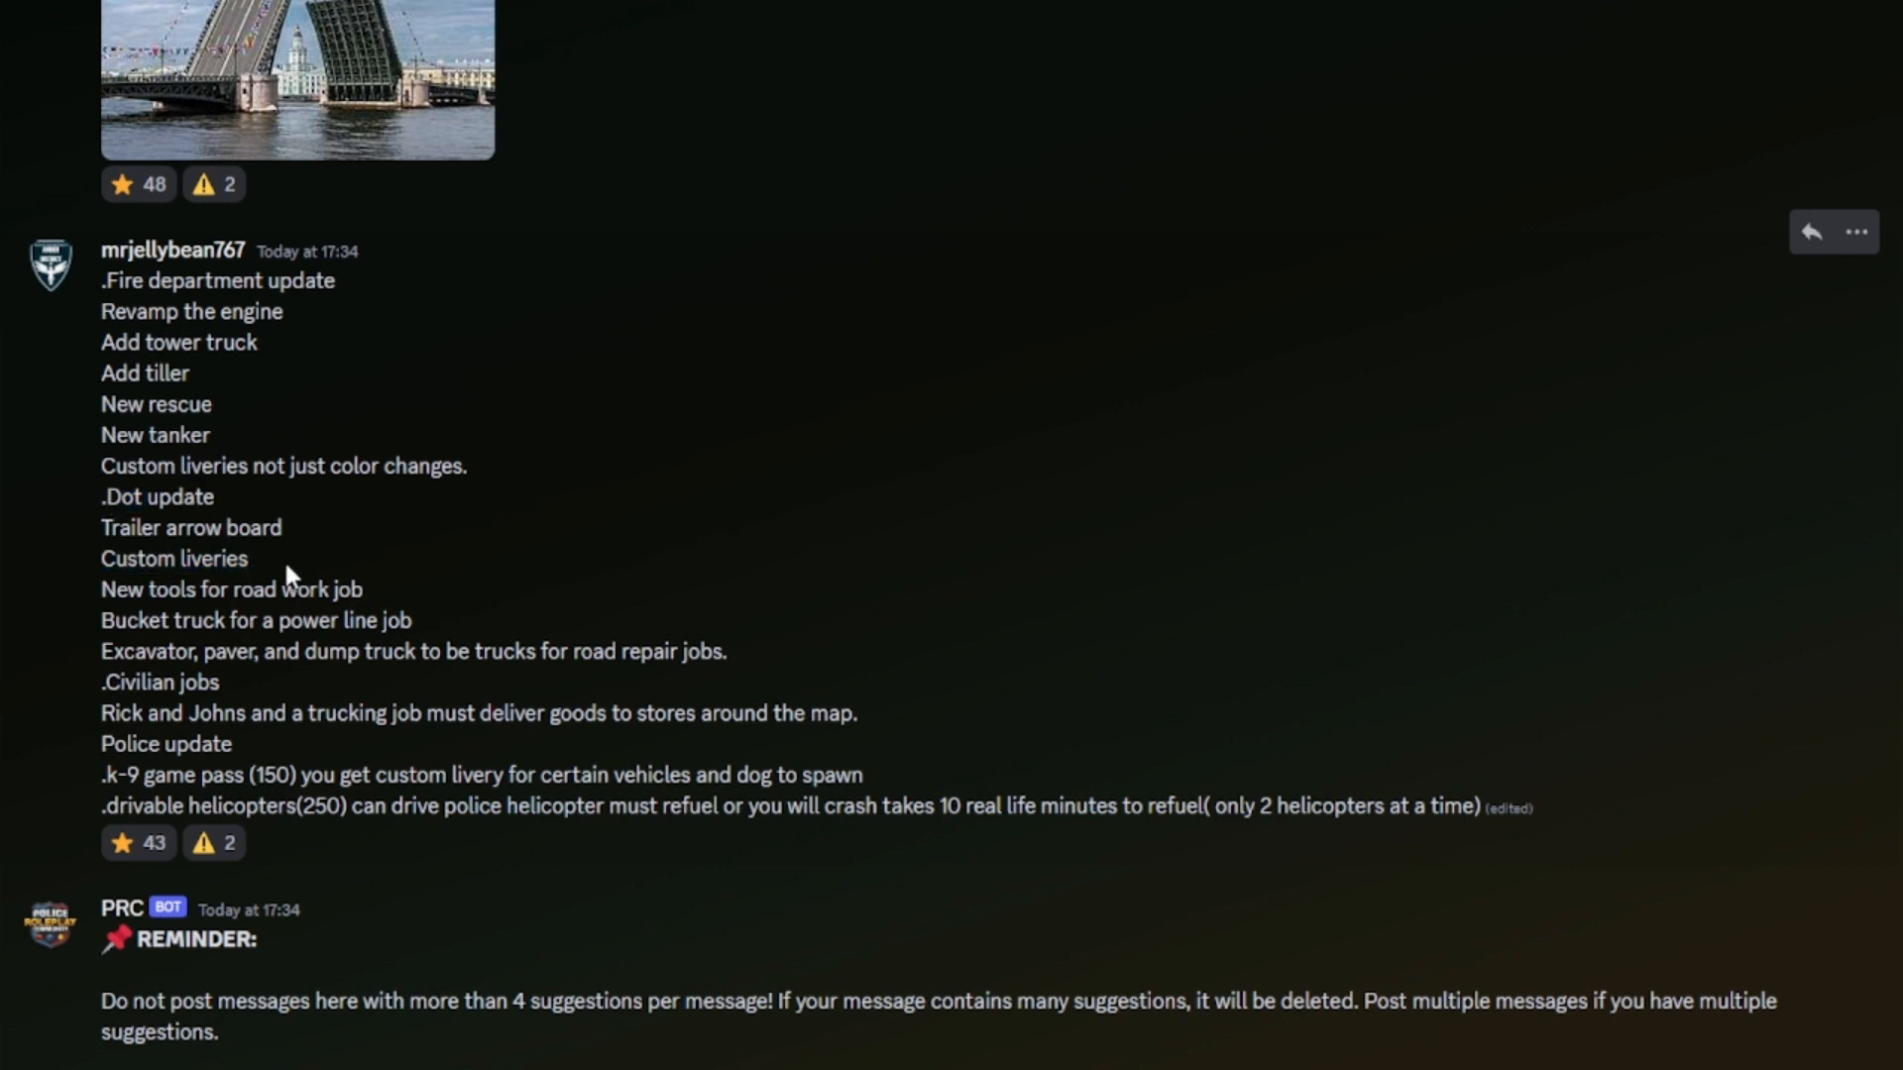
mouse_move(428, 579)
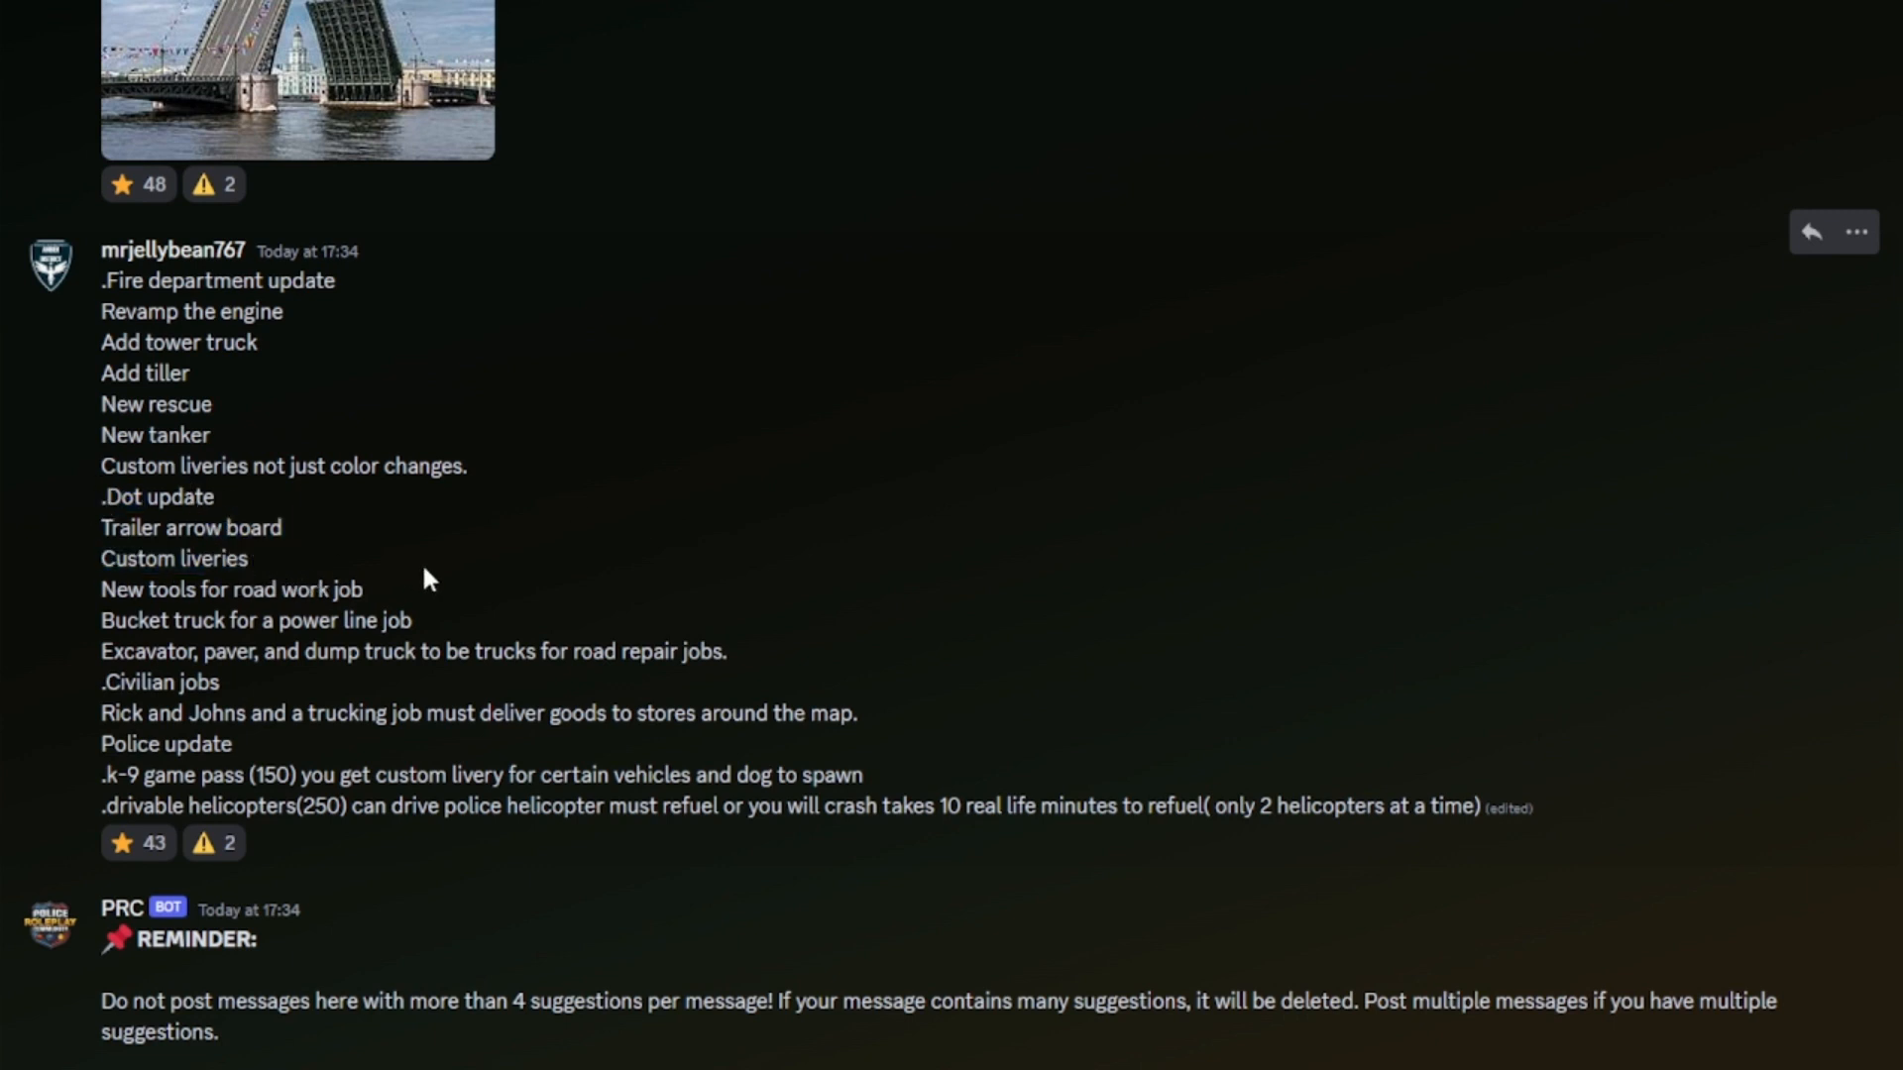
mouse_move(95, 583)
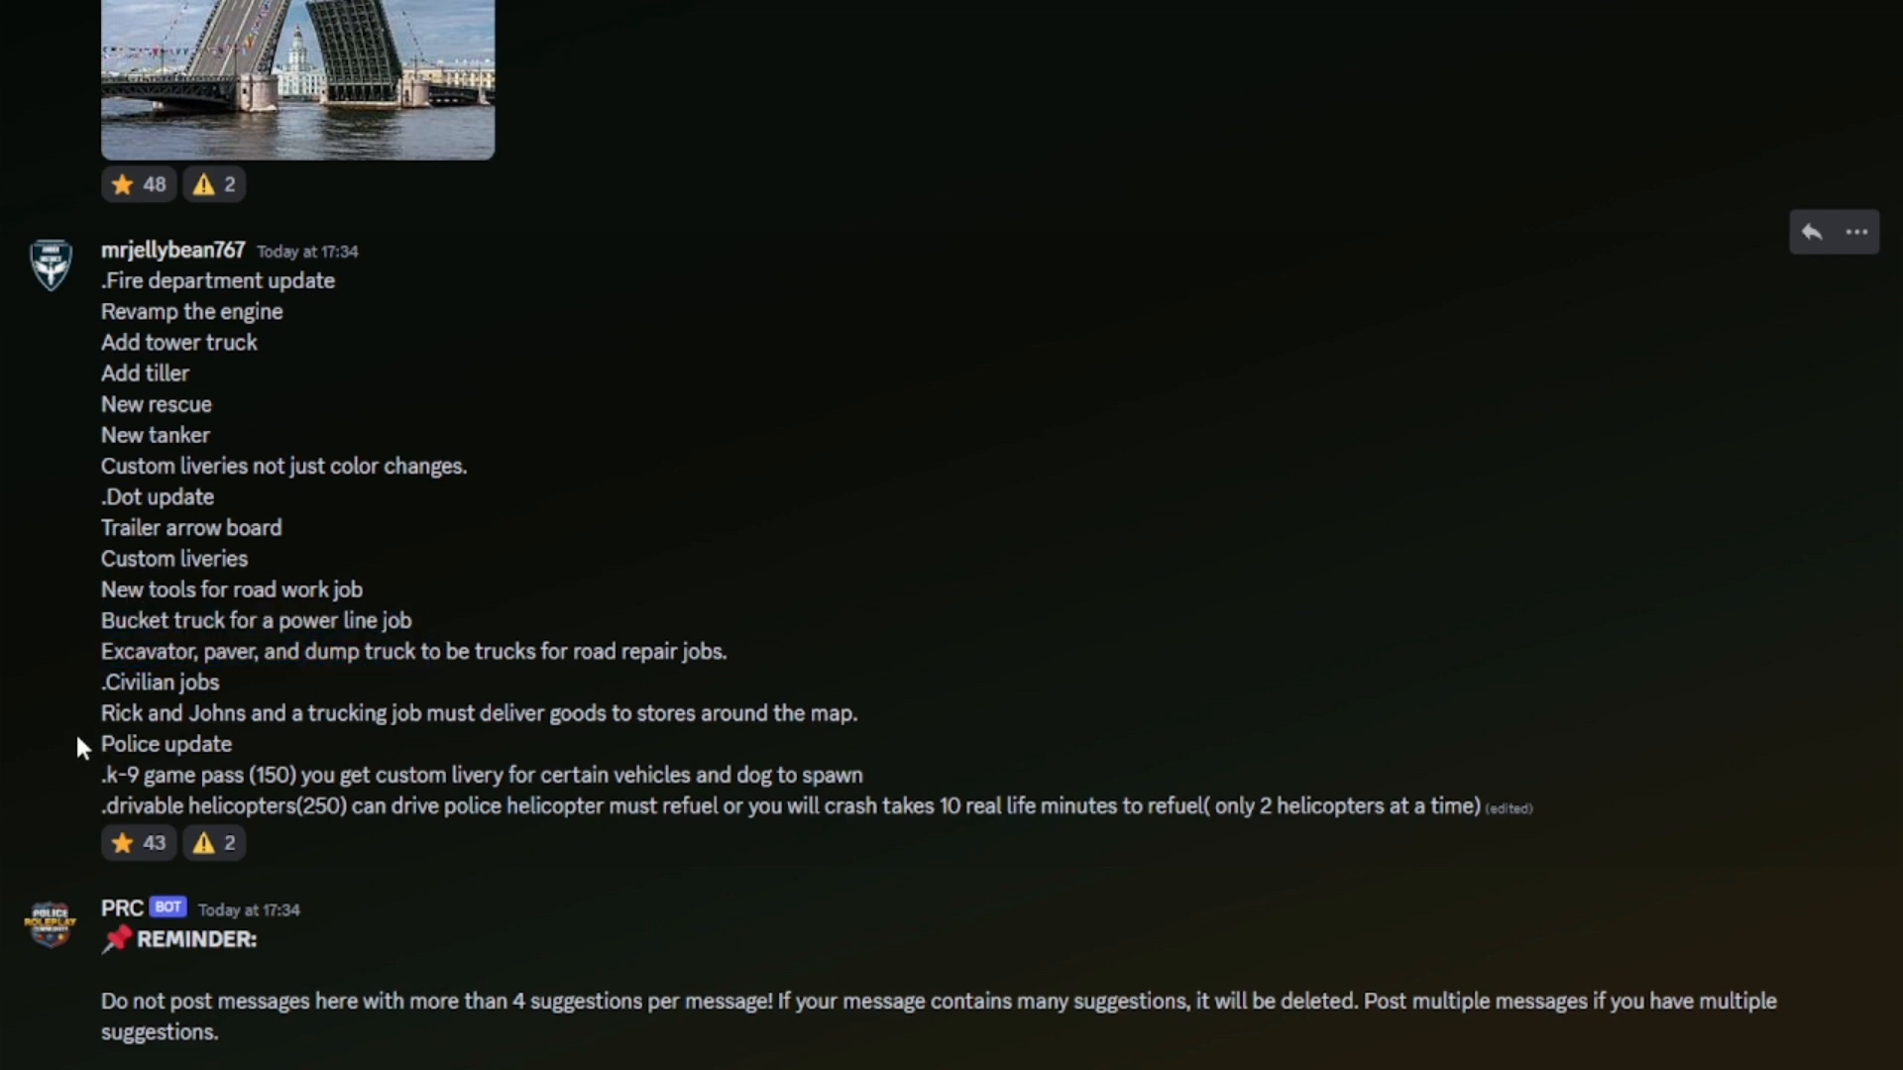
mouse_move(67, 749)
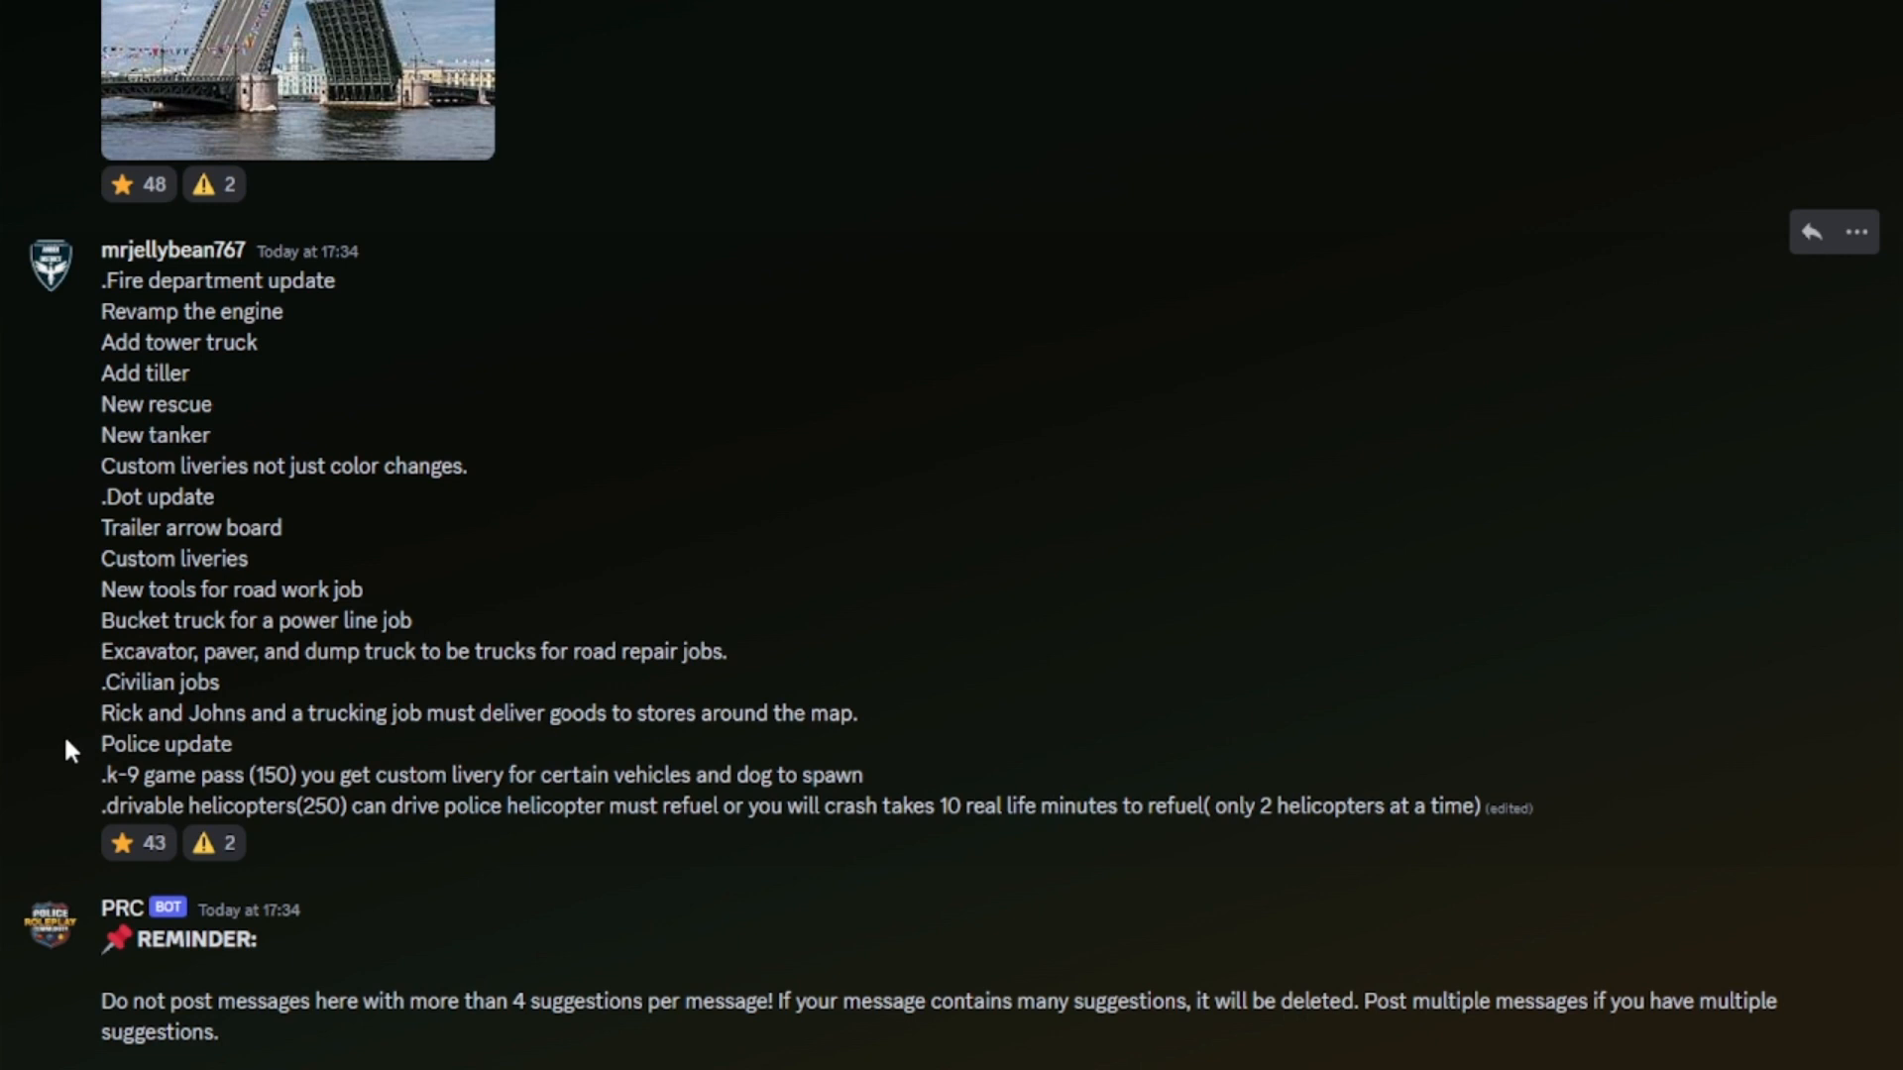
mouse_move(269, 762)
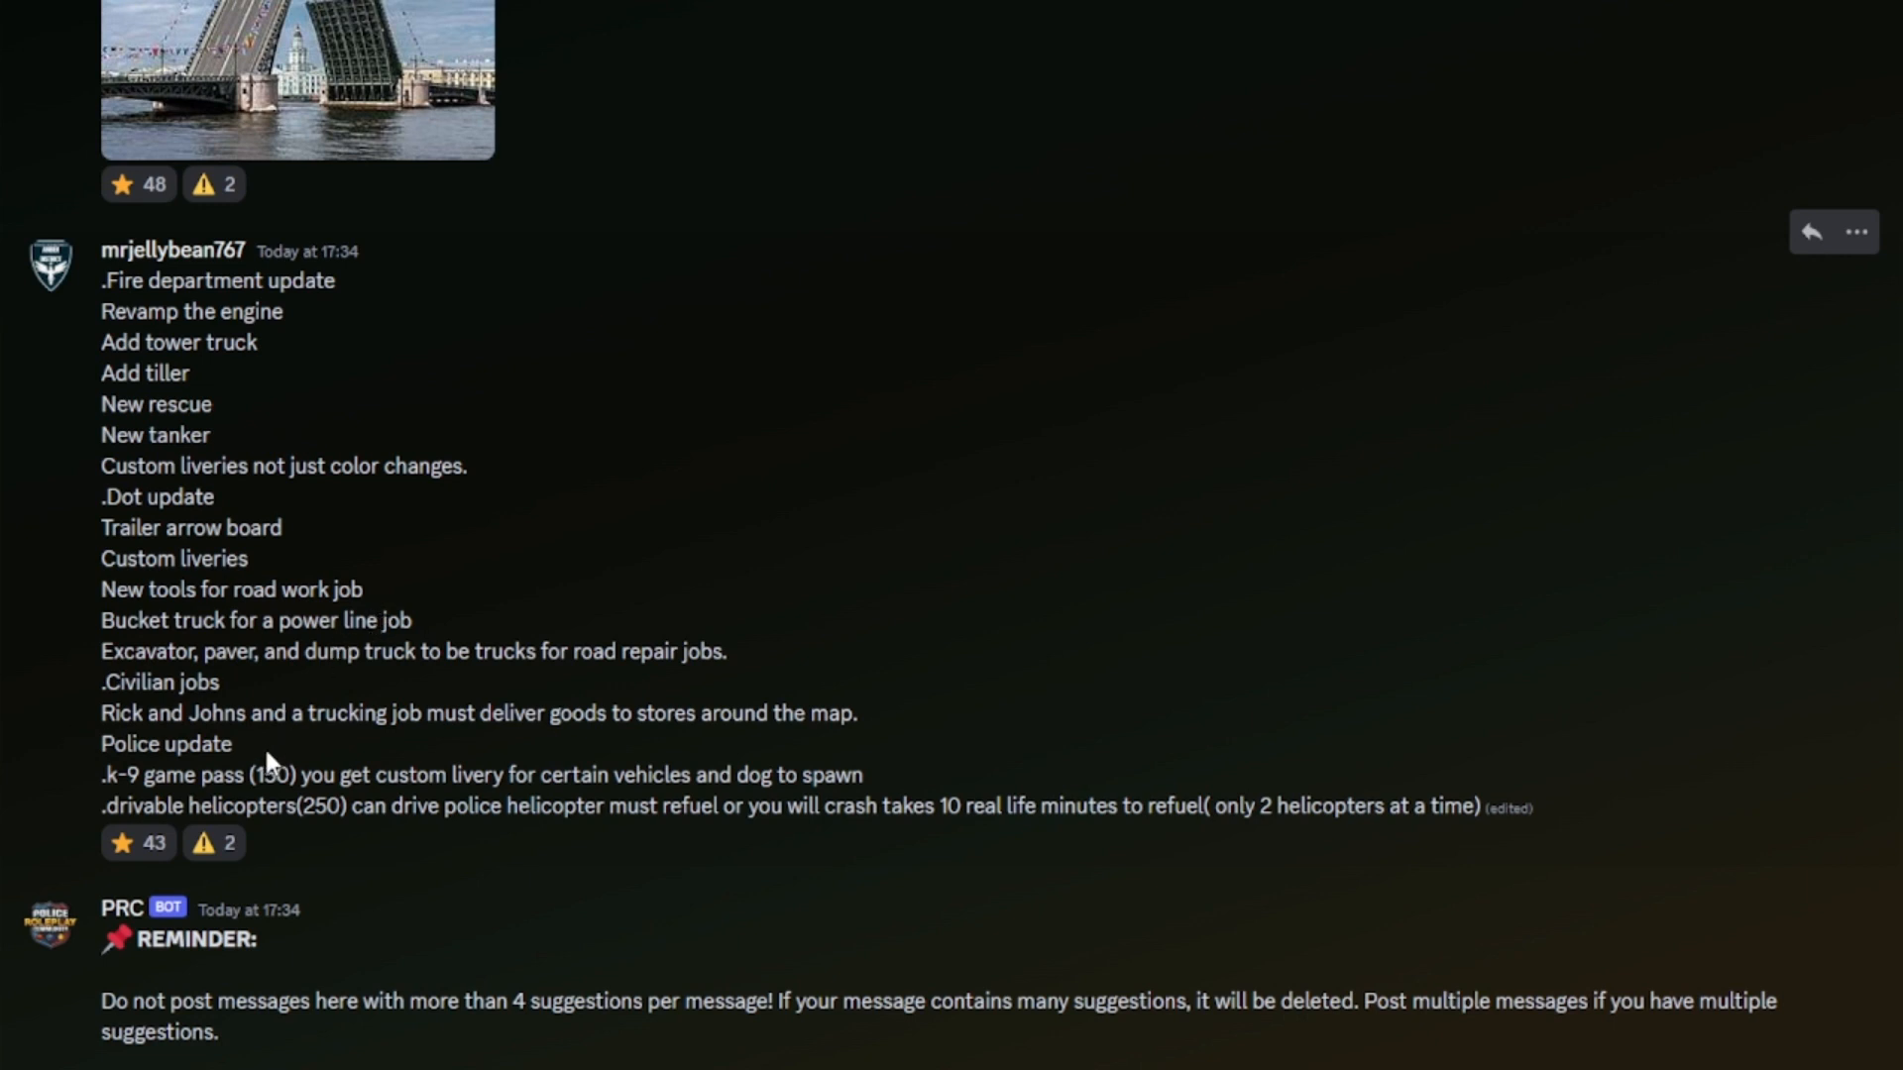
mouse_move(83, 743)
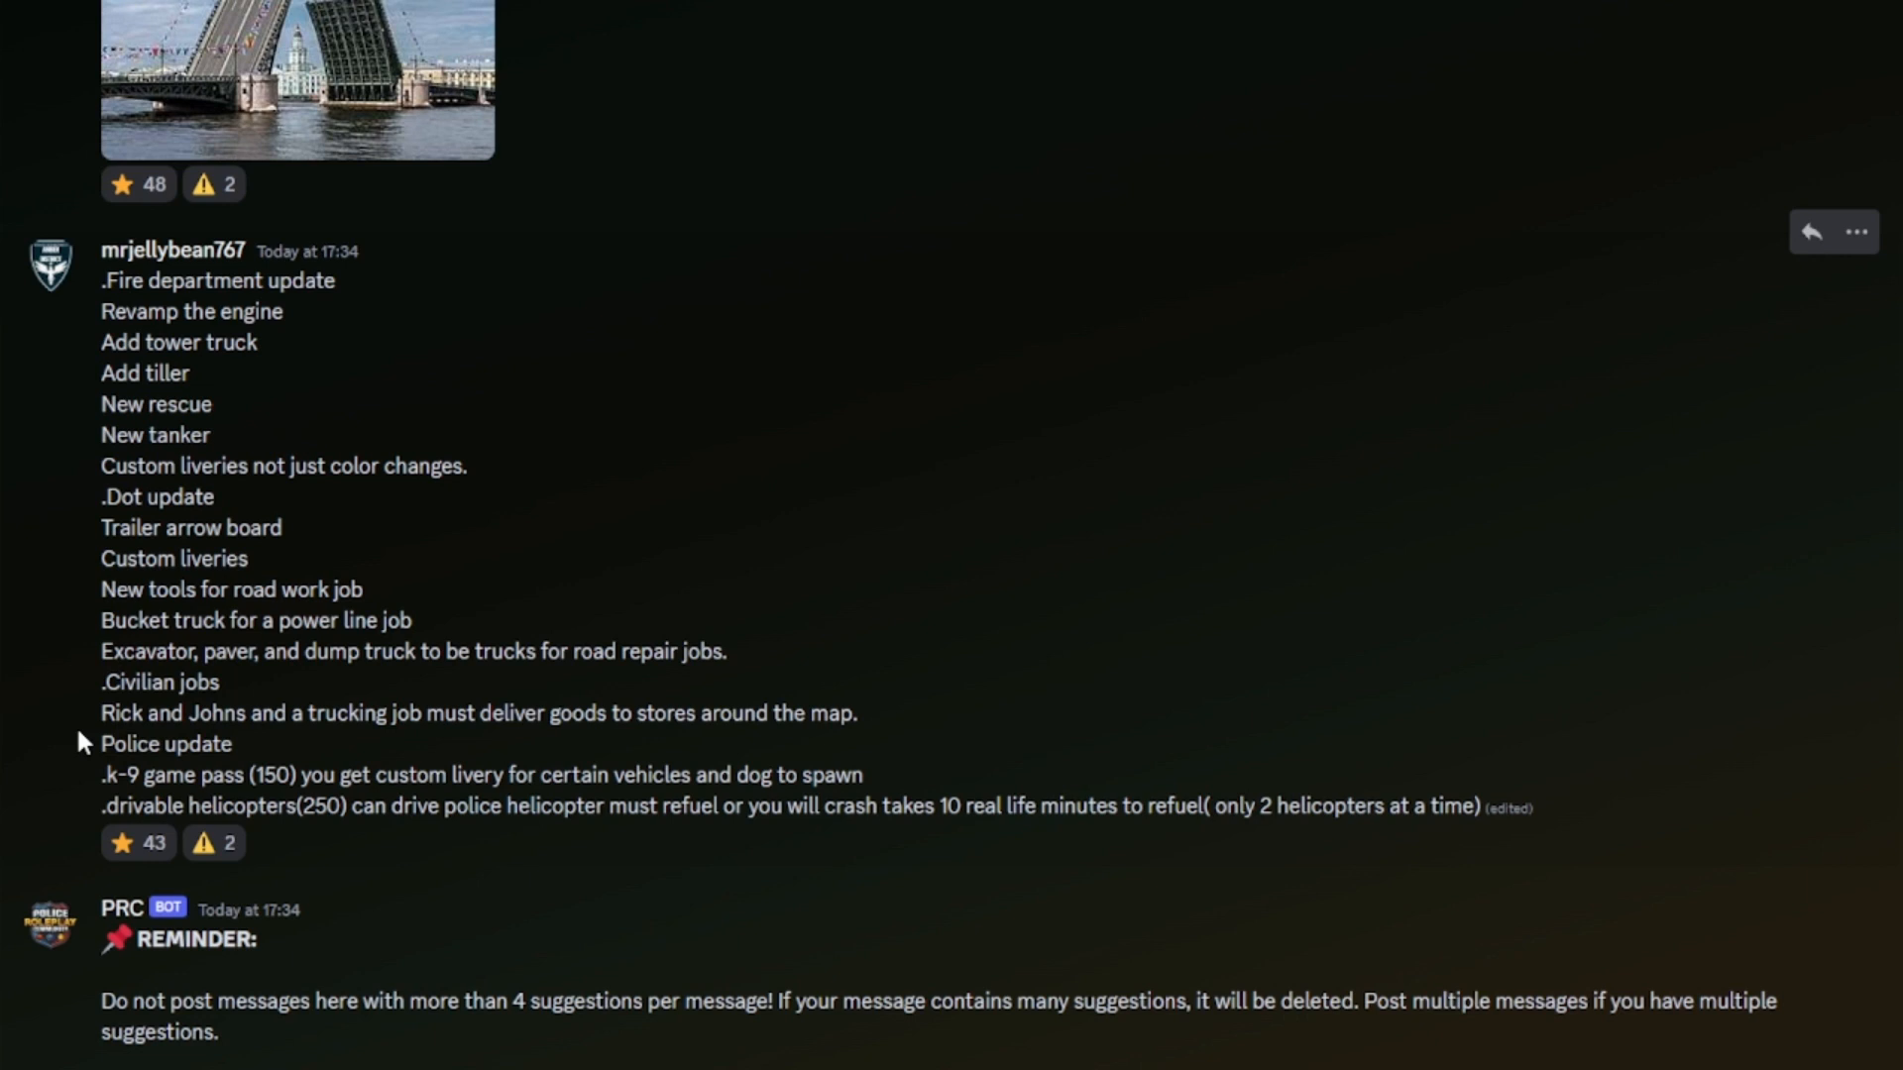
mouse_move(367, 767)
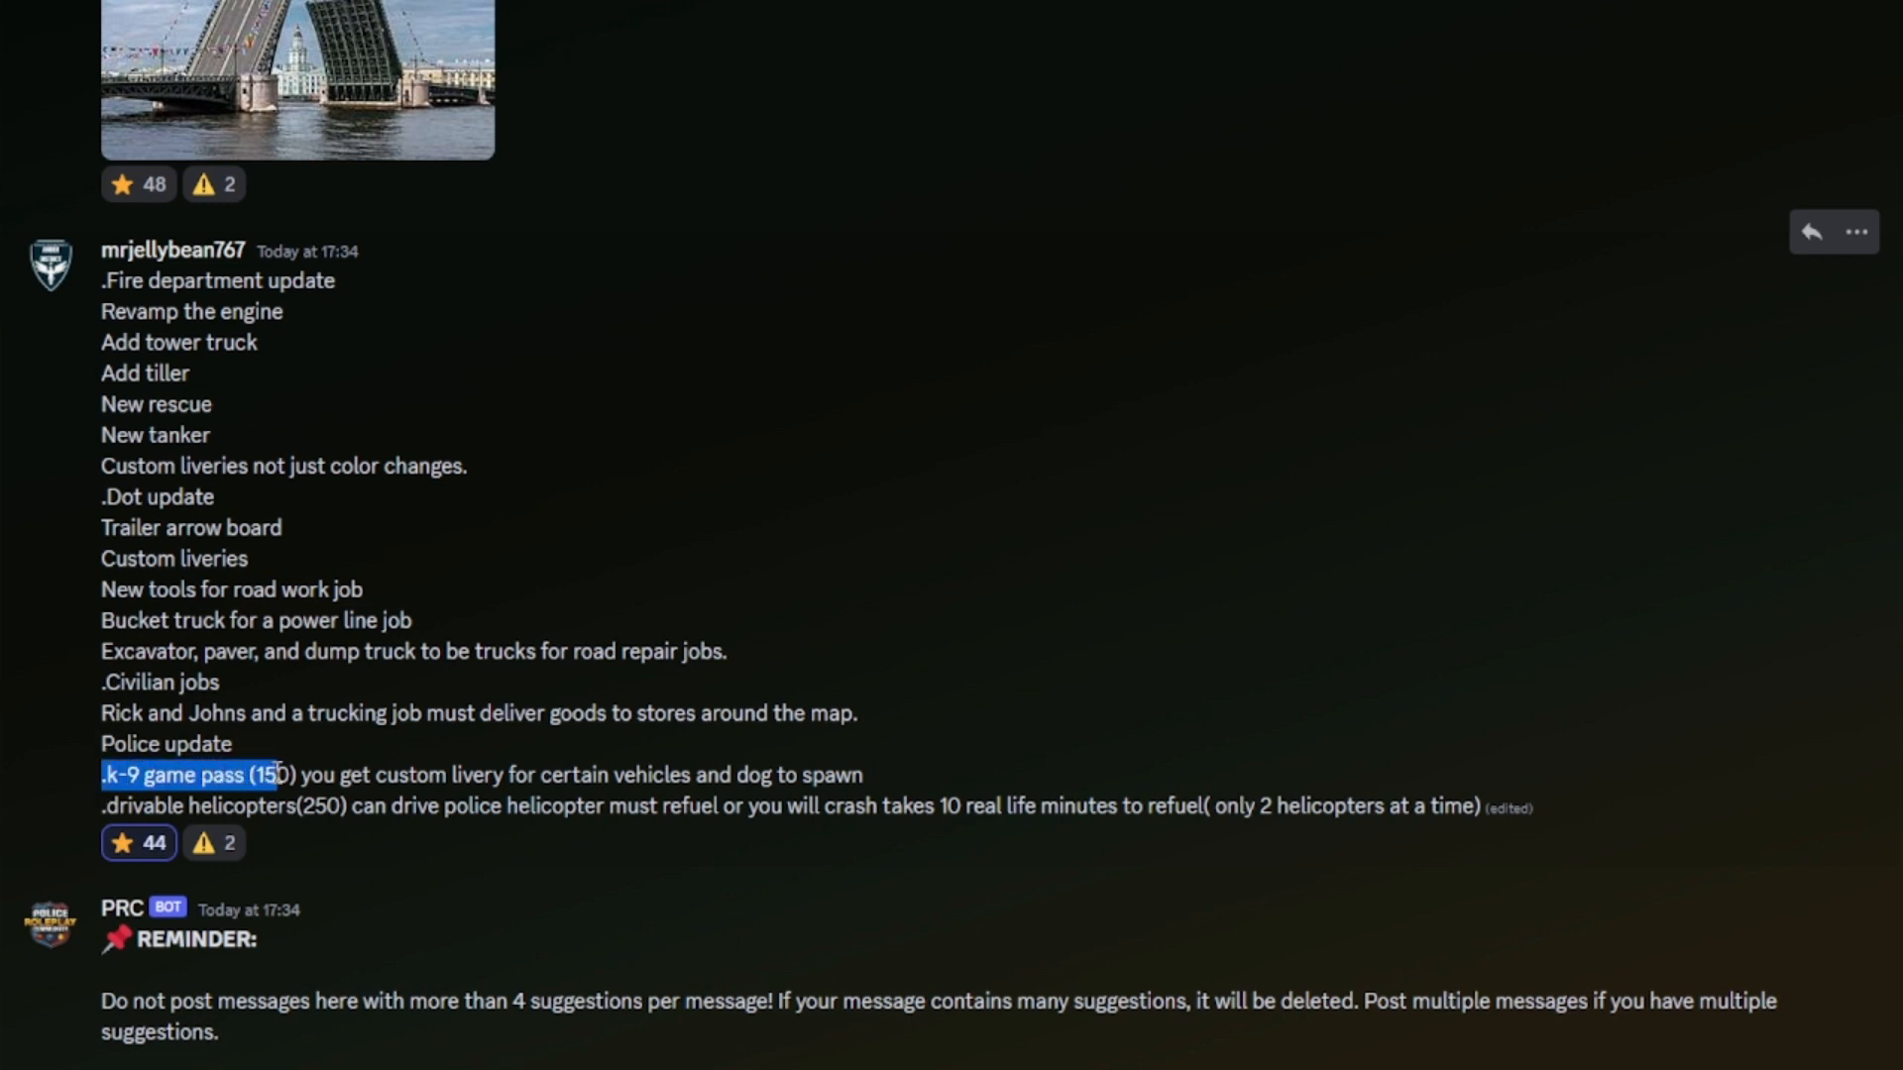
left_click(774, 805)
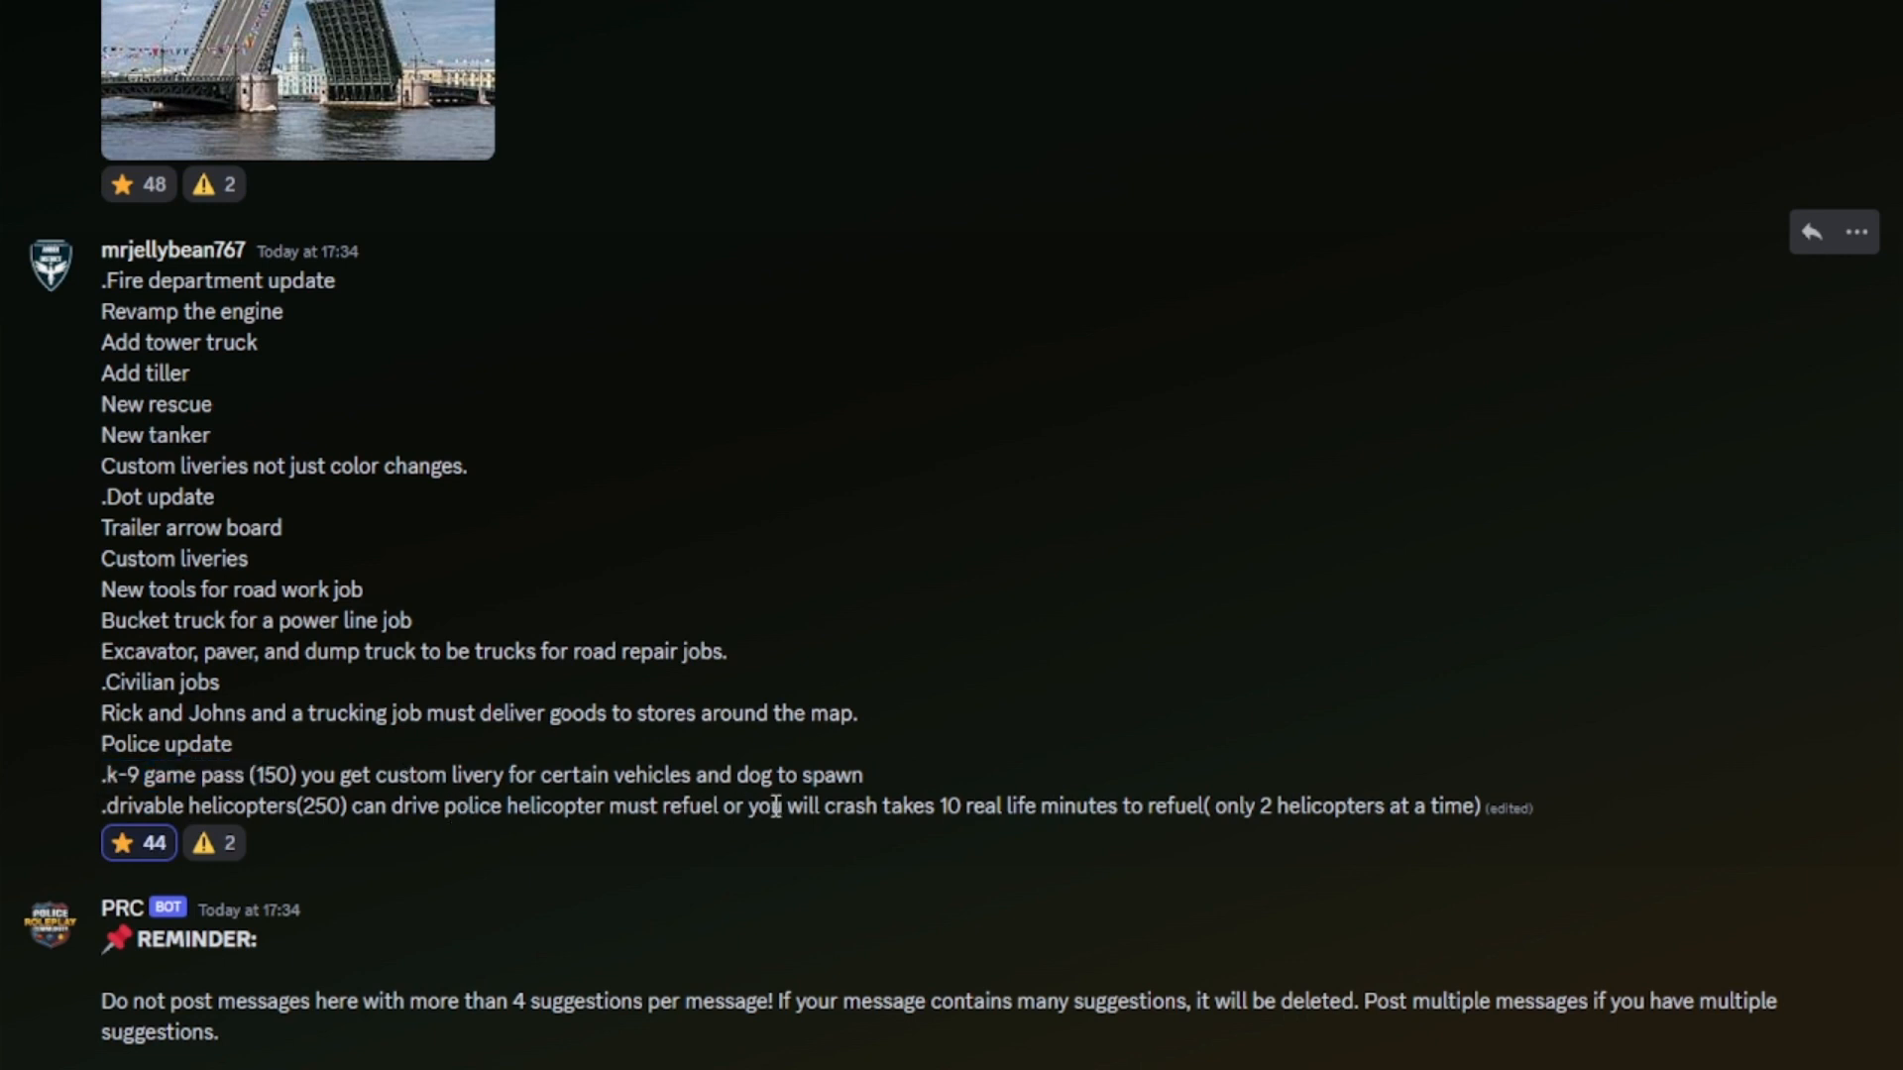
mouse_move(321, 745)
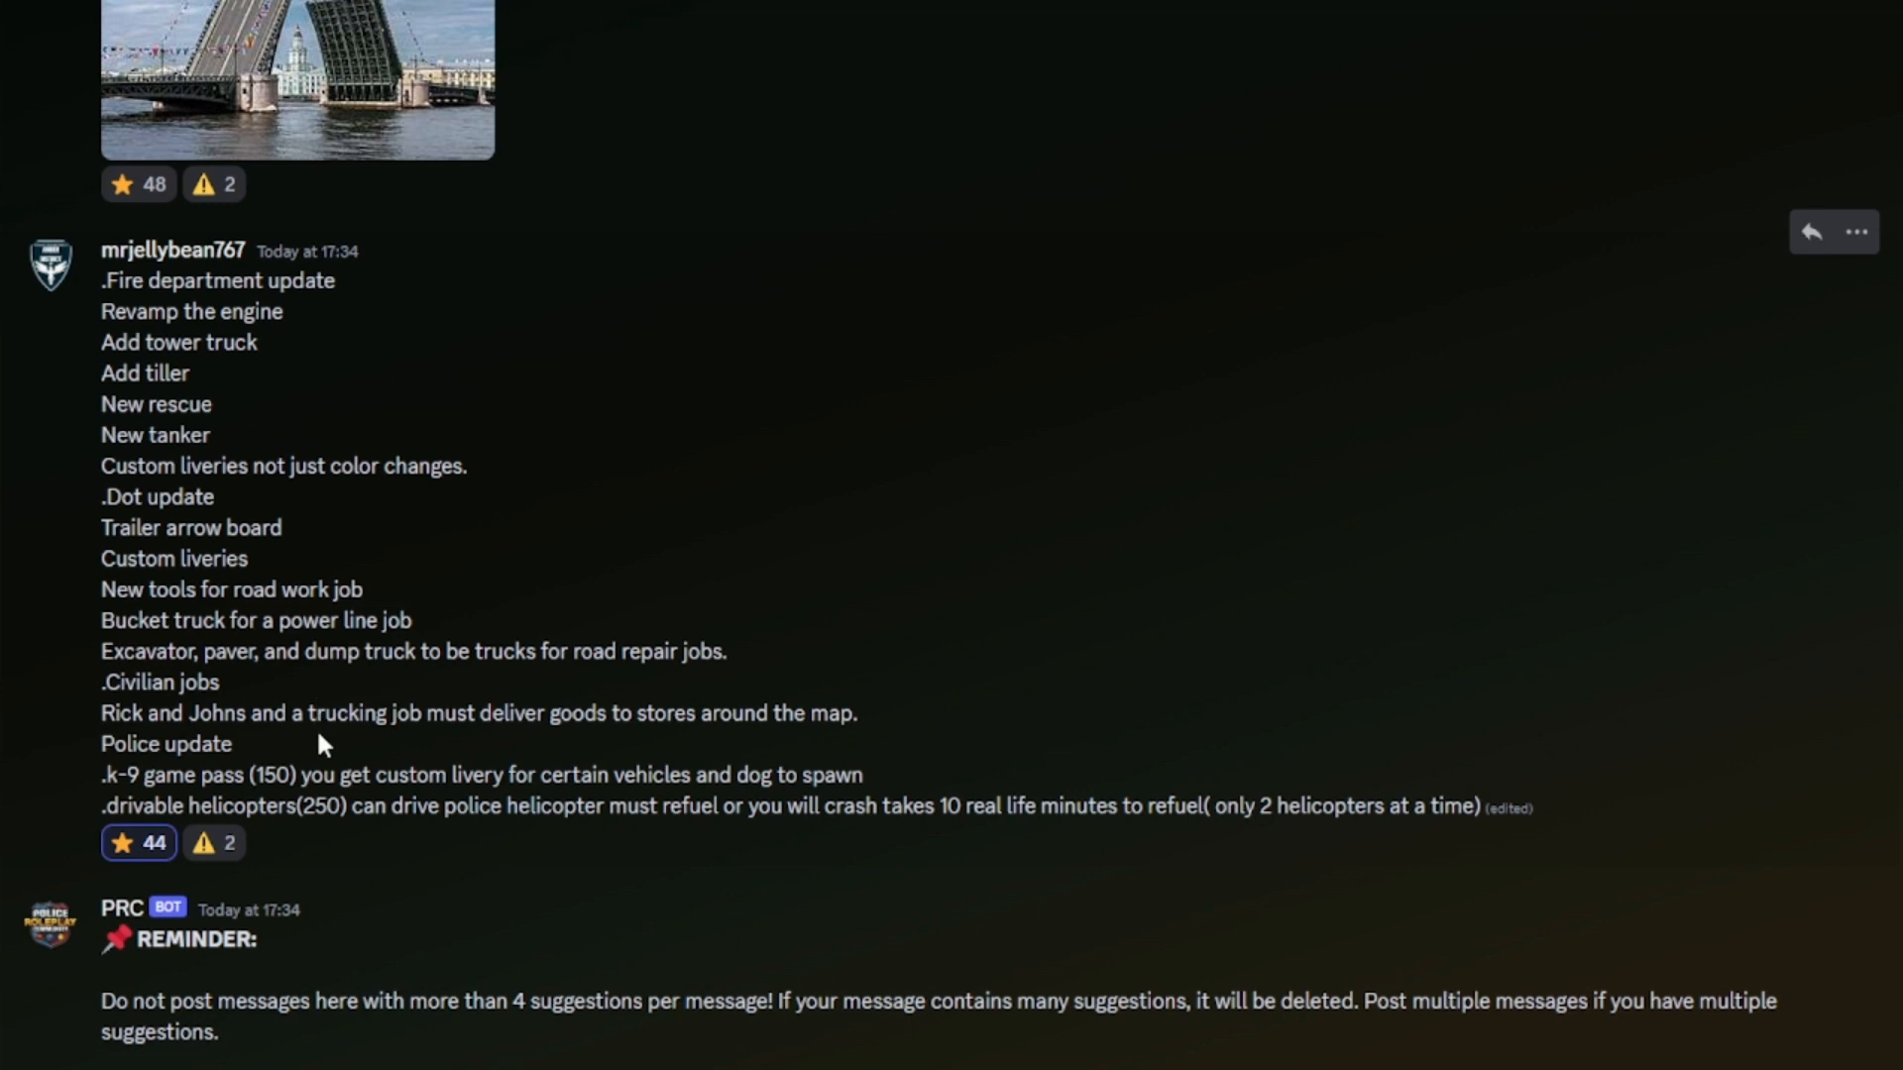
mouse_move(317, 761)
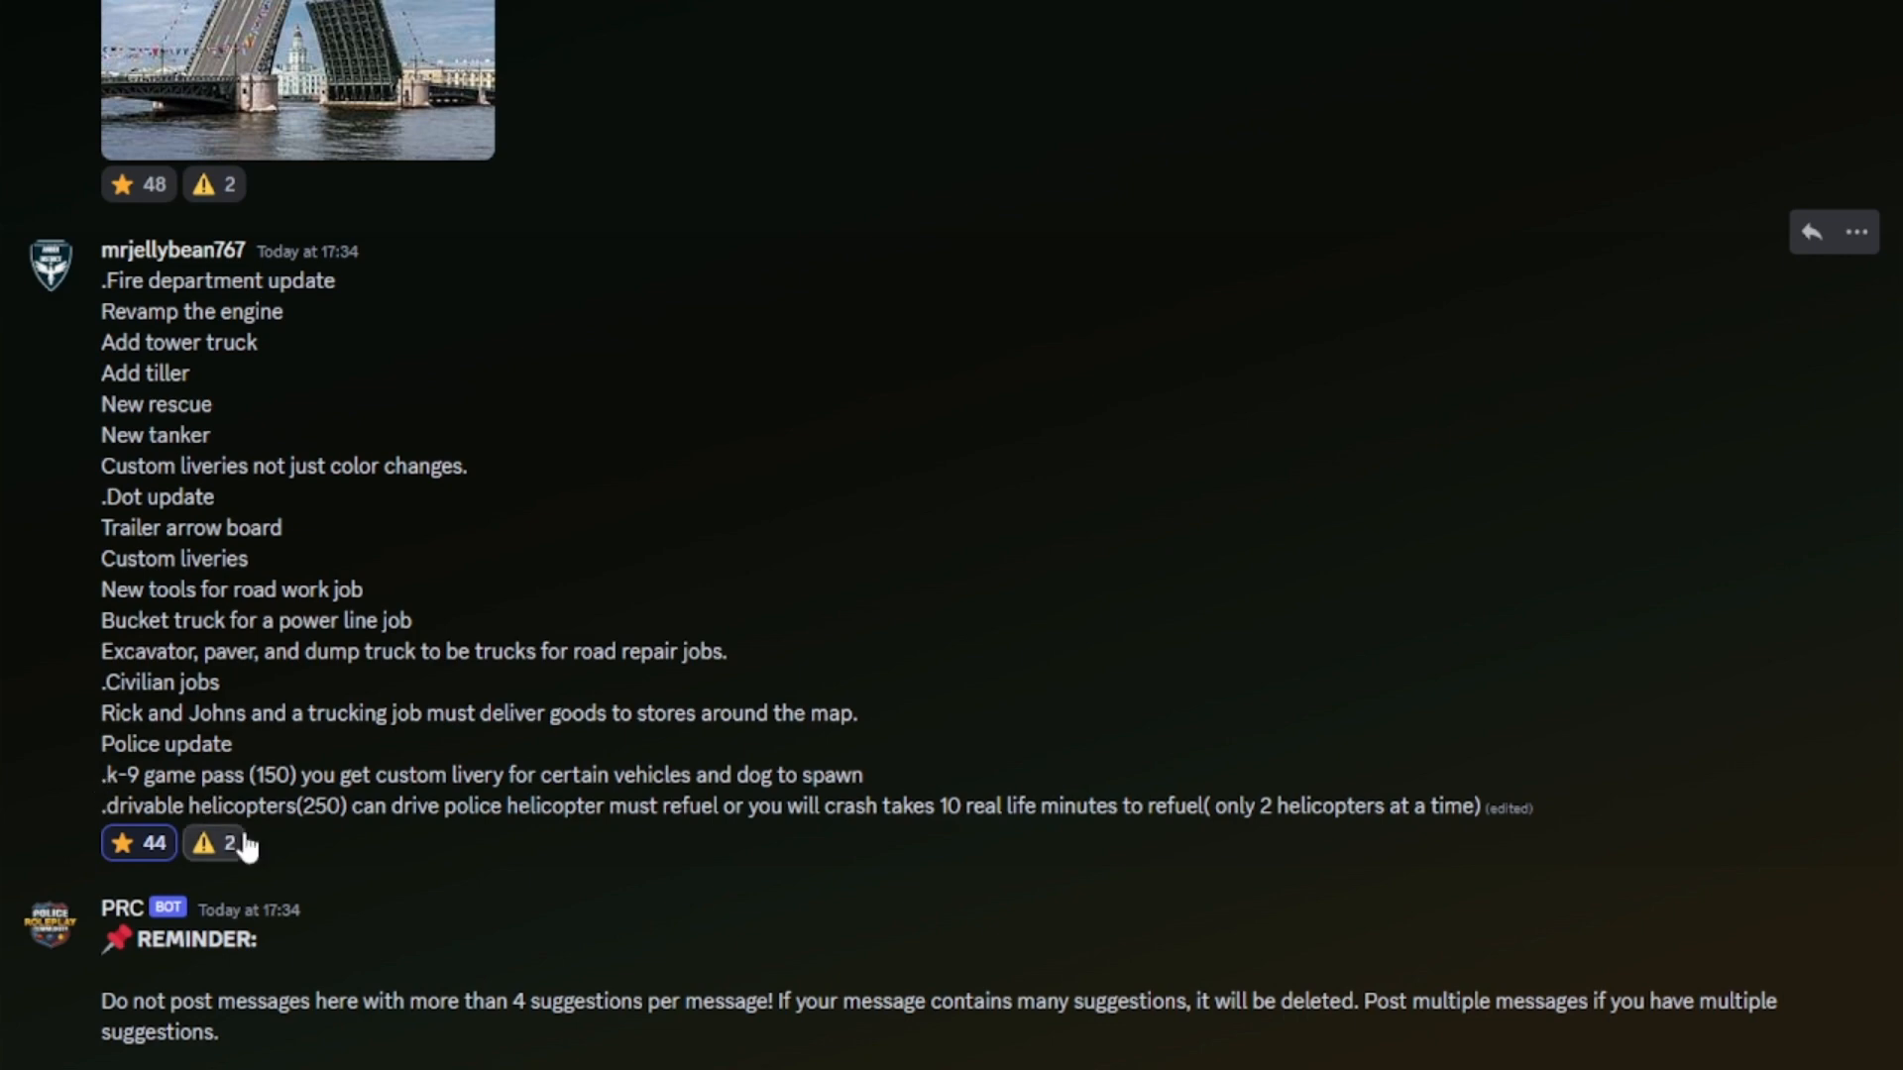
mouse_move(1889, 508)
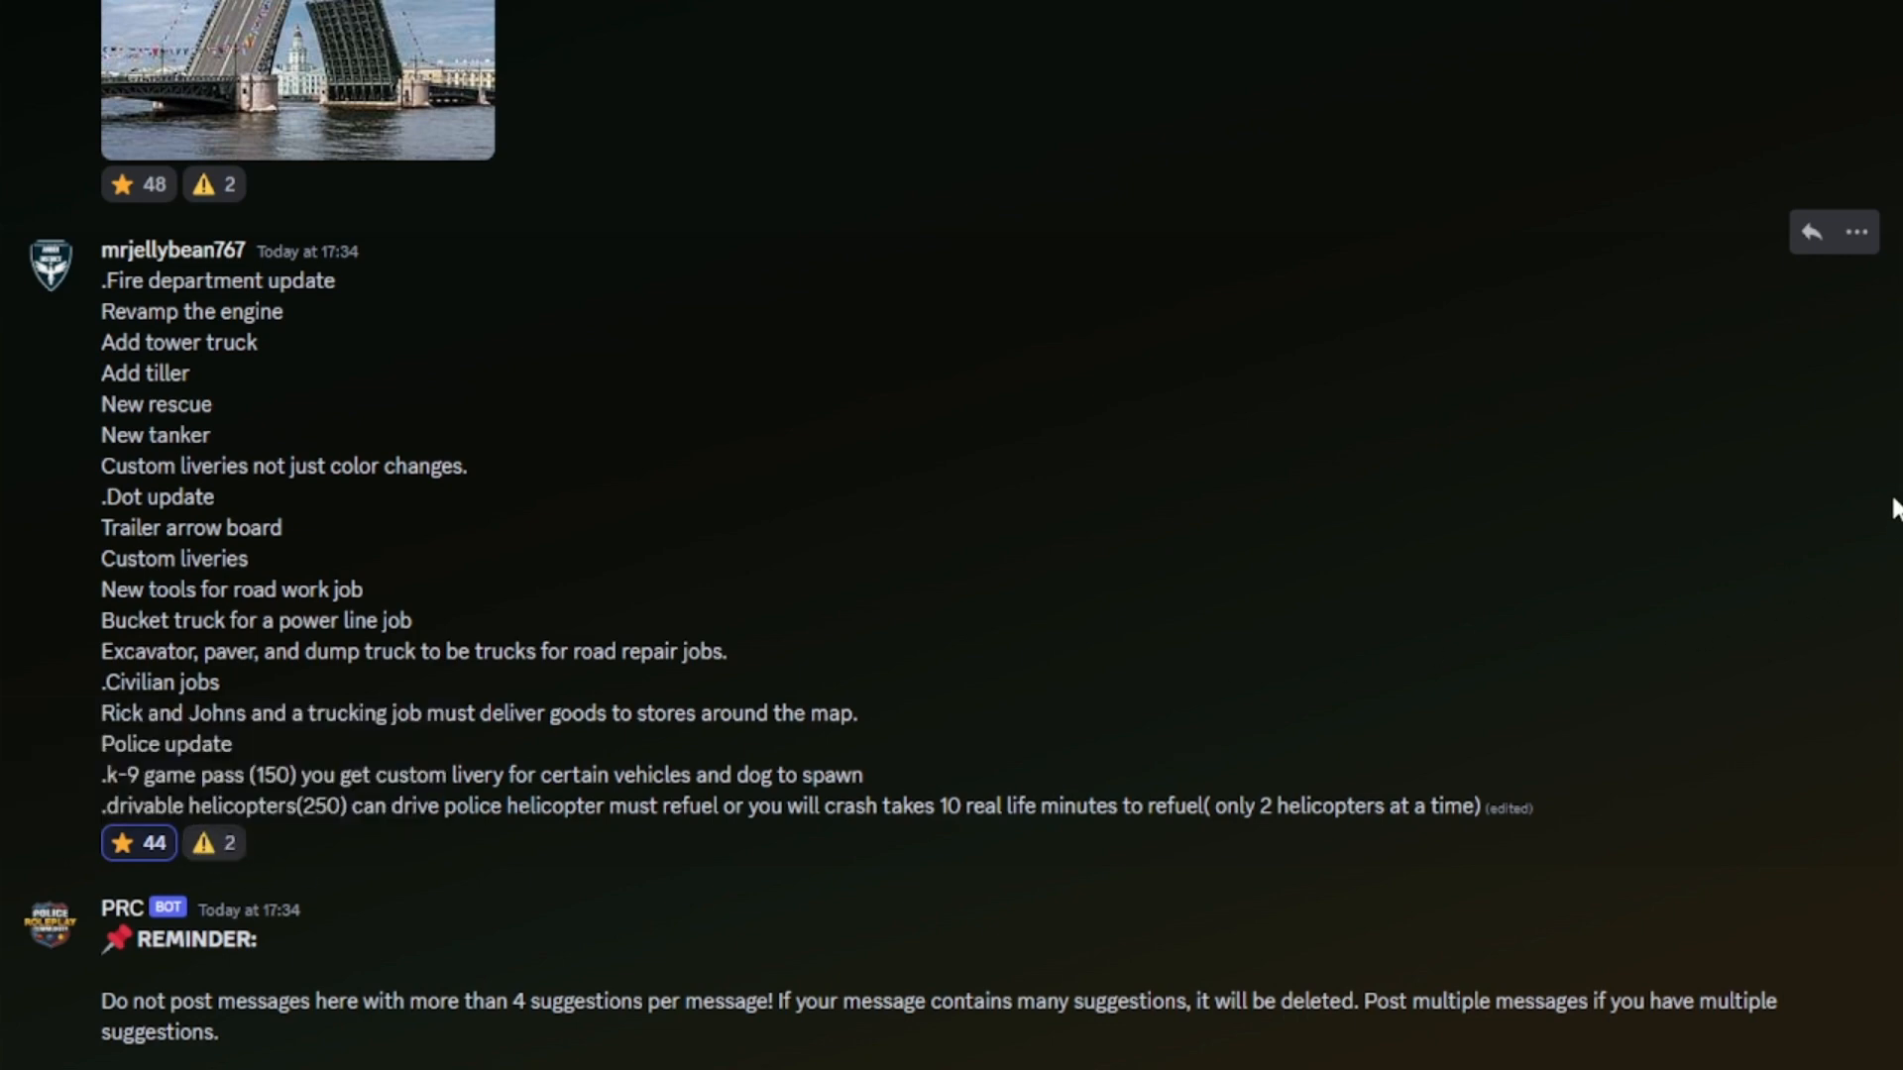
Star flexbo2's summer update countdown suggestion (127 stars) and continue up to CodeLaw_RBLX's garage request.
scroll("up", 3)
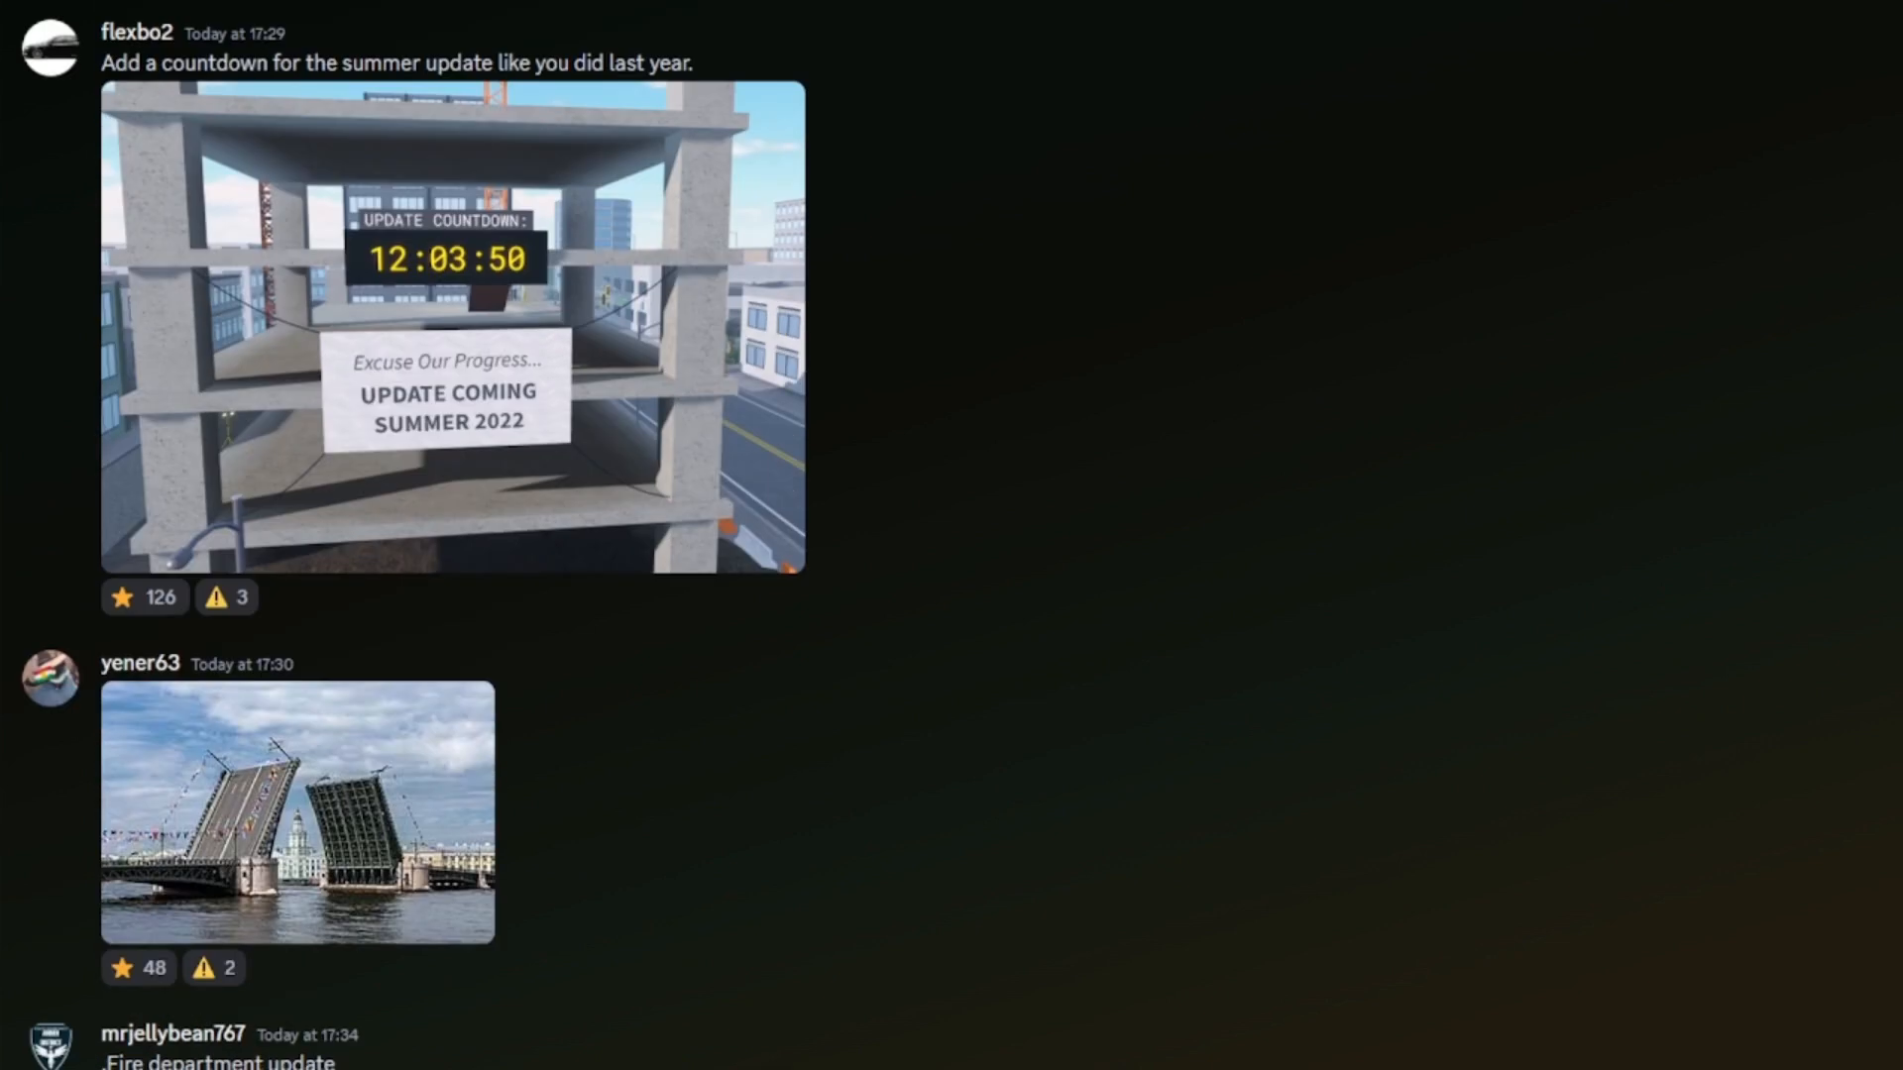
mouse_move(377, 674)
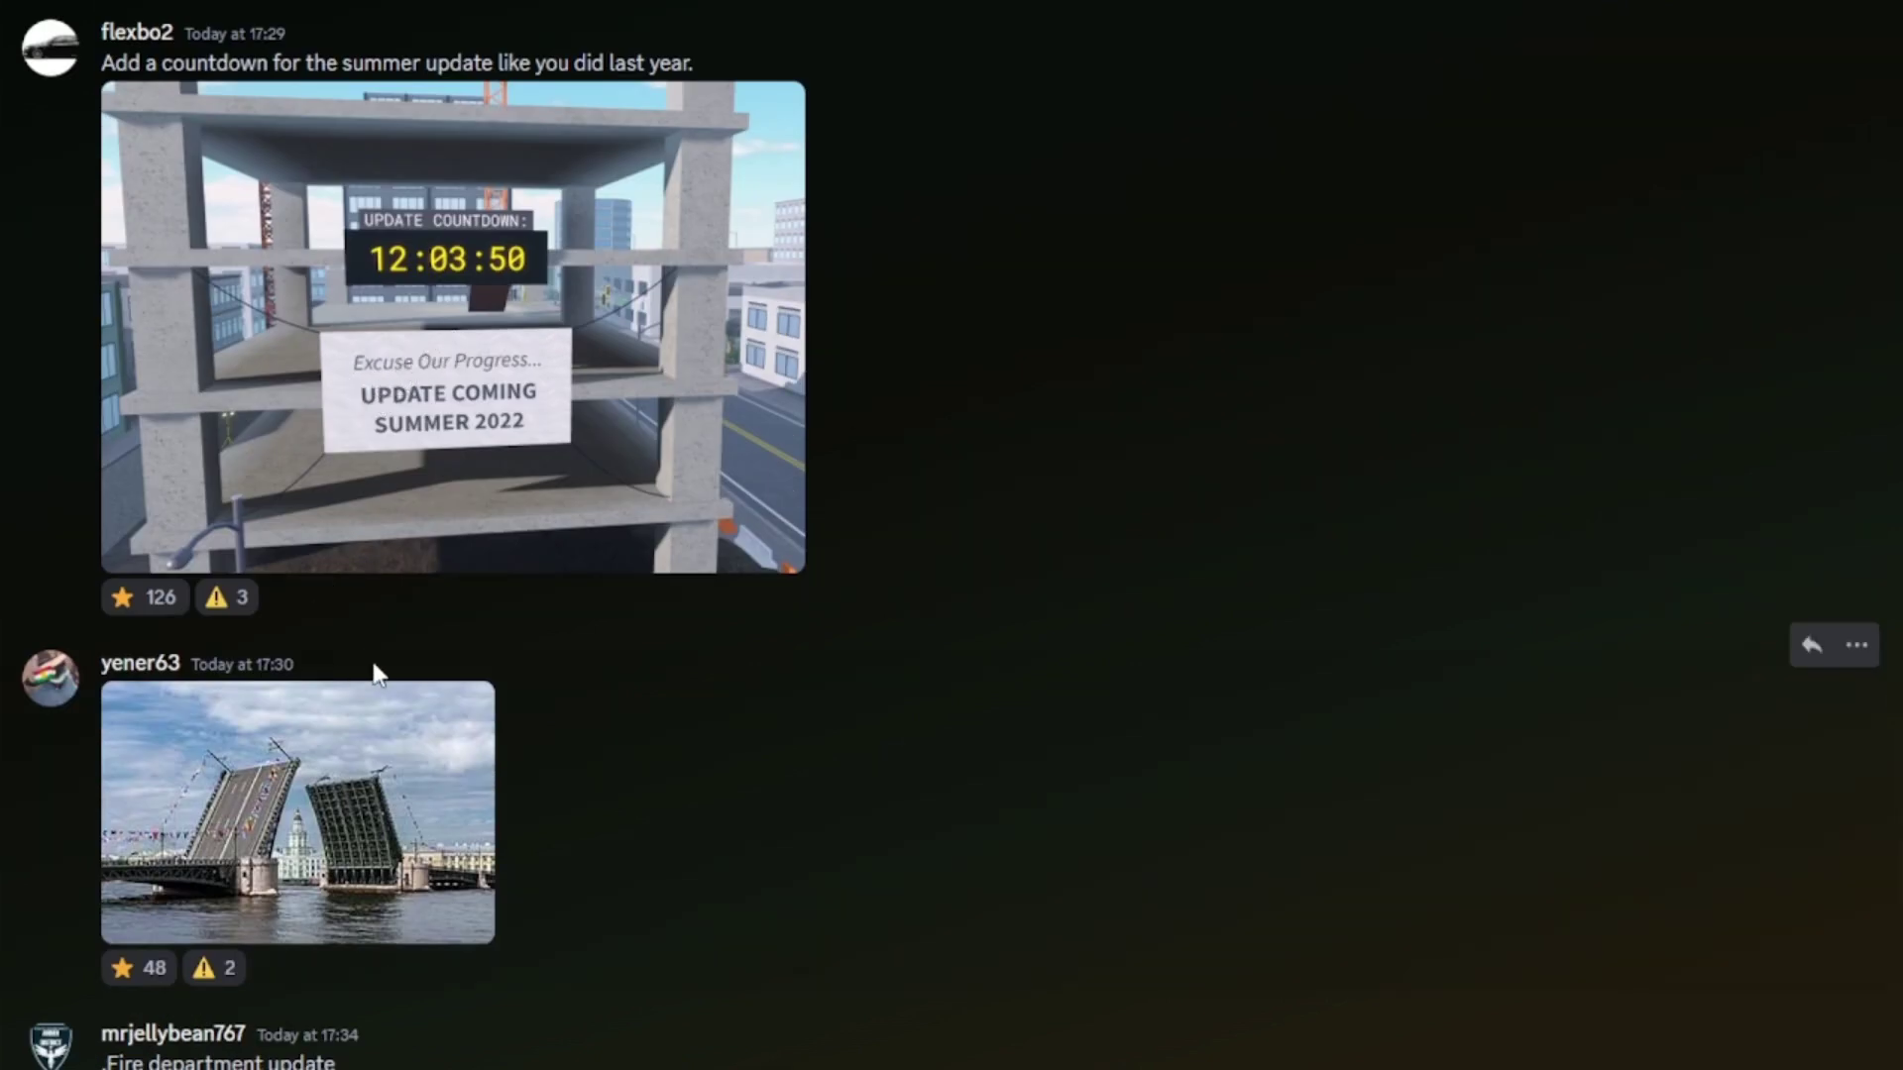
left_click(142, 597)
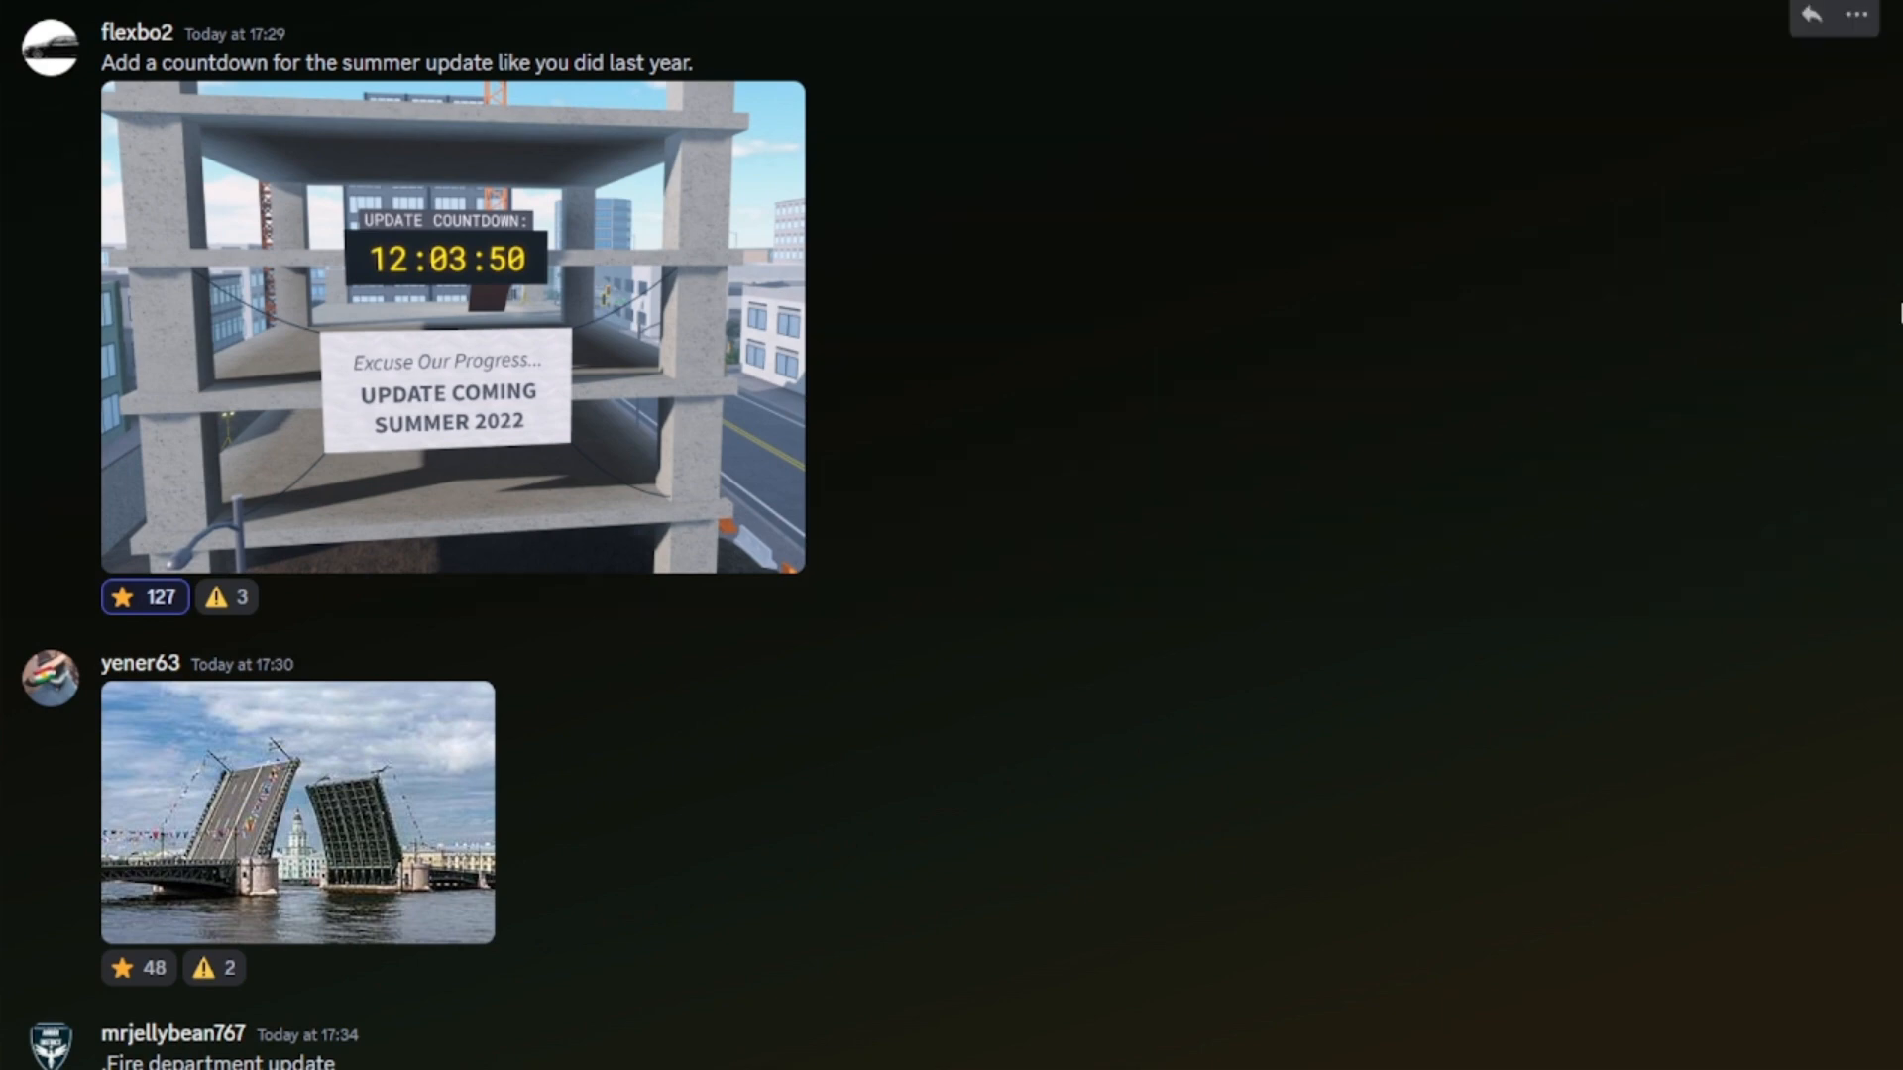
scroll("up", 3)
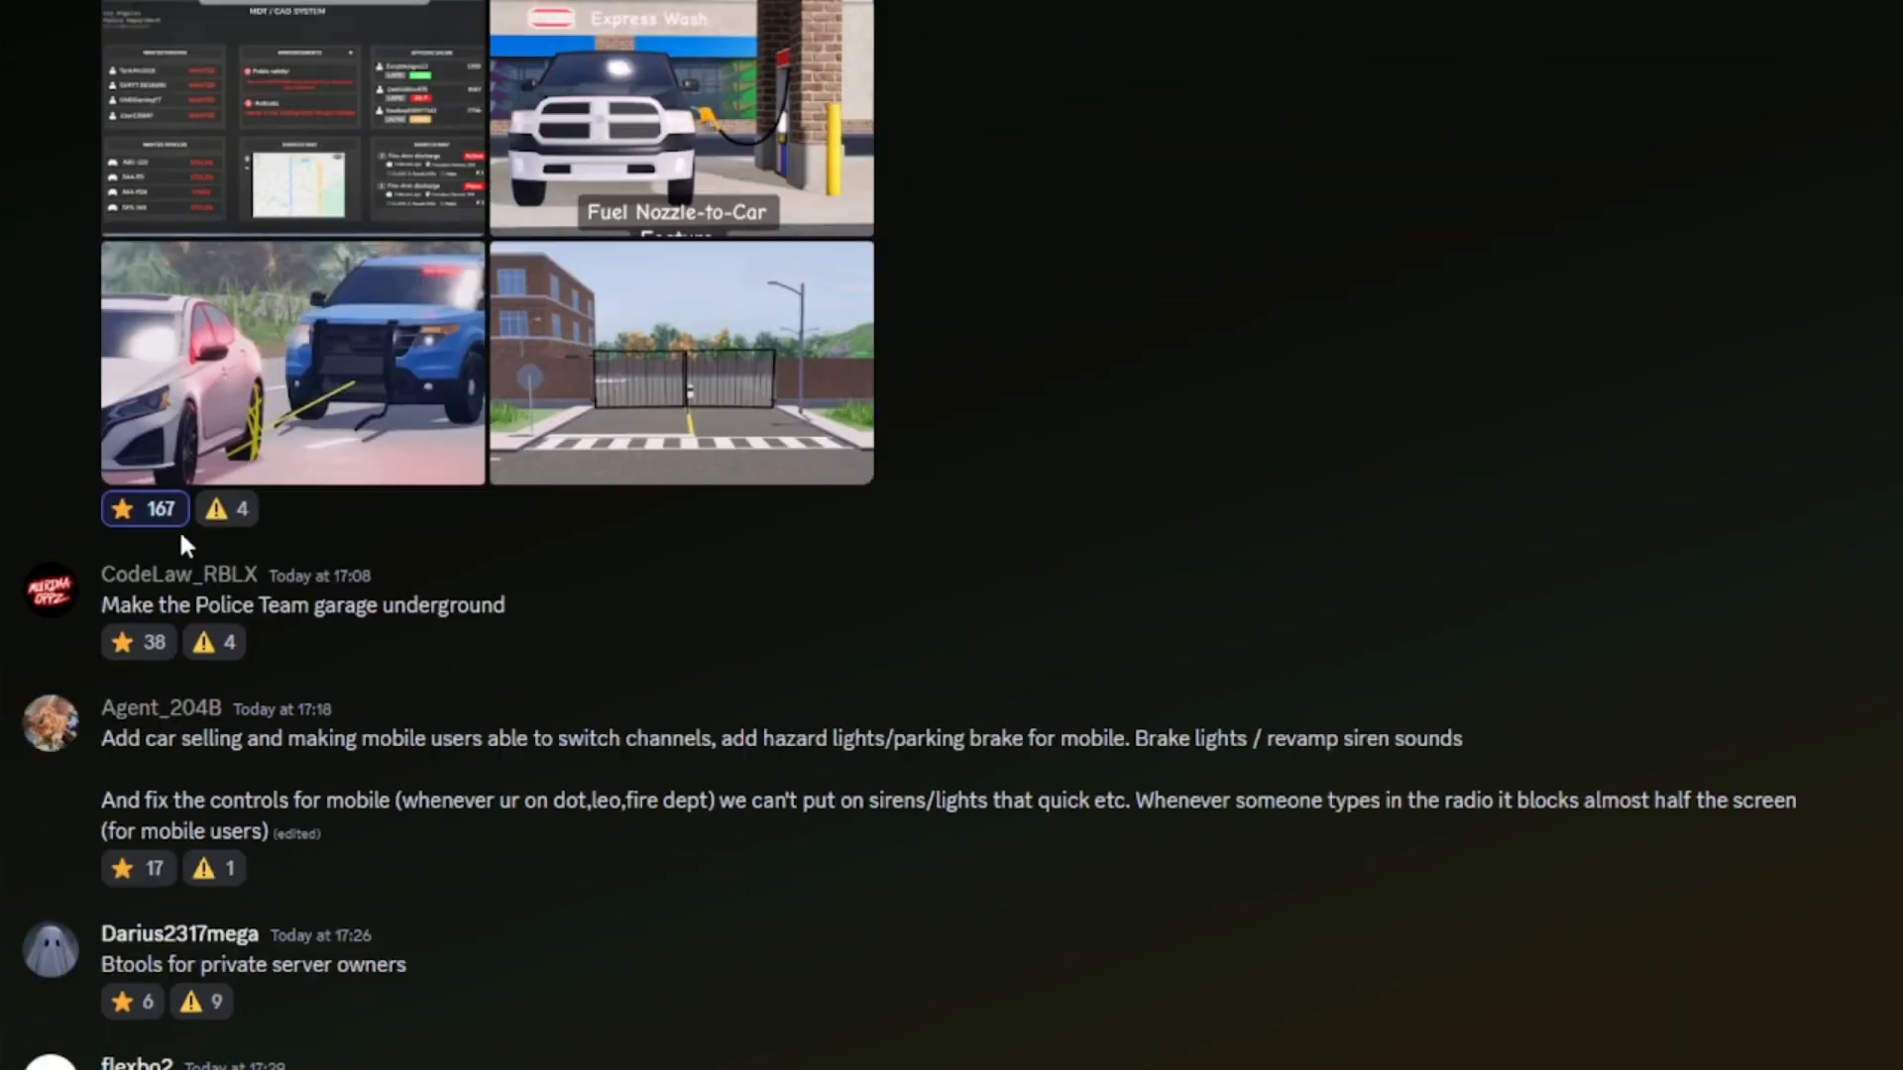
Enlarge the MDT dashboard screenshot, then advance to the Fuel Nozzle-to-Car feature image.
scroll("down", 3)
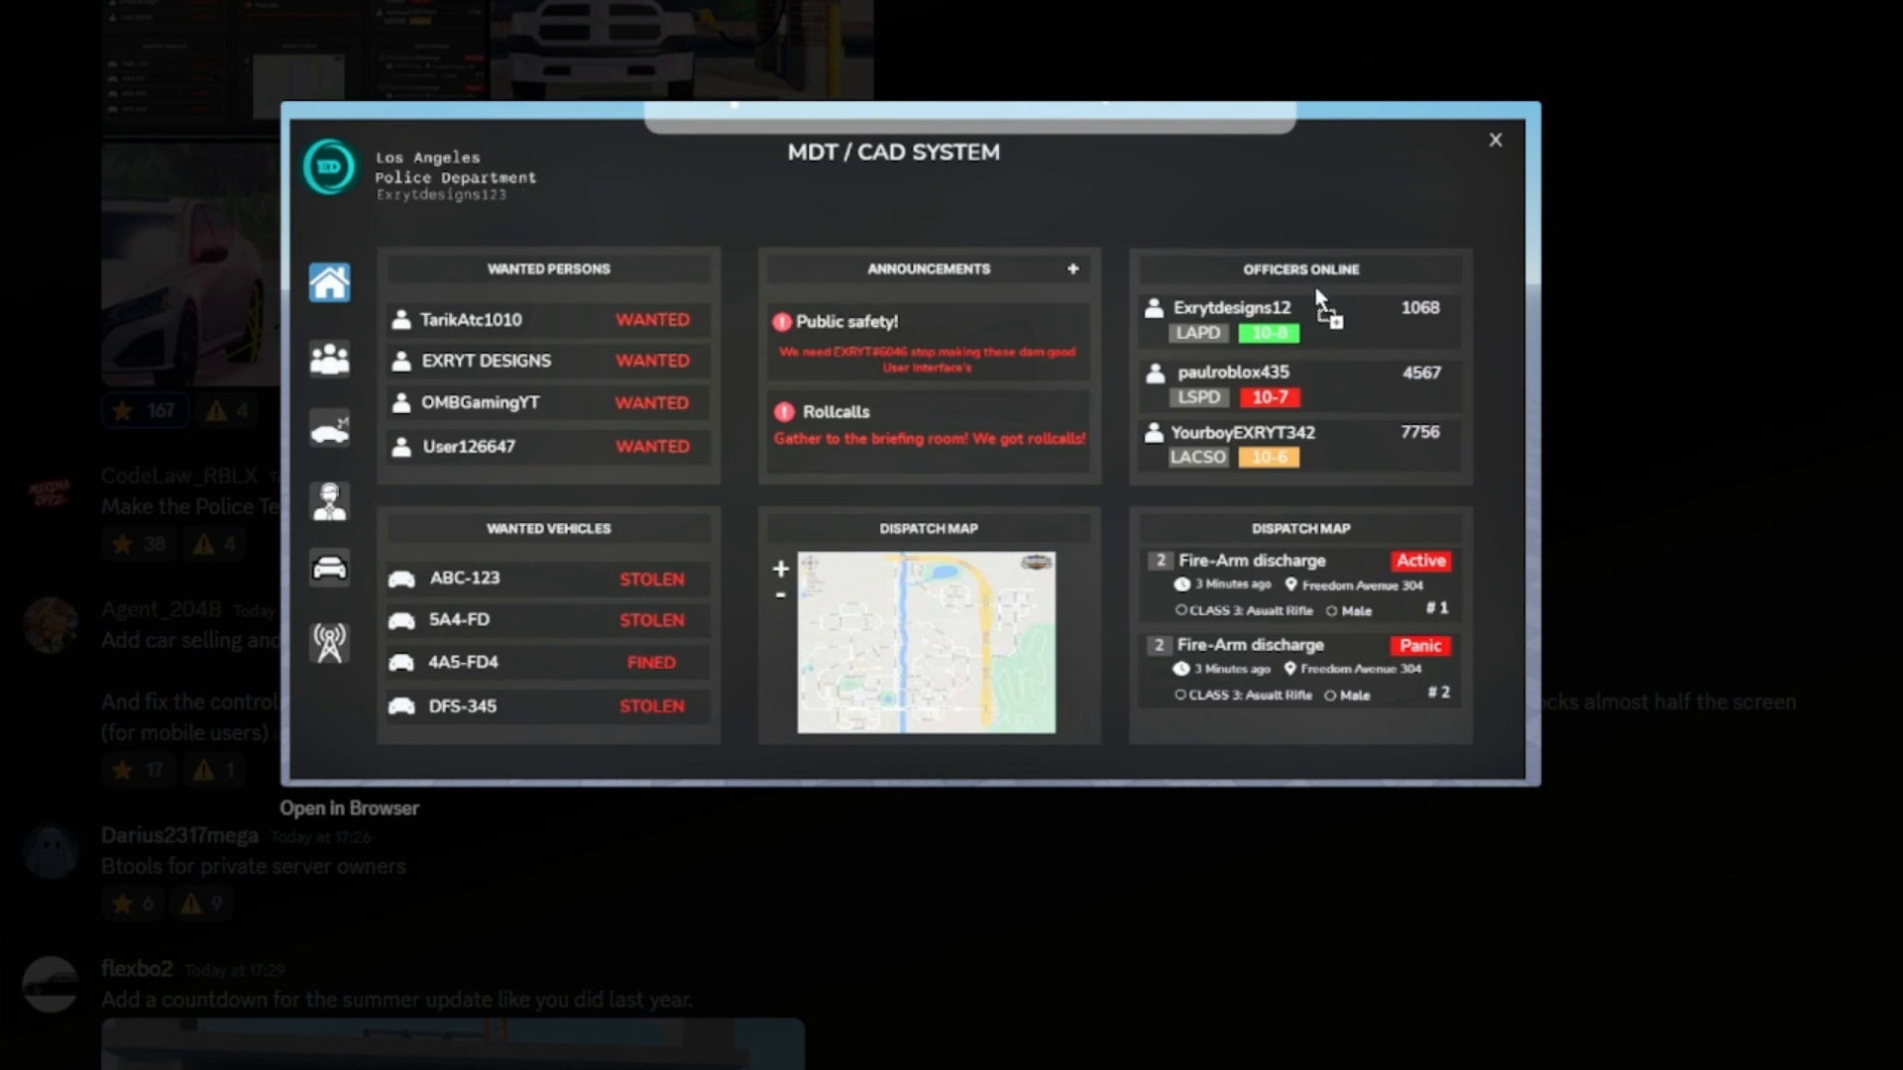
mouse_move(497, 377)
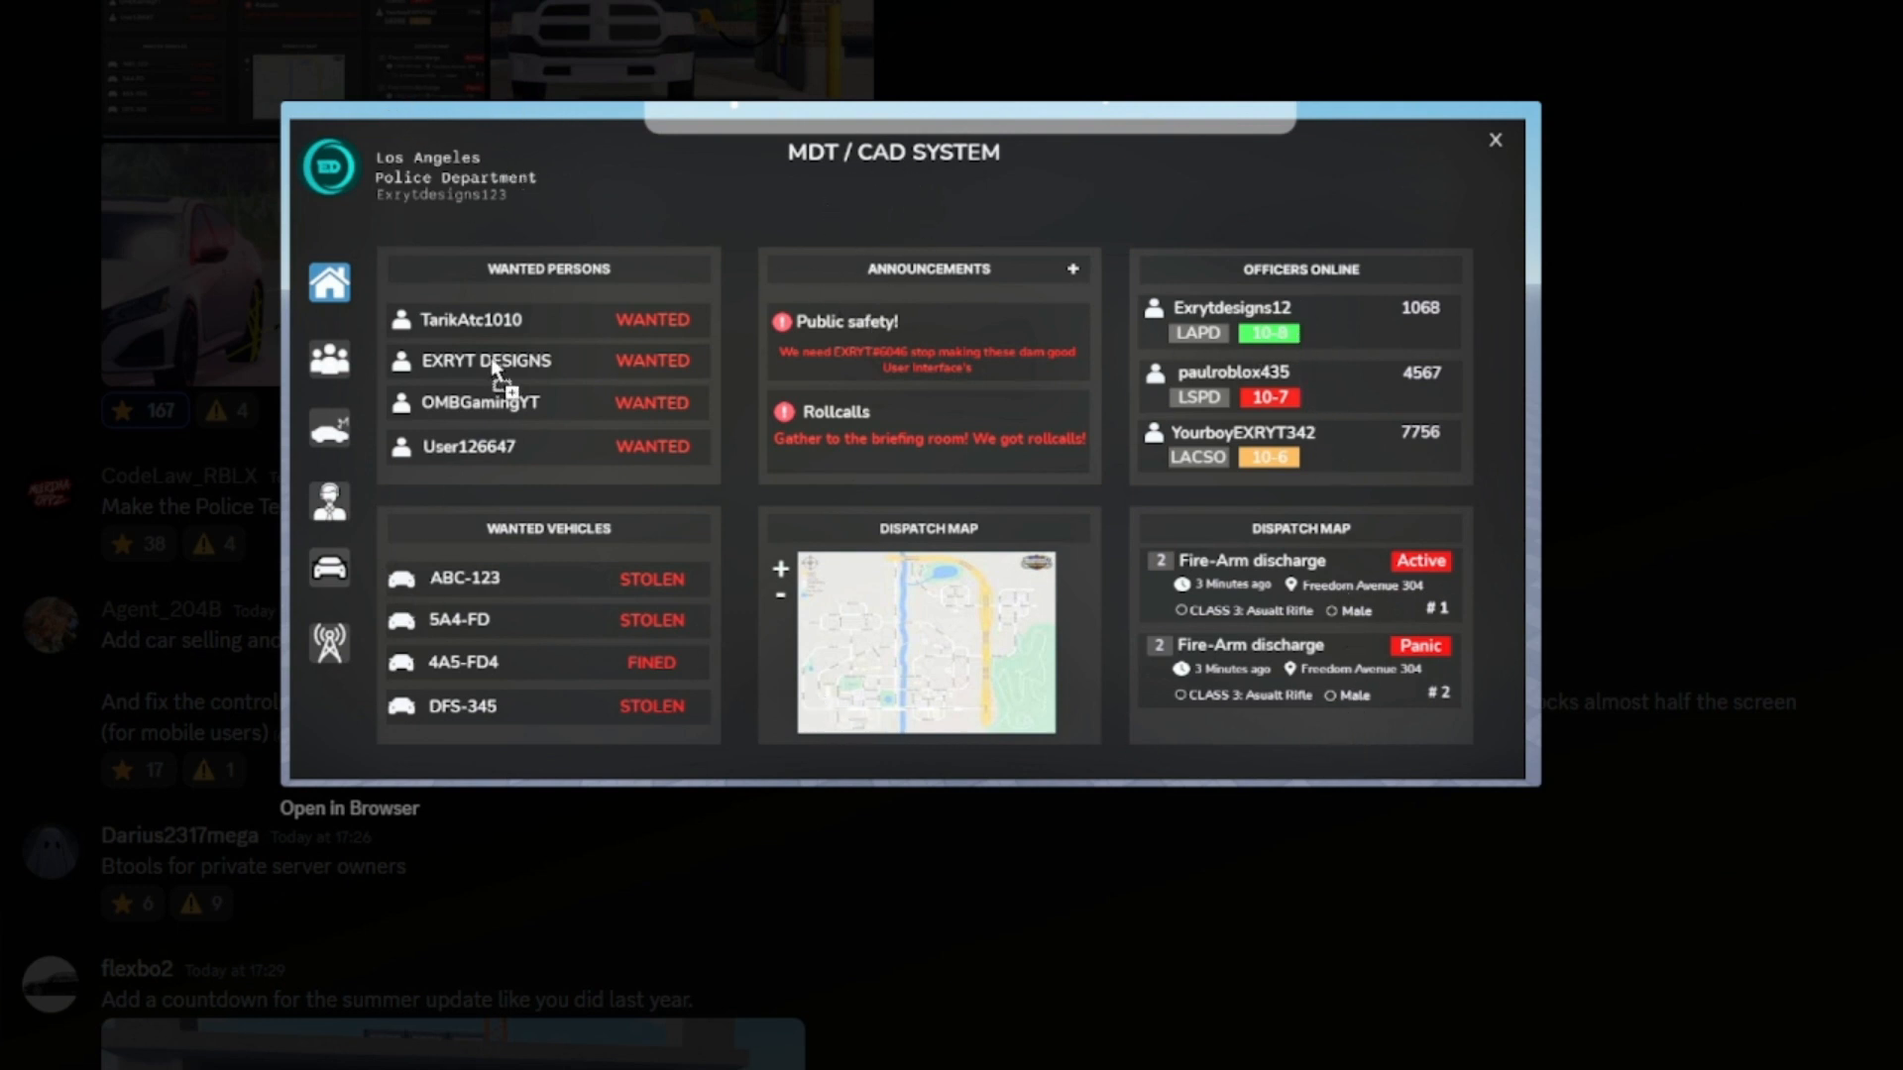
mouse_move(485, 321)
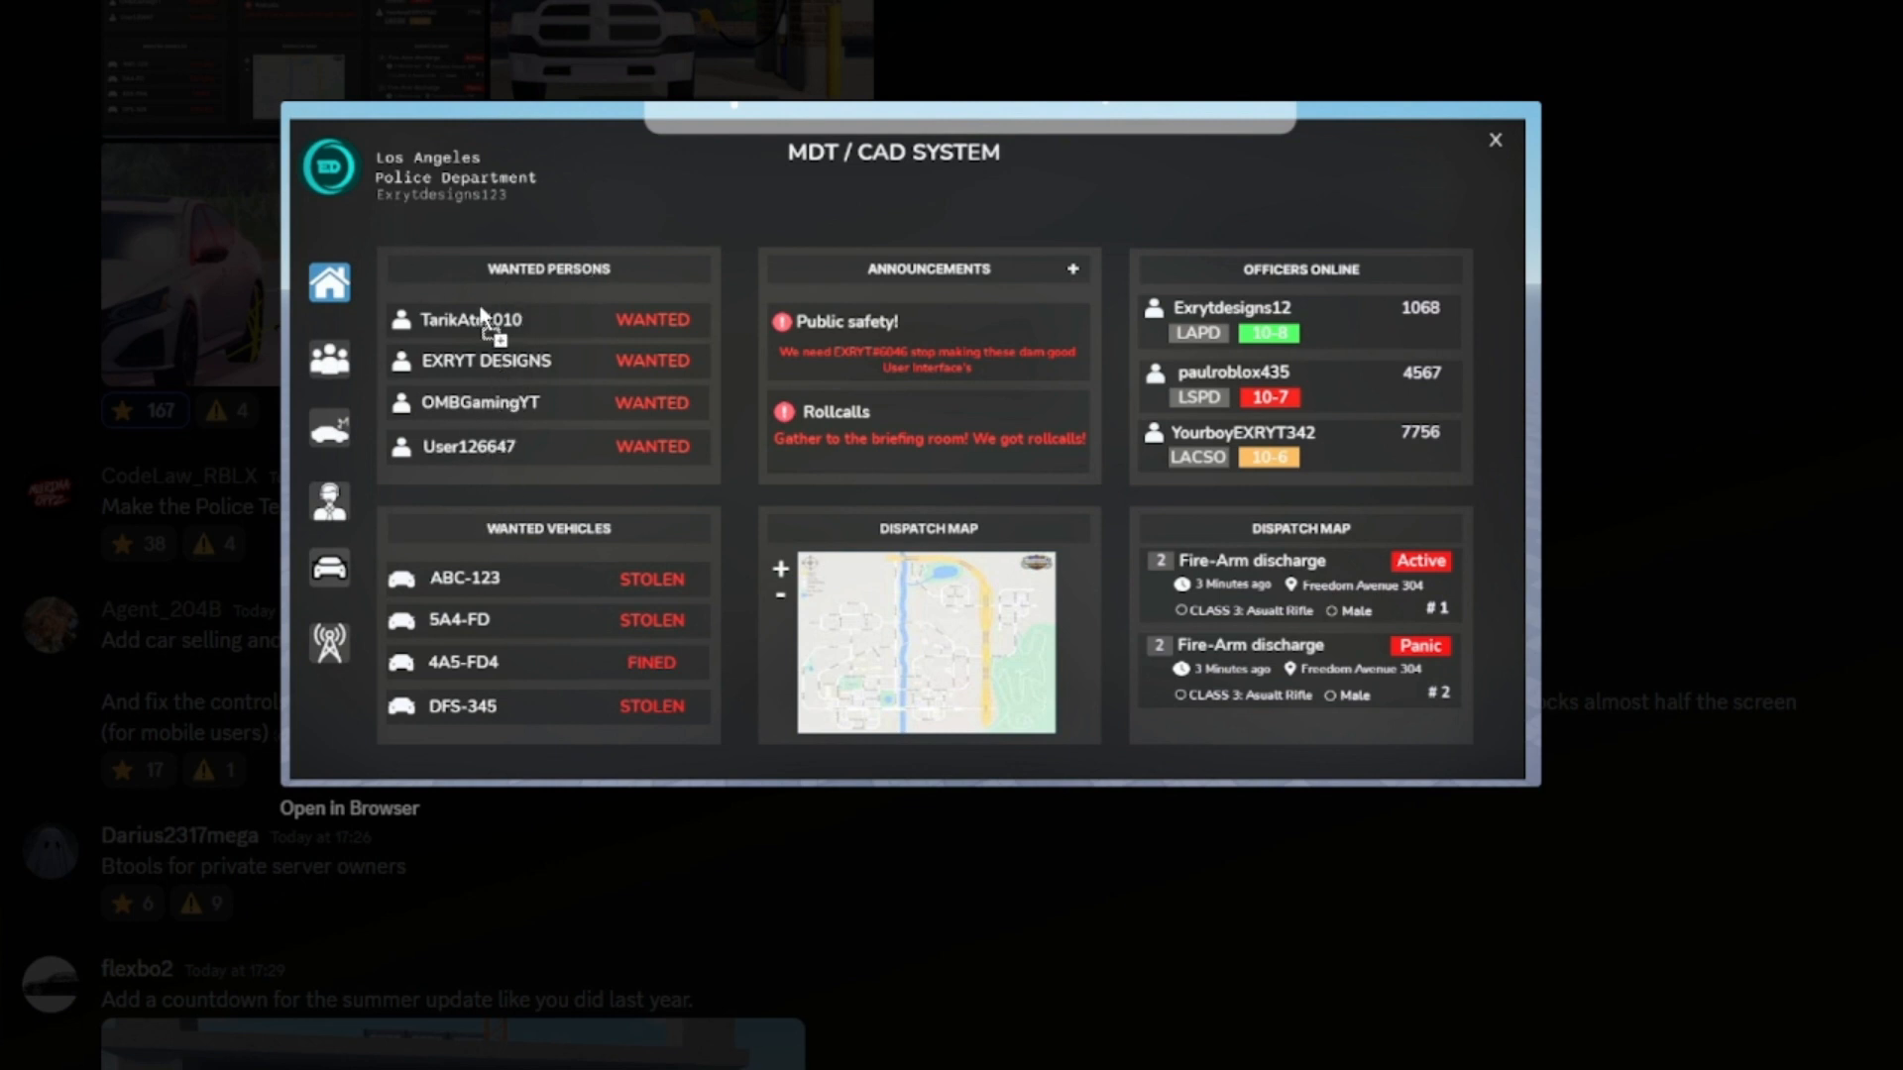
mouse_move(625, 589)
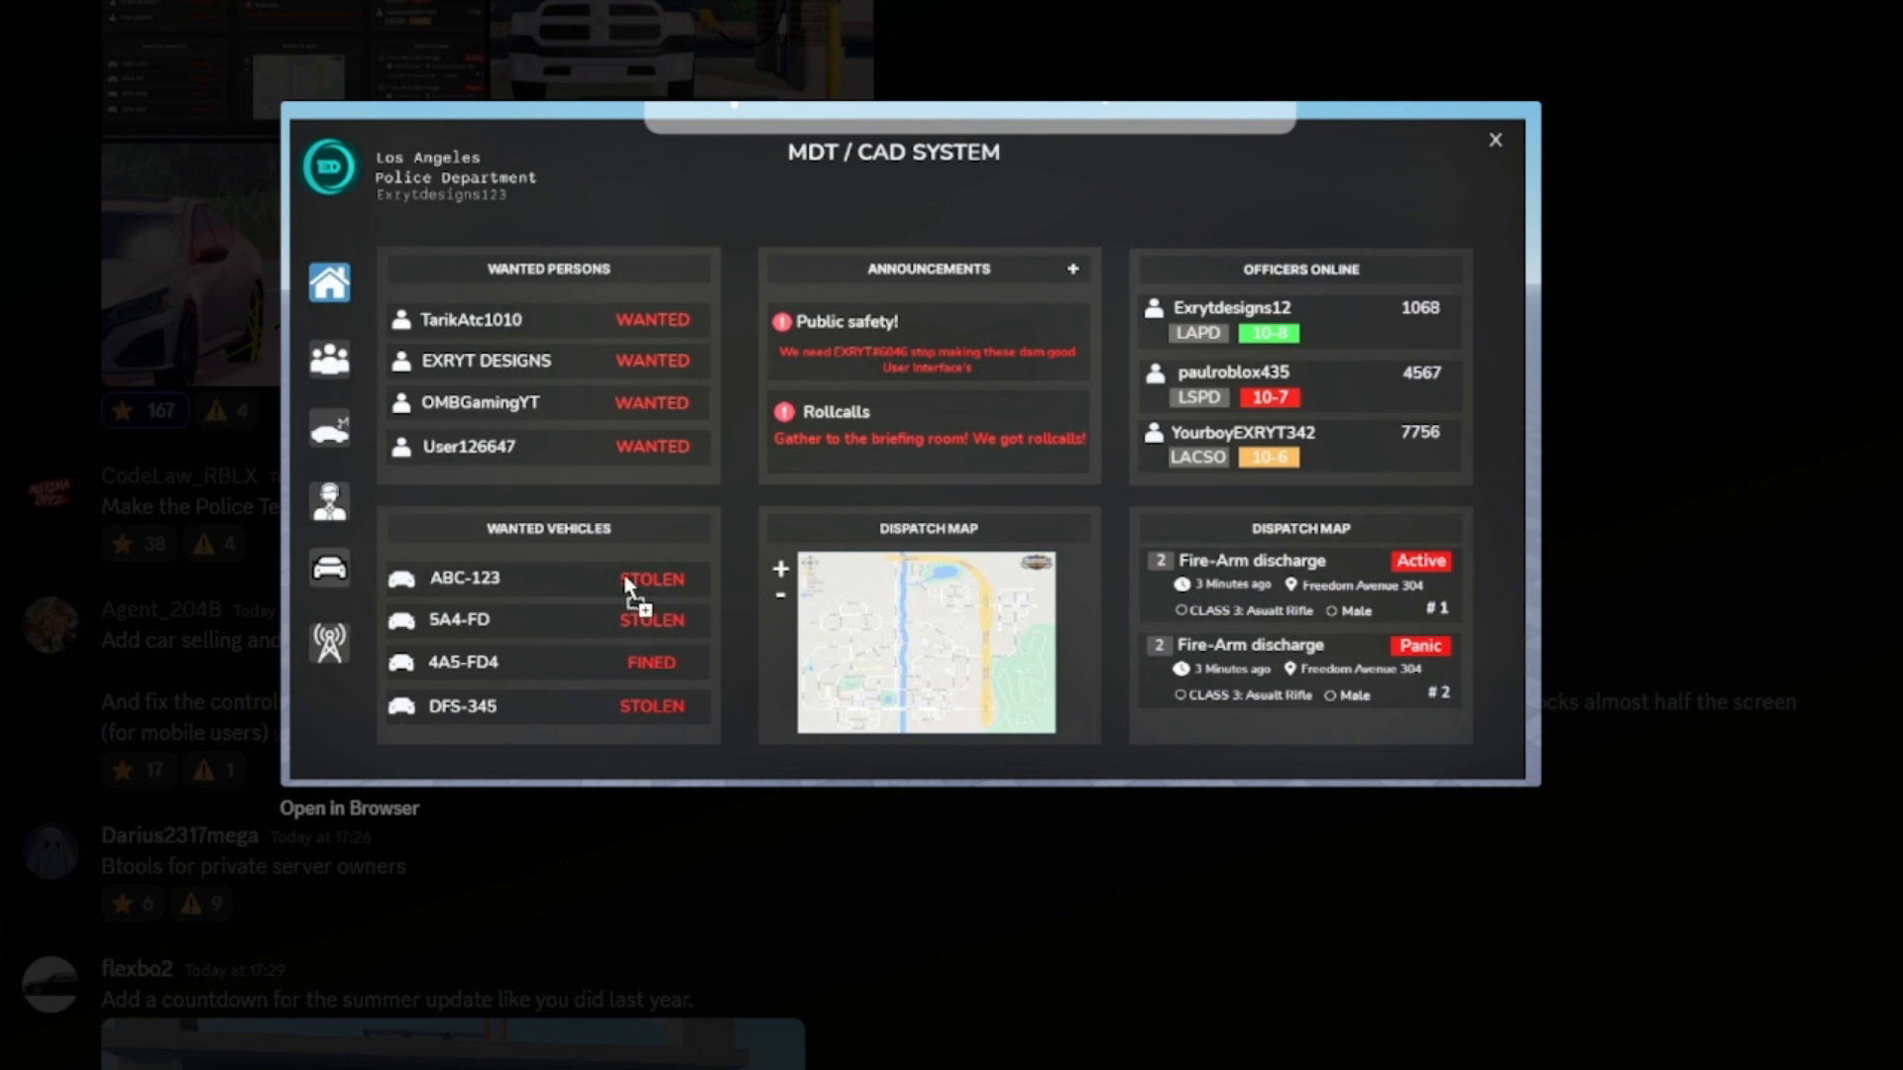
mouse_move(636, 650)
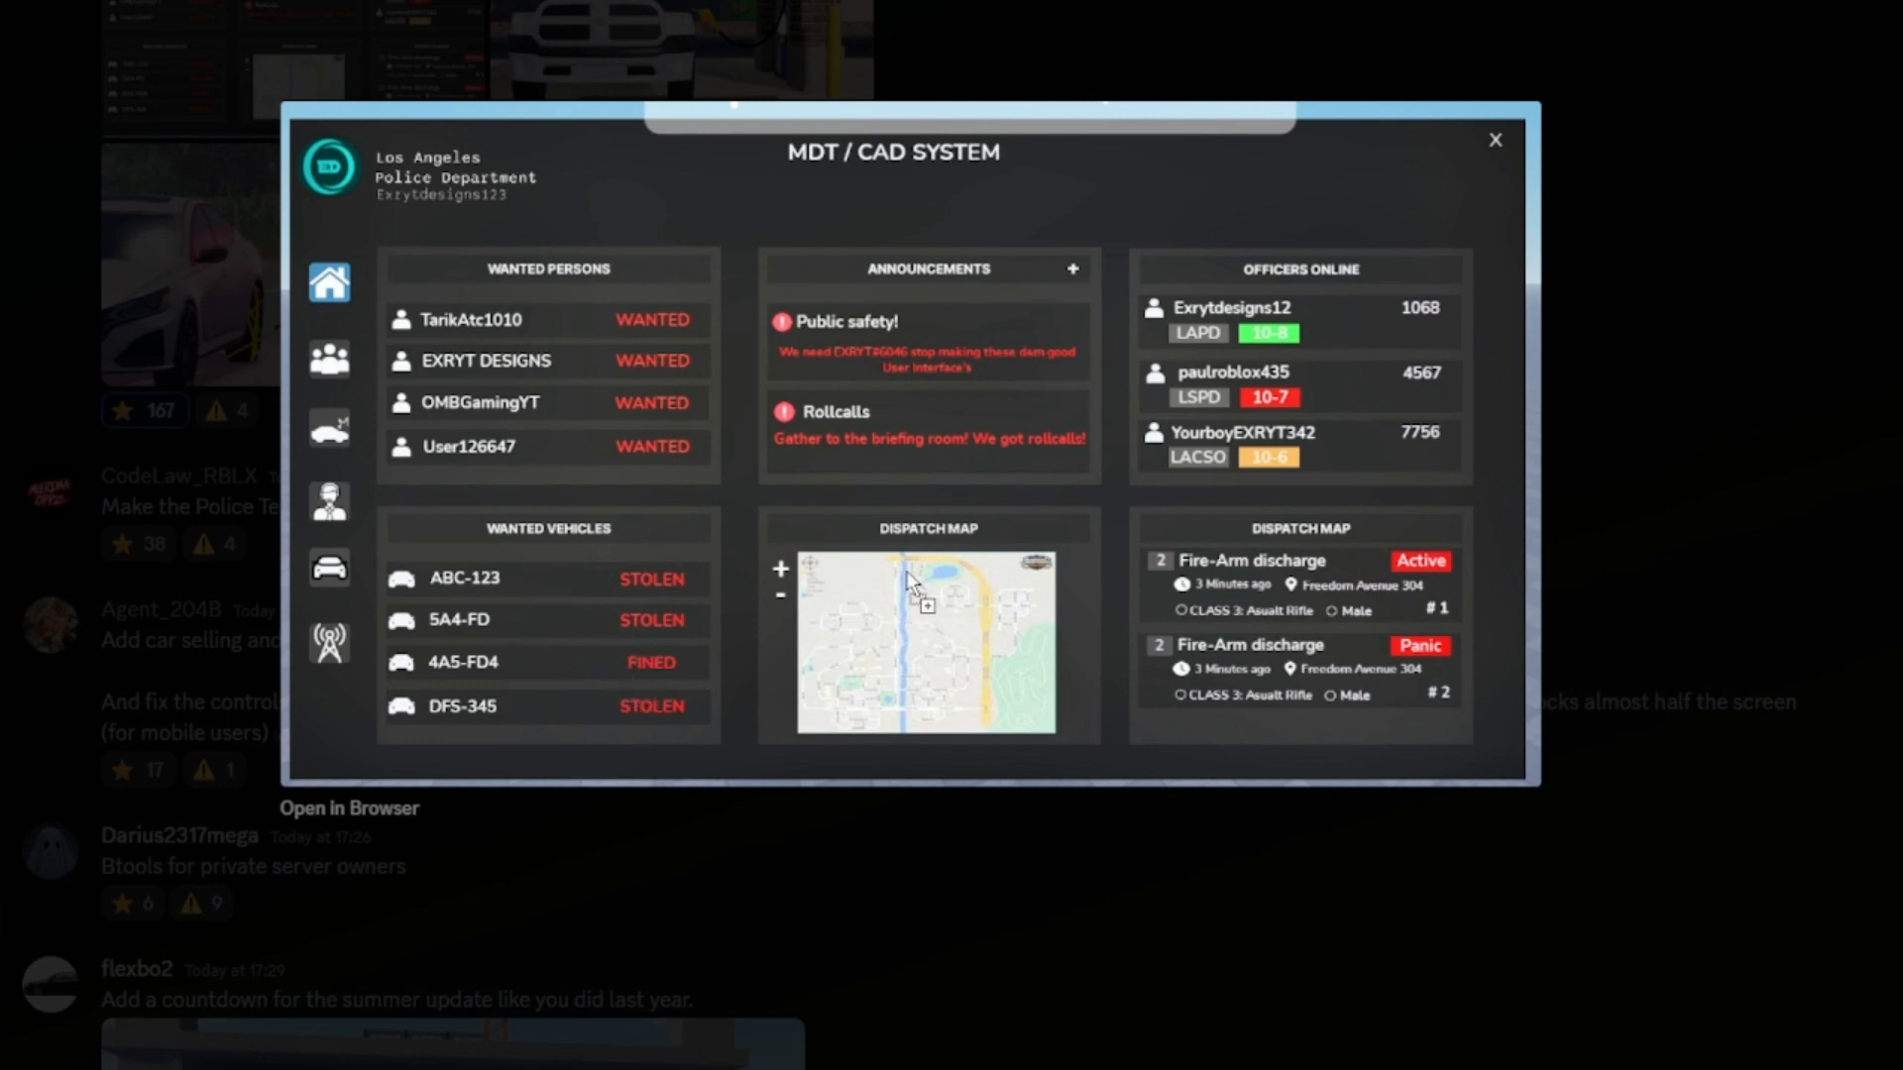
left_click(1495, 139)
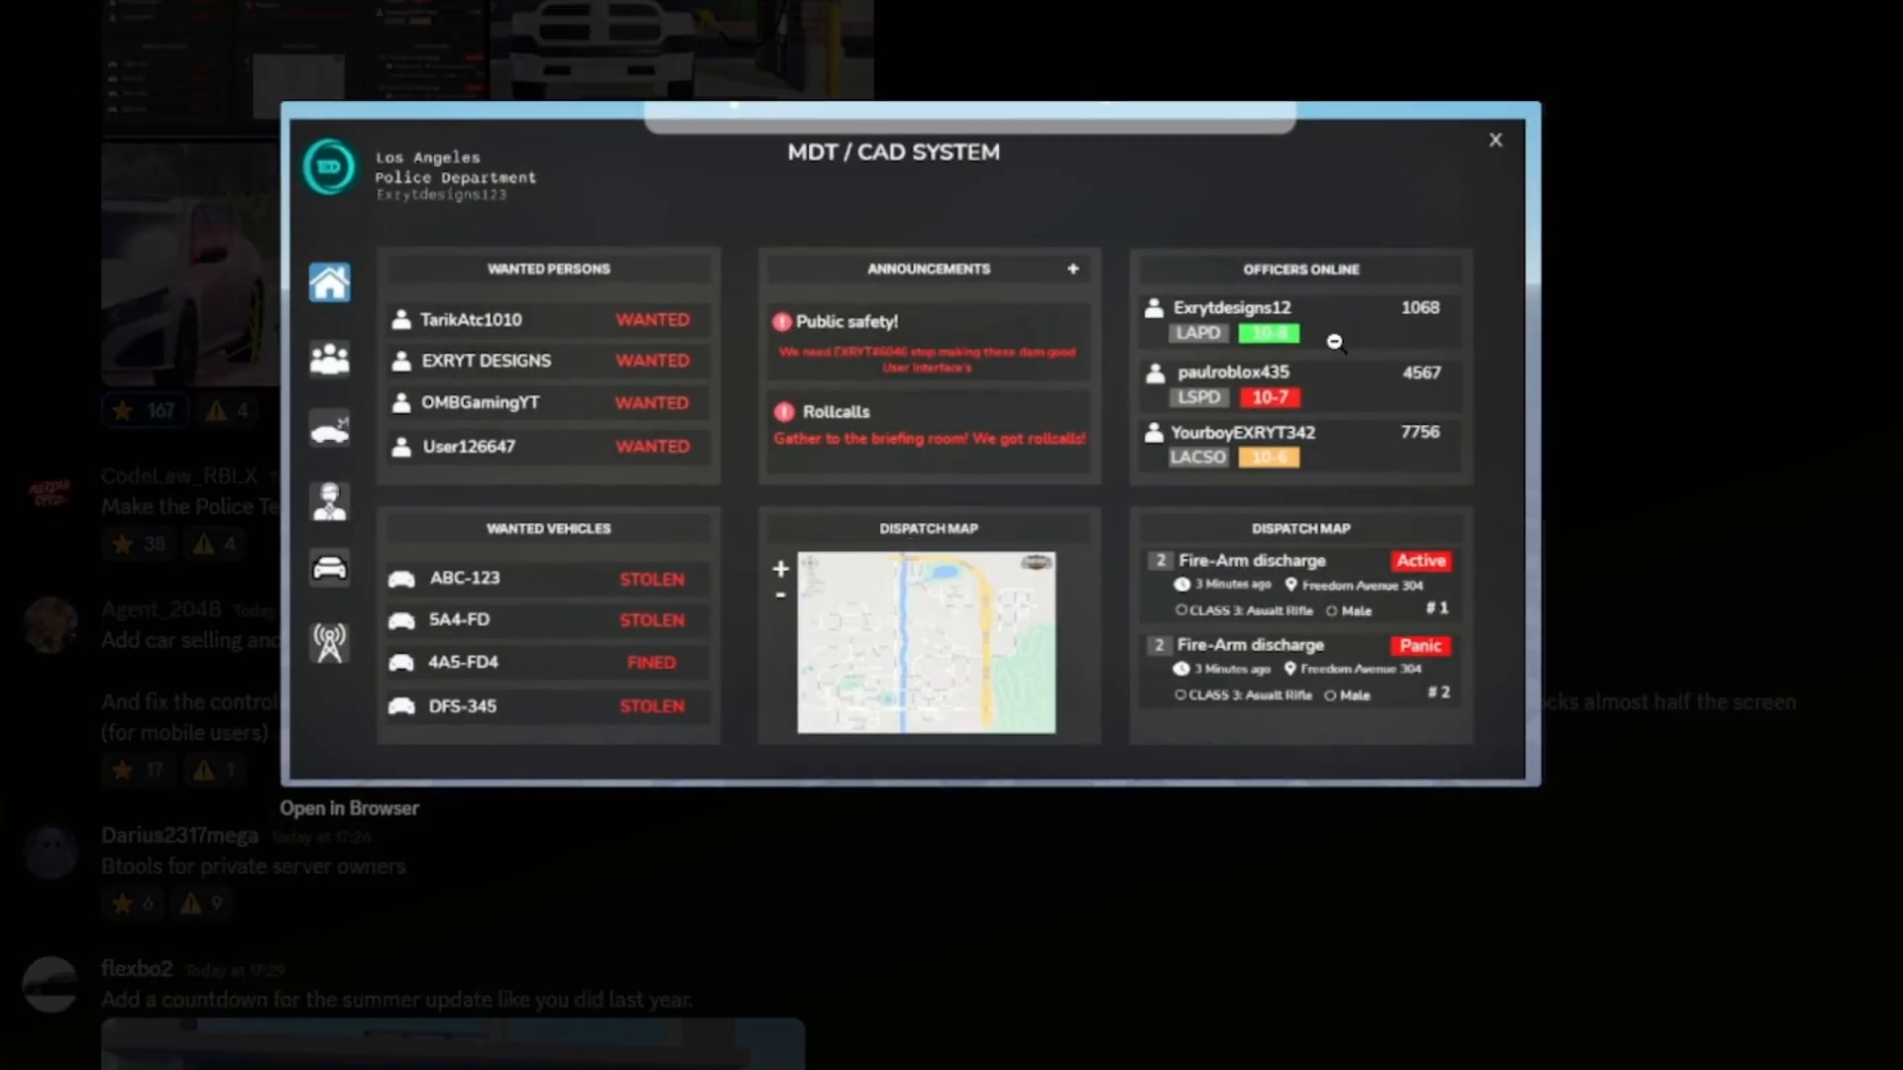
mouse_move(1594, 373)
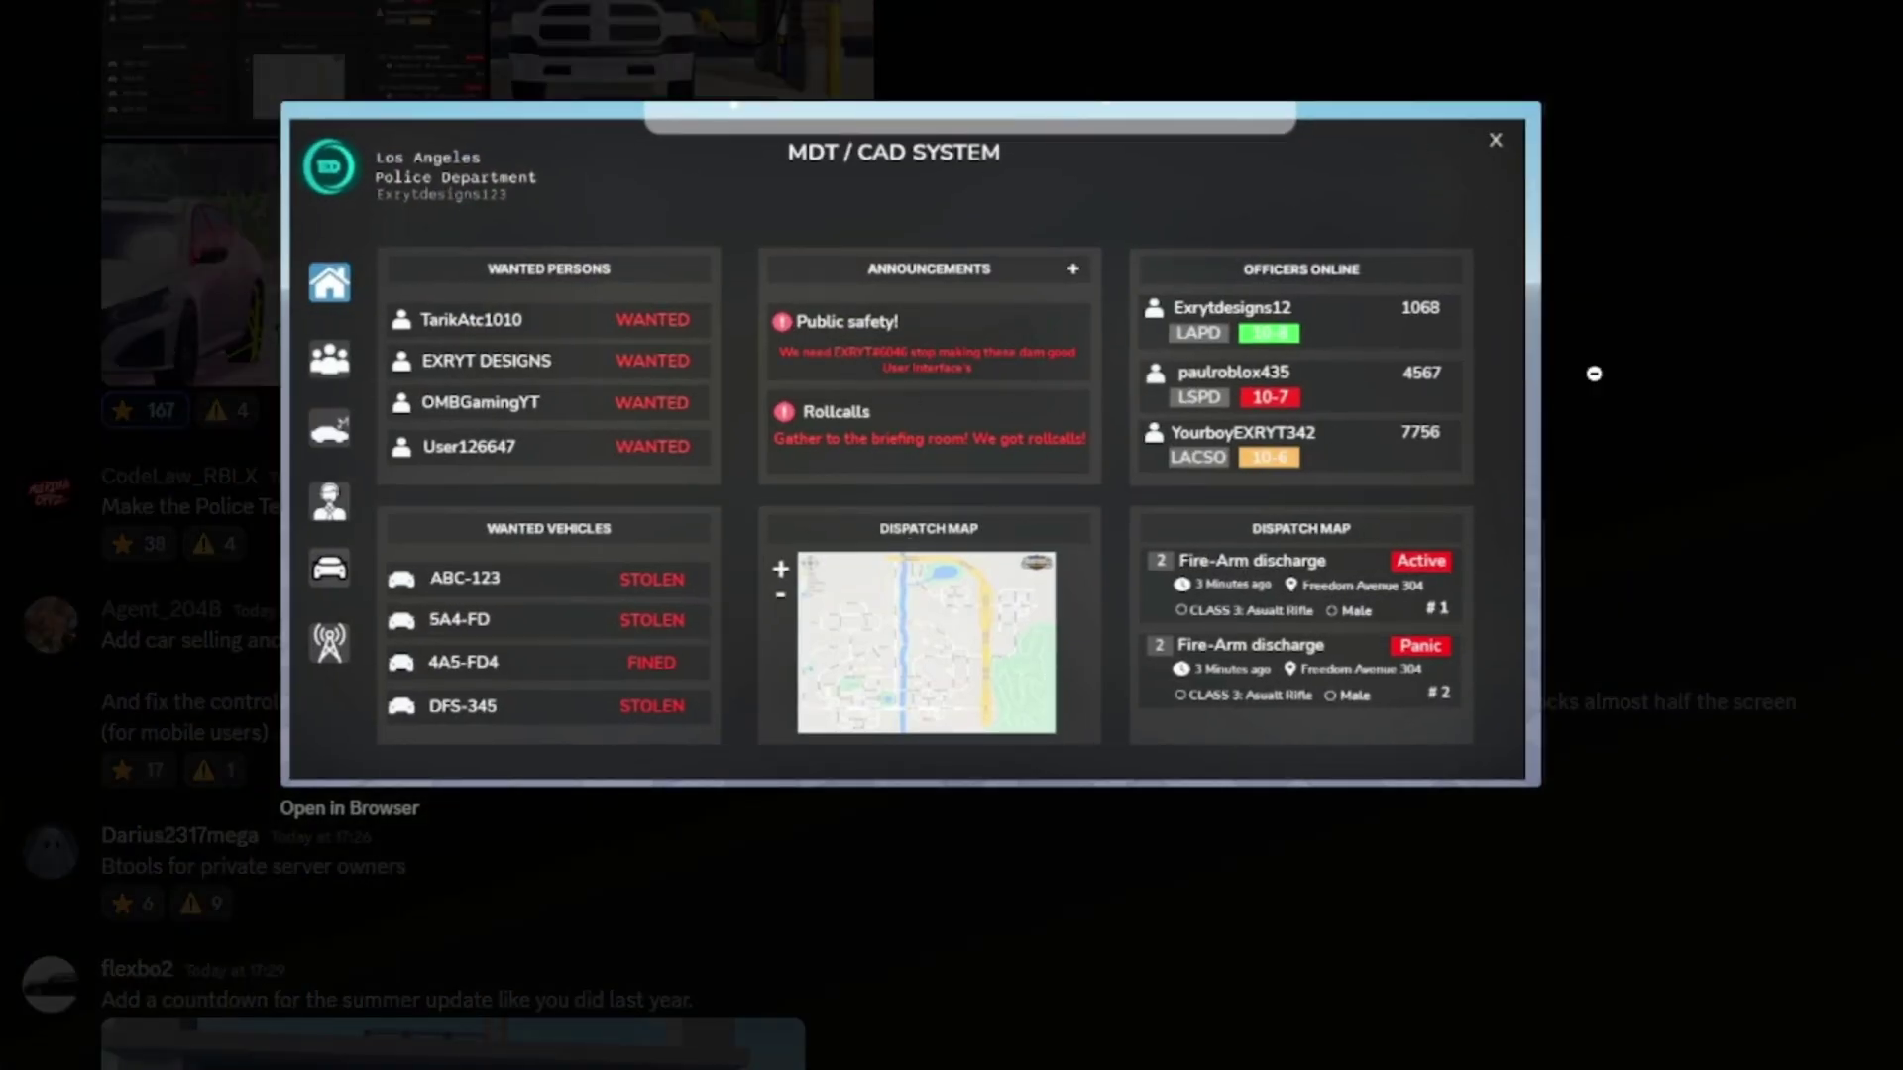
mouse_move(1392, 365)
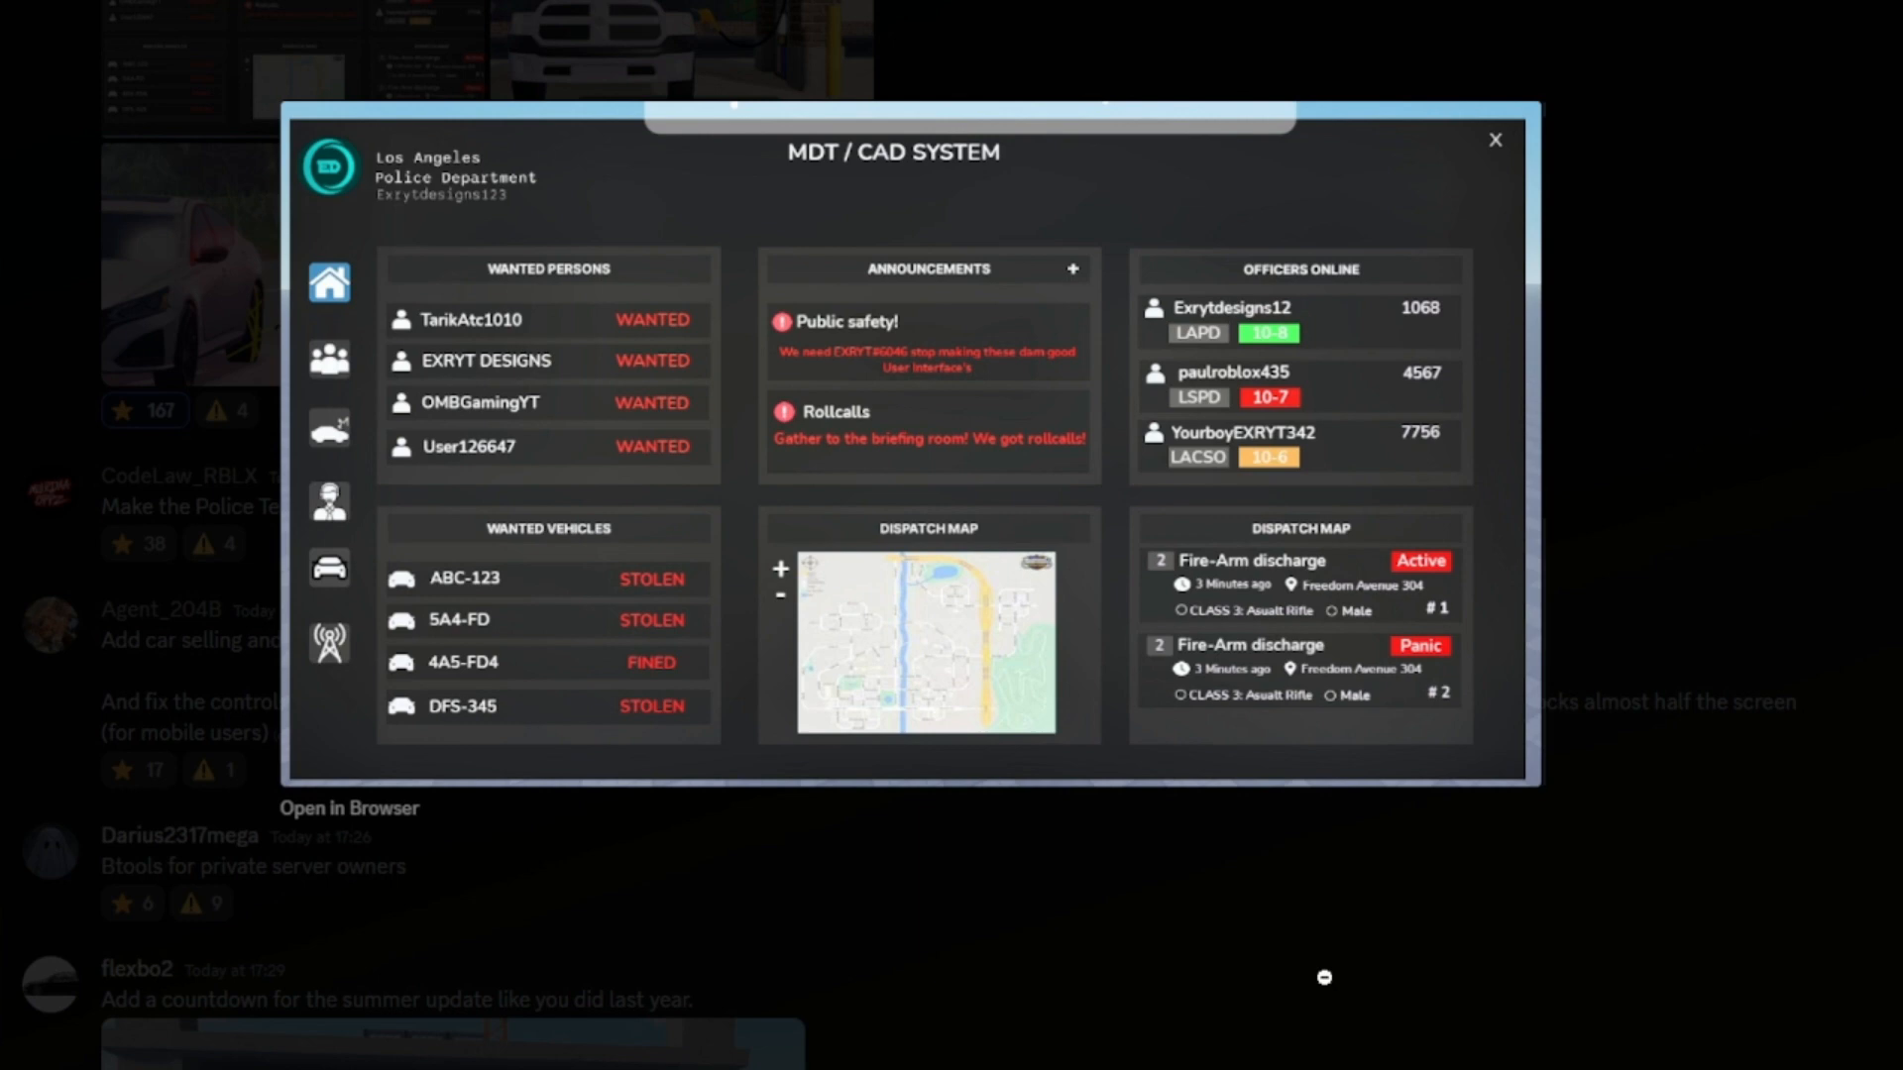
left_click(1495, 139)
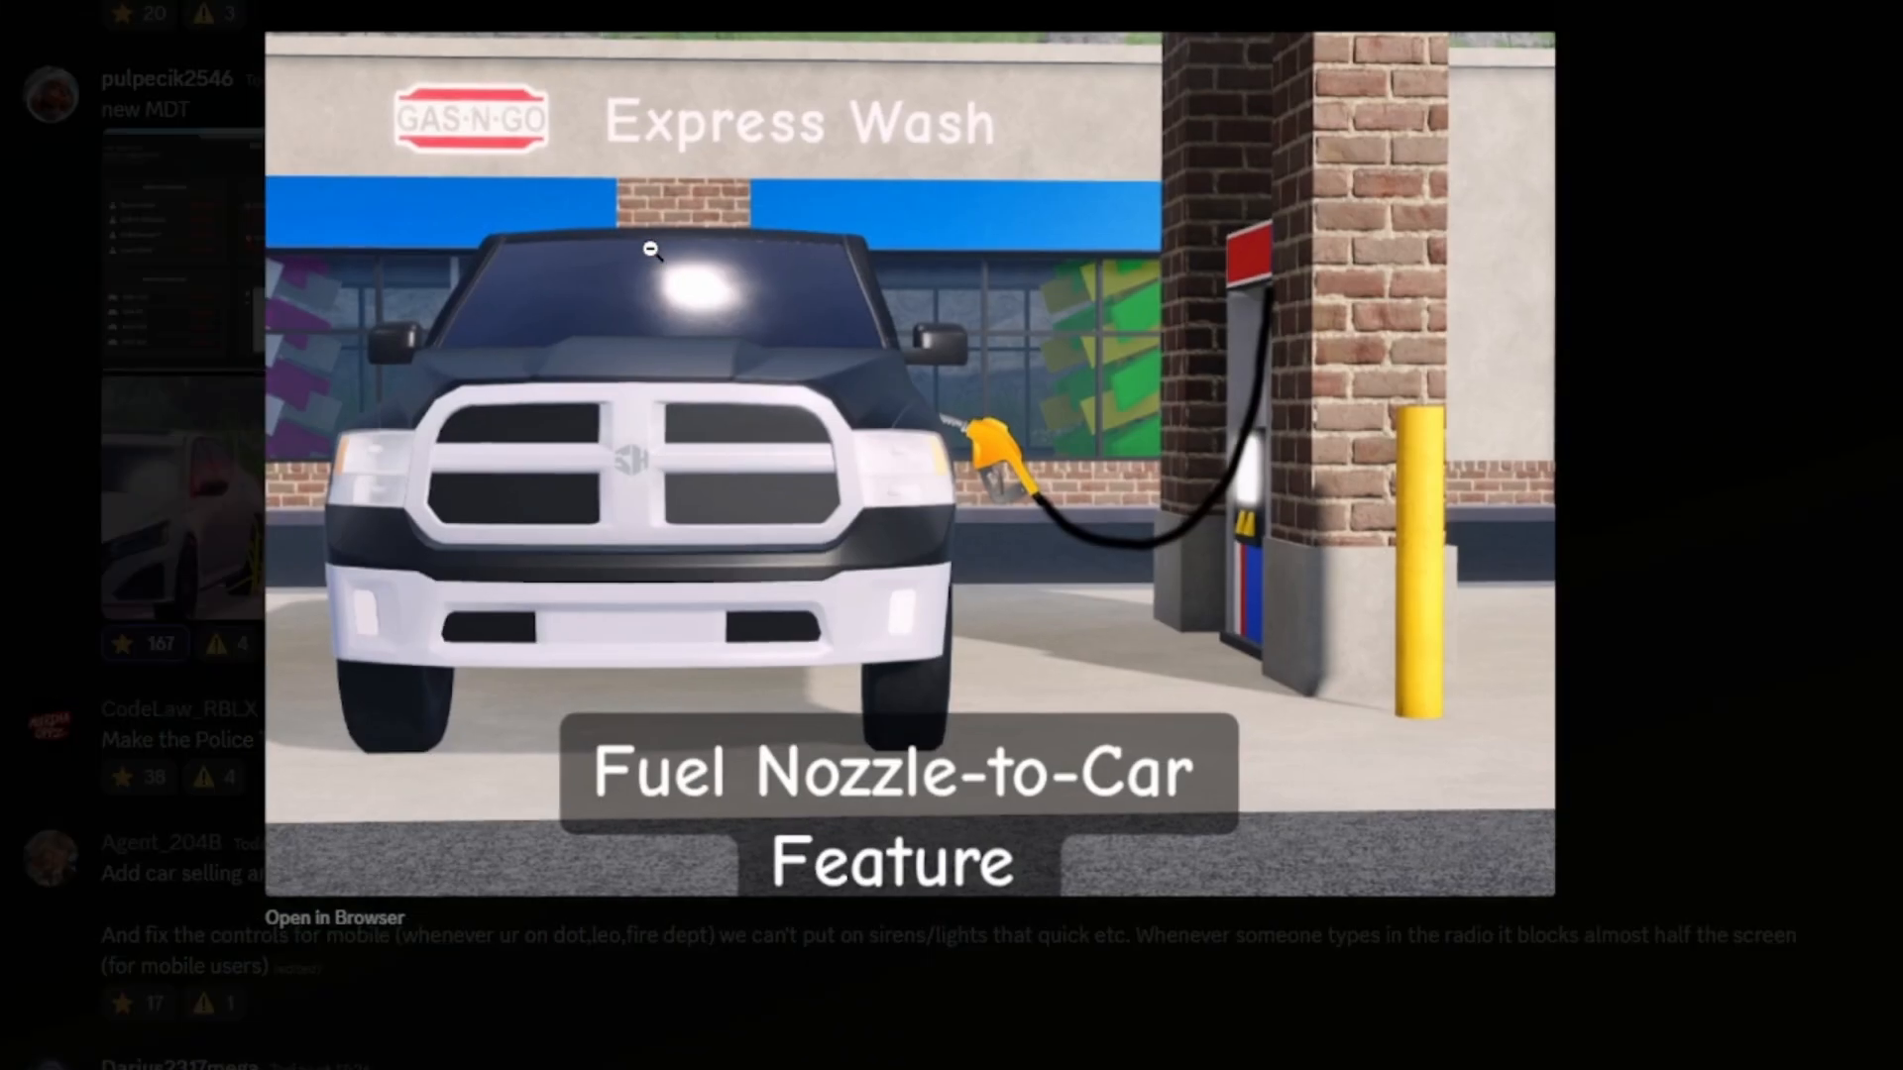
mouse_move(1013, 658)
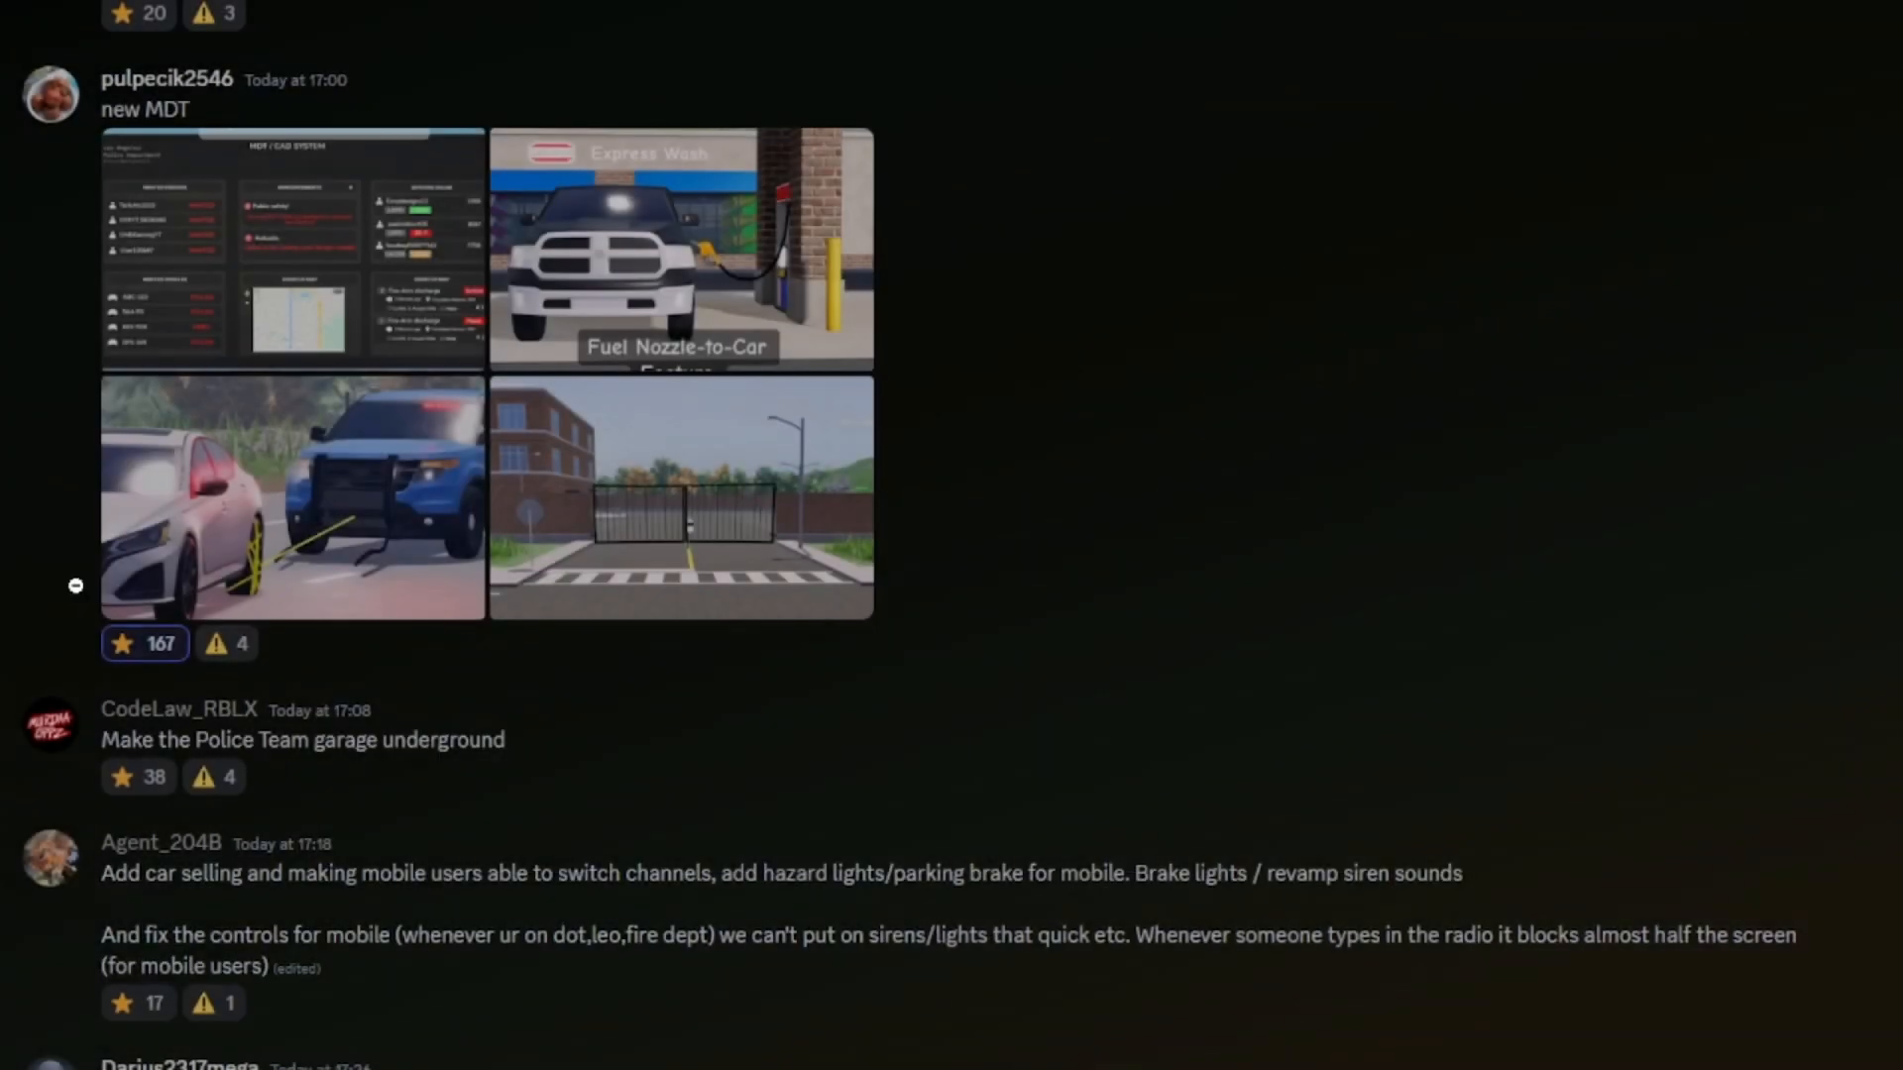
left_click(291, 498)
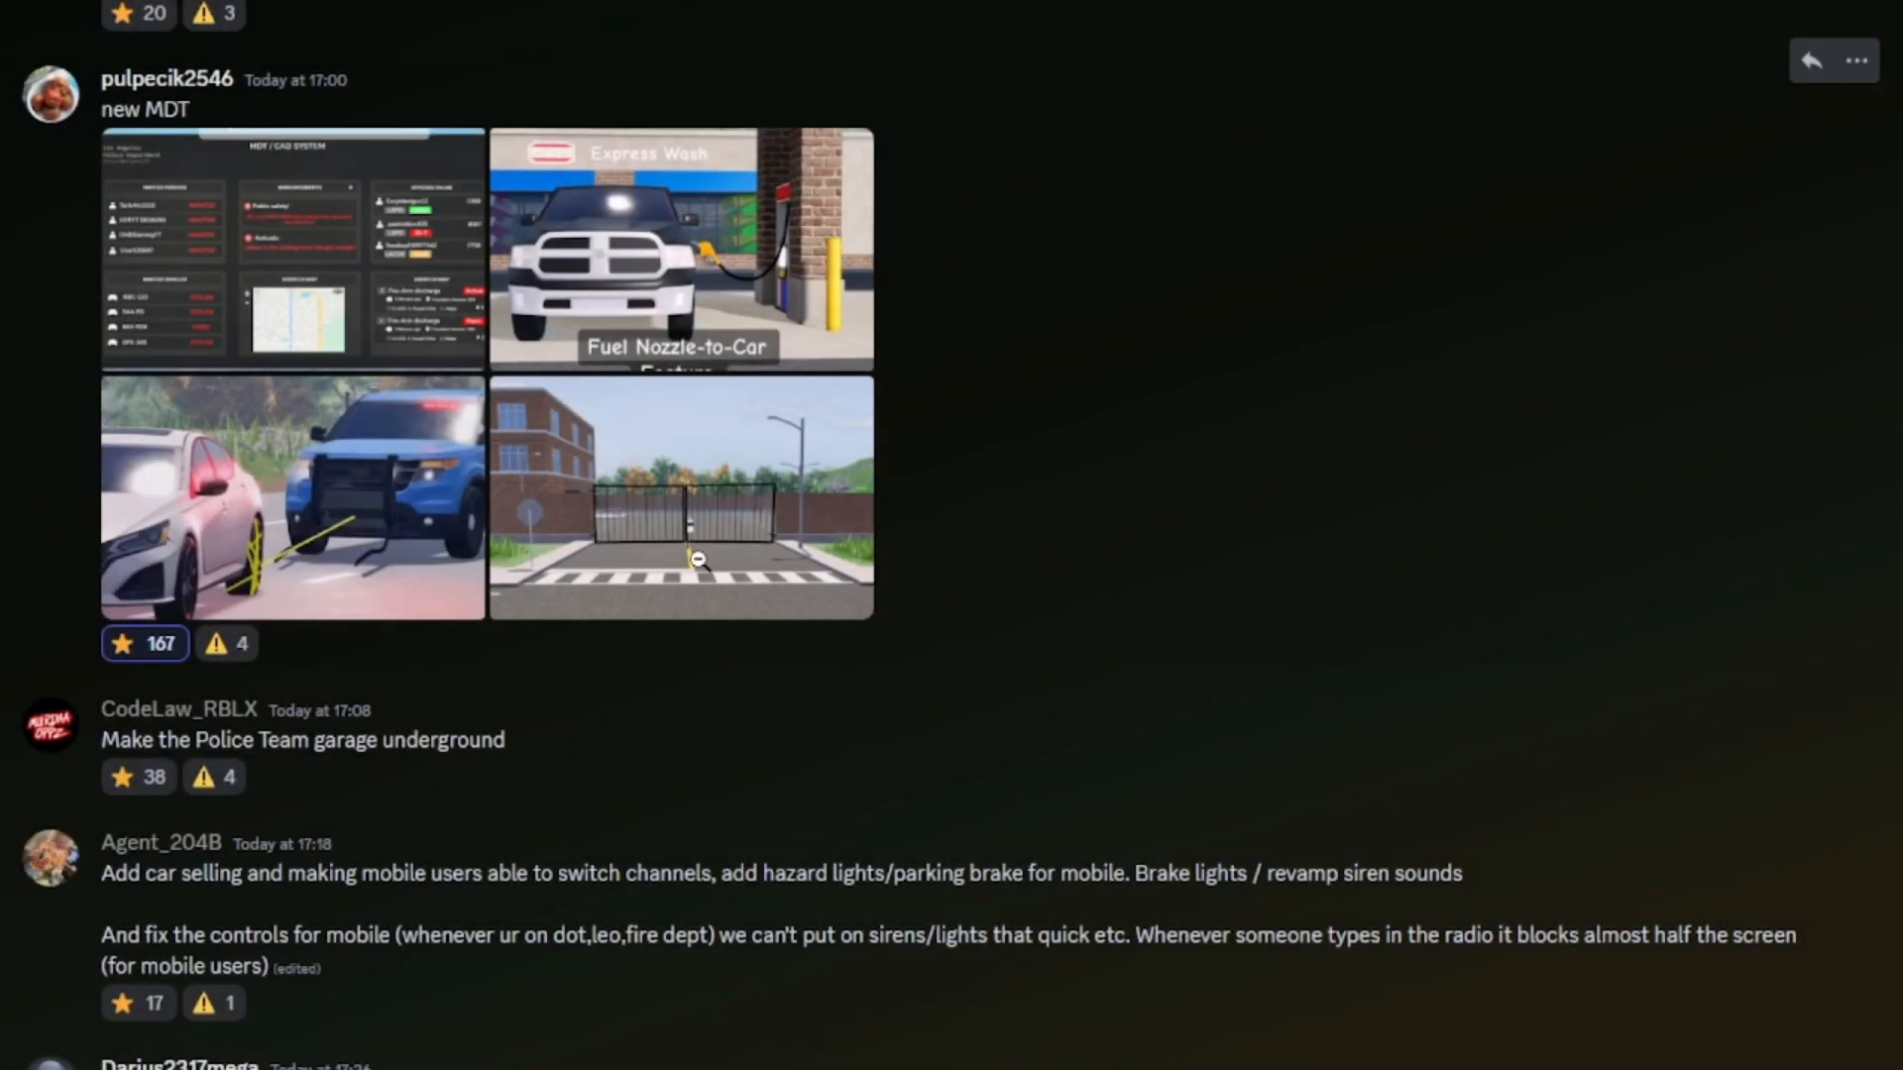
left_click(680, 497)
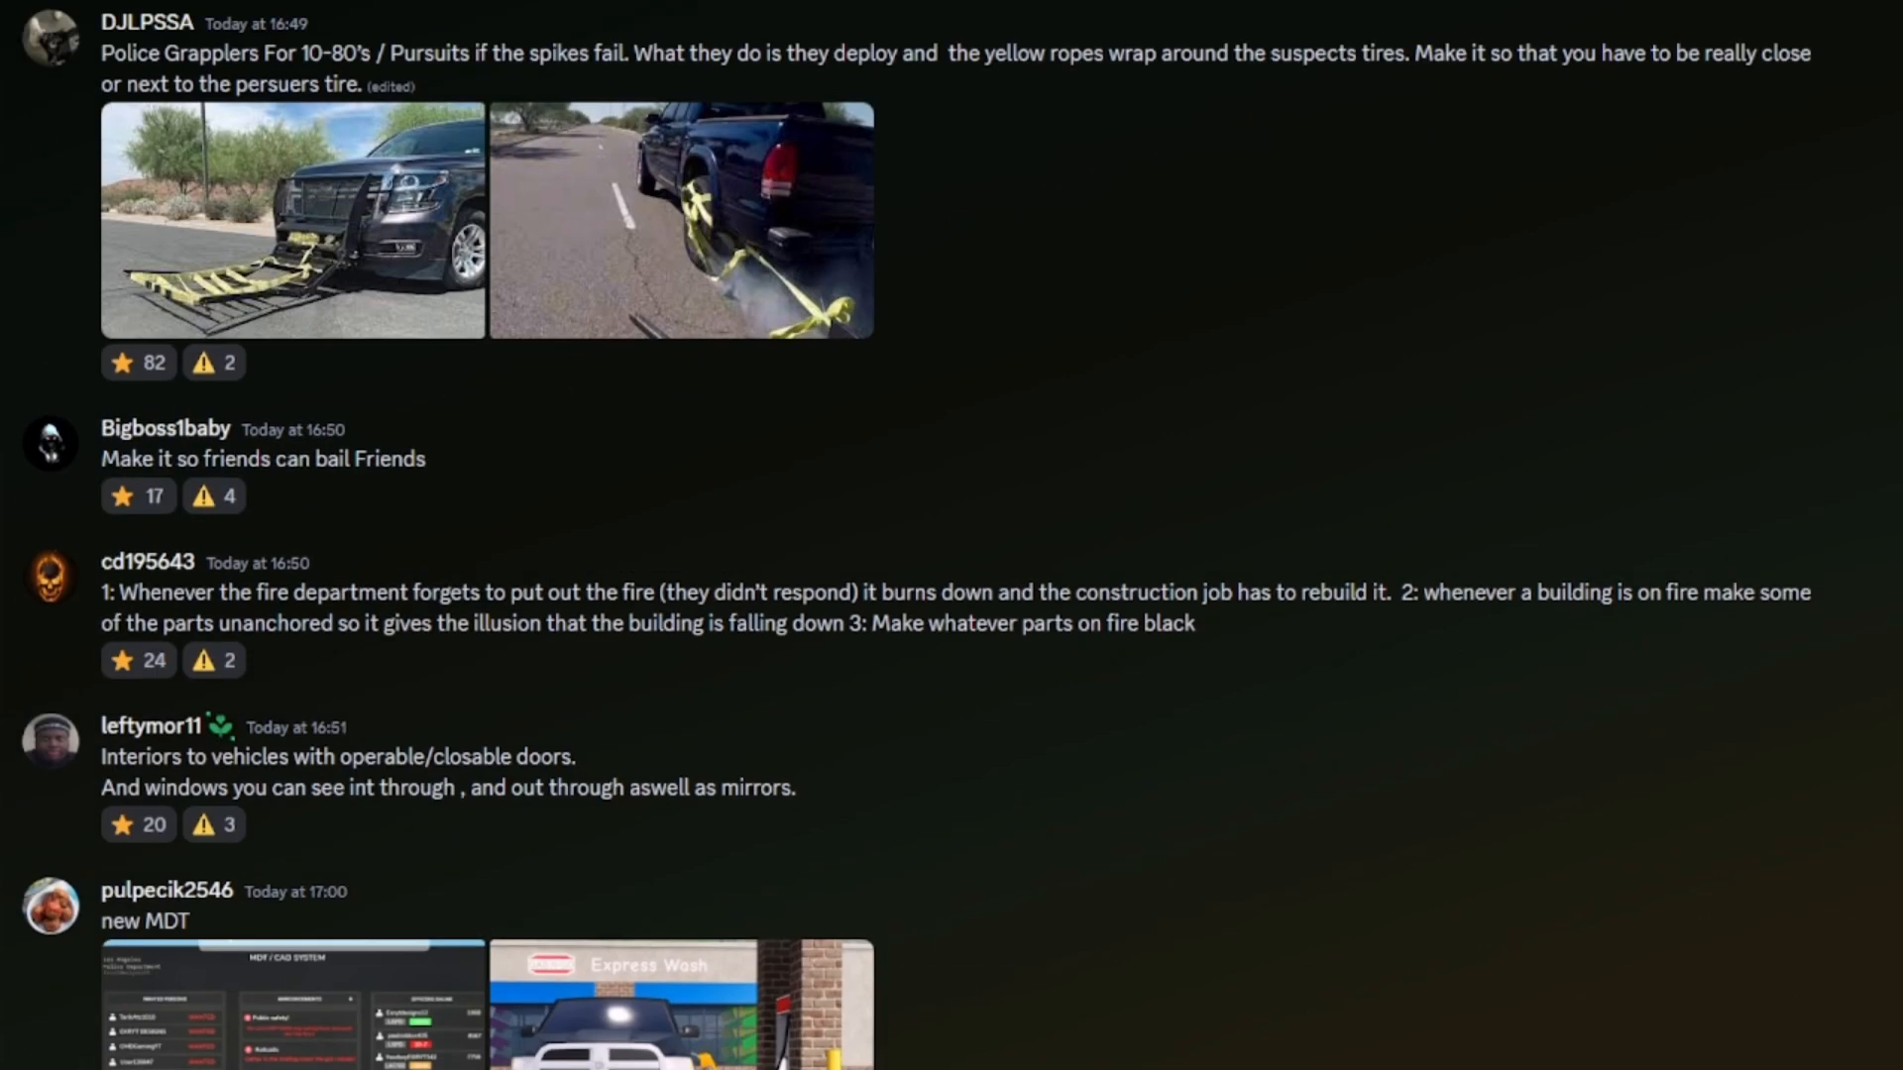
Star Joost_2020's 2023 Summer update information post, raising it to 125 stars.
scroll("up", 3)
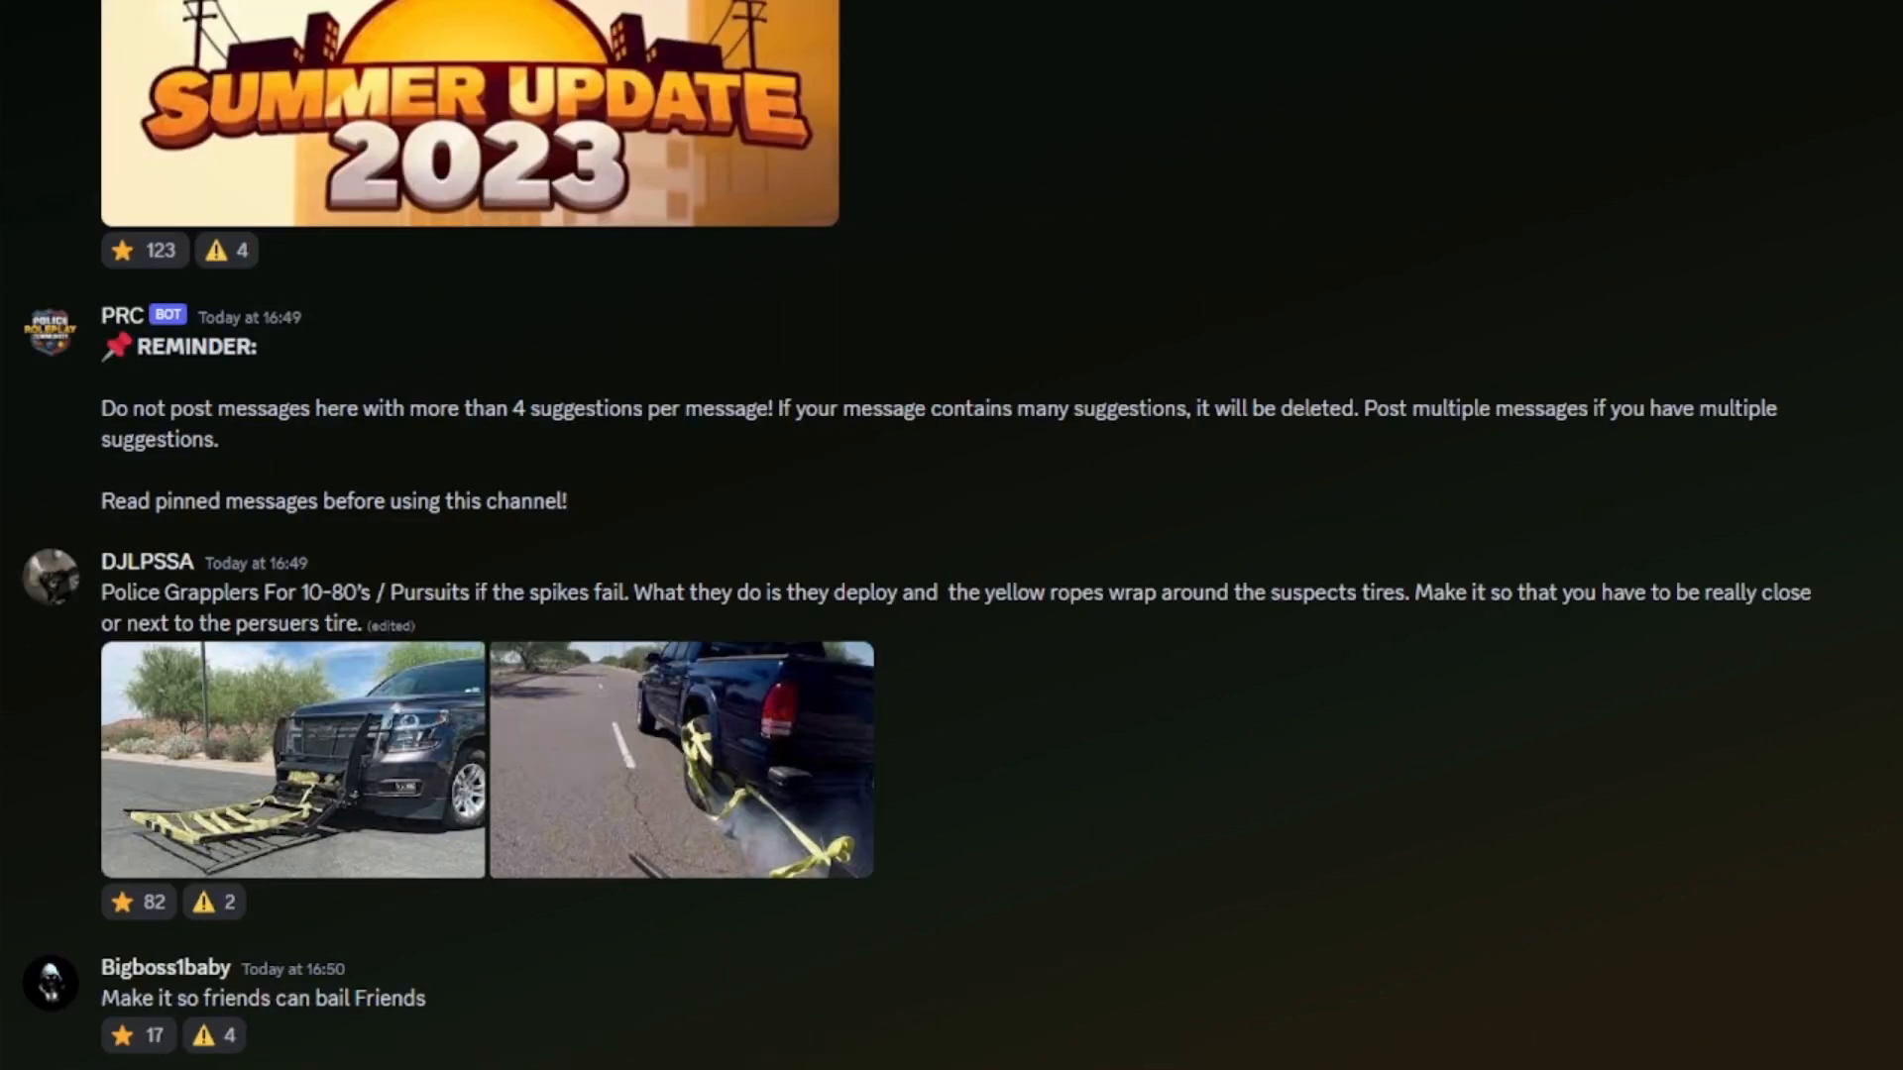
mouse_move(862, 521)
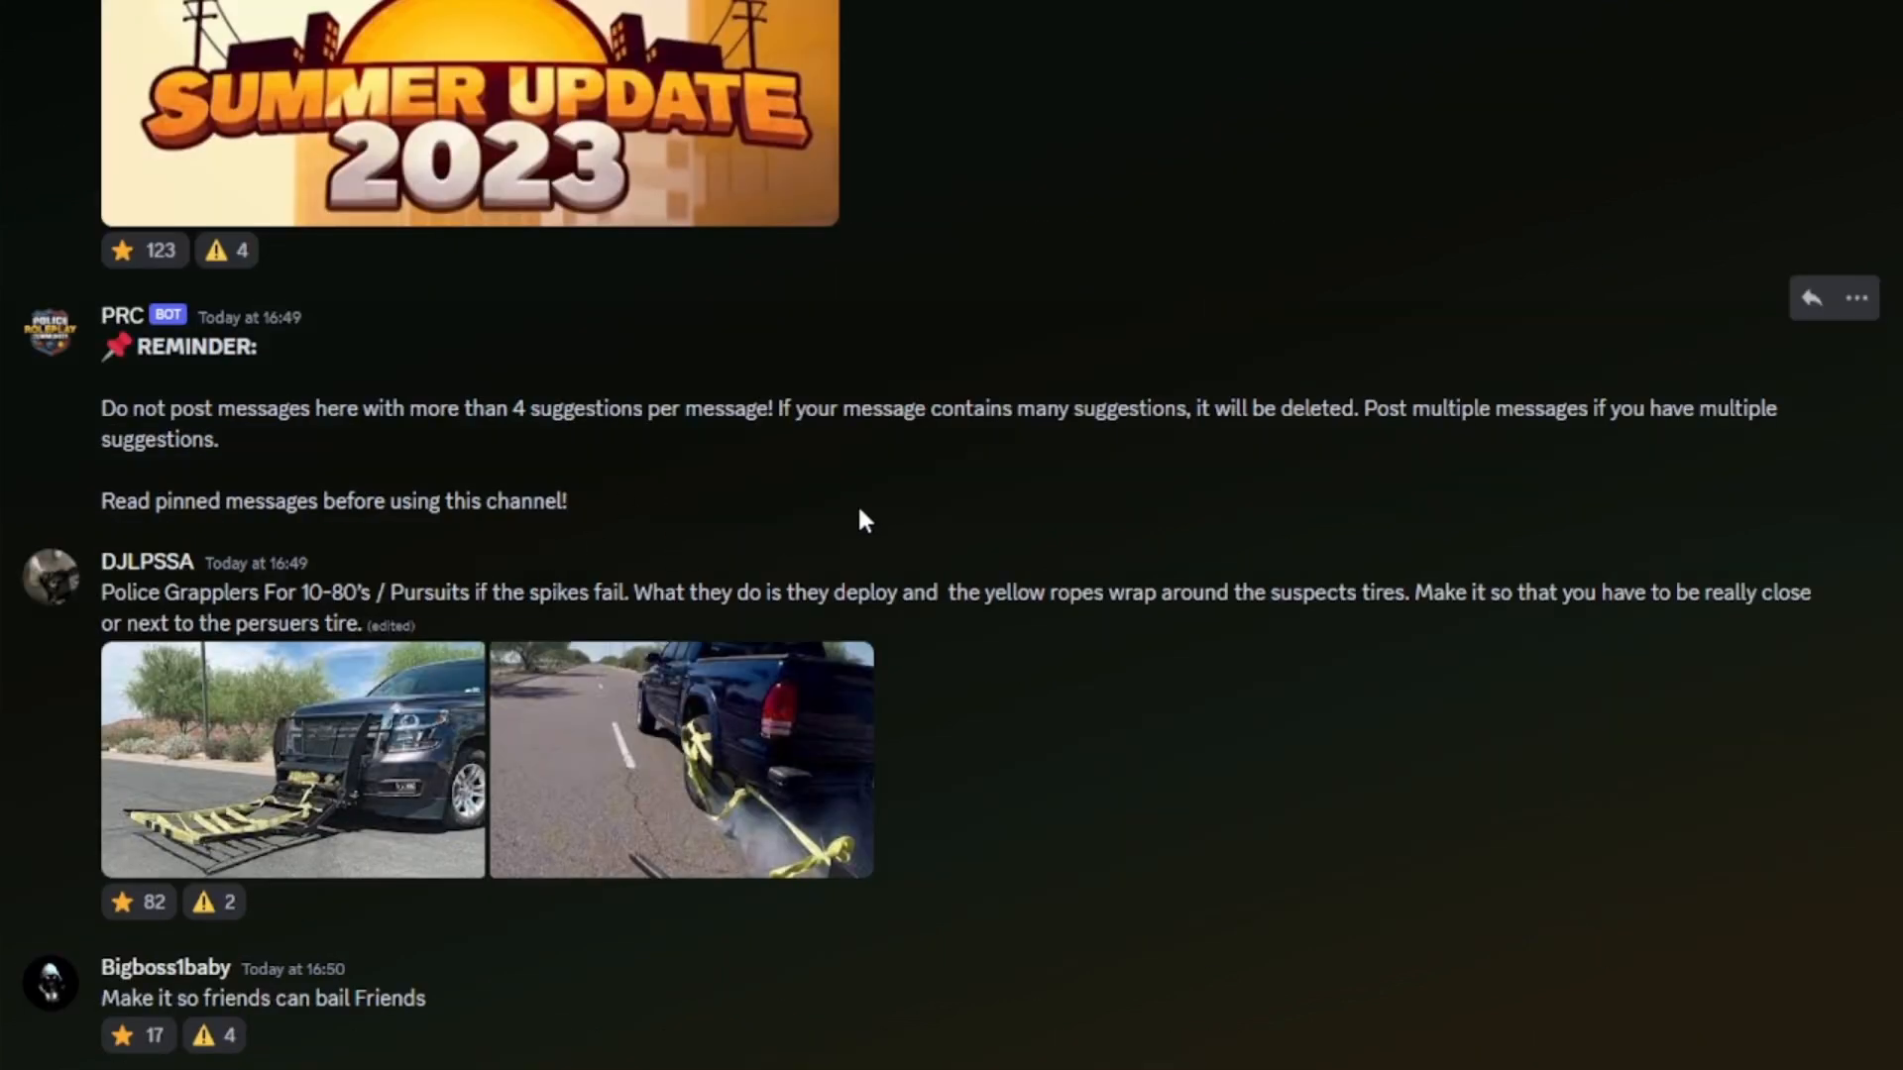
scroll("up", 3)
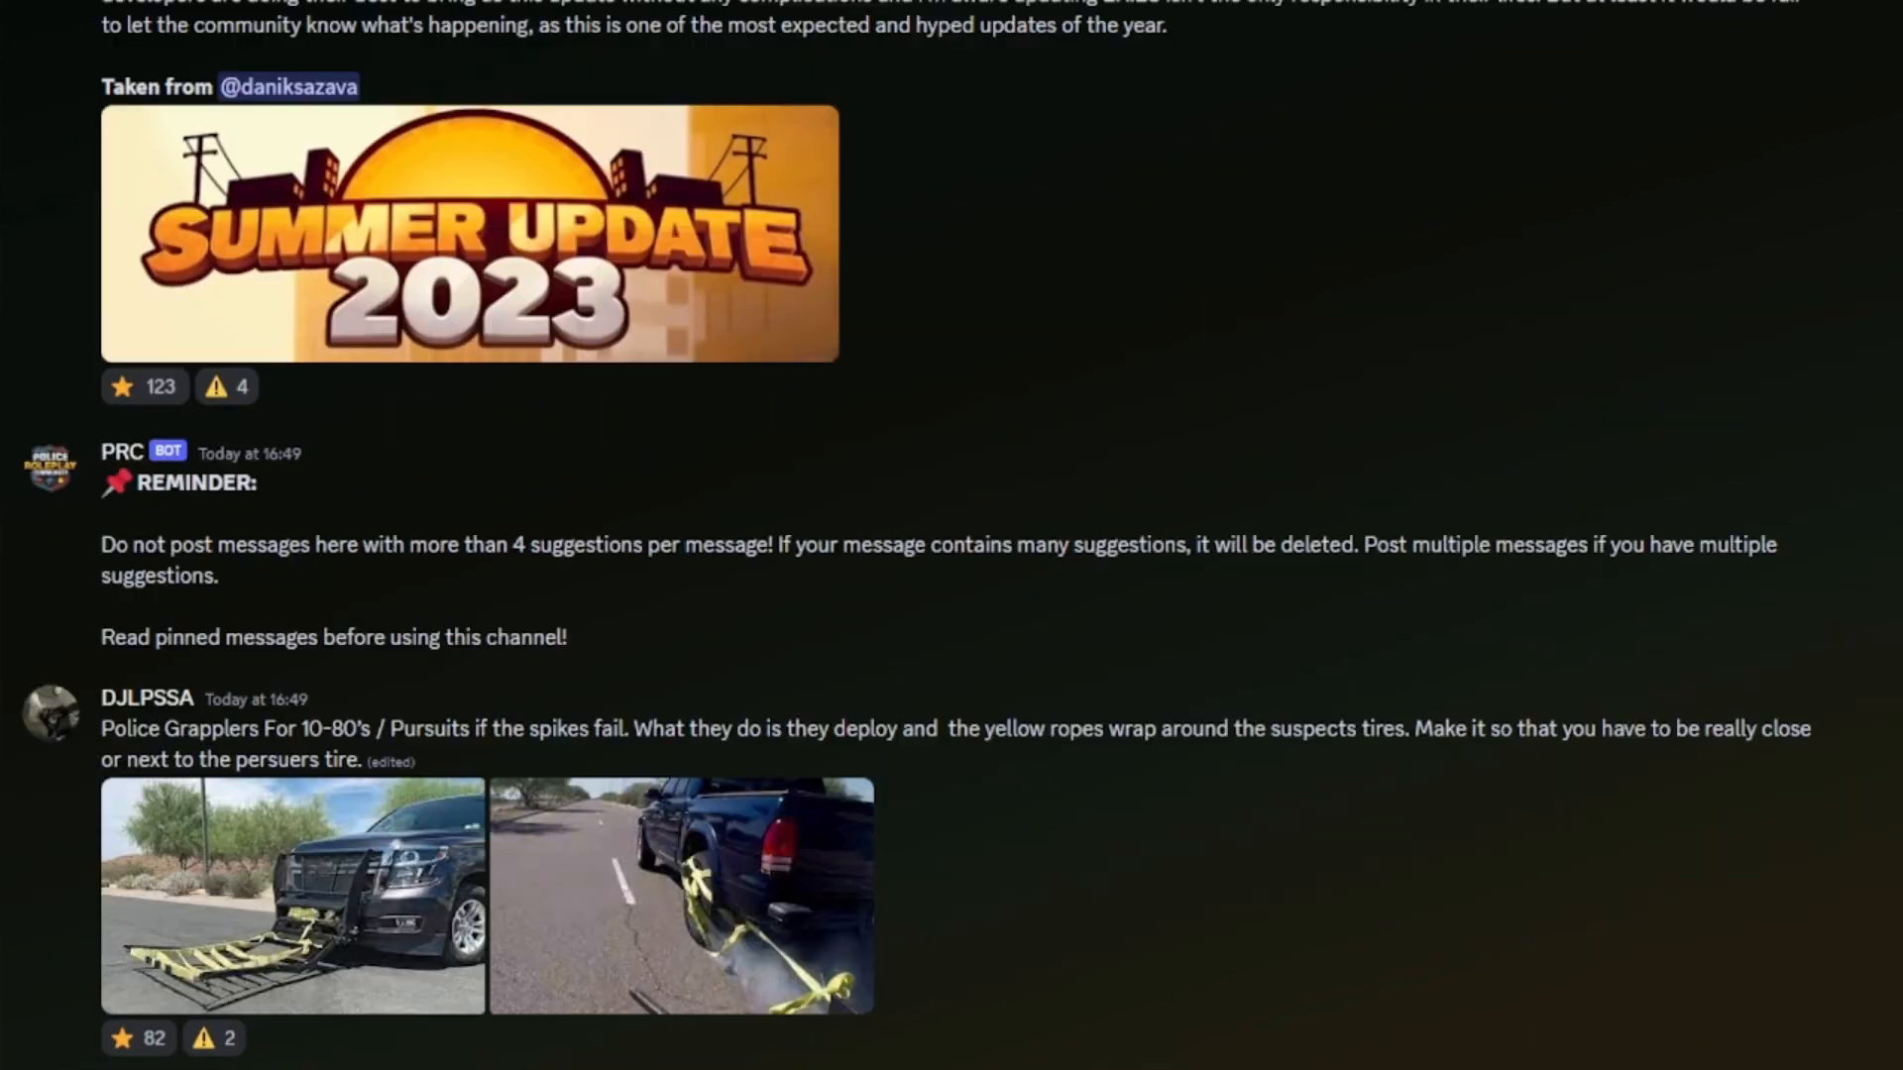
scroll("up", 3)
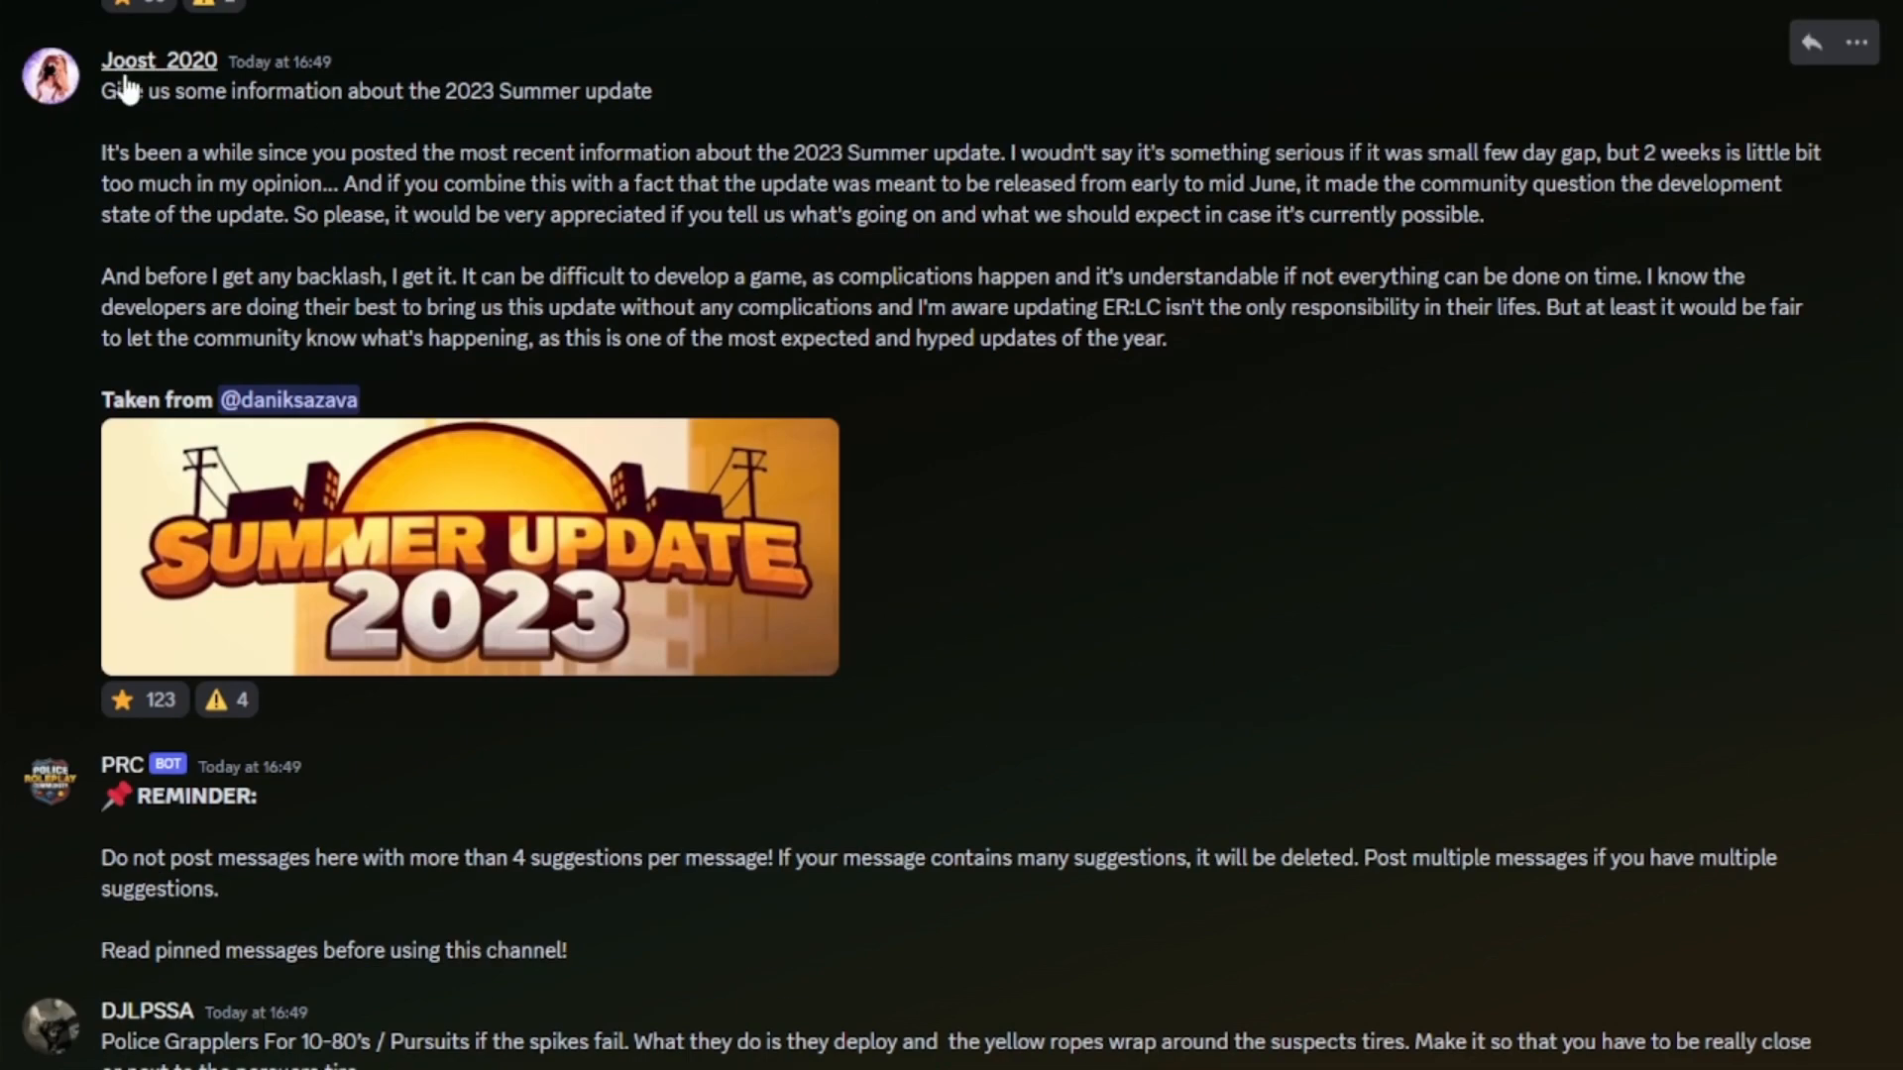
mouse_move(35, 170)
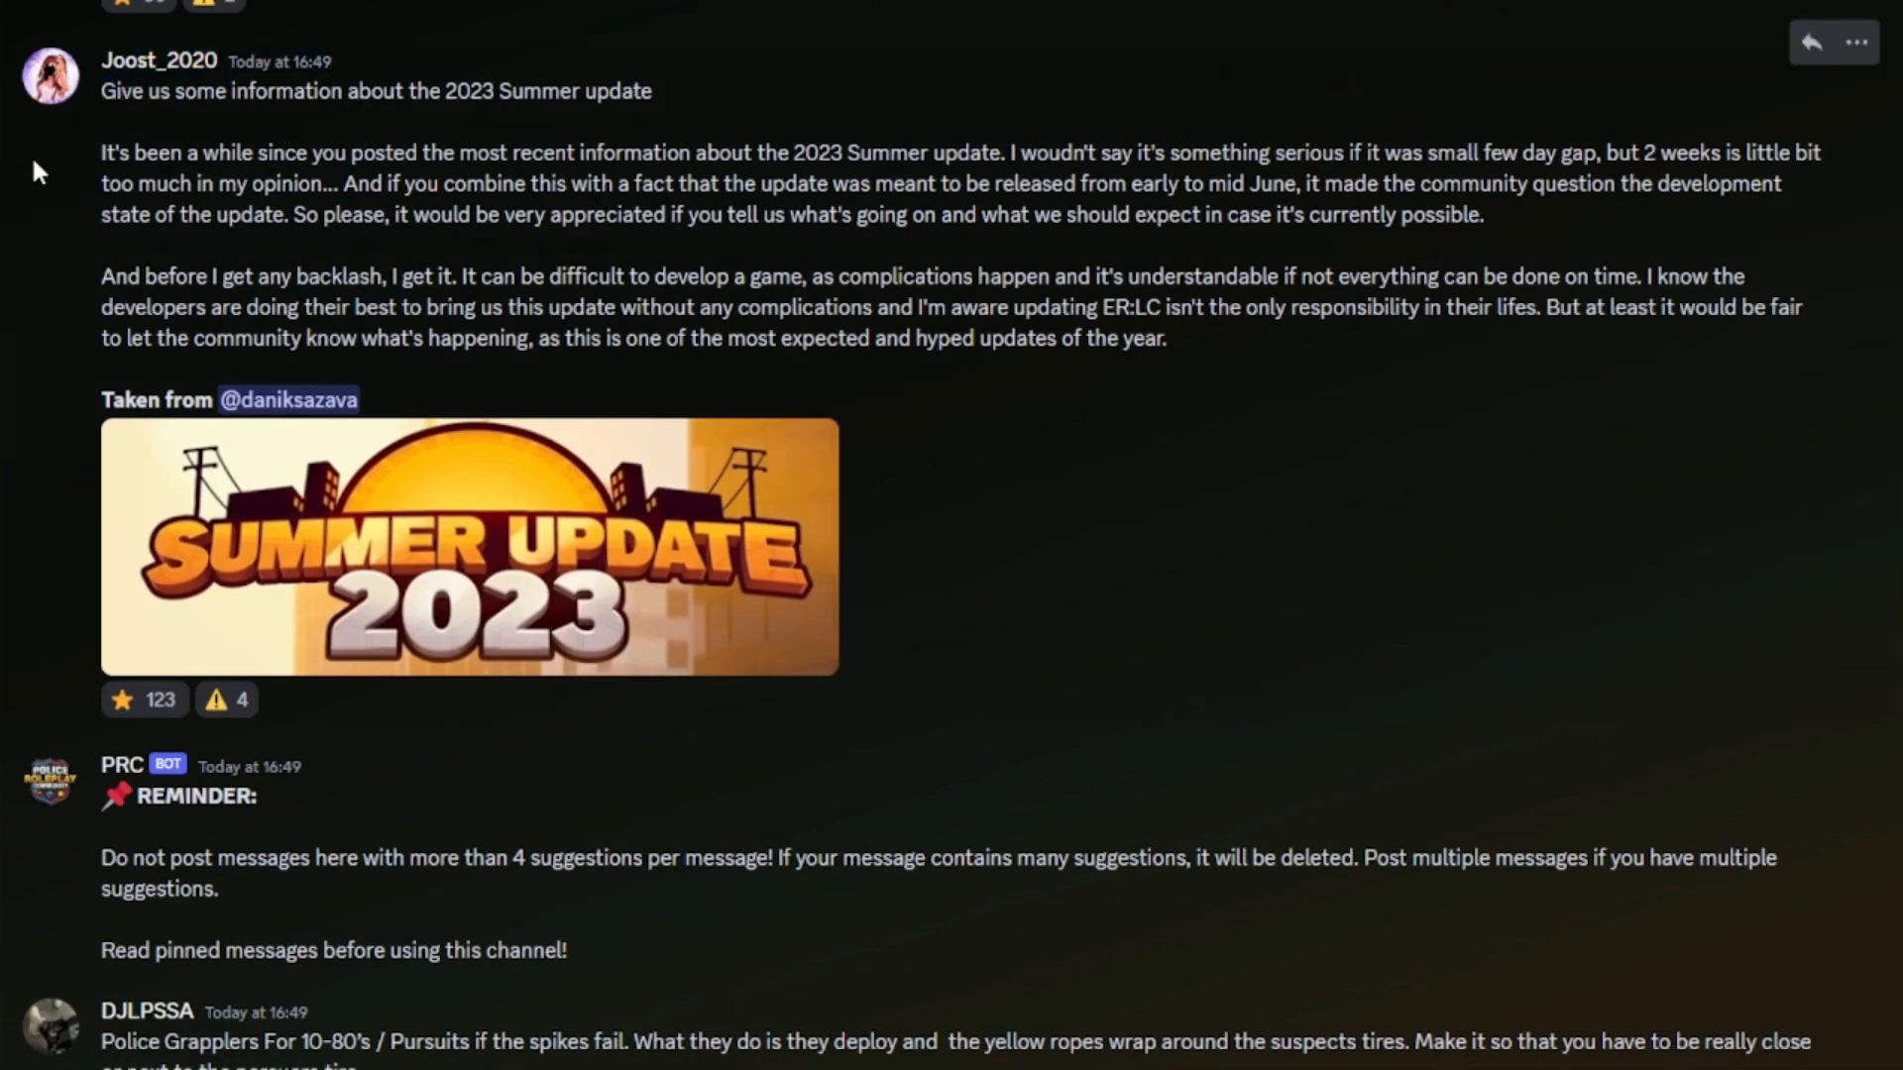
mouse_move(142, 700)
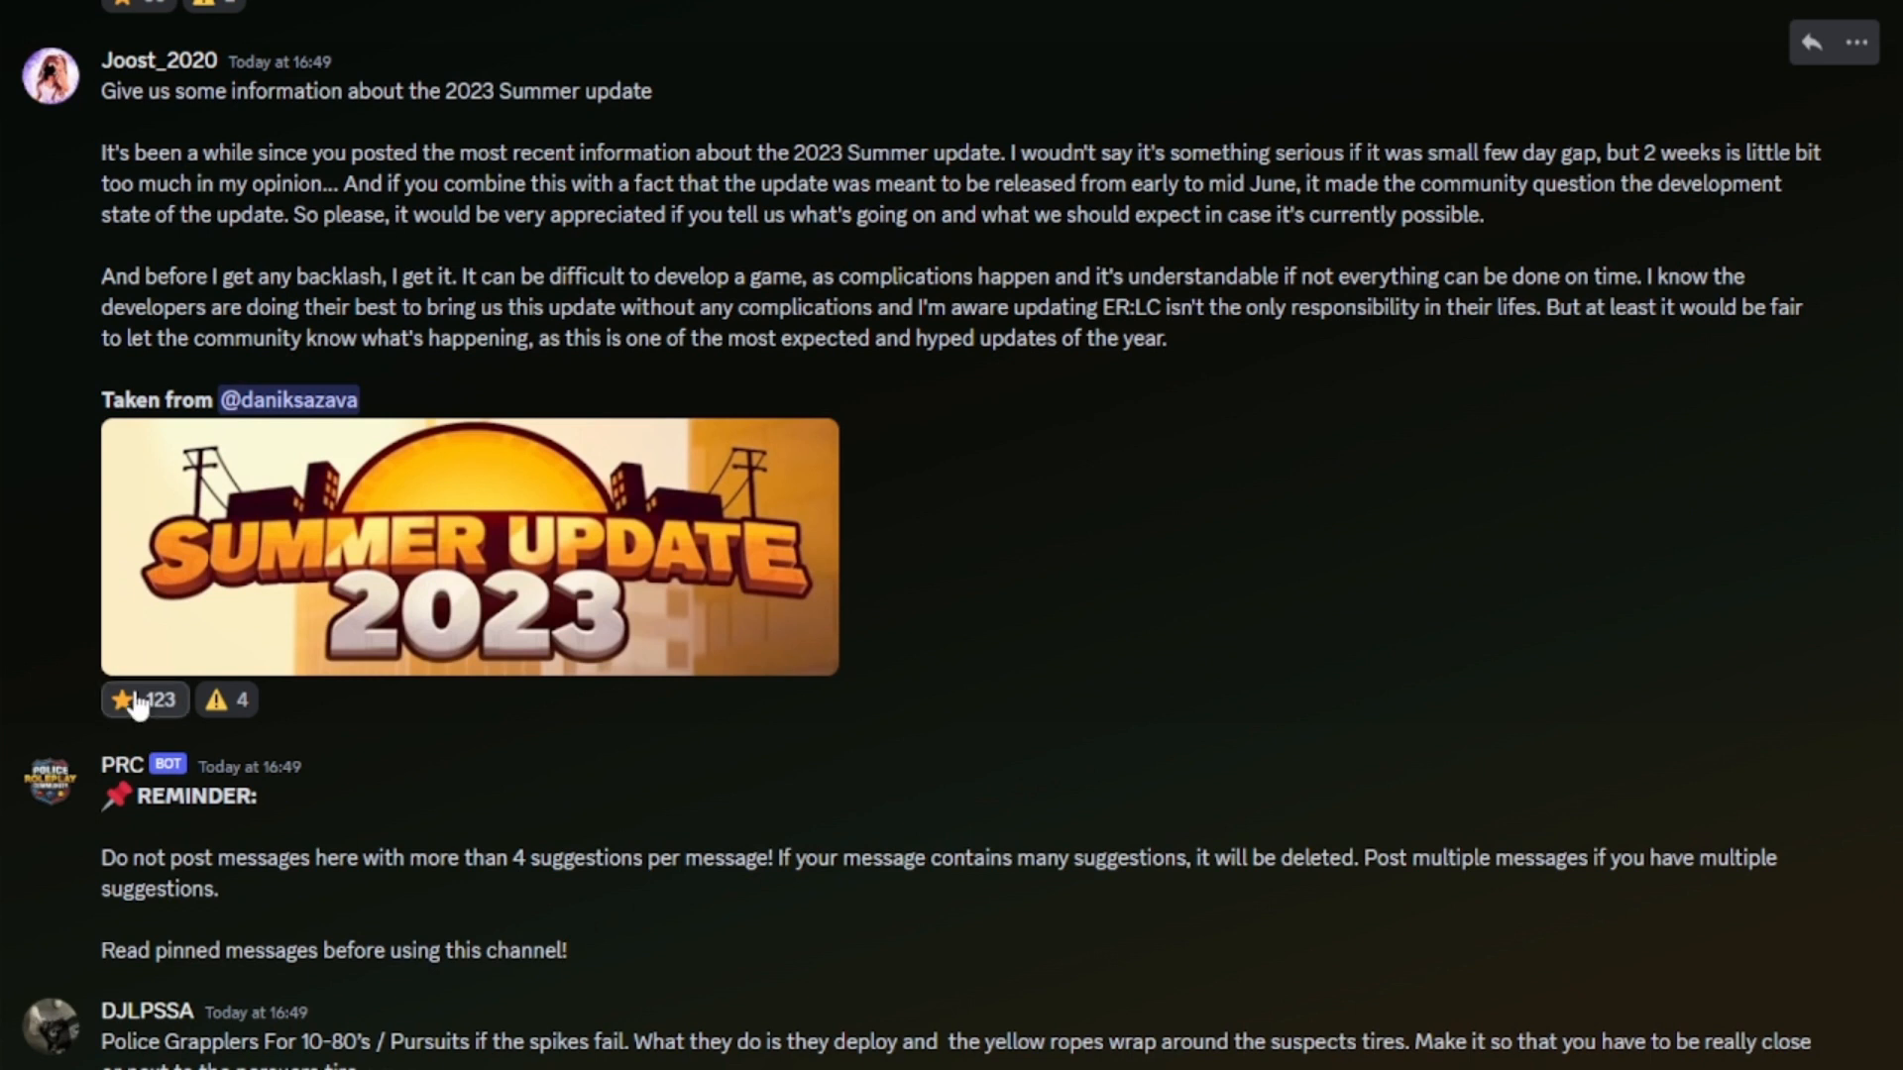
left_click(143, 700)
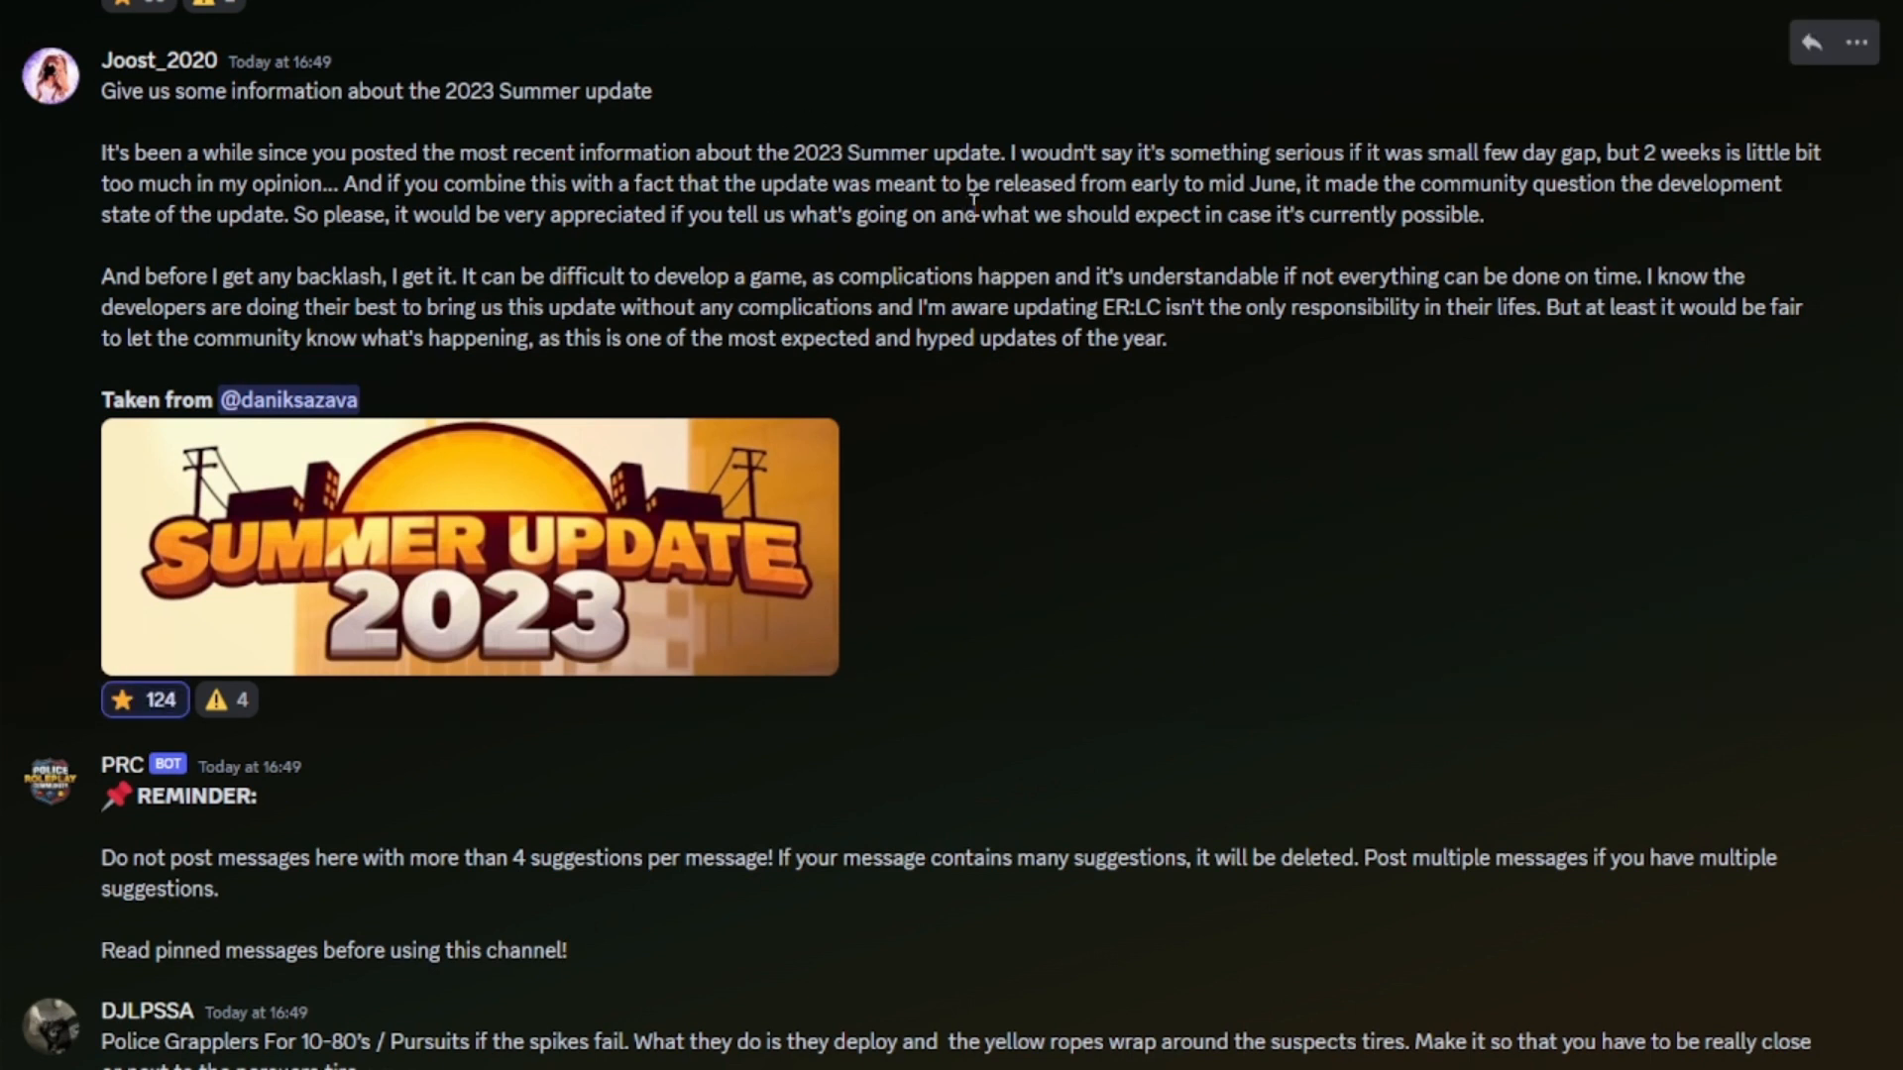
mouse_move(1332, 591)
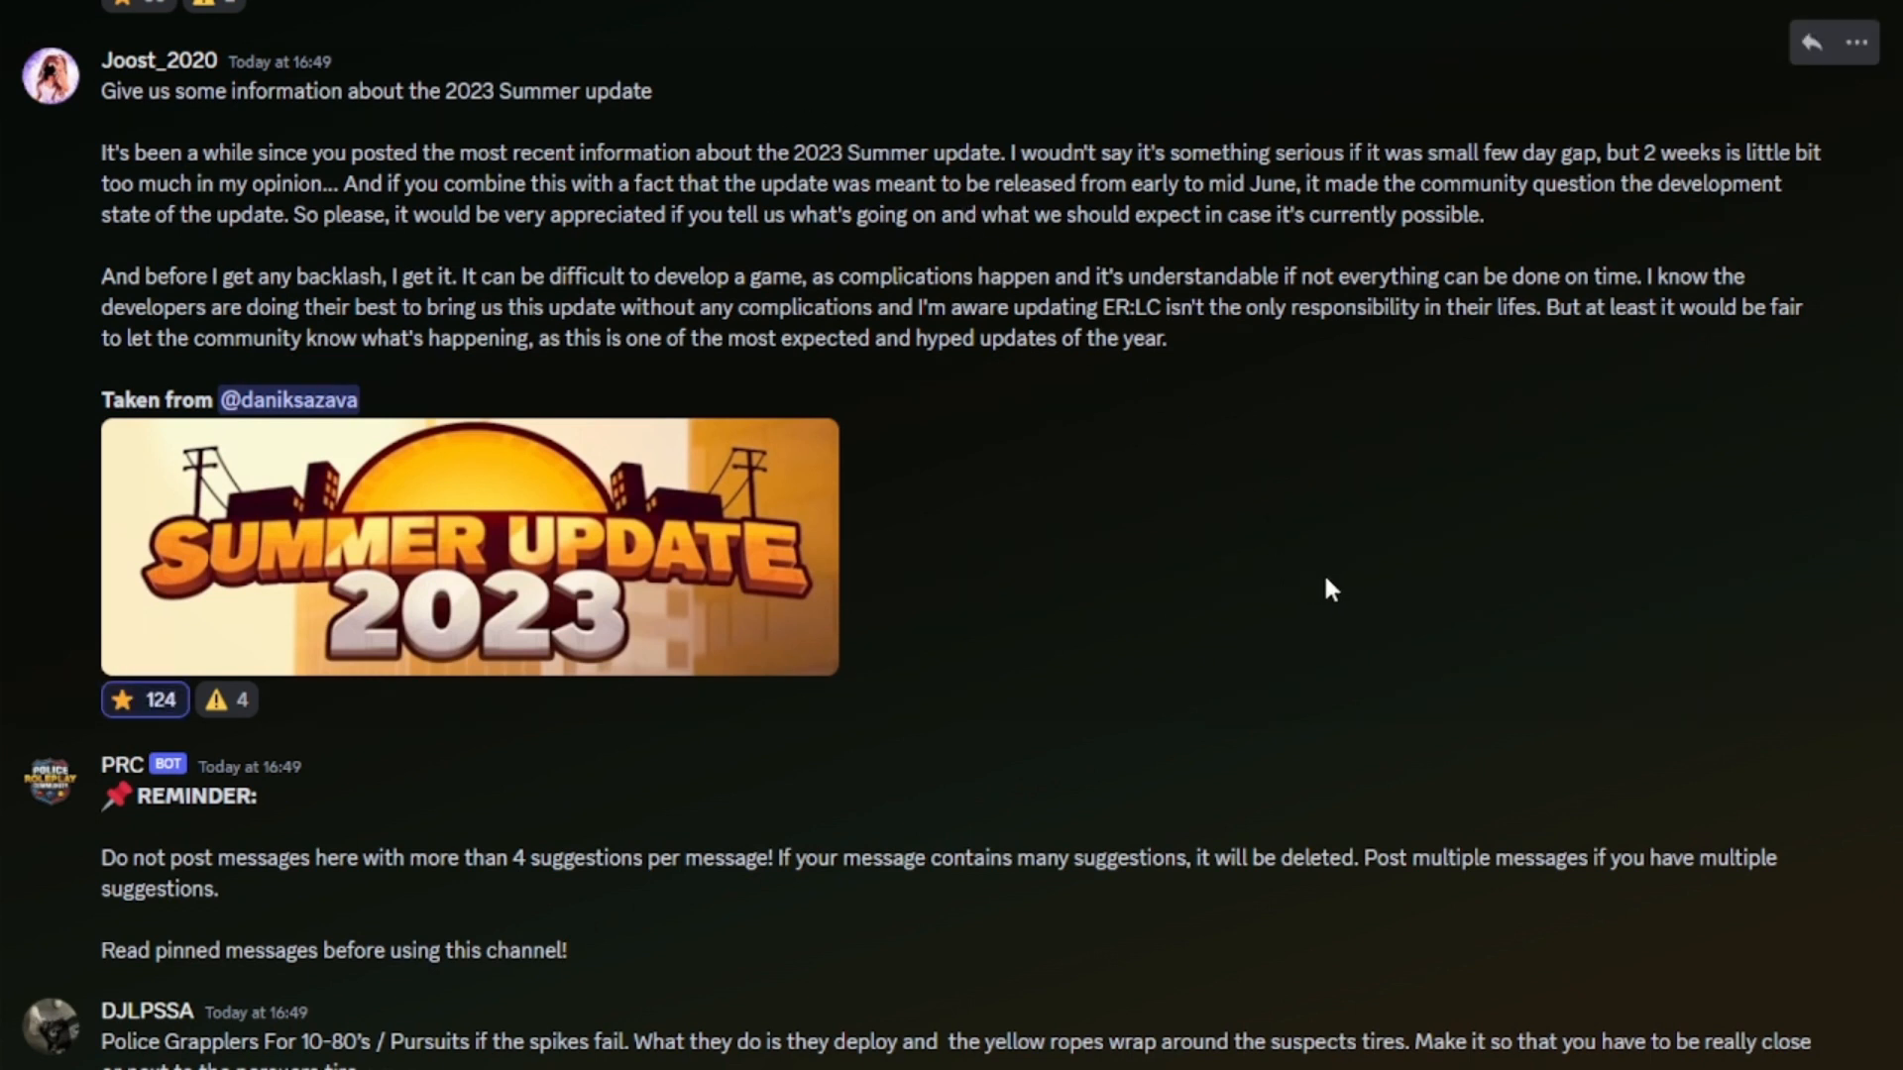
mouse_move(1321, 553)
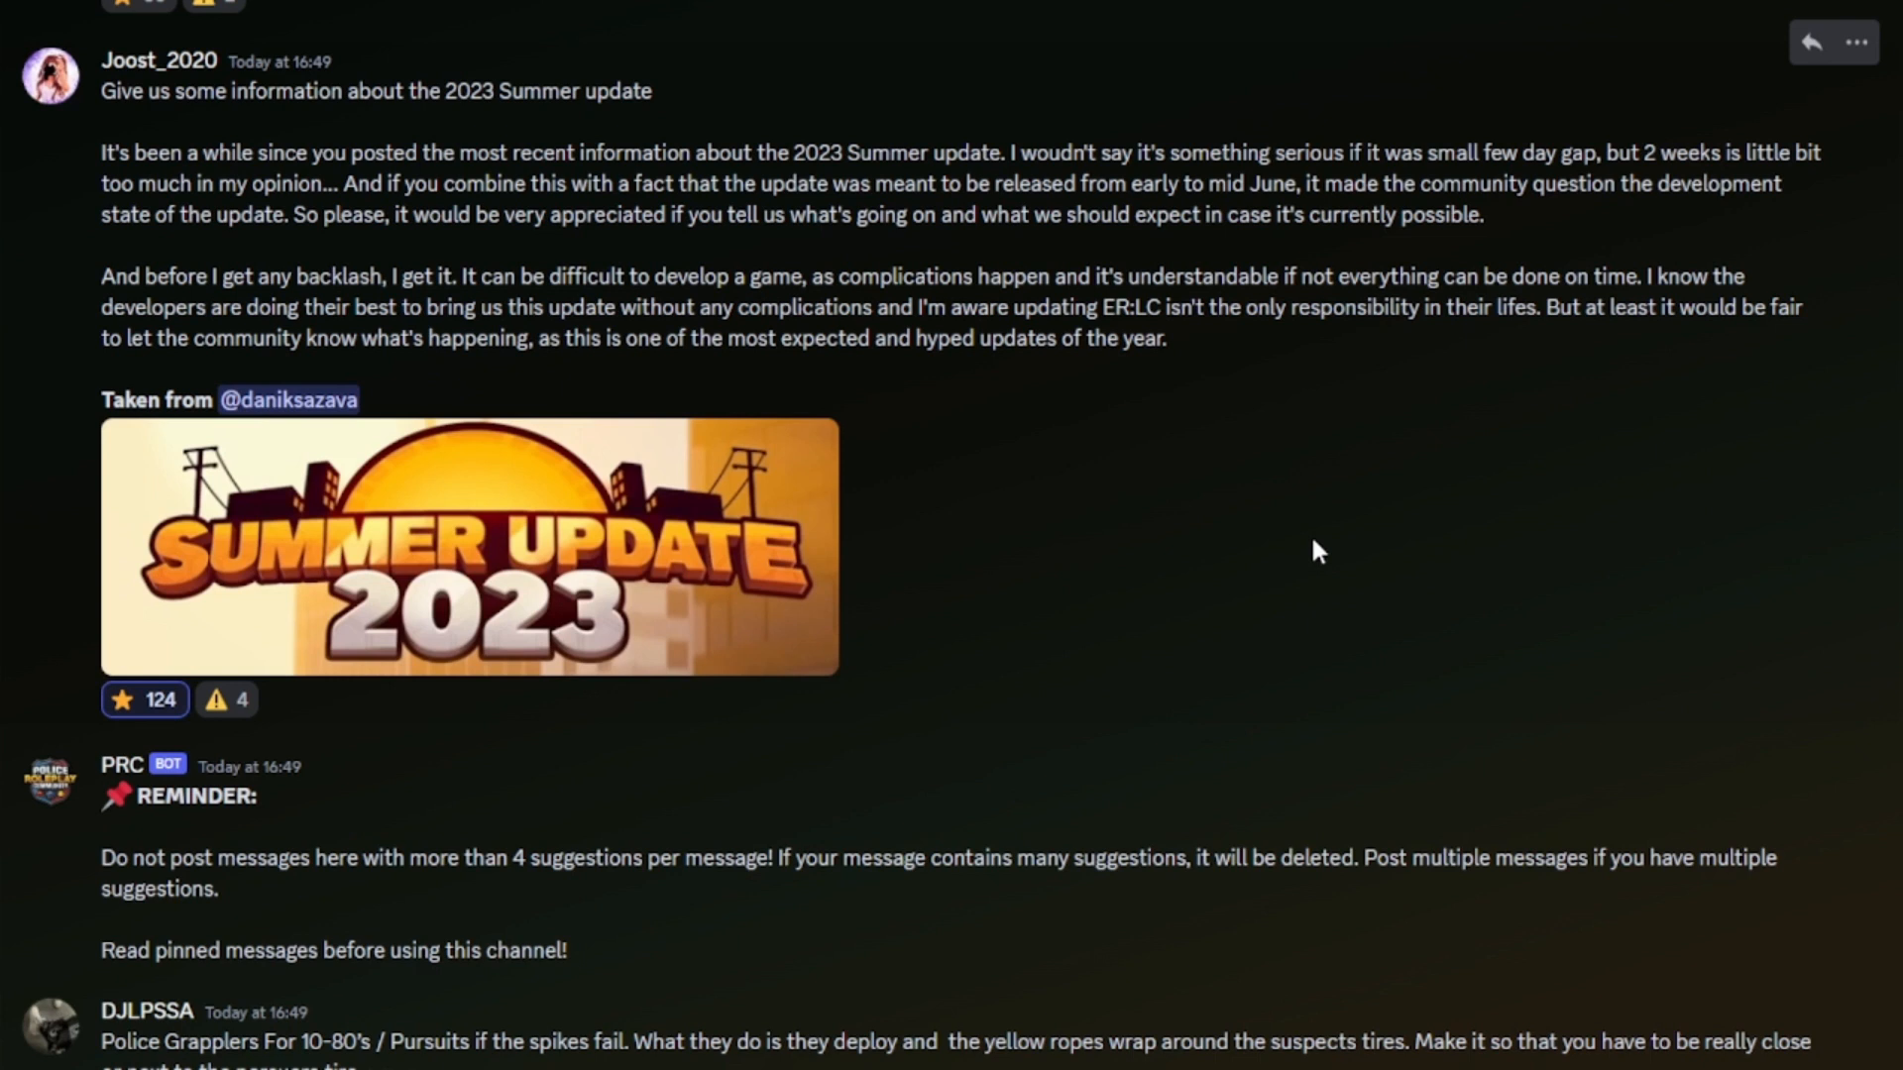
mouse_move(1290, 522)
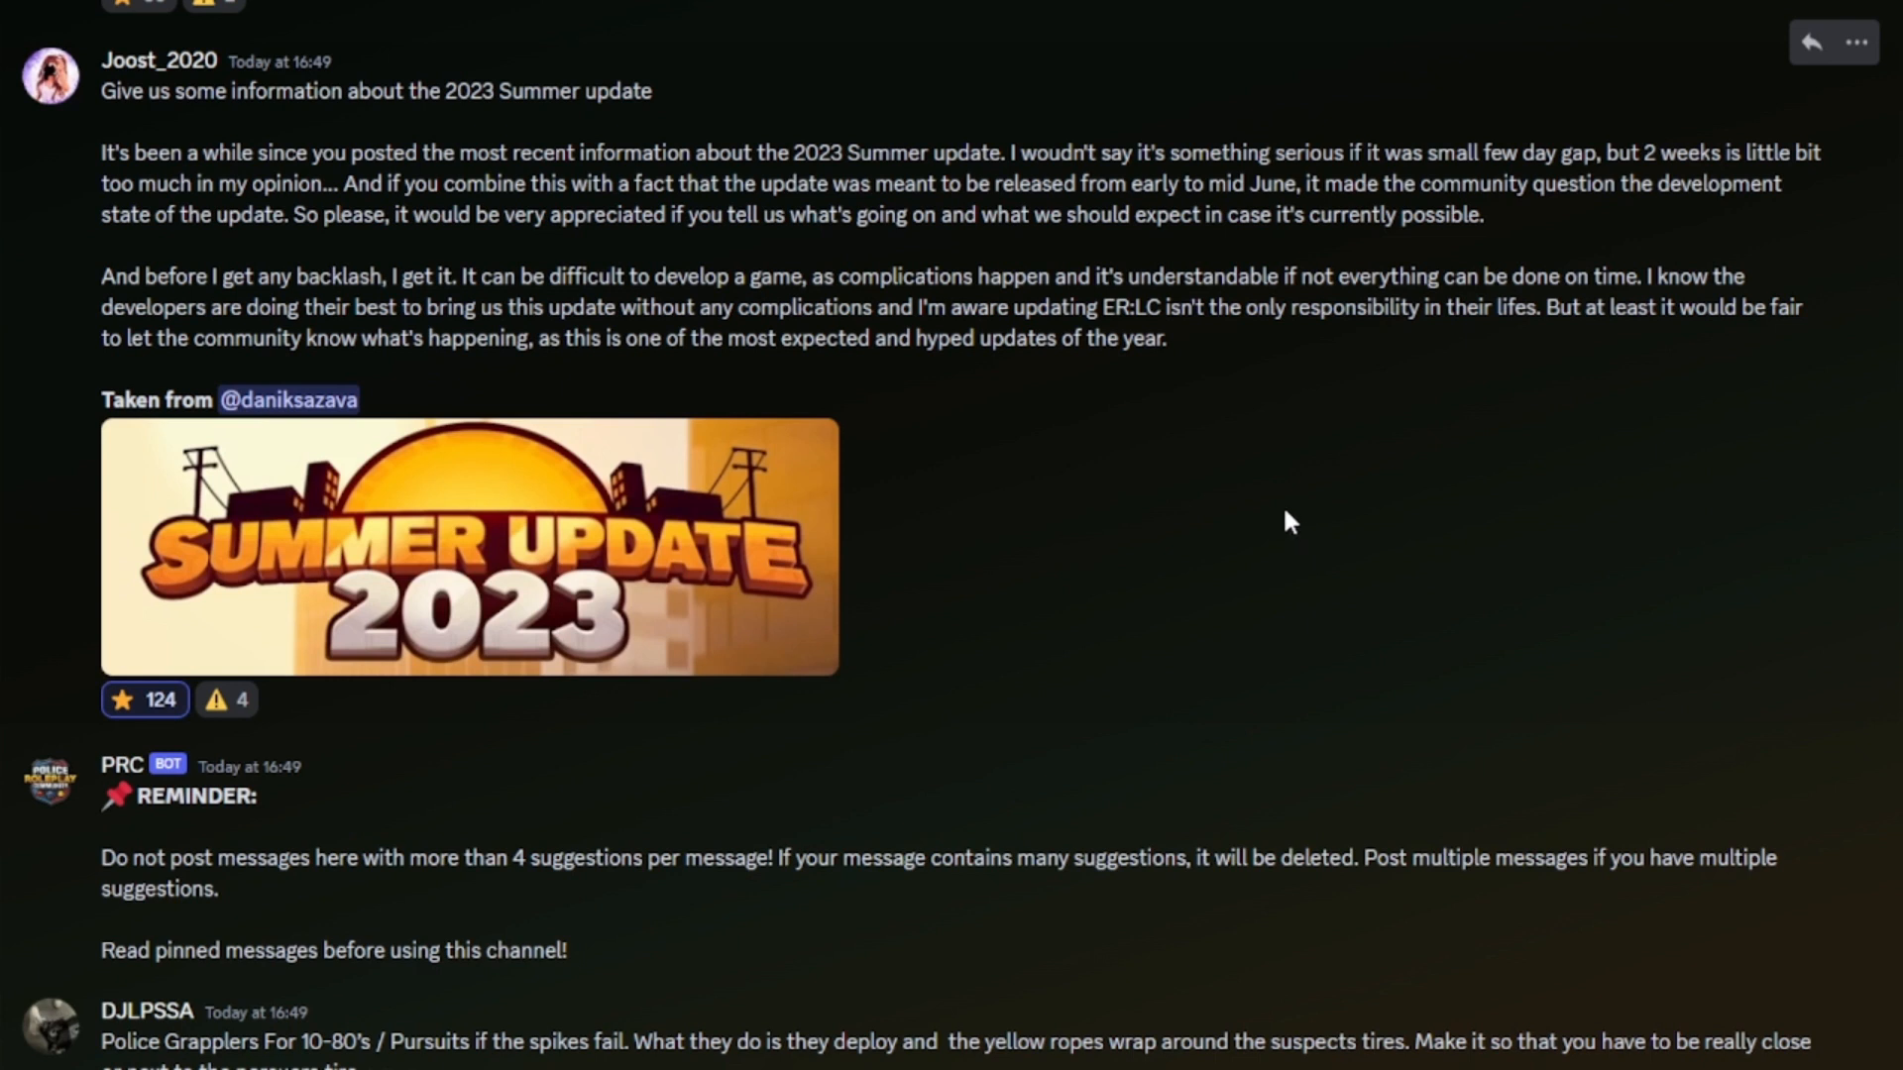
mouse_move(1257, 500)
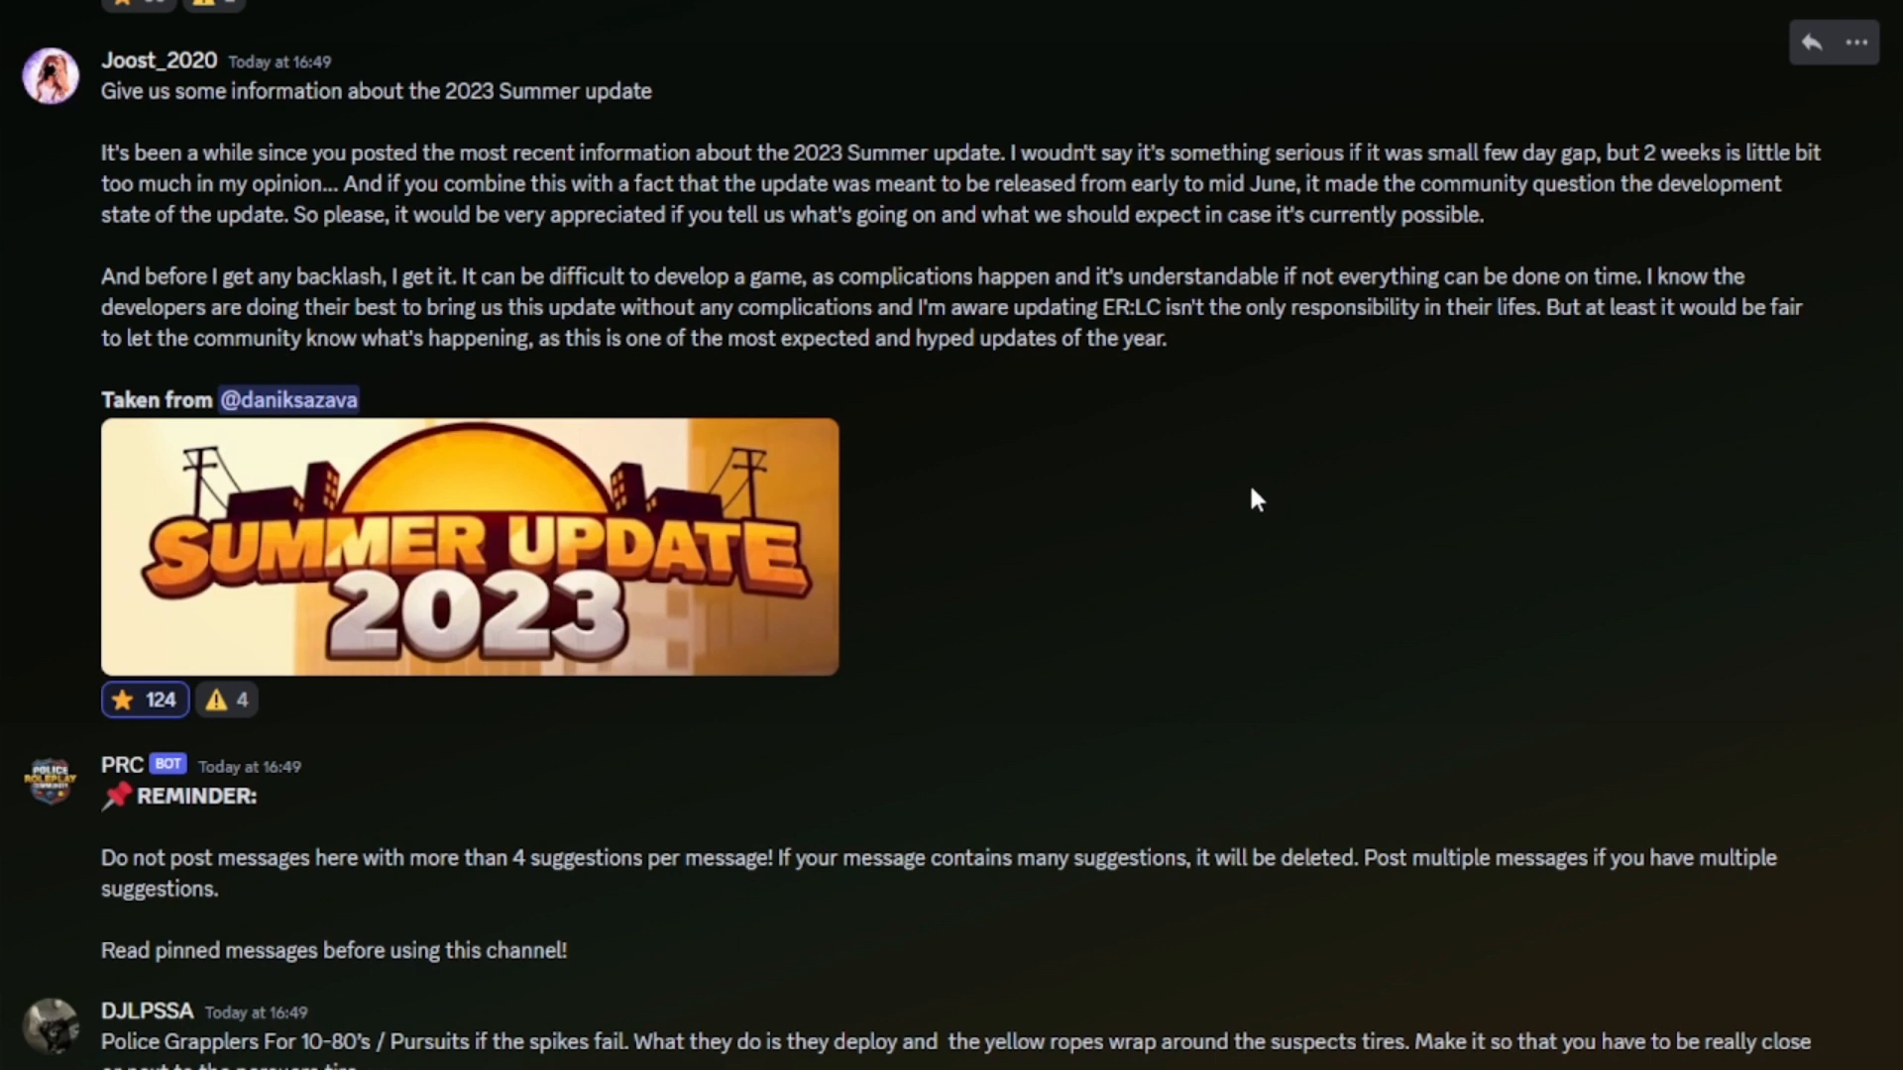
mouse_move(1241, 491)
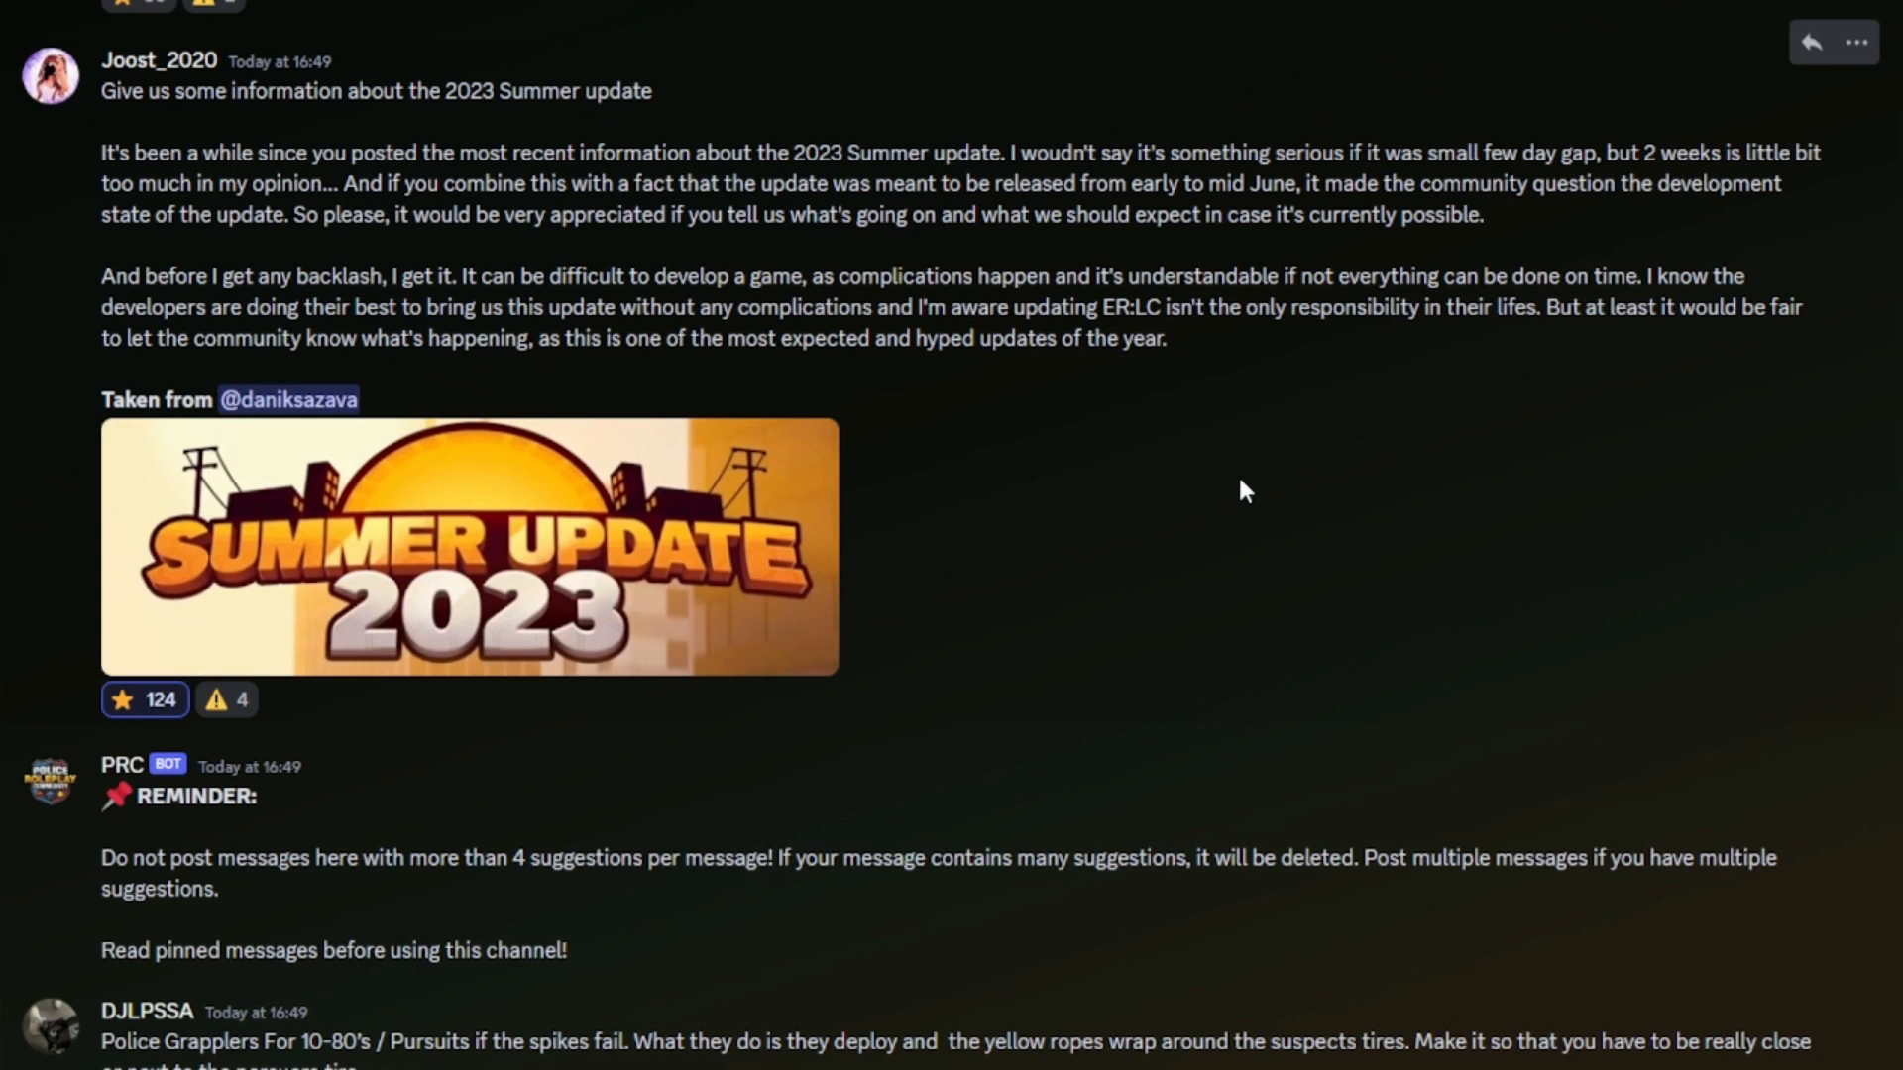
mouse_move(1193, 442)
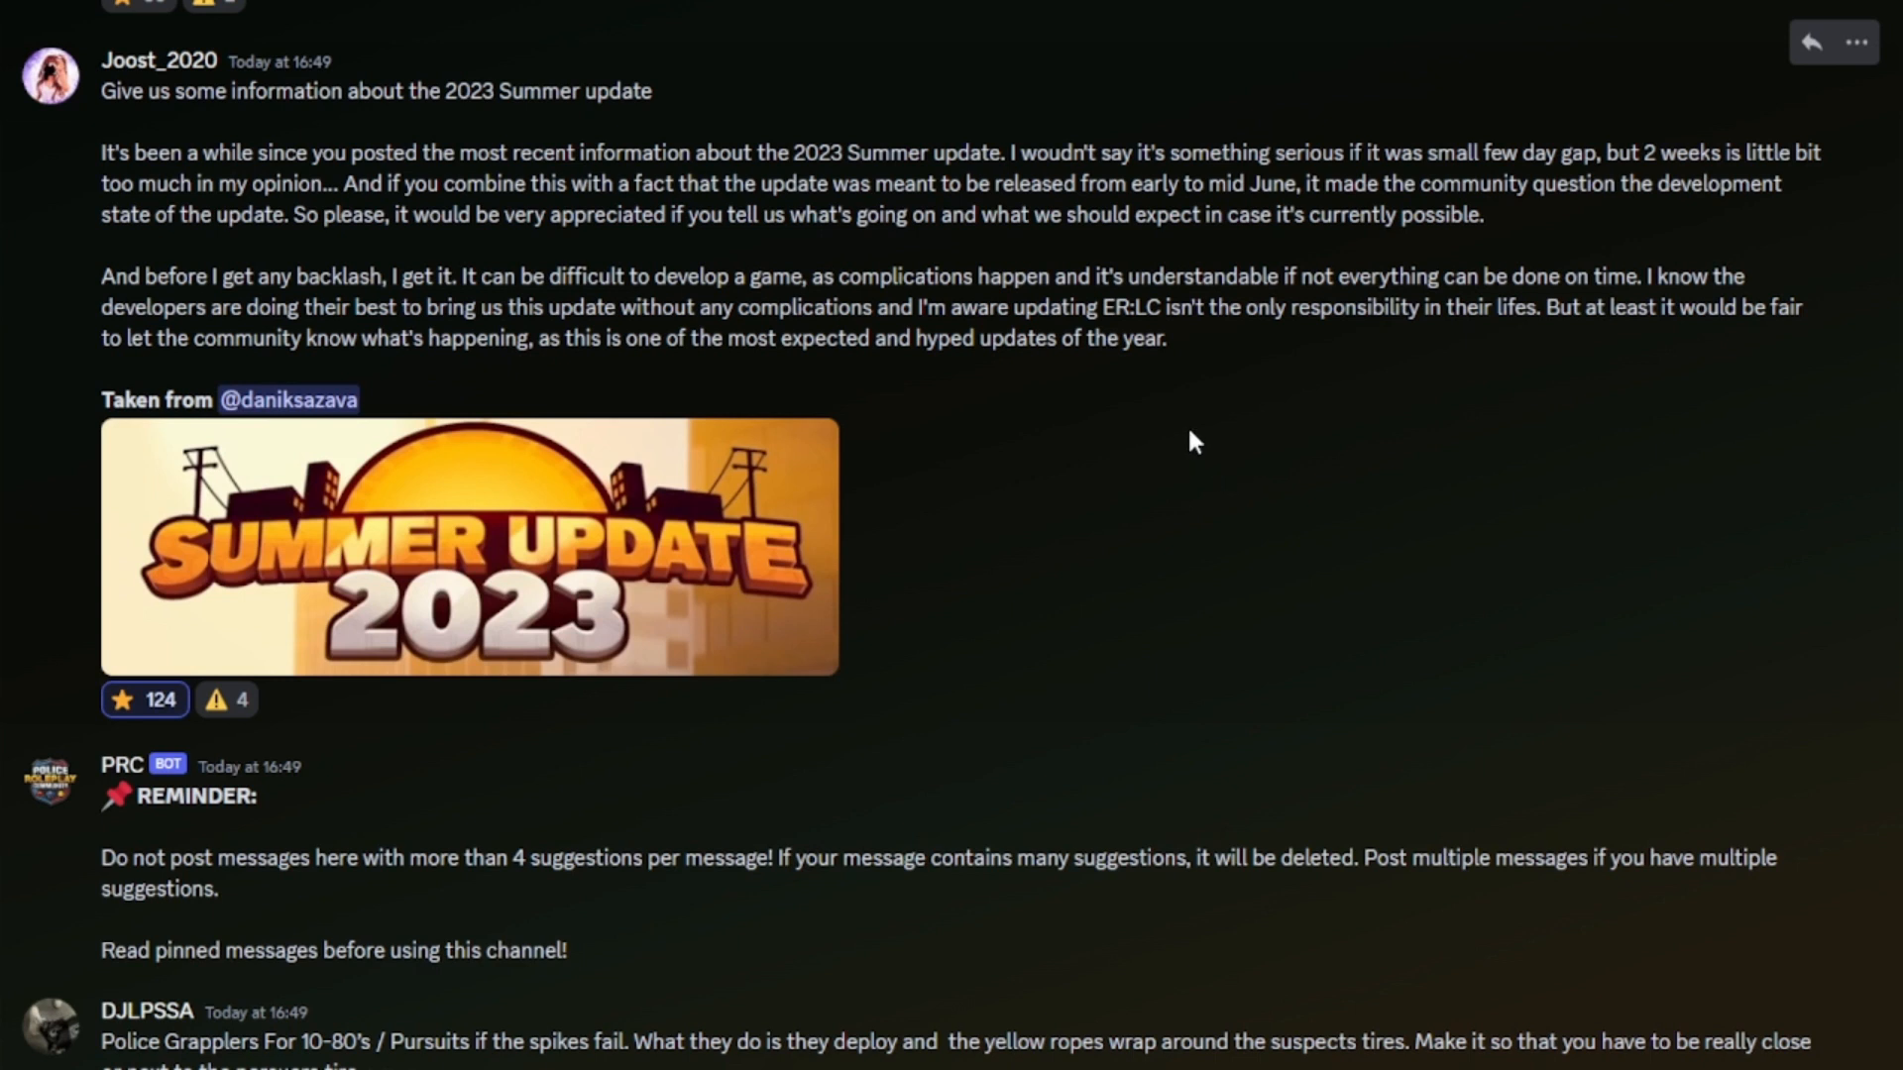
mouse_move(1138, 394)
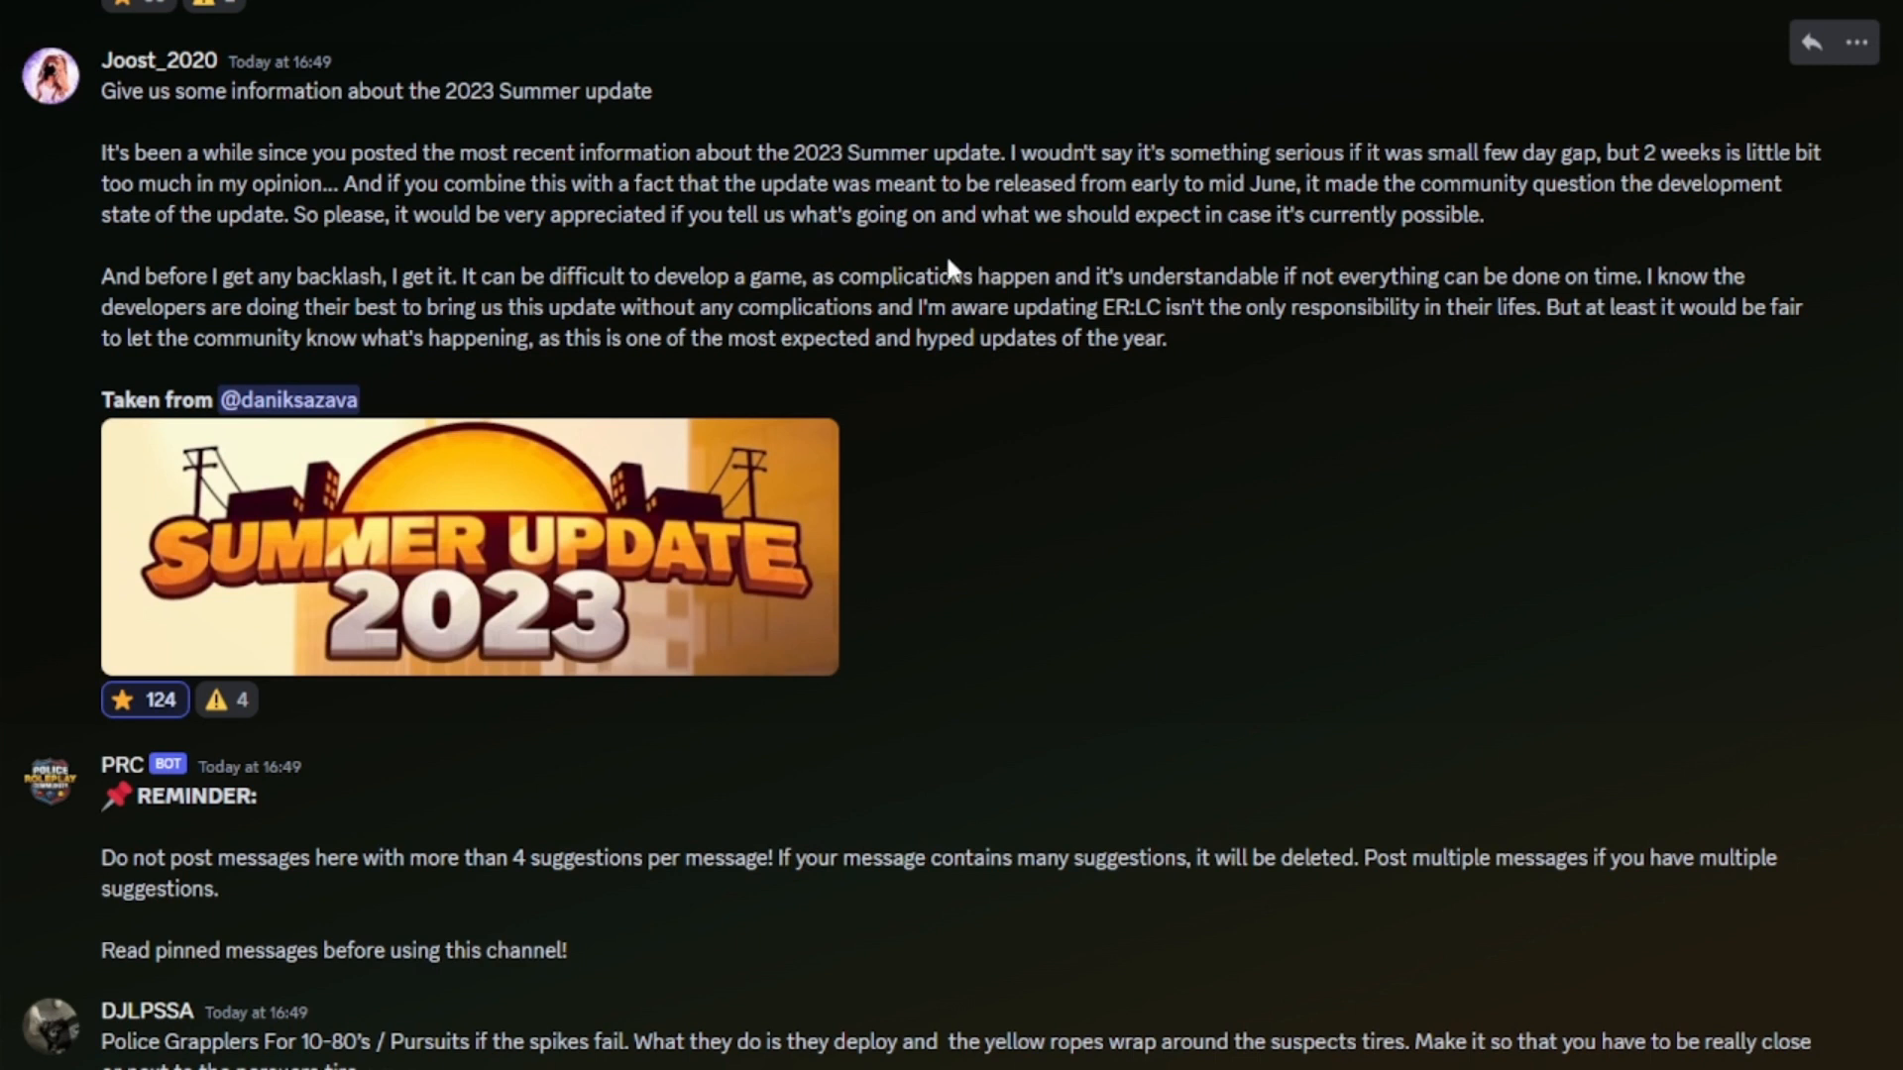
mouse_move(1188, 454)
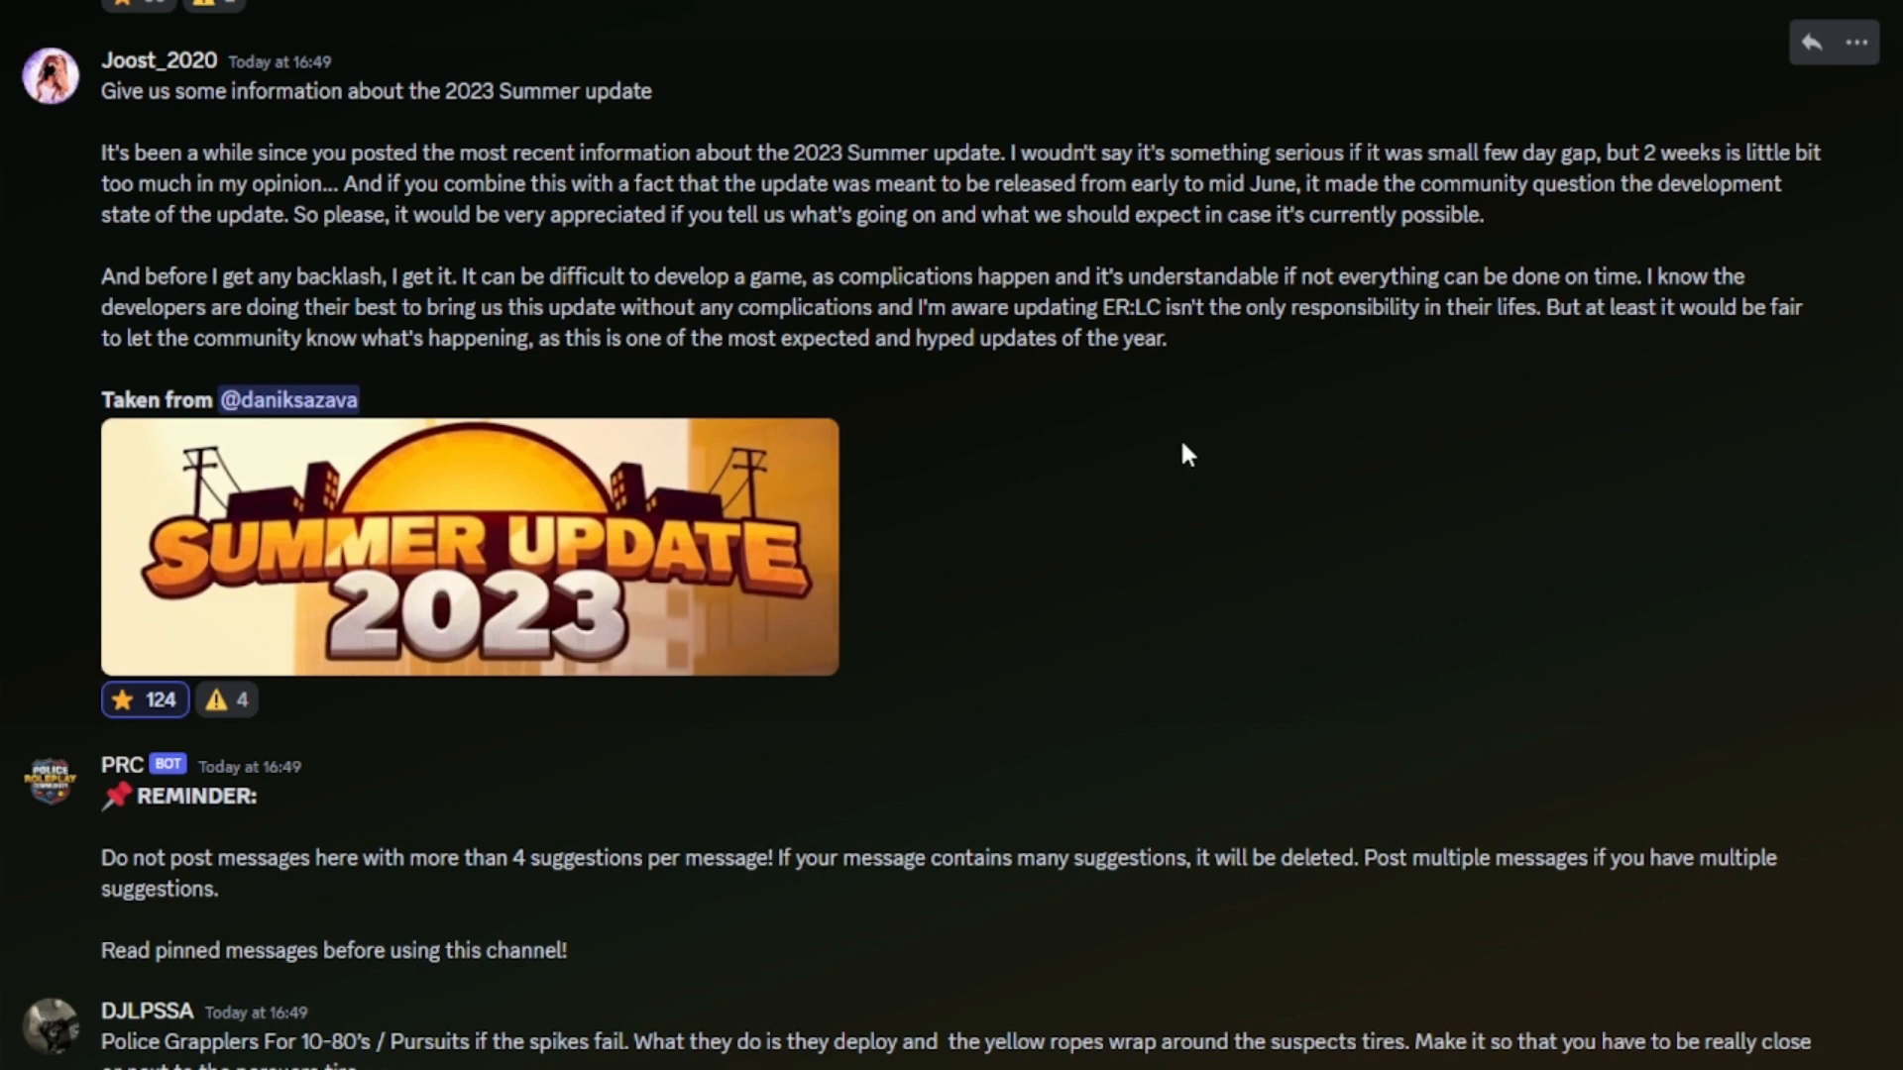
mouse_move(1169, 439)
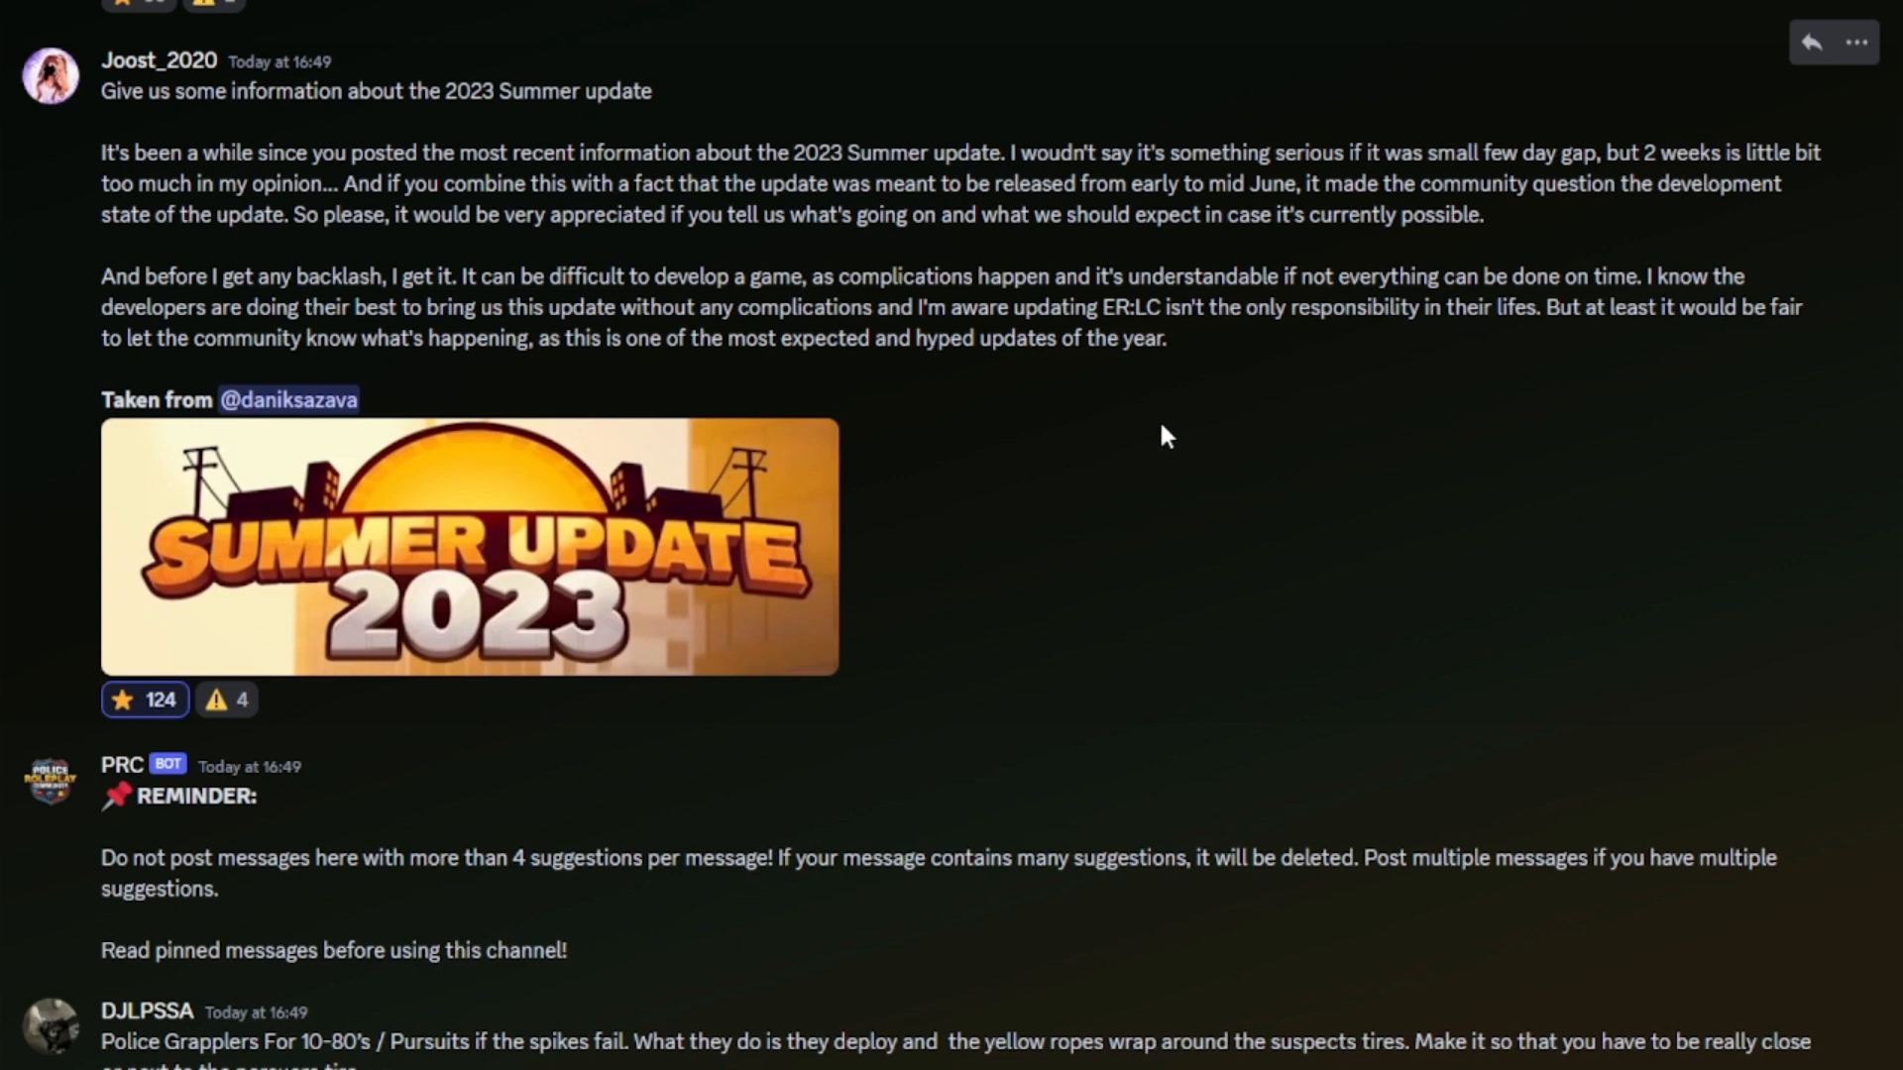
mouse_move(1153, 432)
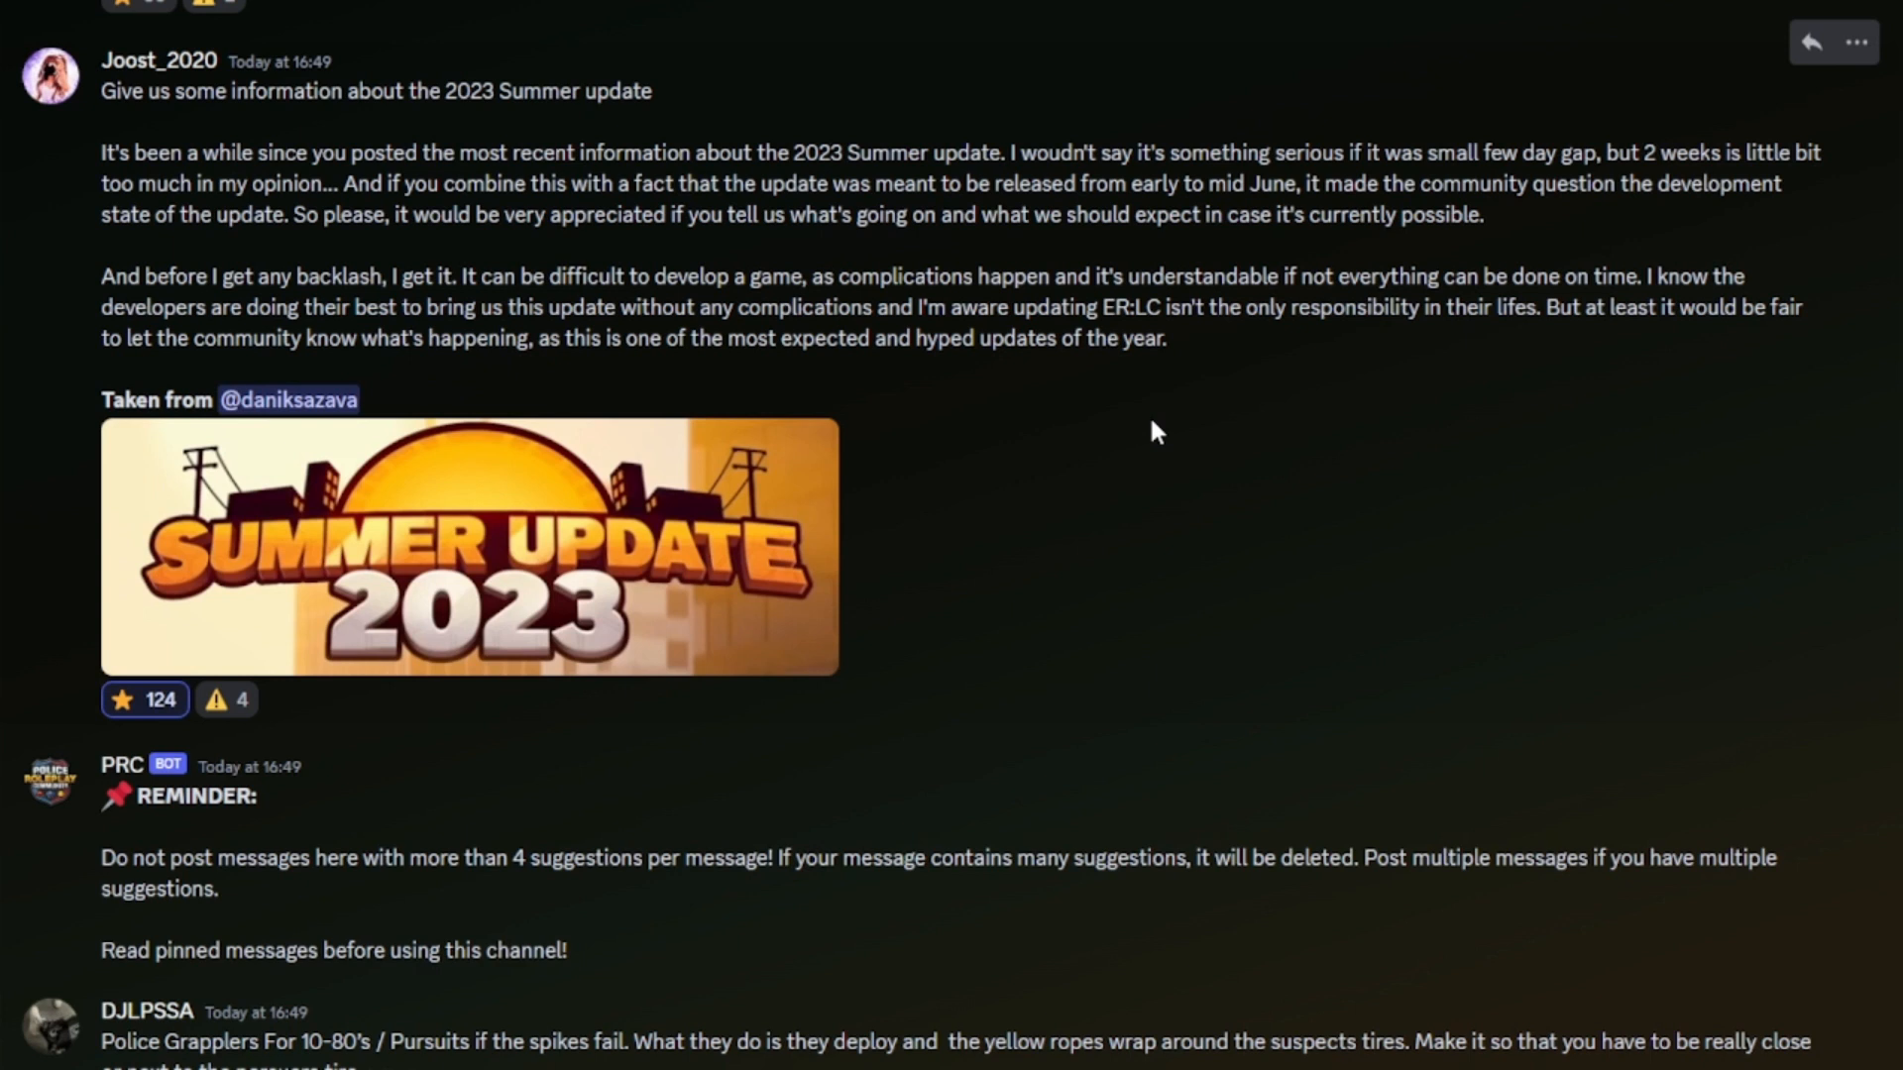
mouse_move(1148, 420)
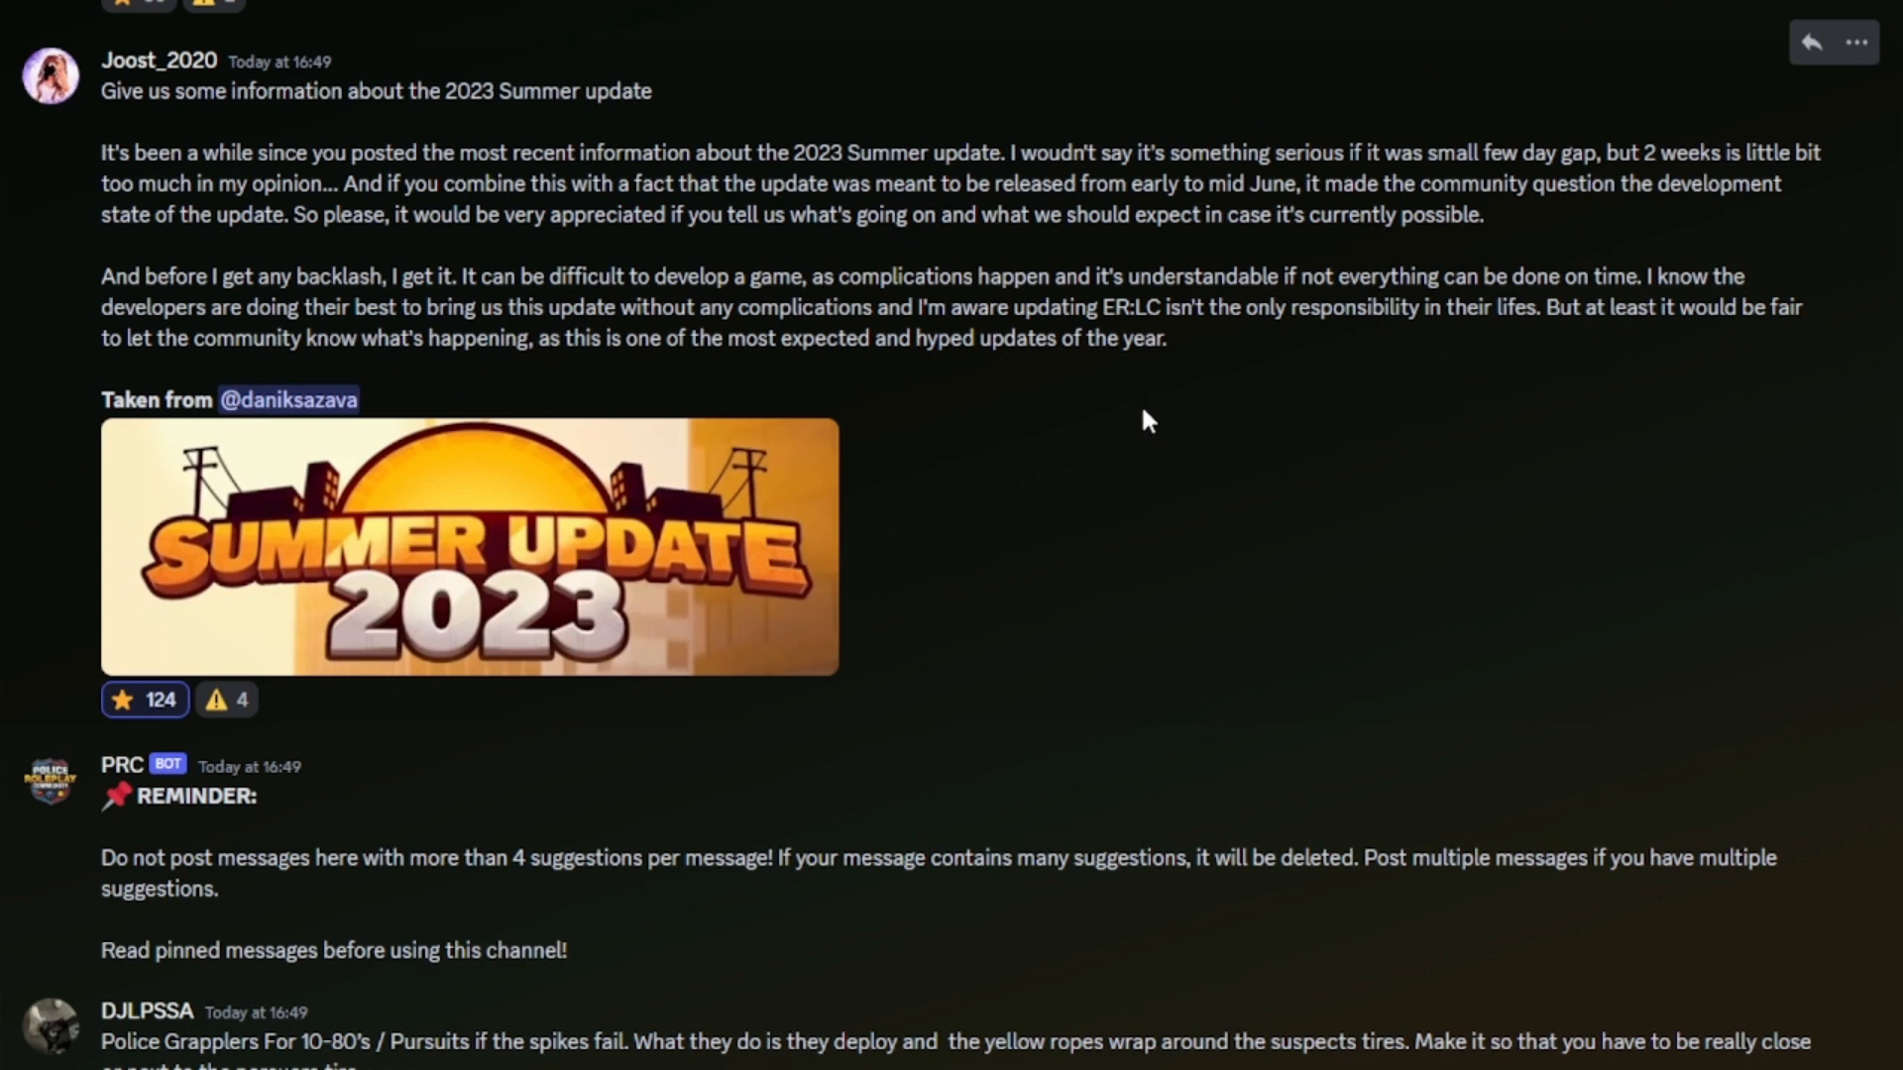
mouse_move(1102, 343)
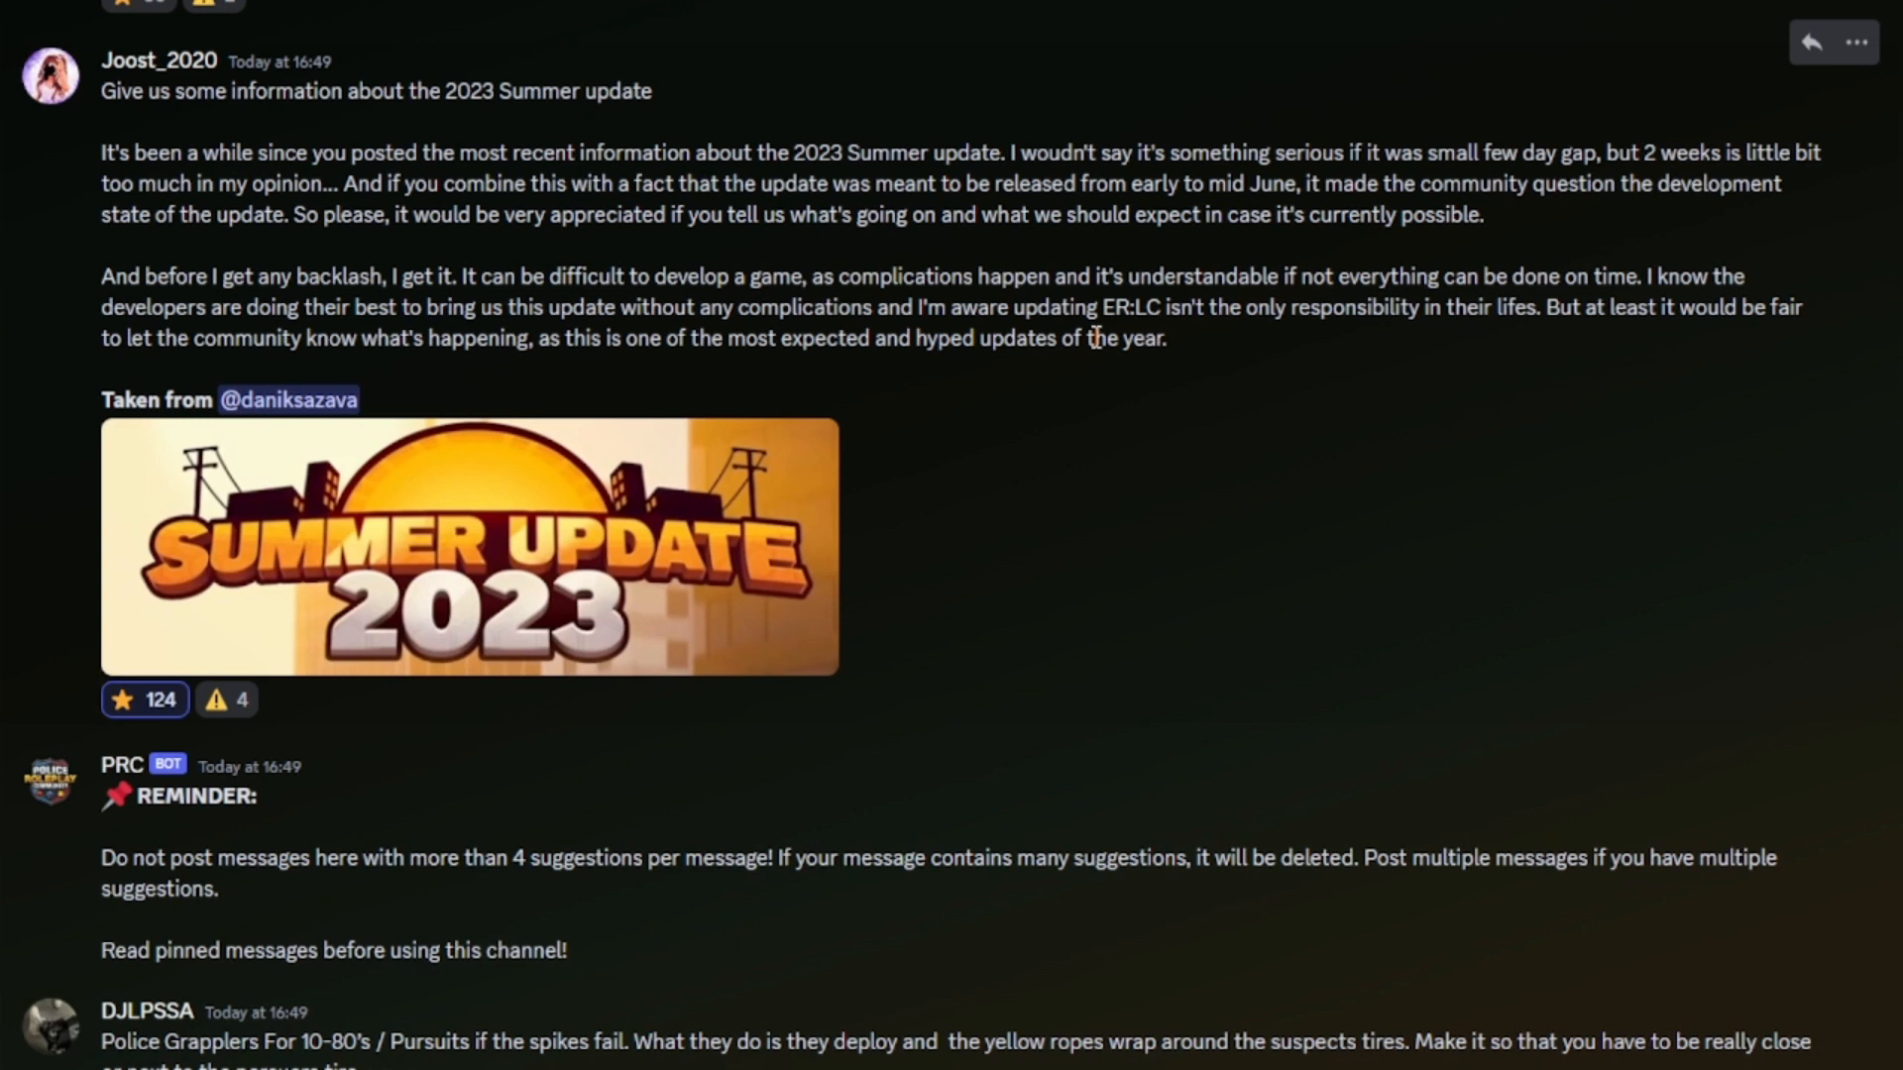
left_click_drag(613, 183, 650, 214)
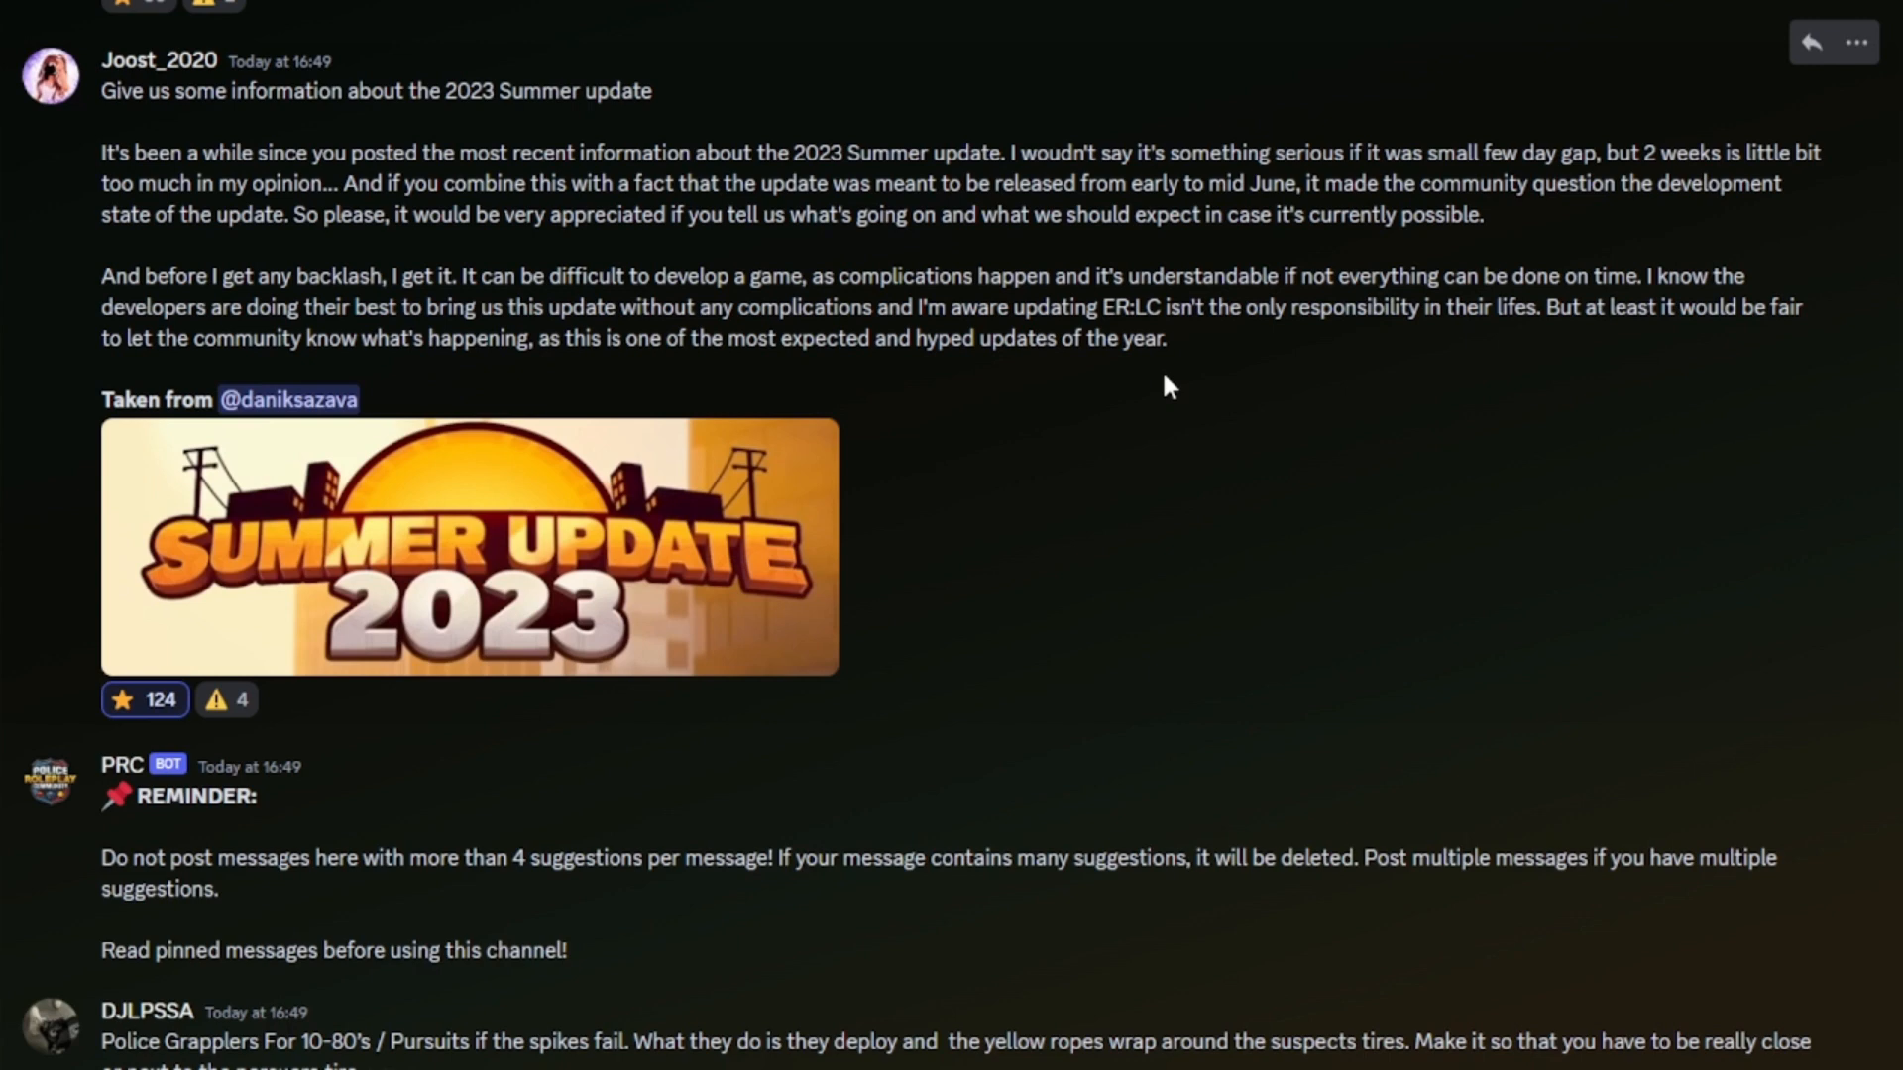
left_click(142, 700)
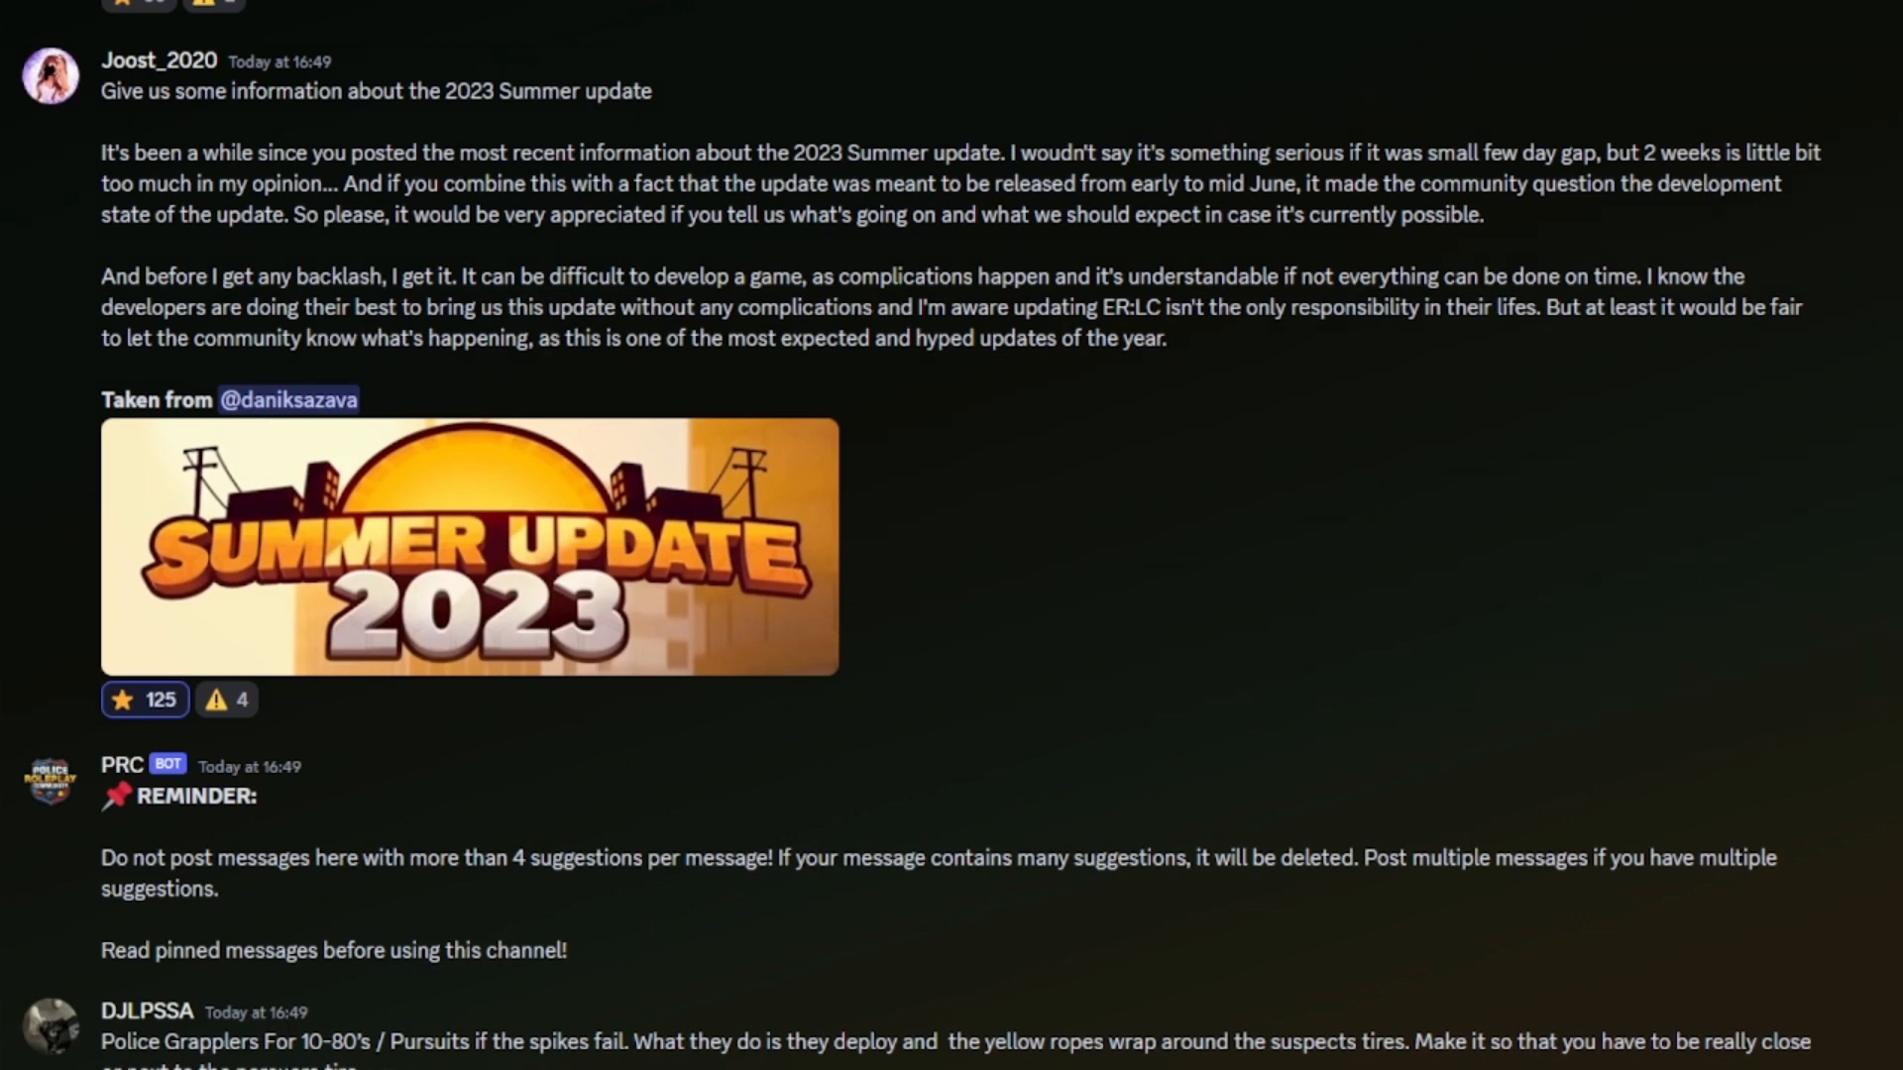
Scroll up to the 16:33 messages, including Y2k_charlie13's police dogs list.
scroll("up", 3)
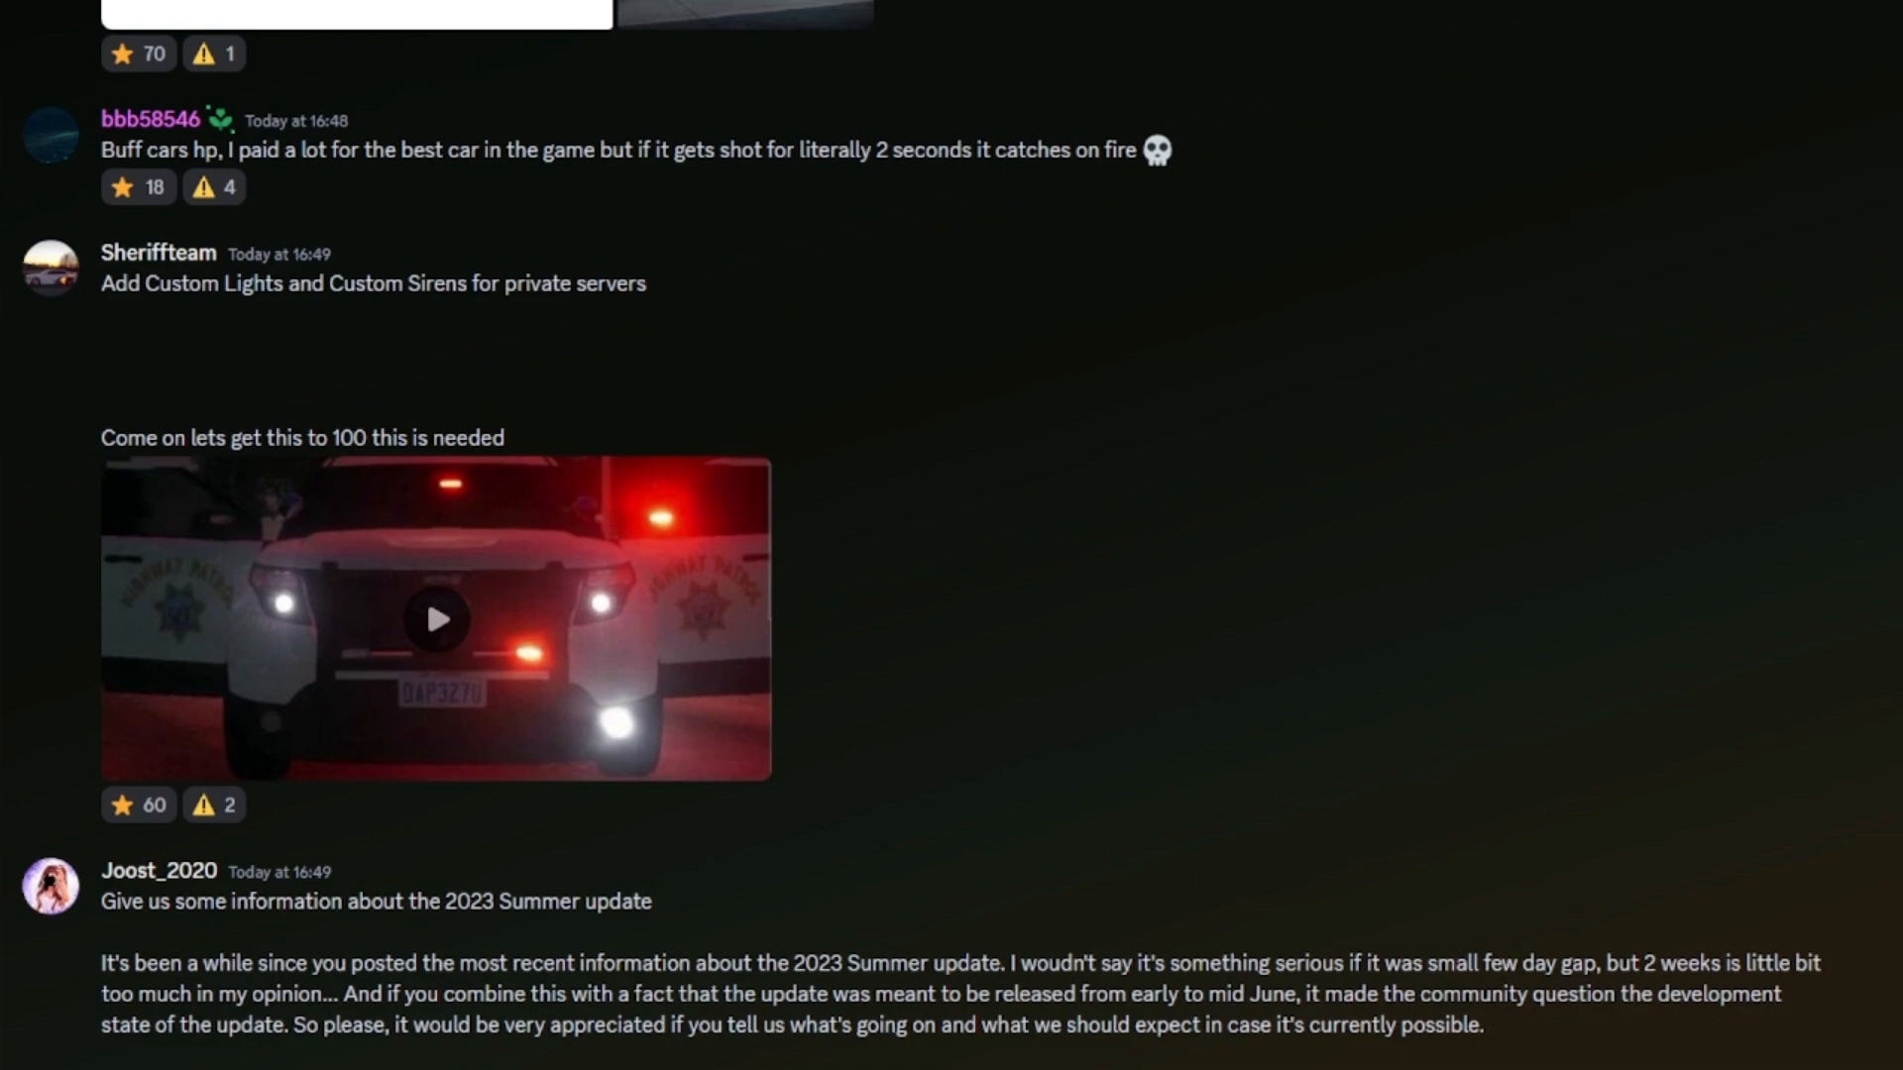
scroll("up", 3)
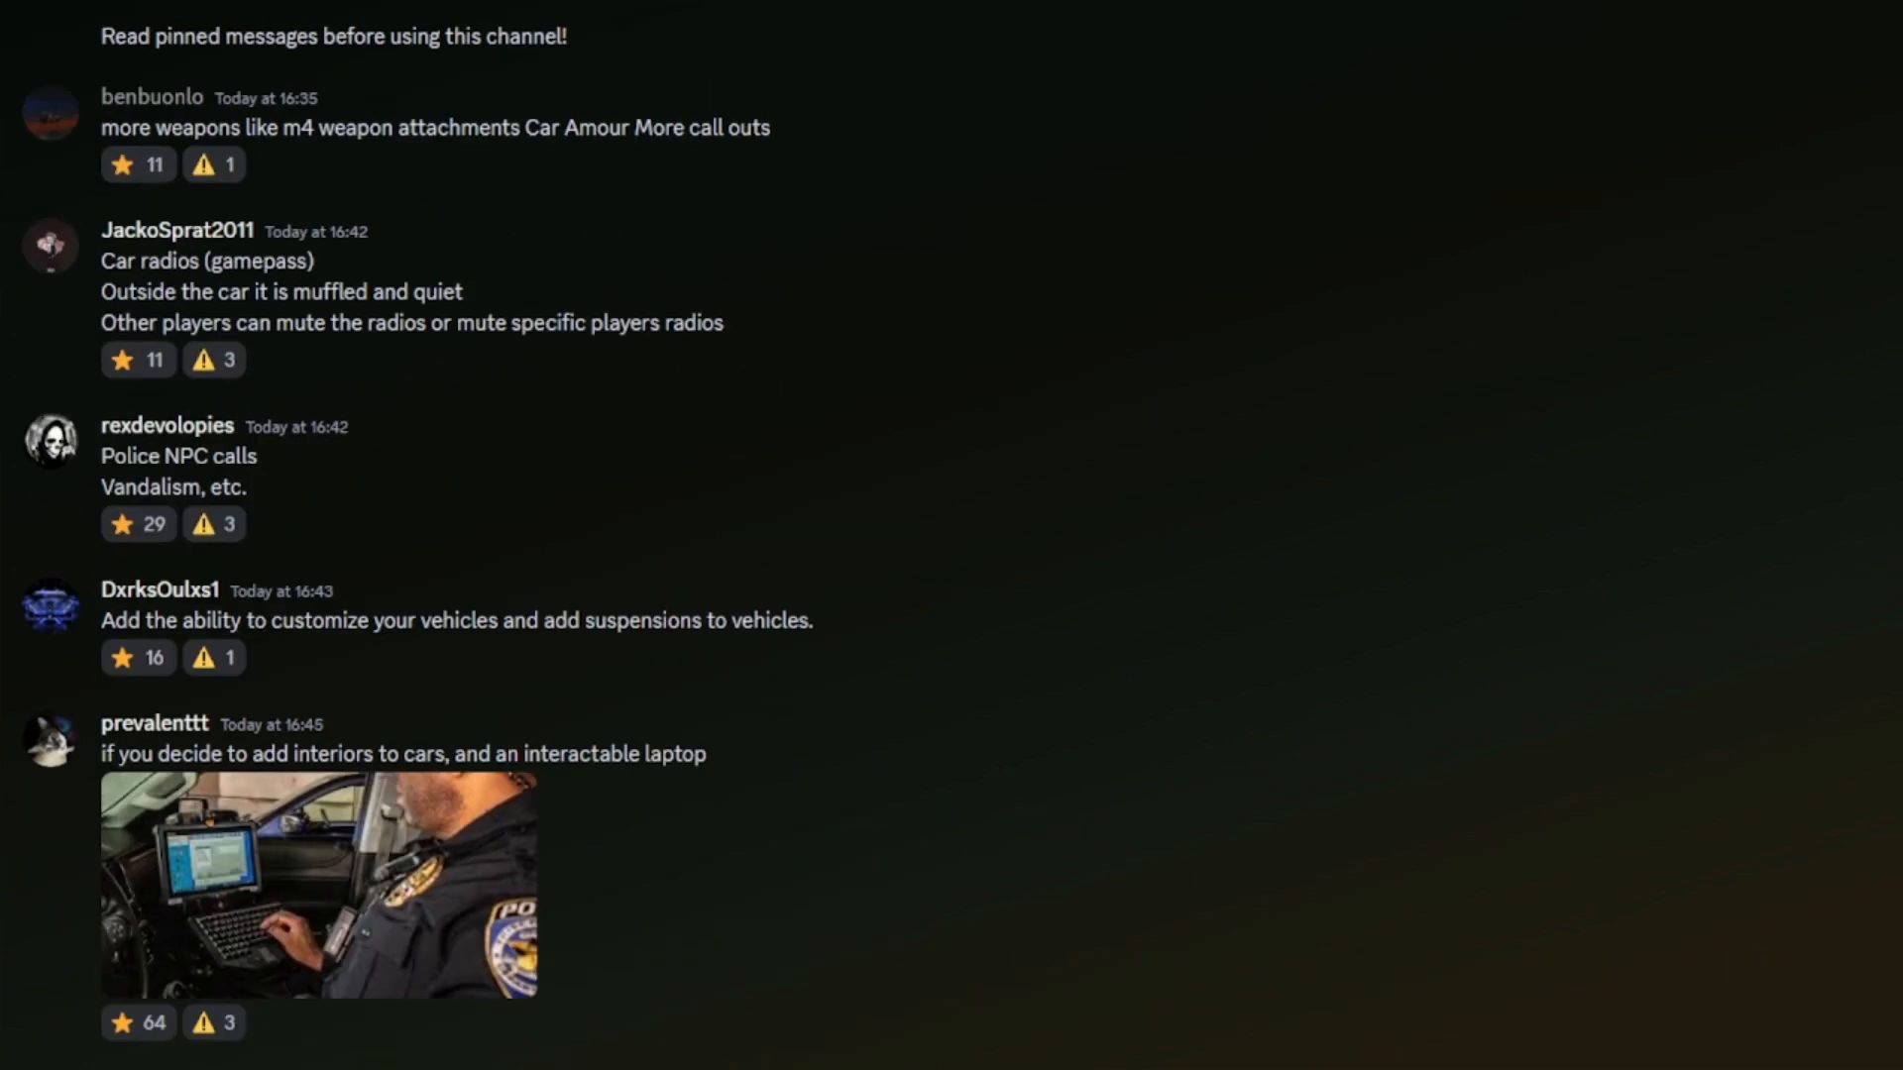
scroll("up", 3)
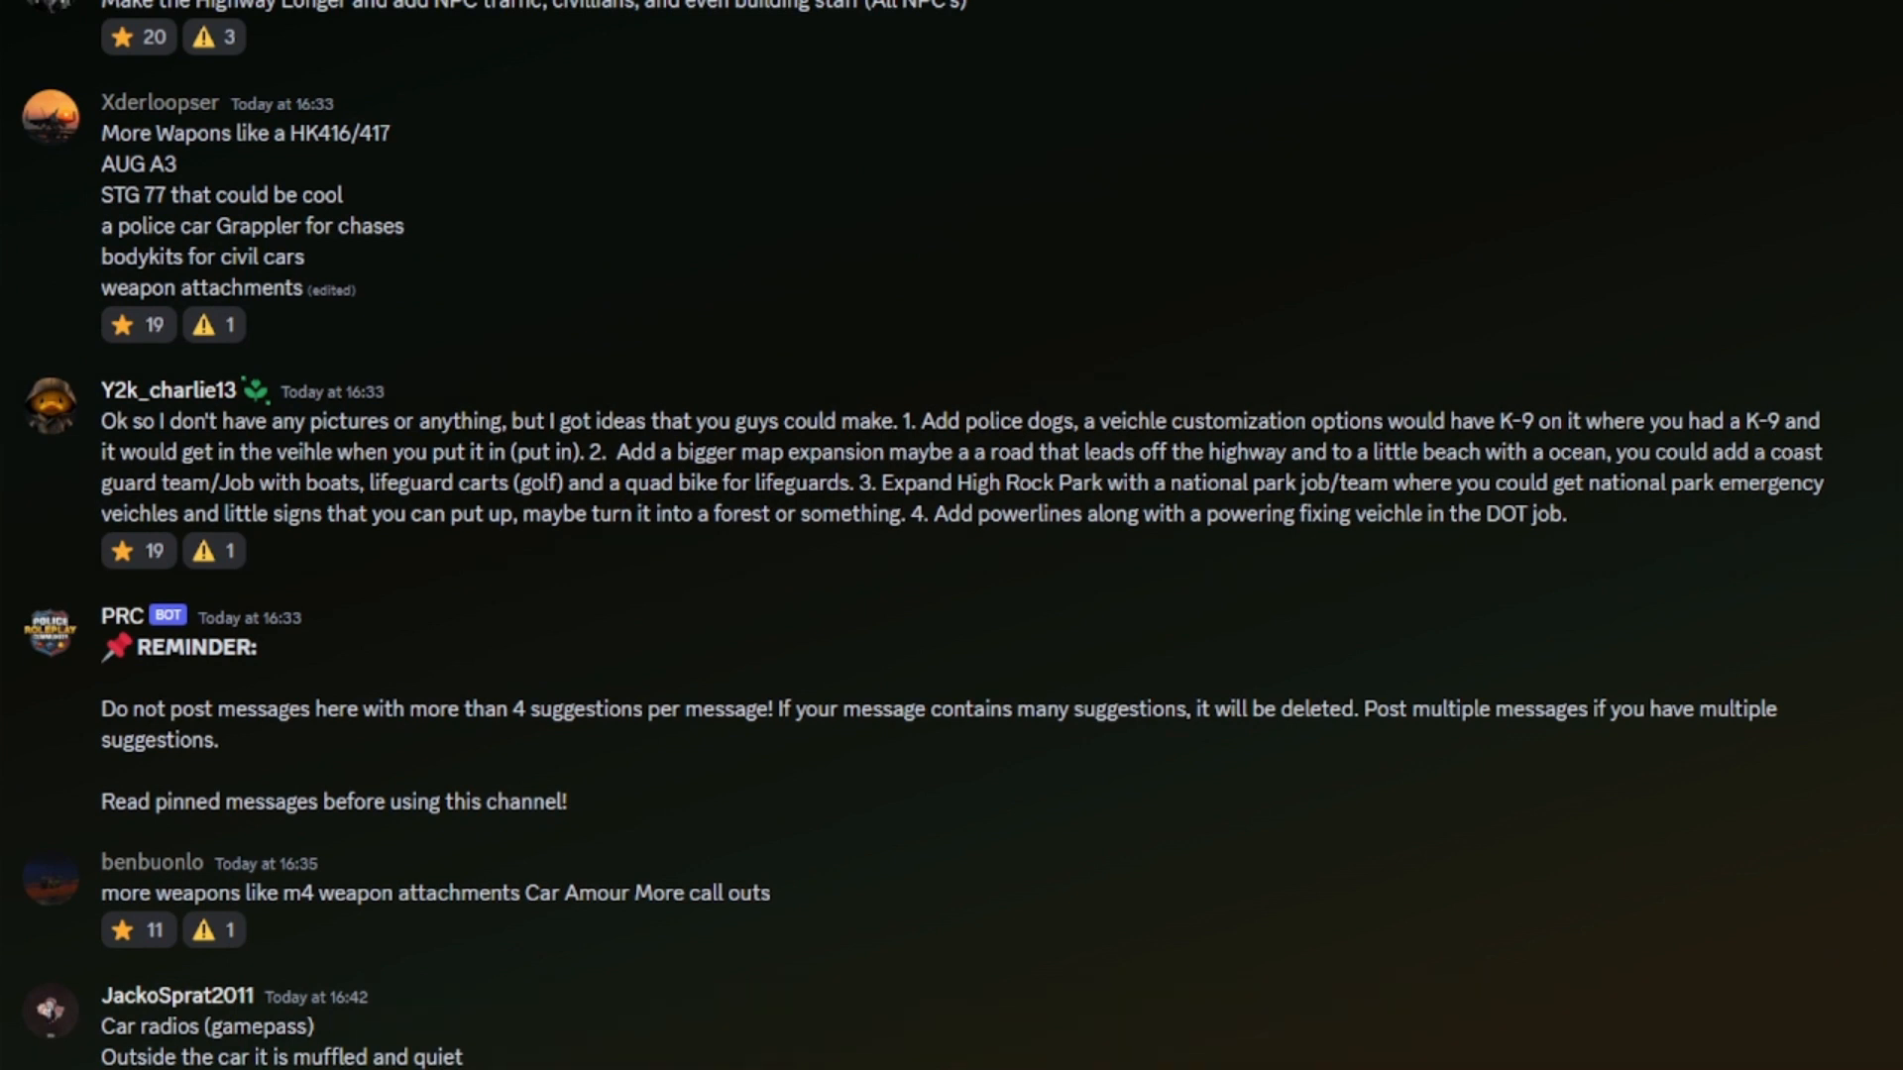
mouse_move(851, 646)
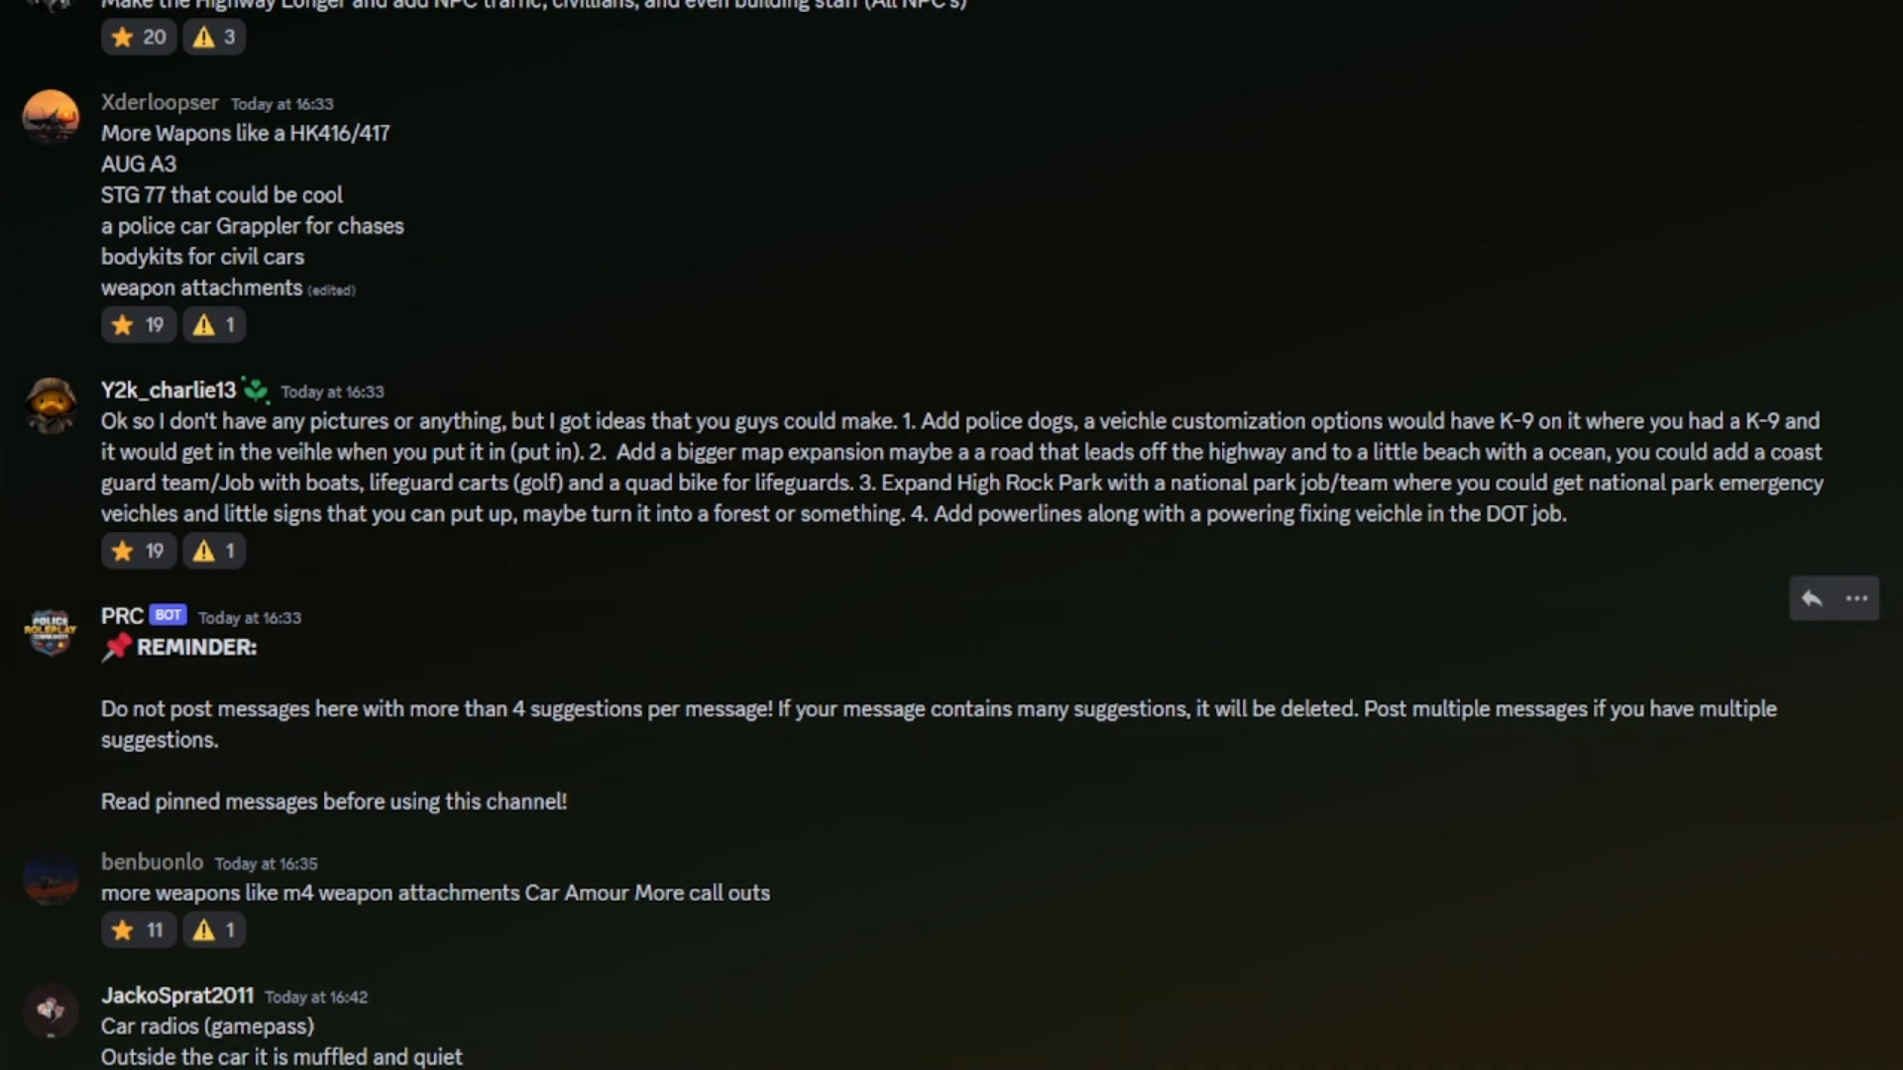
mouse_move(1169, 839)
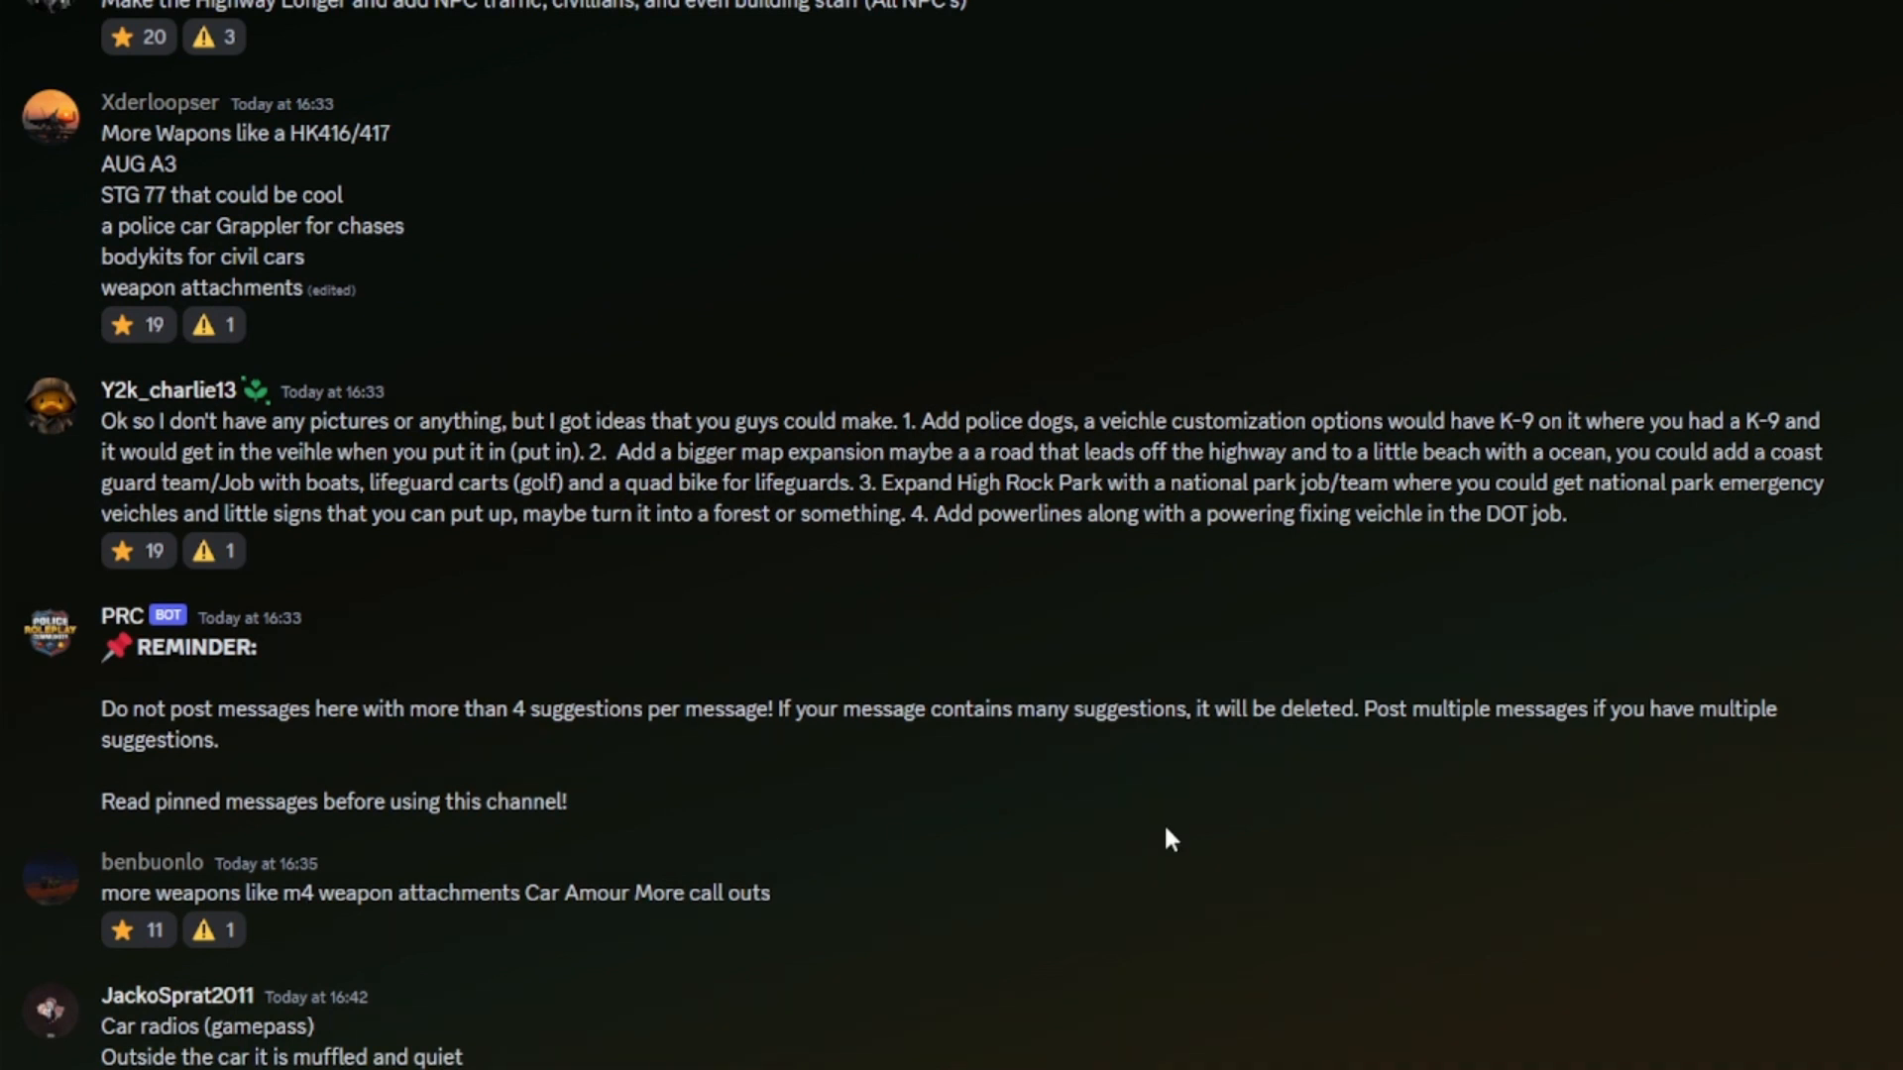